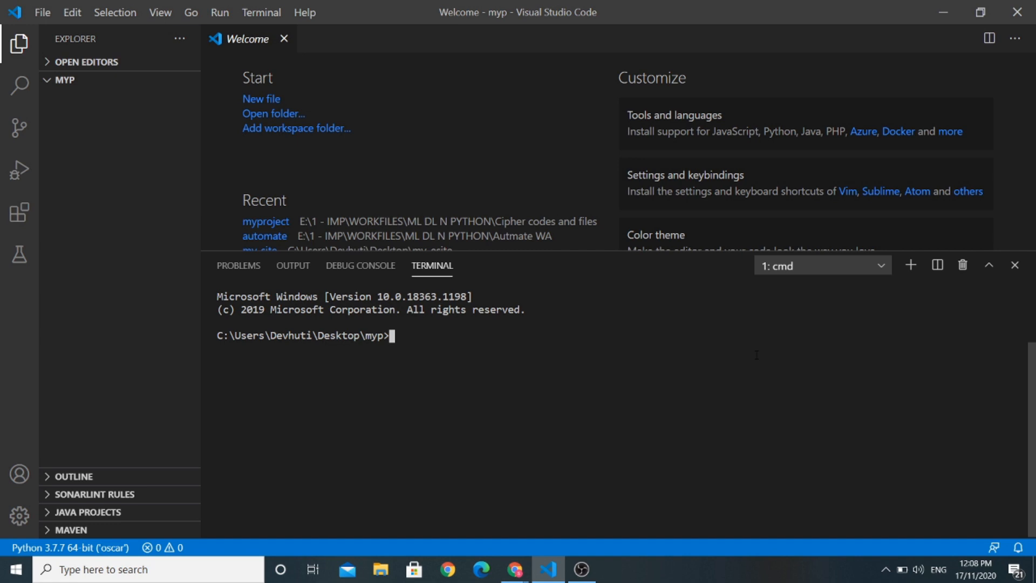
- Create the Django project 'project' with django-admin startproject and expand its folder
{"action": "type", "text": "djana"}
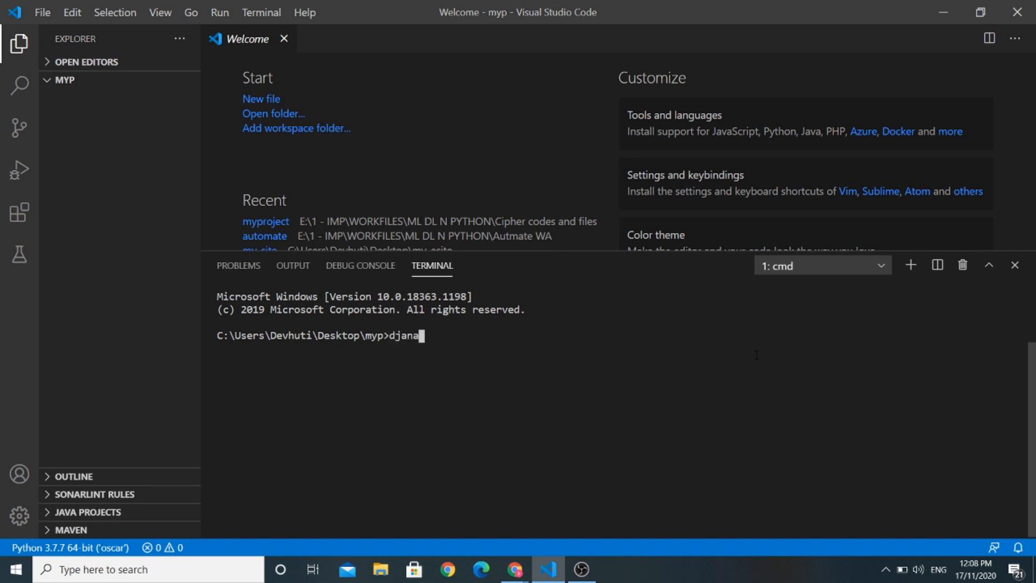
{"action": "type", "text": "go-admin s"}
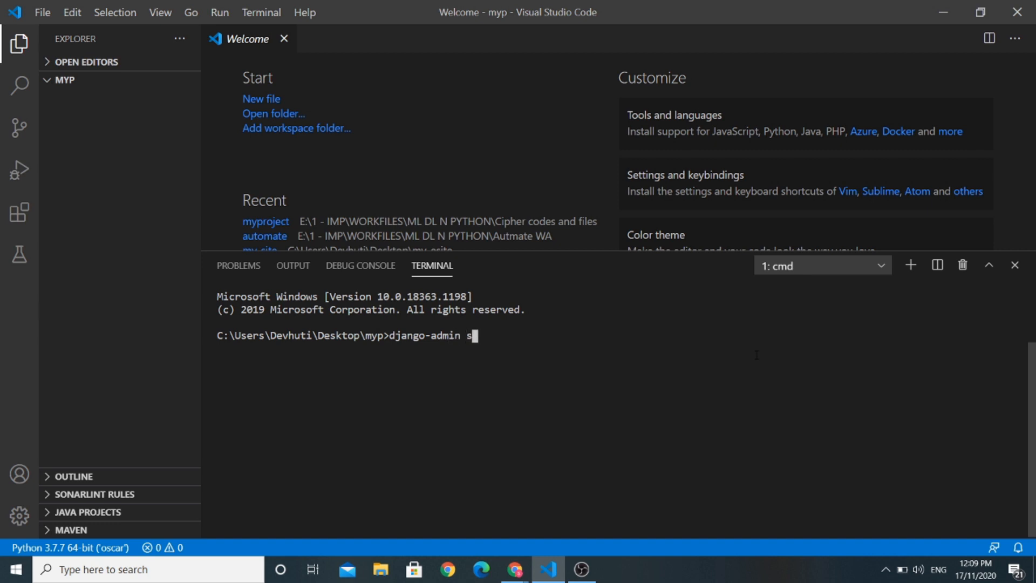
{"action": "type", "text": "tart"}
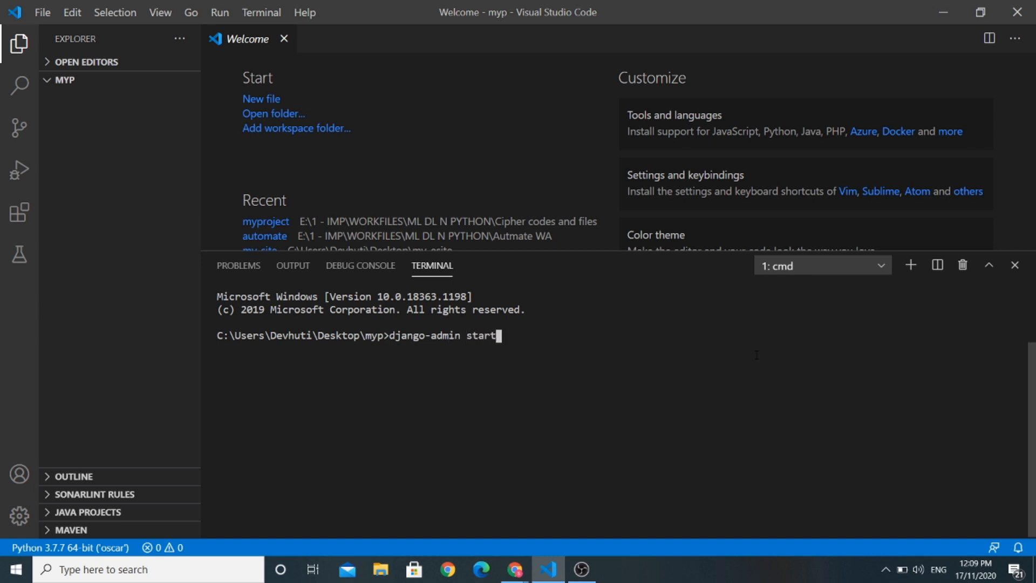
{"action": "type", "text": "project"}
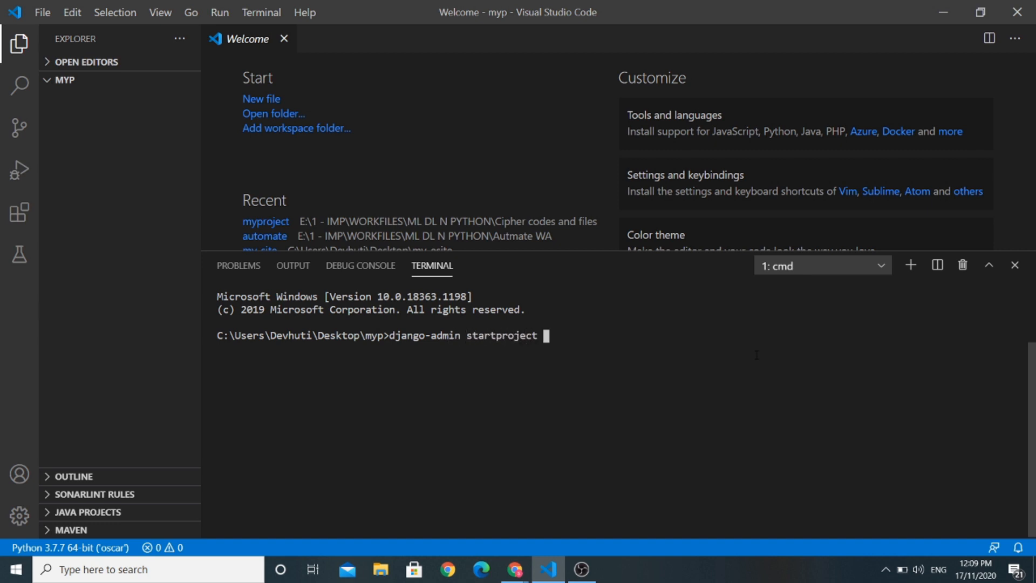
{"action": "type", "text": "project"}
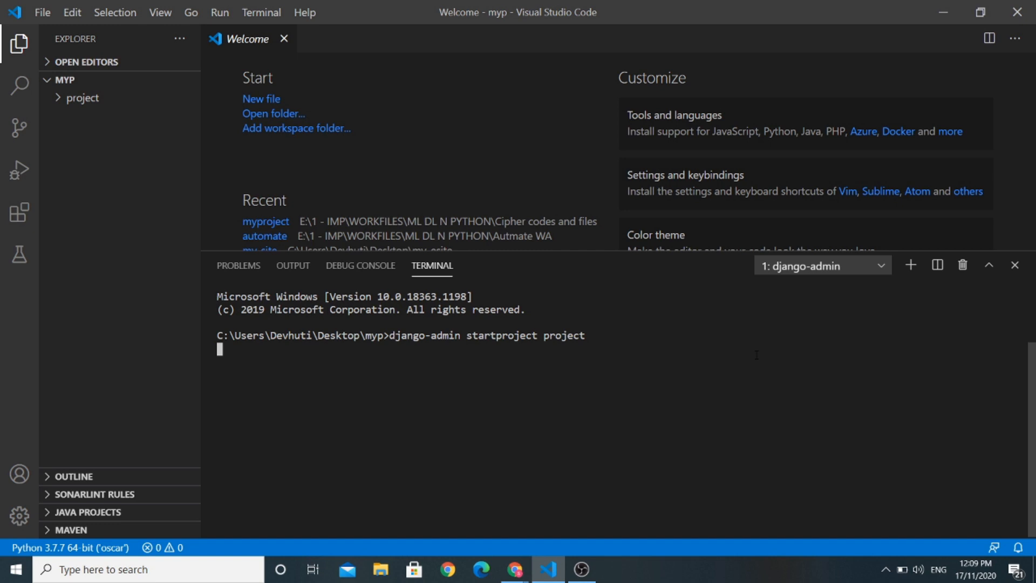
{"action": "key", "text": "Return"}
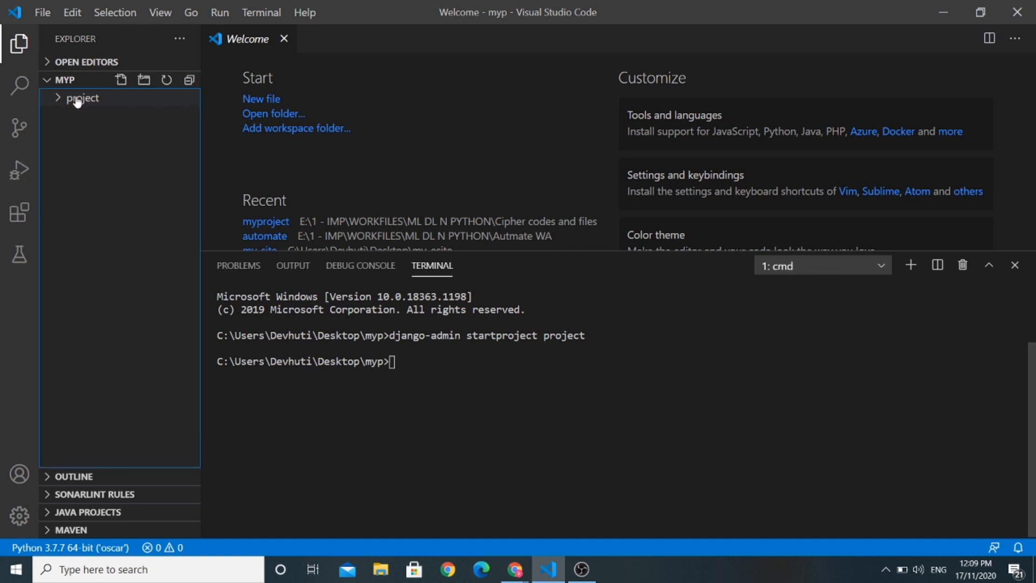
{"action": "left_click", "coordinate": [82, 97]}
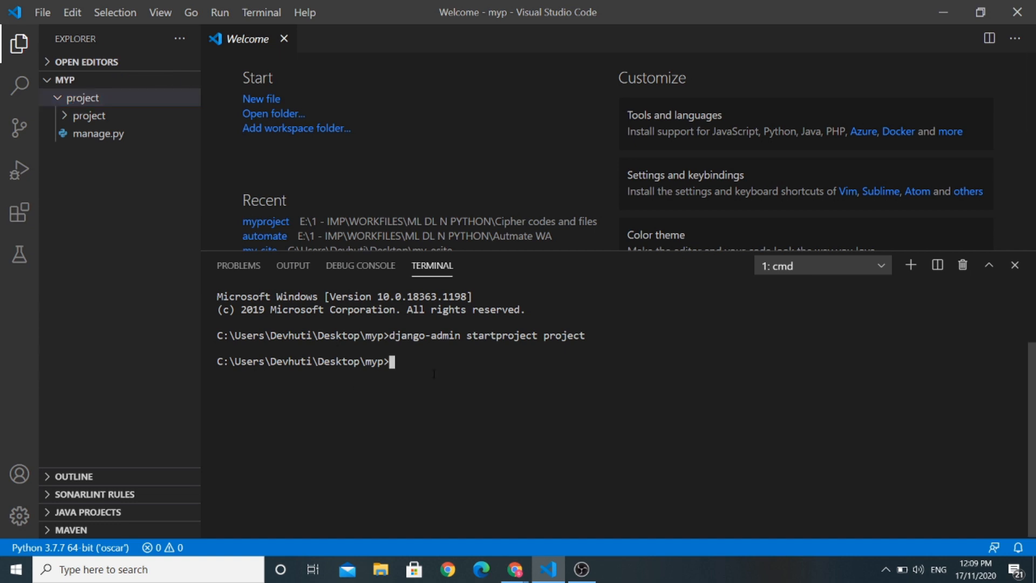
- Change the terminal directory into the new project folder
{"action": "type", "text": "cd pr"}
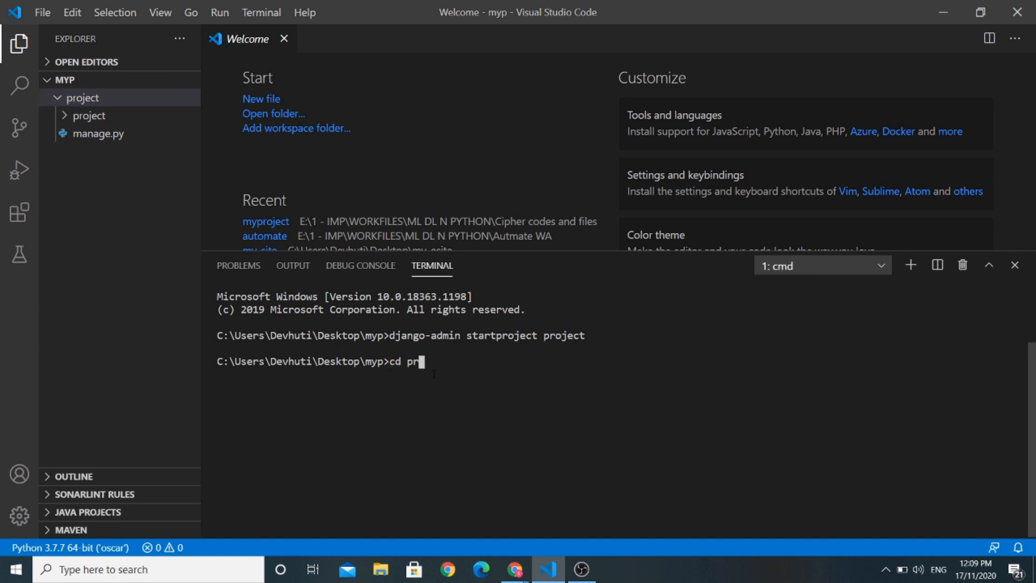
{"action": "type", "text": "oject"}
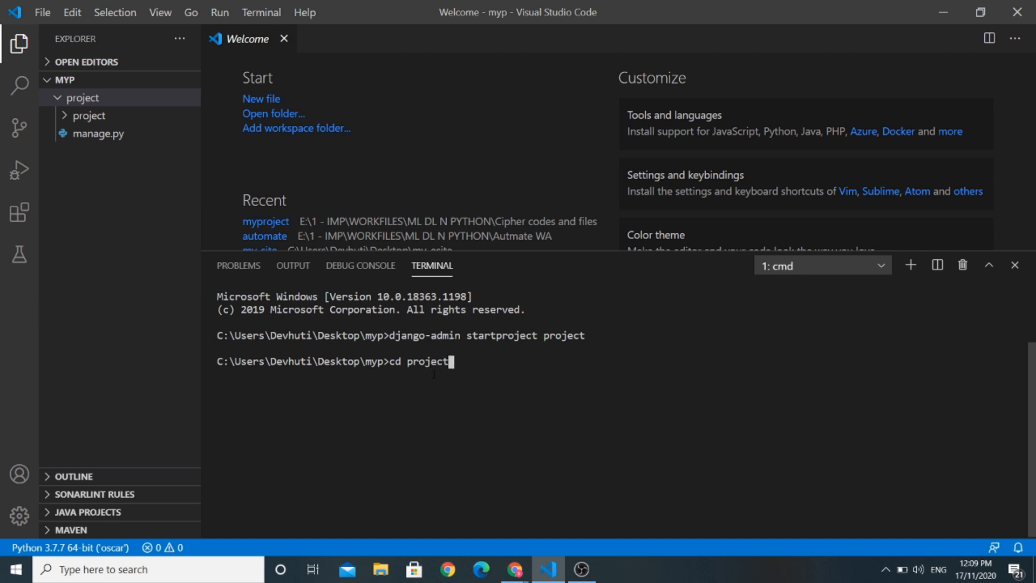
{"action": "key", "text": "Return"}
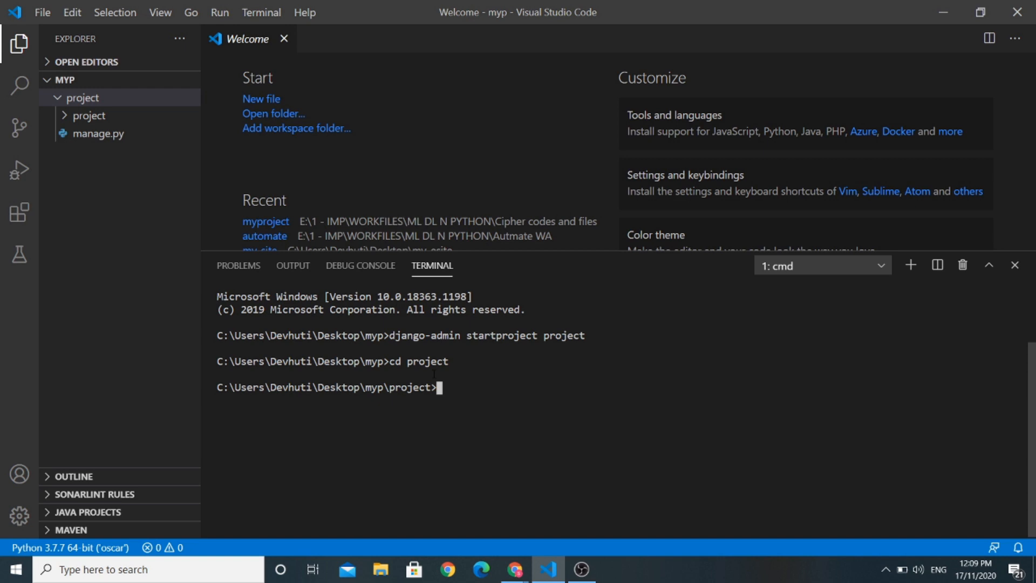
- Generate the payments app with django-admin startapp payments and browse its files
{"action": "type", "text": "d"}
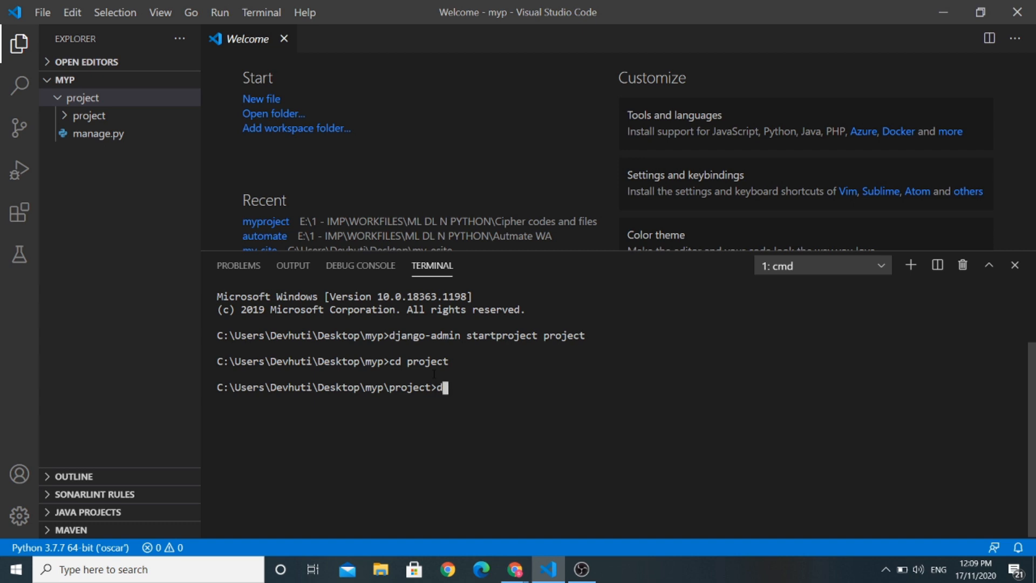
{"action": "type", "text": "ja"}
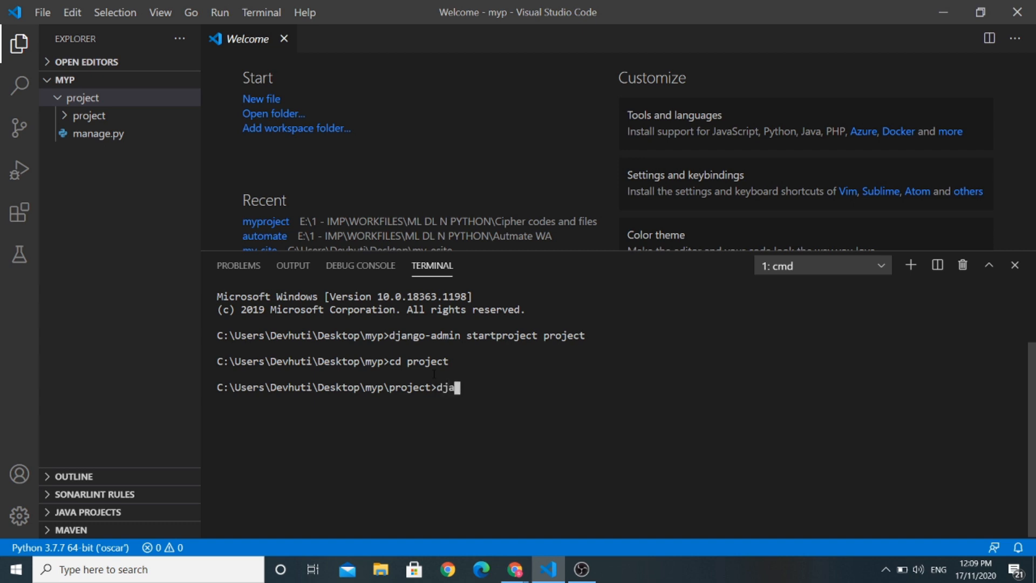
{"action": "type", "text": "ngo-admin starta"}
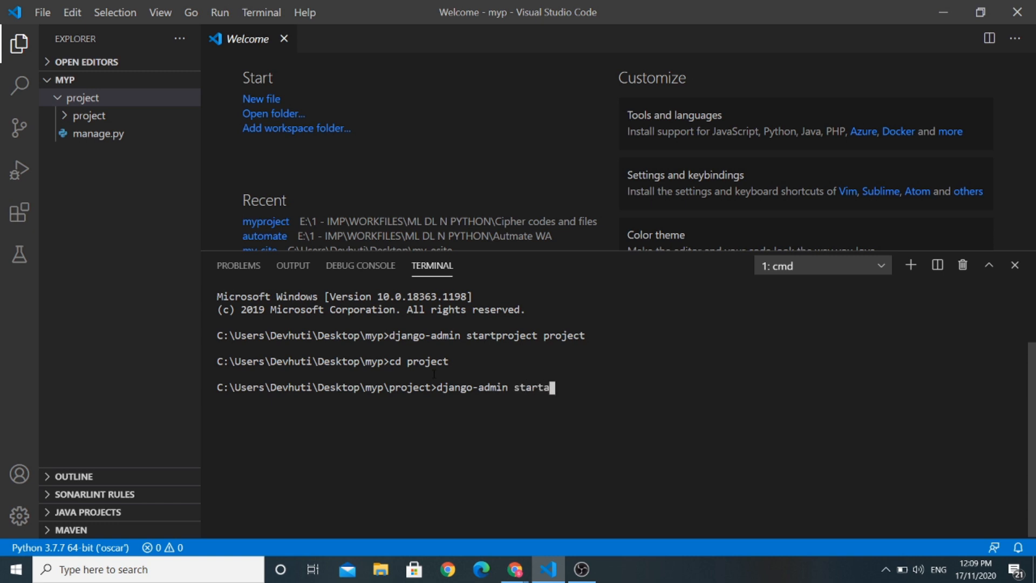
{"action": "type", "text": "pp"}
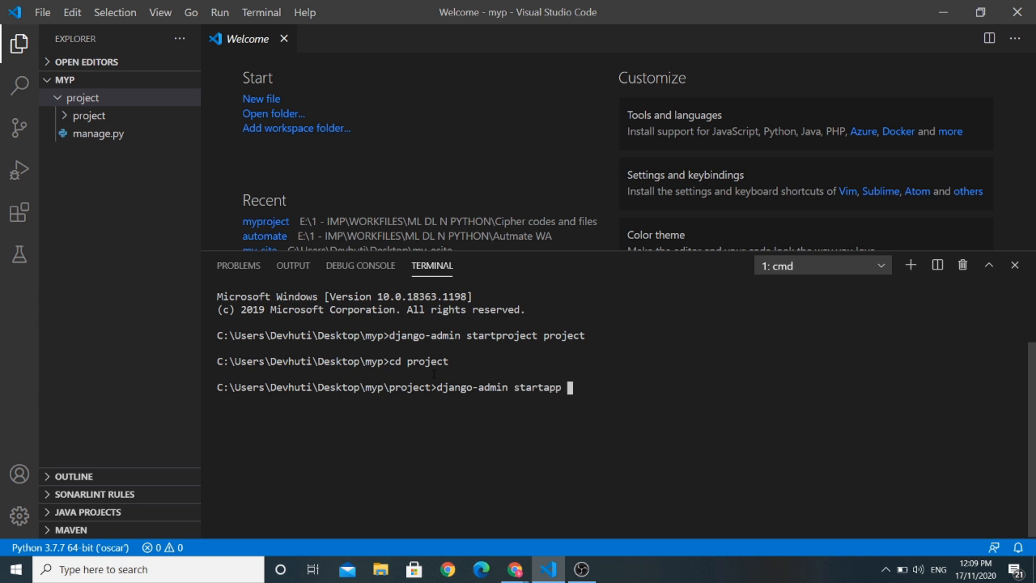
{"action": "type", "text": "payme"}
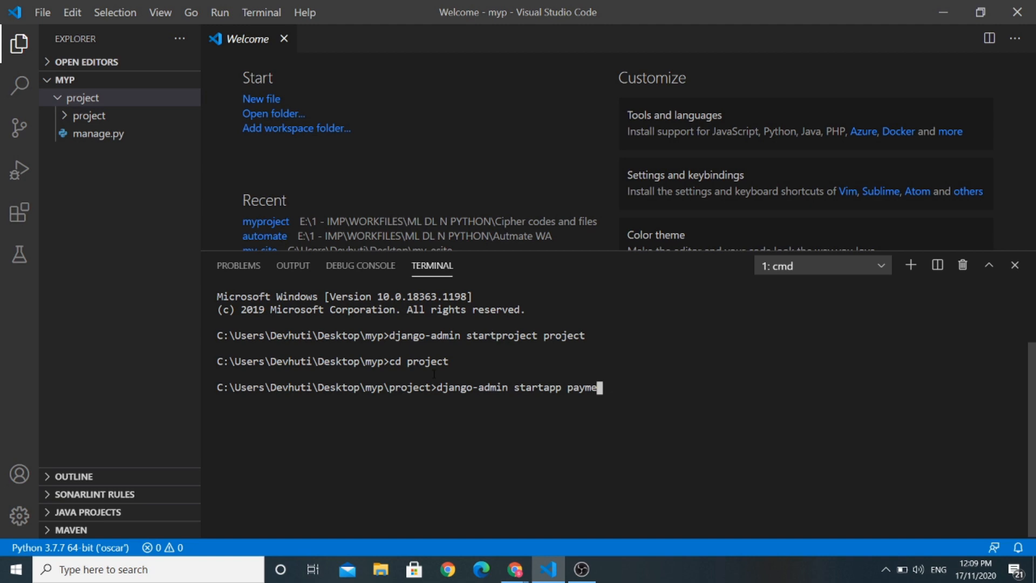
{"action": "key", "text": "Return"}
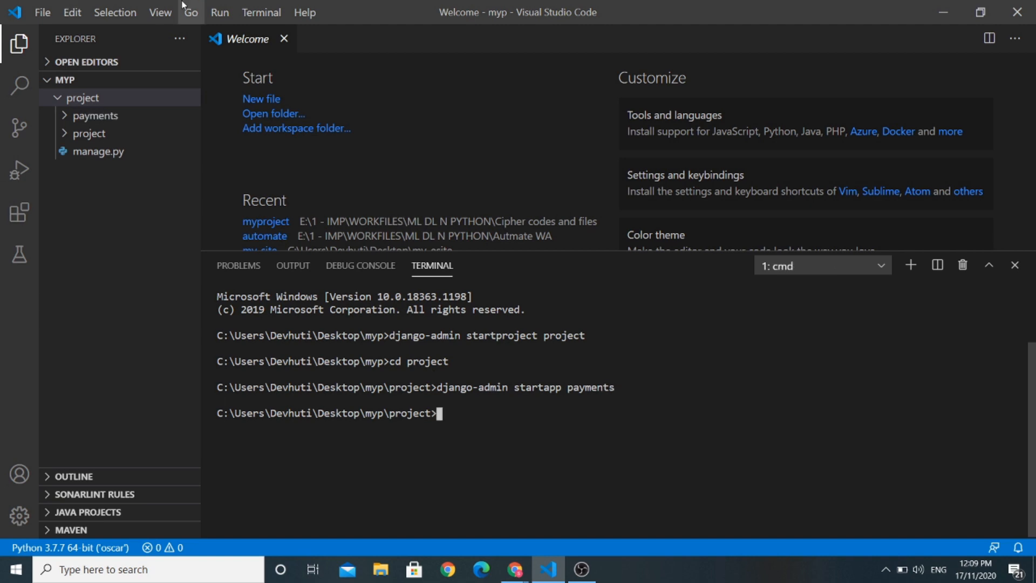
{"action": "left_click", "coordinate": [95, 115]}
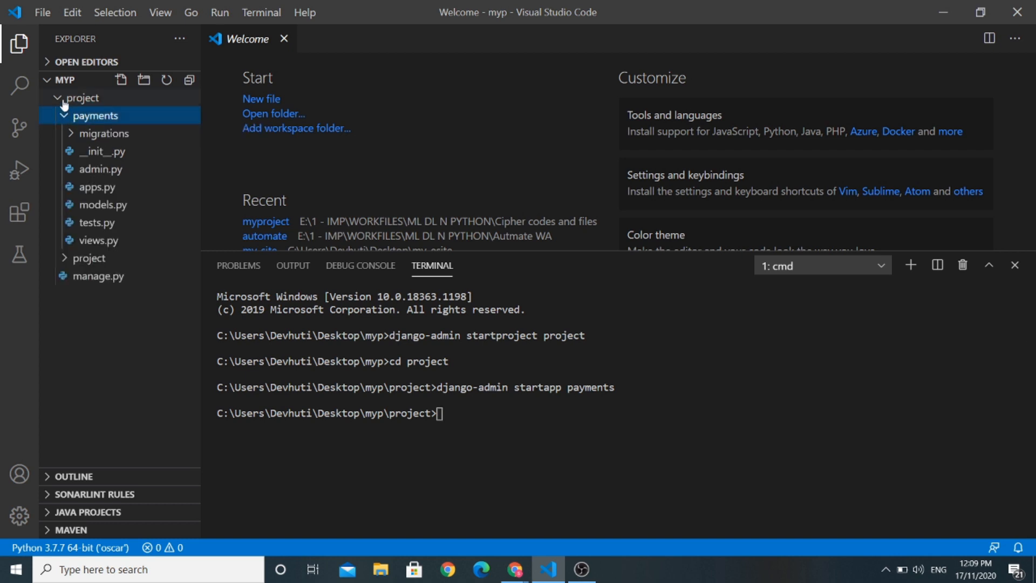
{"action": "left_click", "coordinate": [82, 98]}
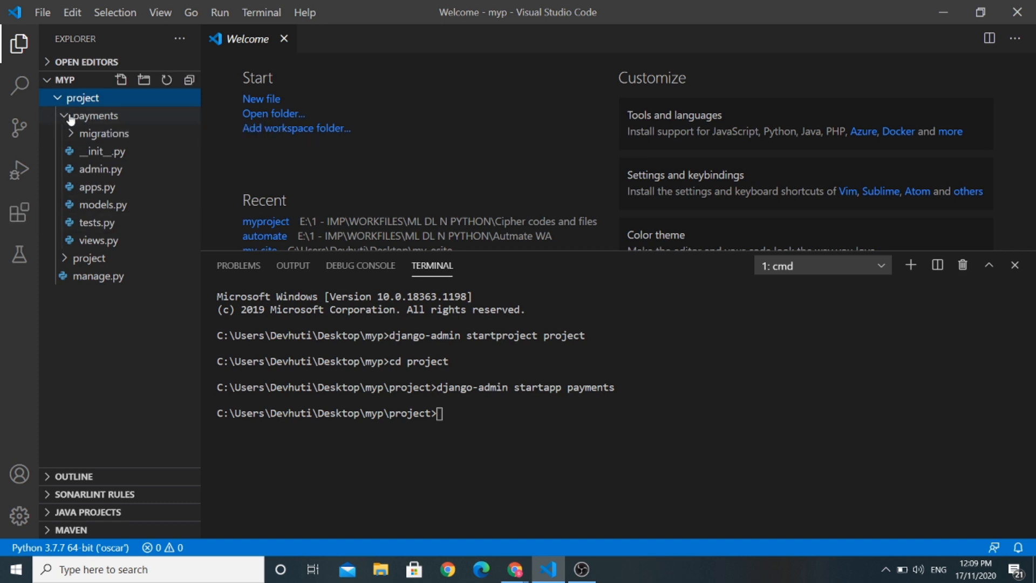
{"action": "left_click", "coordinate": [94, 116]}
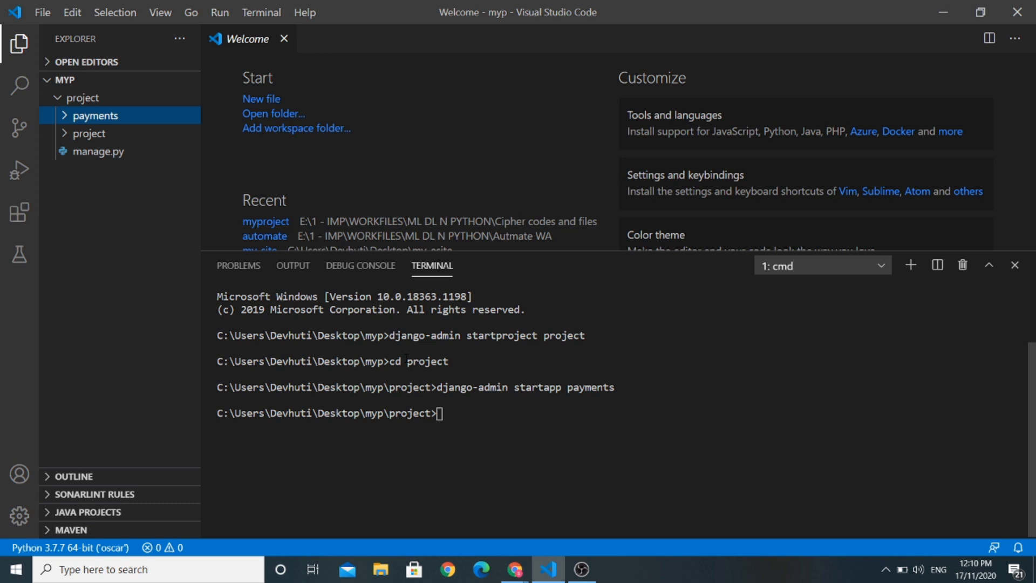
- Add 'payments.apps.PaymentsConfig' to INSTALLED_APPS in project/settings.py and save
{"action": "left_click", "coordinate": [88, 133]}
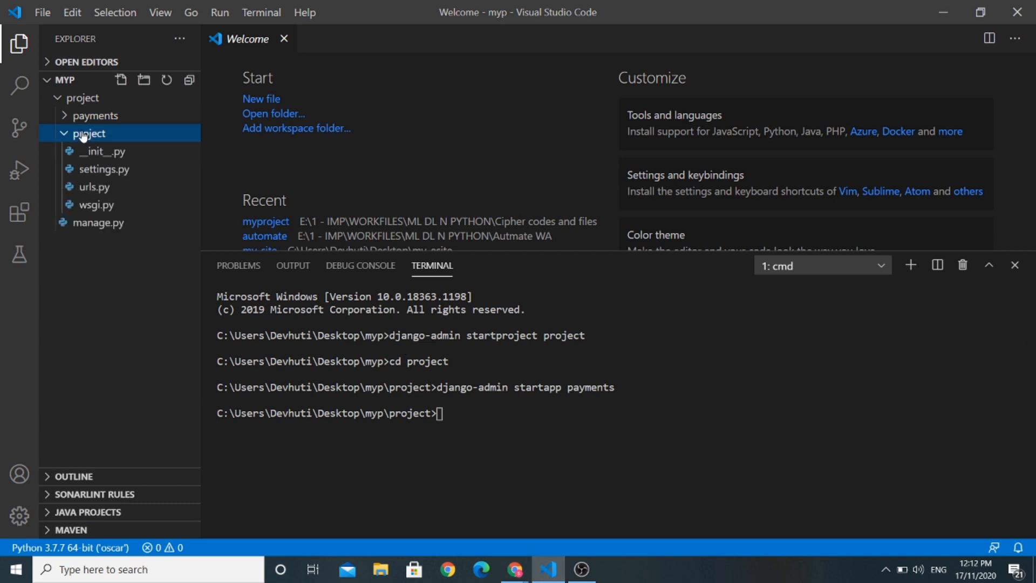
{"action": "mouse_move", "coordinate": [94, 115]}
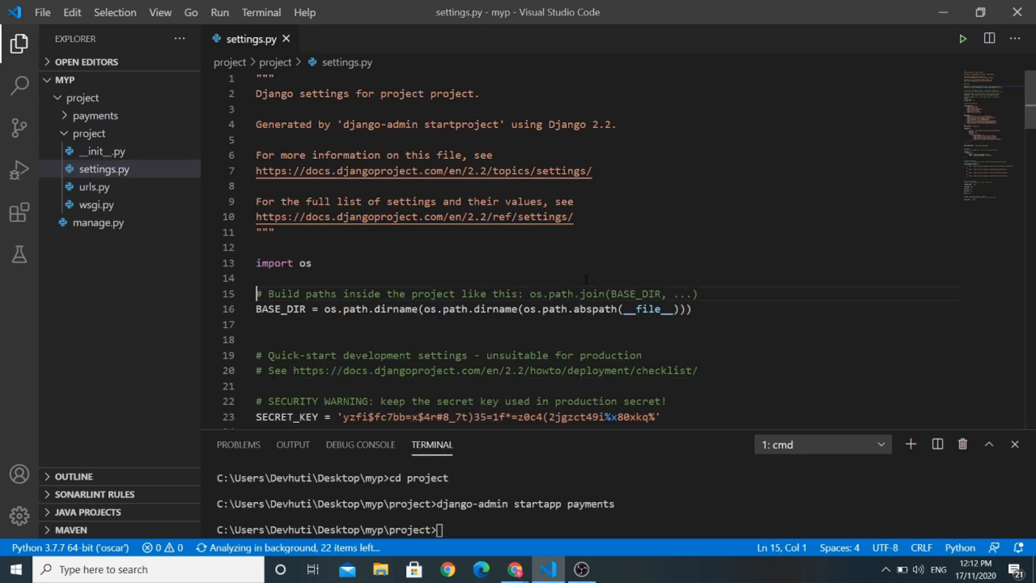
{"action": "scroll", "scroll_direction": "down", "scroll_amount": 3}
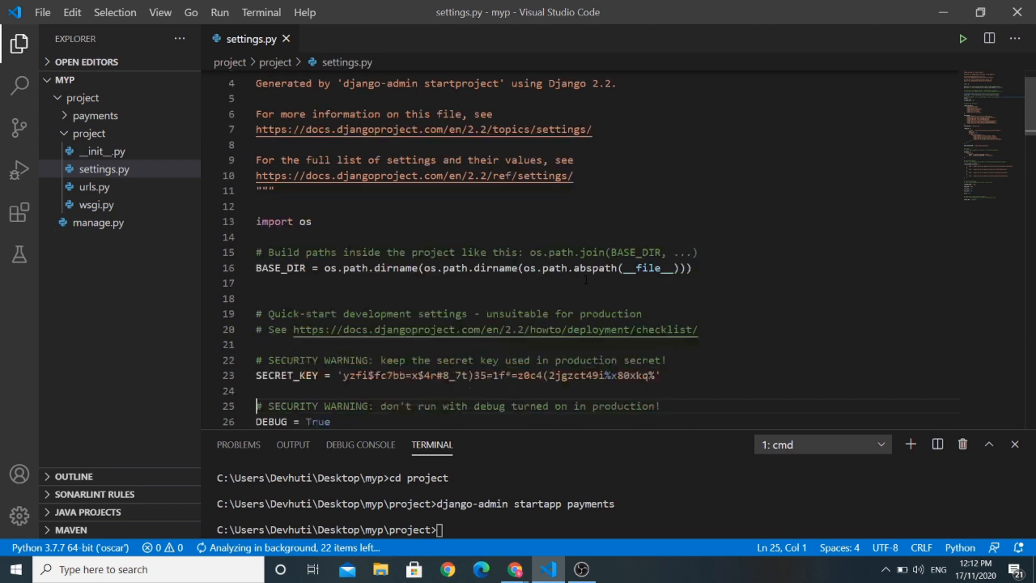
{"action": "scroll", "scroll_direction": "down", "scroll_amount": 3}
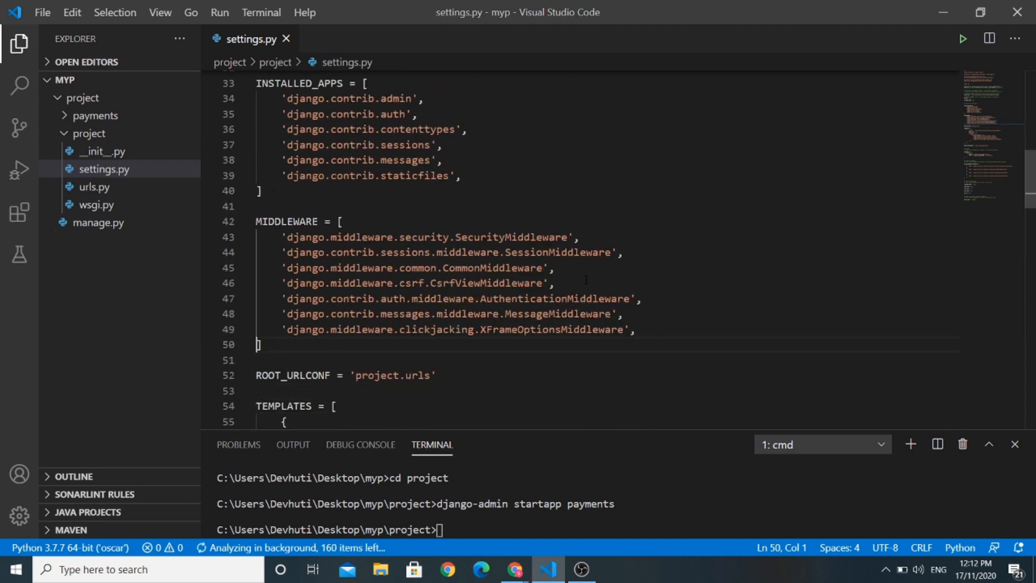
{"action": "left_click", "coordinate": [258, 129]}
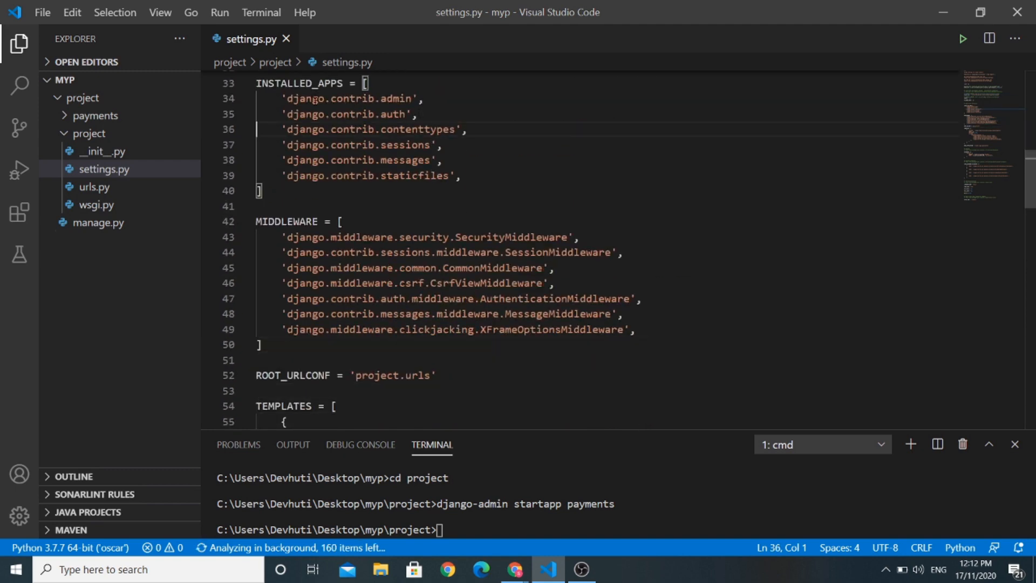
{"action": "left_click", "coordinate": [463, 176]}
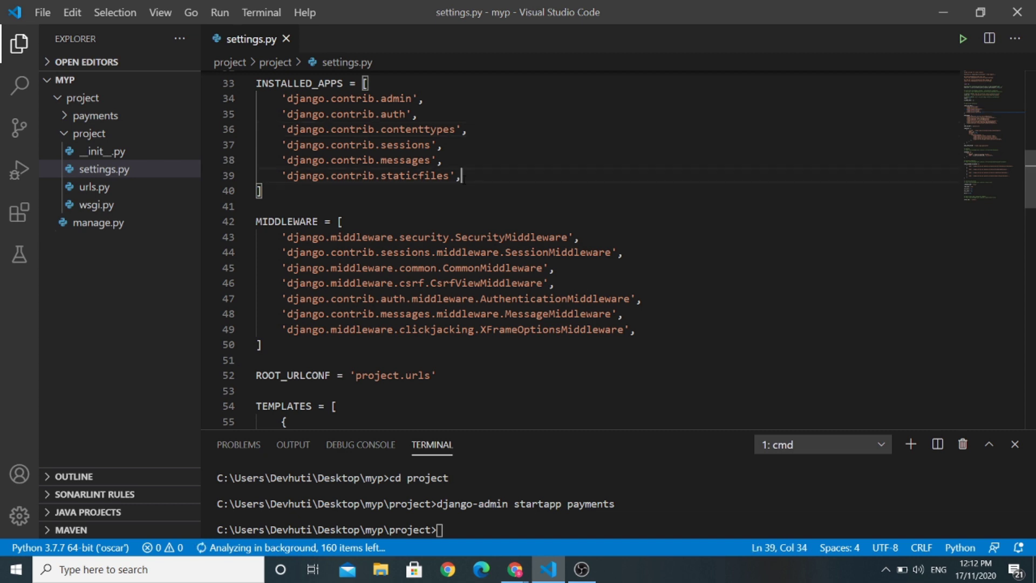
{"action": "key", "text": "Enter"}
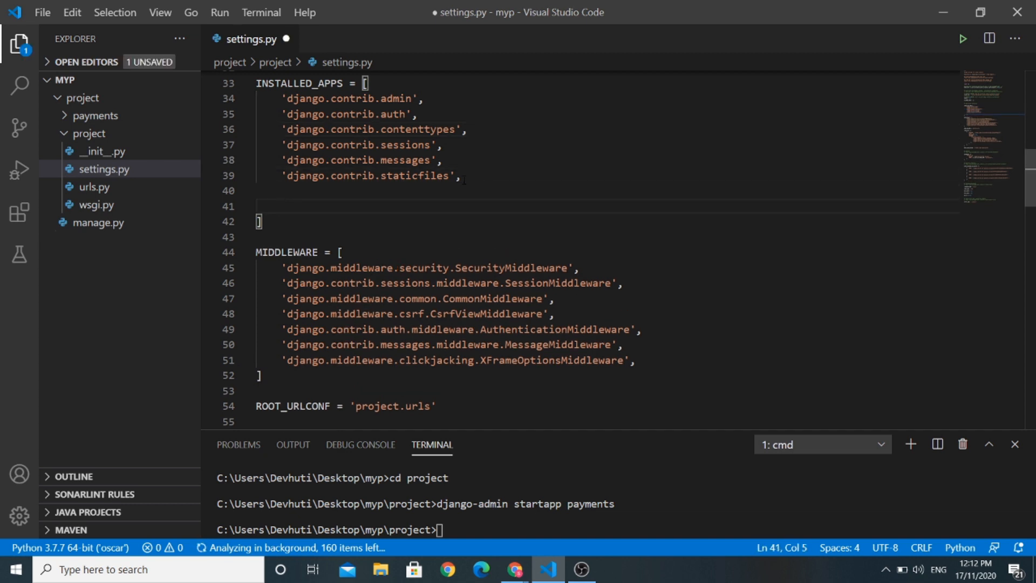
{"action": "type", "text": "'payments.apps.PaymentsConfig',"}
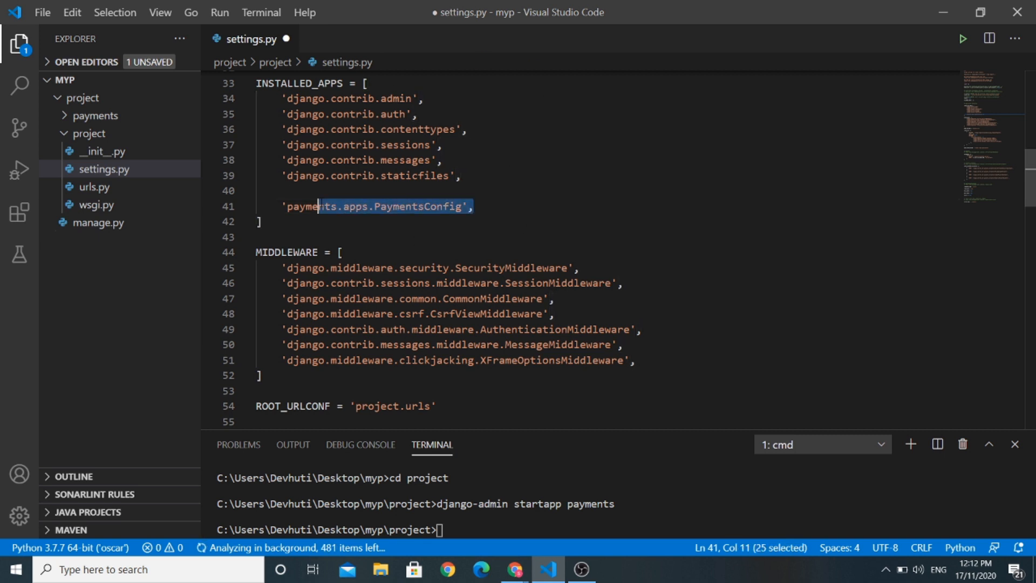
{"action": "left_click", "coordinate": [317, 206]}
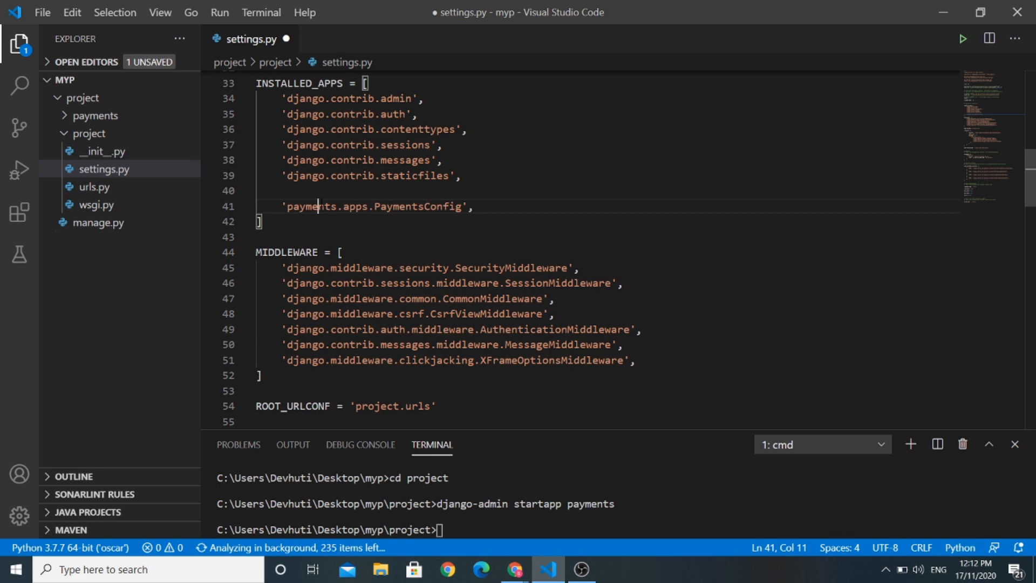
{"action": "key", "text": "ctrl+s"}
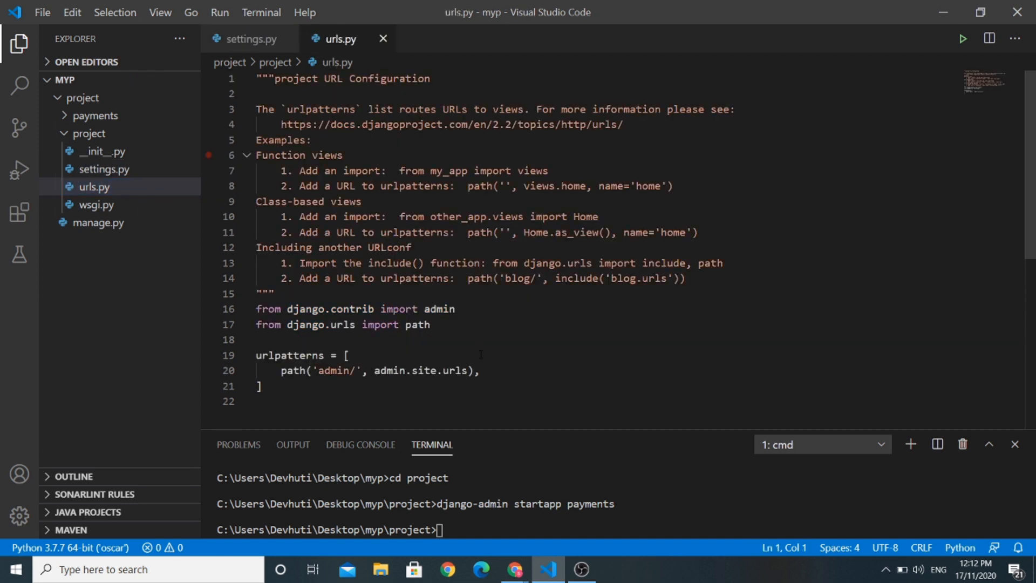
- Add path('', include('payments.urls')) to urlpatterns and import include from django.urls
{"action": "key", "text": "Enter"}
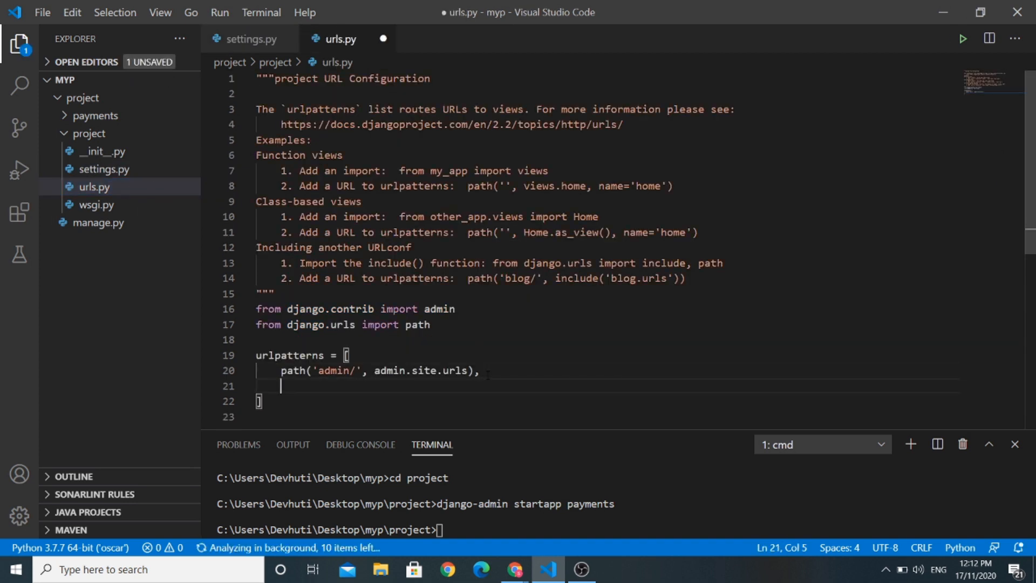
{"action": "type", "text": "path('', include('pay"}
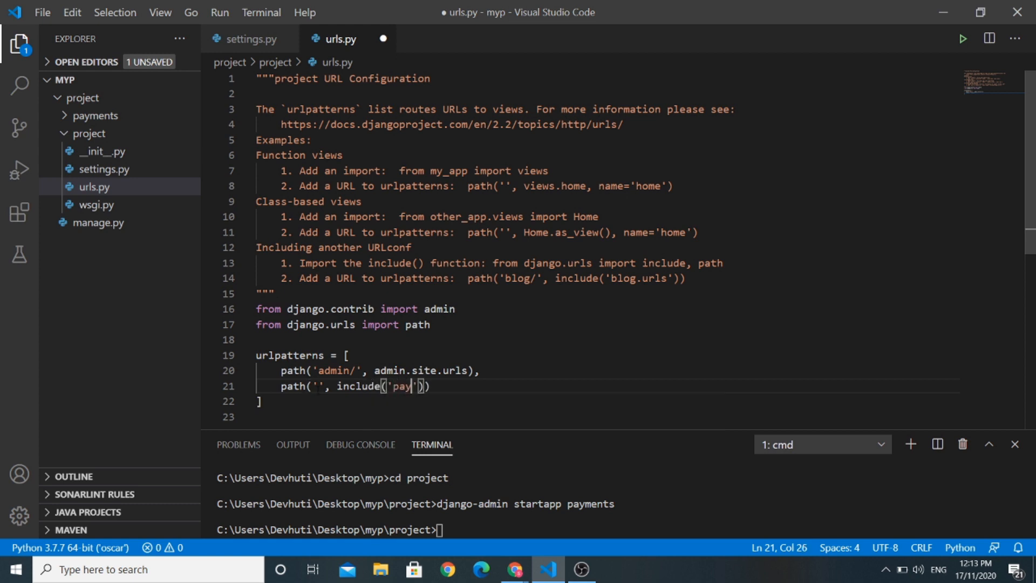
{"action": "type", "text": "ments"}
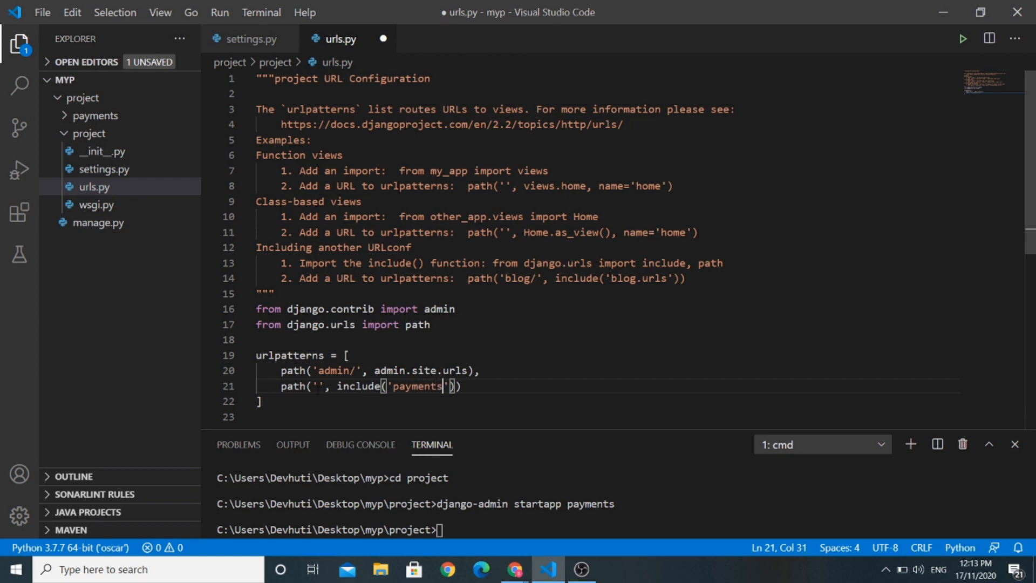
{"action": "type", "text": ".urls"}
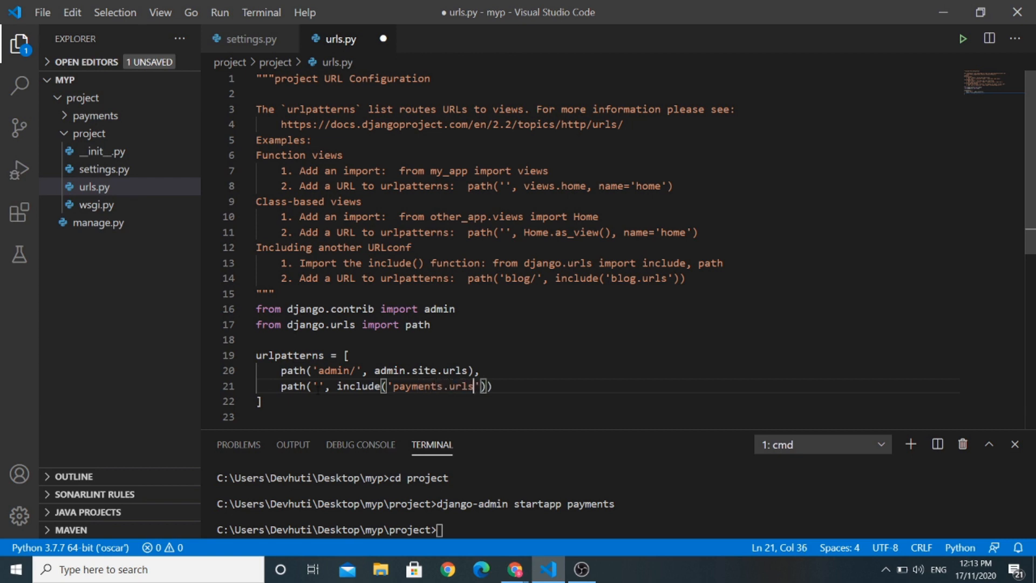
{"action": "left_click", "coordinate": [430, 324]}
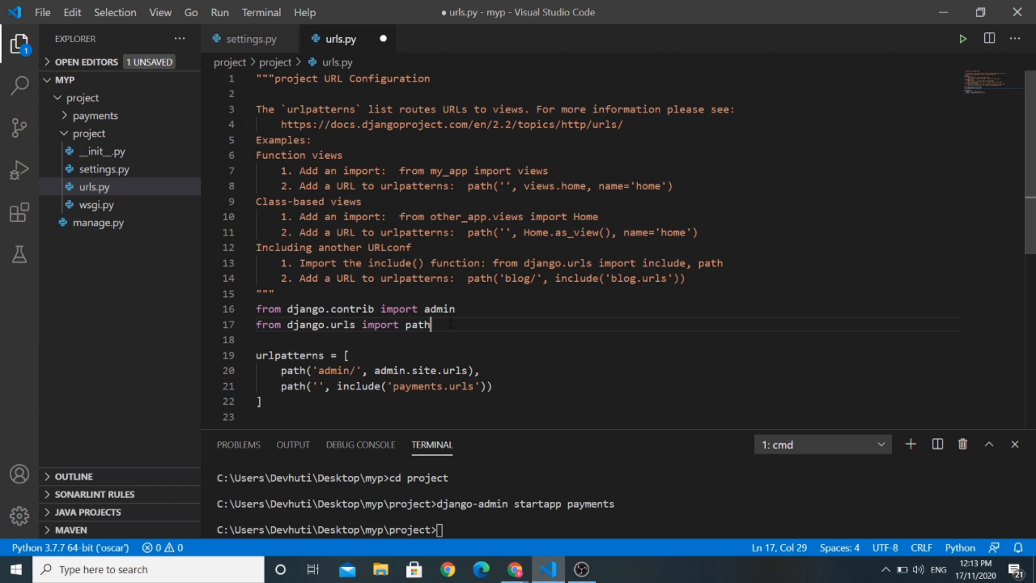
{"action": "type", "text": ", incl"}
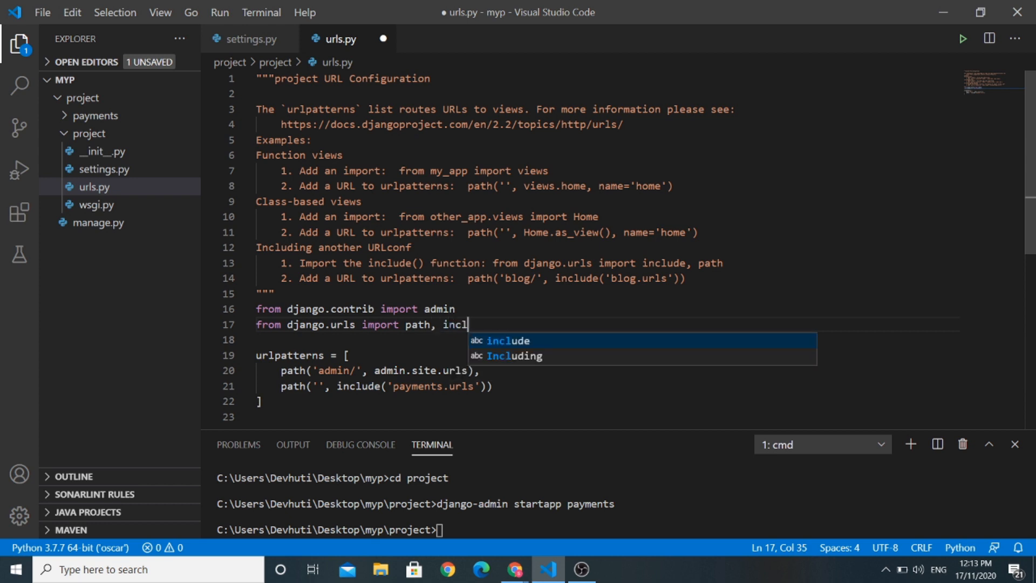
{"action": "type", "text": "ude"}
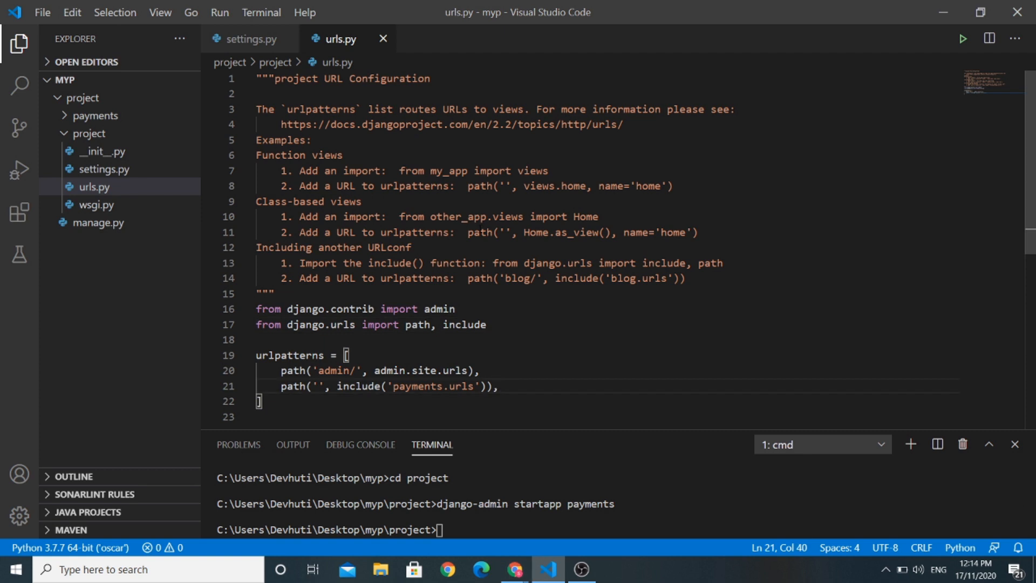
{"action": "mouse_move", "coordinate": [160, 12]}
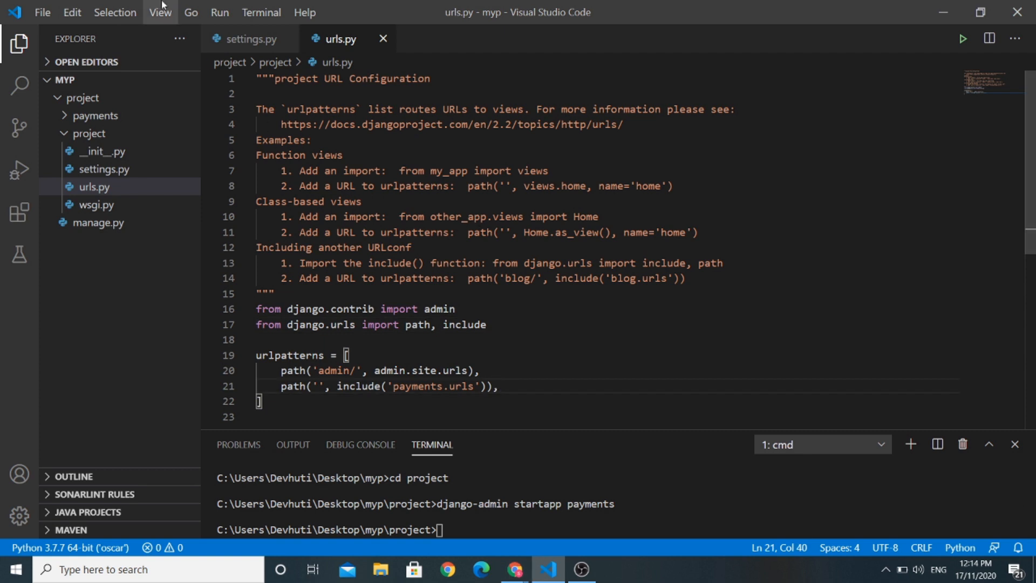
{"action": "mouse_move", "coordinate": [139, 124]}
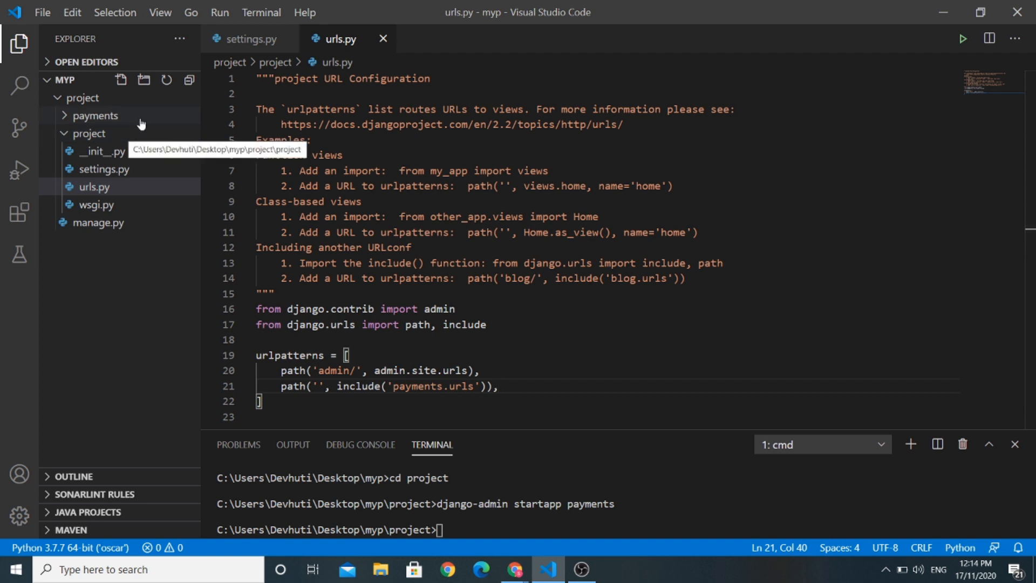
{"action": "left_click", "coordinate": [94, 115]}
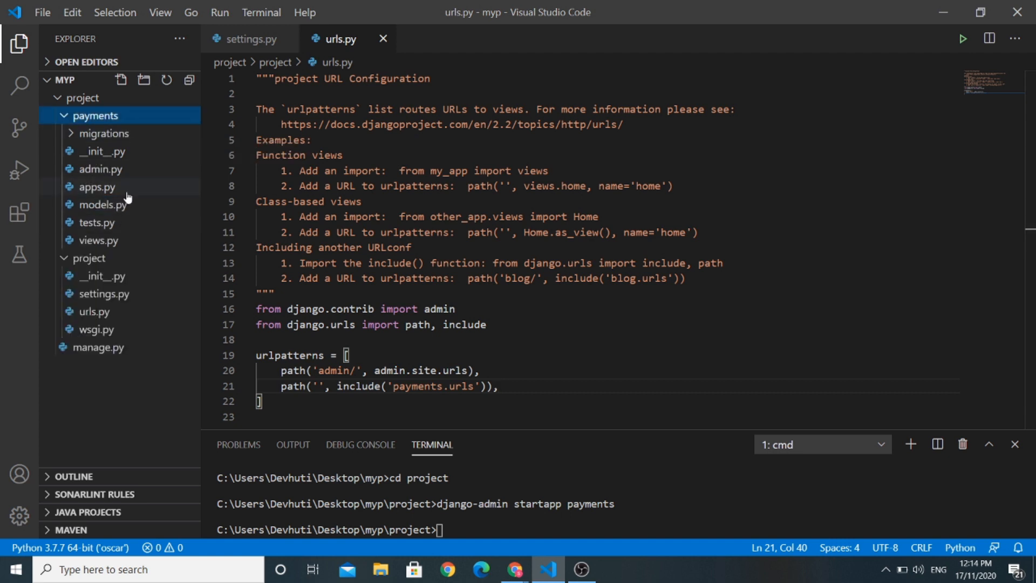
{"action": "mouse_move", "coordinate": [112, 187]}
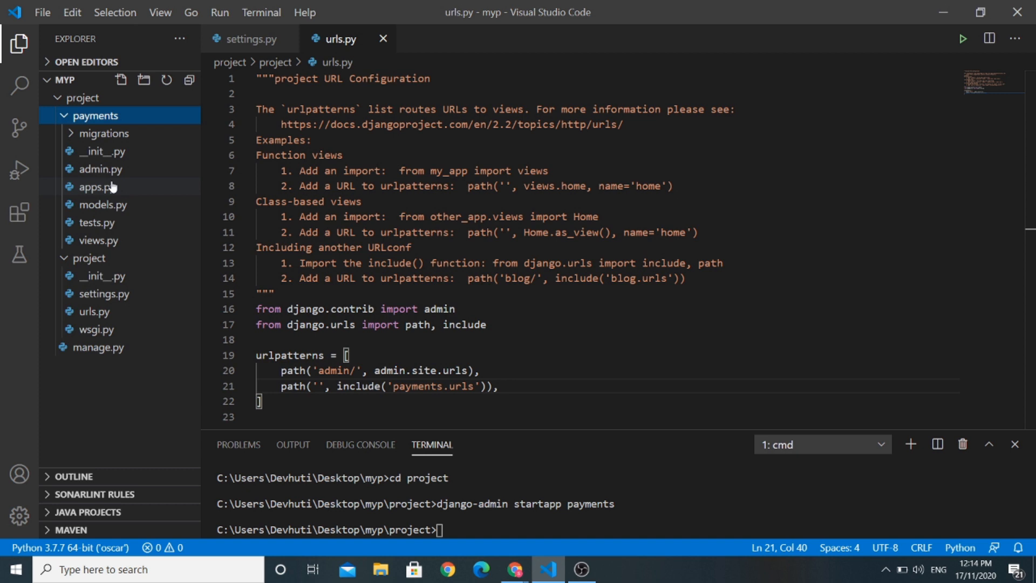
{"action": "mouse_move", "coordinate": [149, 119]}
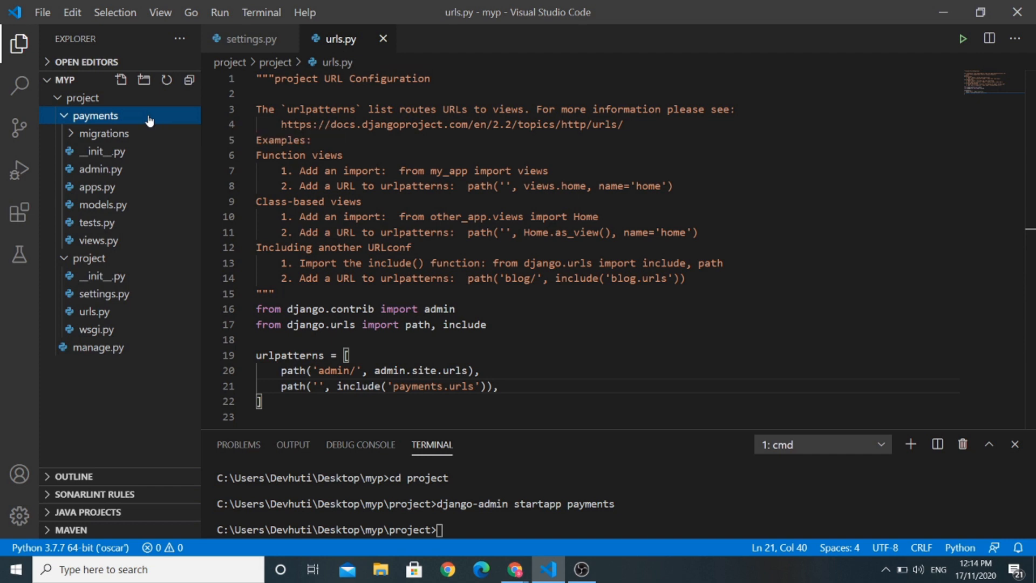
- Create payments/urls.py mapping the empty path to views.HomePageView named 'home', and save
{"action": "right_click", "coordinate": [96, 115]}
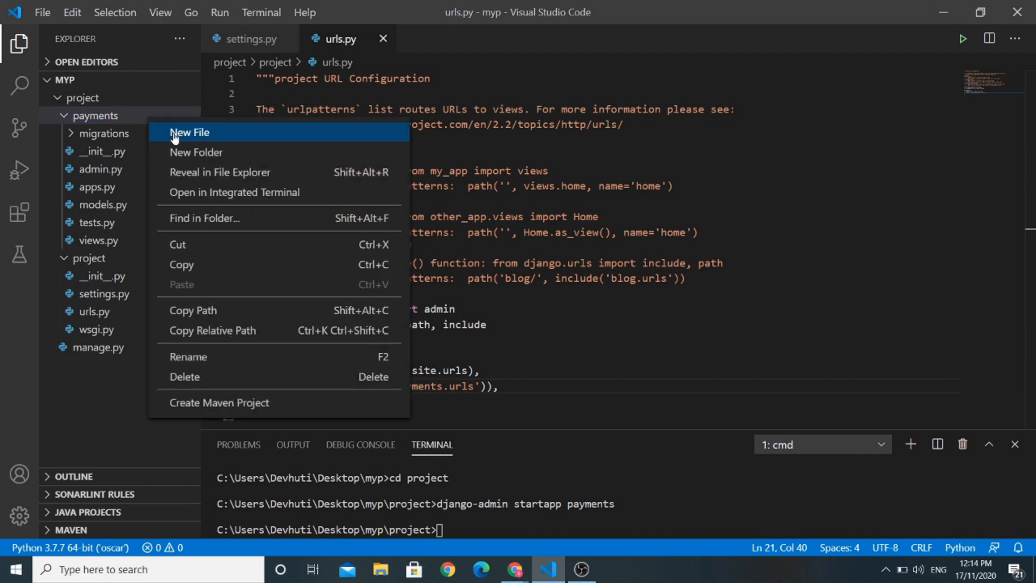
{"action": "left_click", "coordinate": [191, 132]}
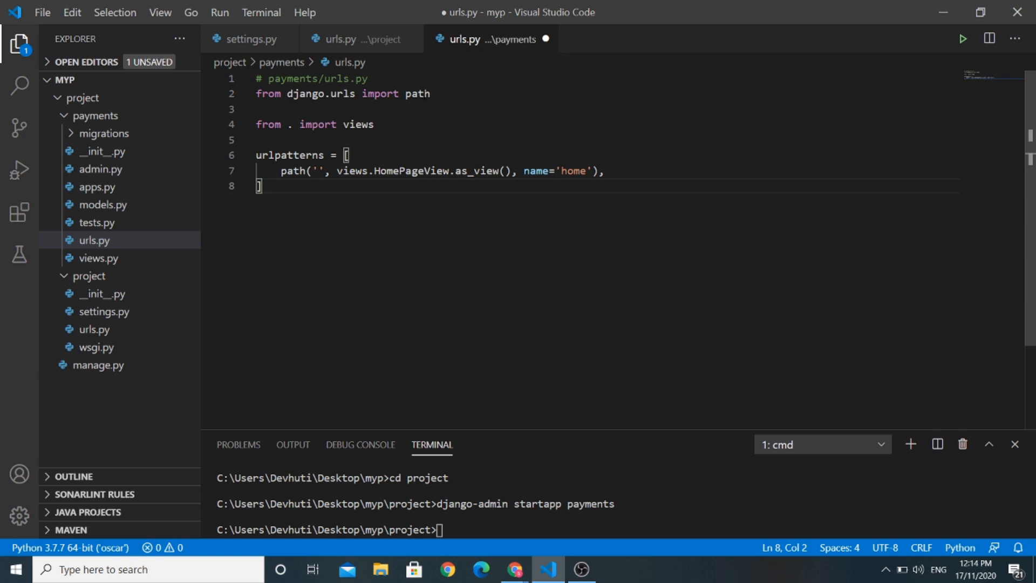
{"action": "triple_click", "coordinate": [311, 79]}
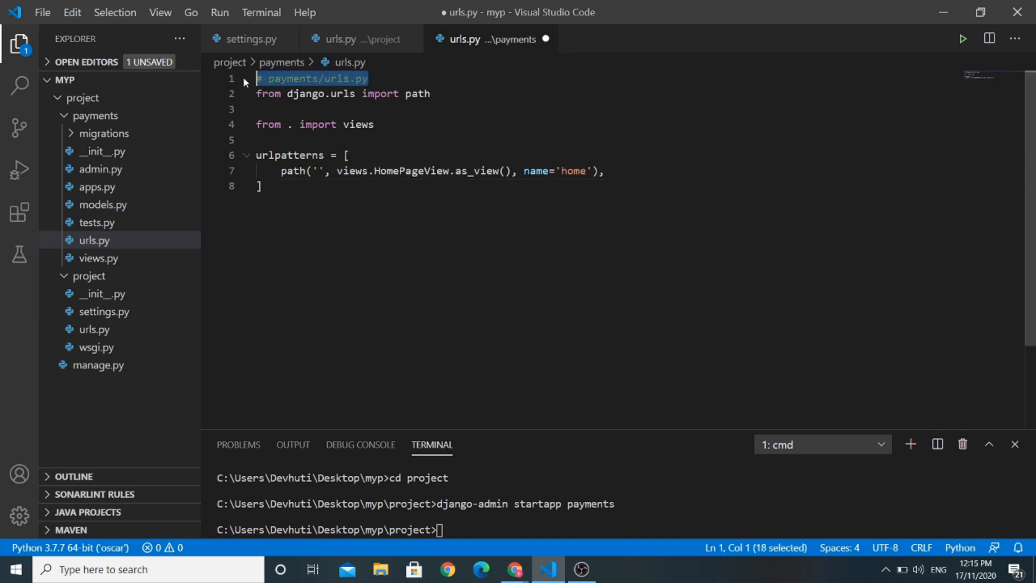
{"action": "left_click", "coordinate": [394, 79]}
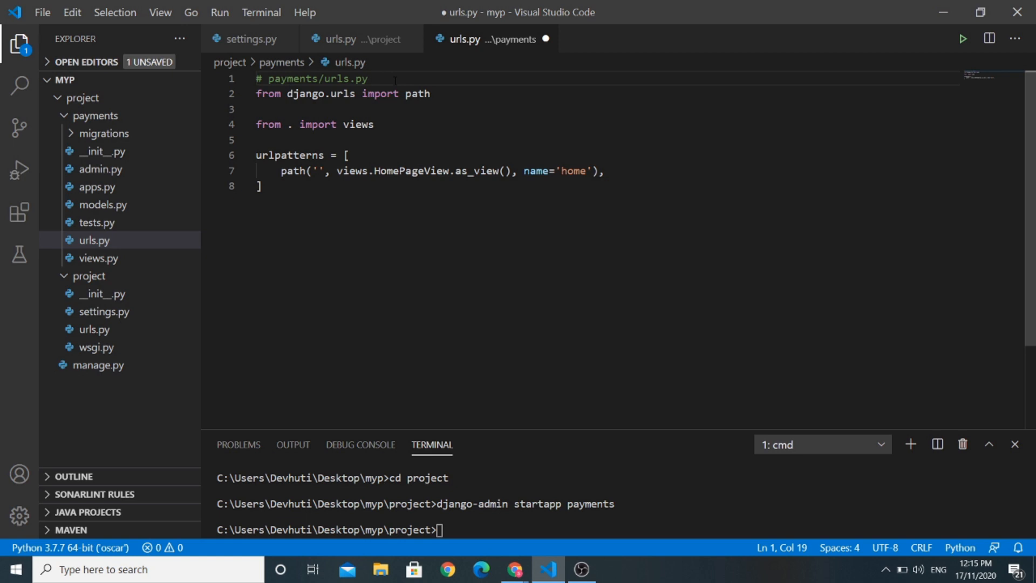
{"action": "left_click_drag", "start_coordinate": [256, 124], "coordinate": [347, 155]}
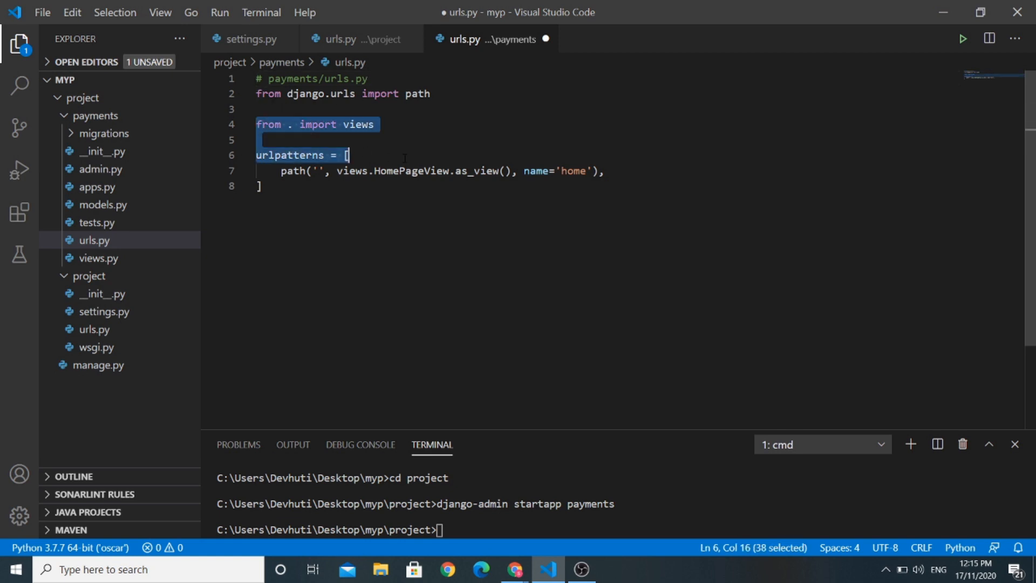
{"action": "left_click", "coordinate": [373, 124]}
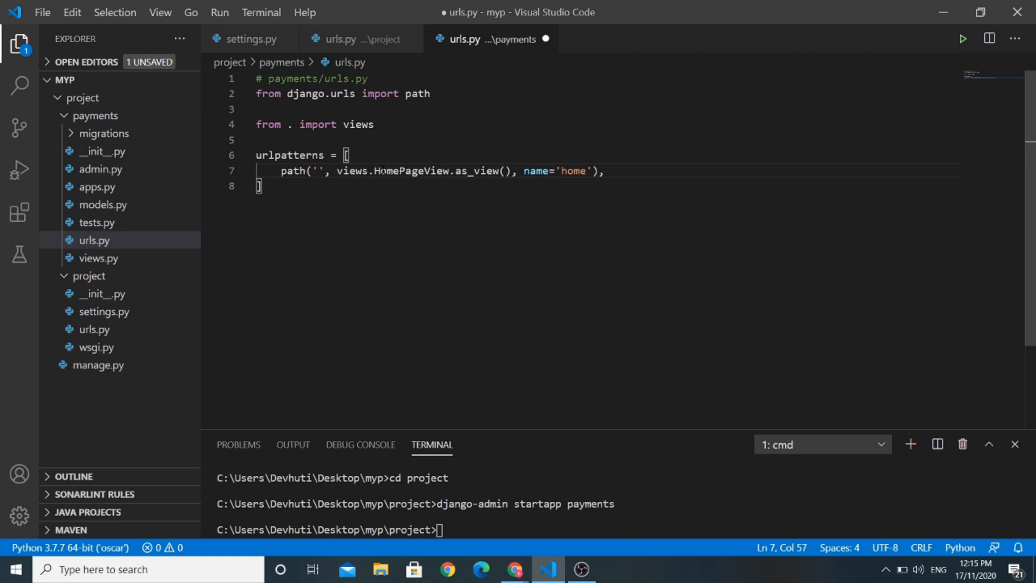
{"action": "left_click", "coordinate": [263, 186]}
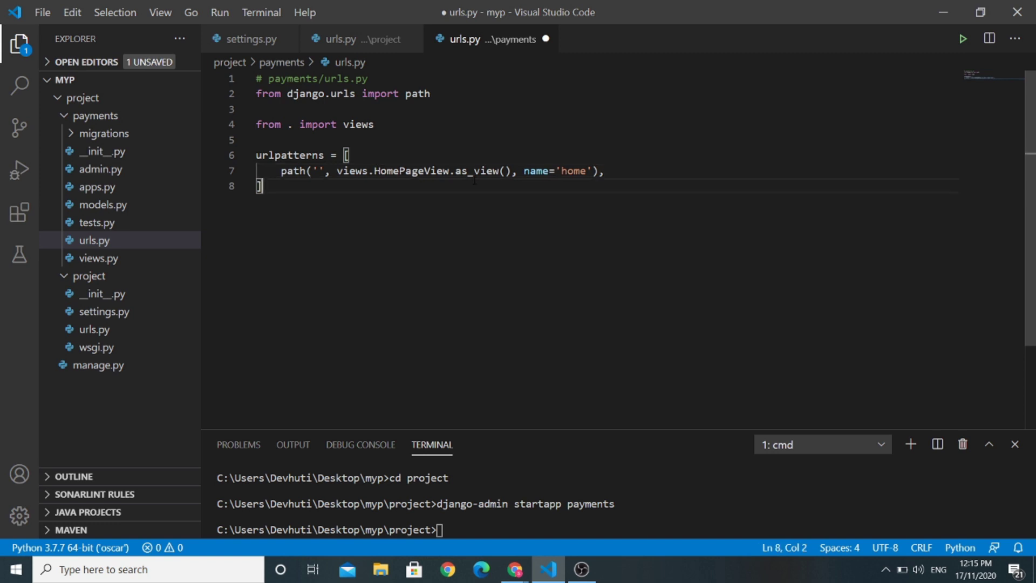
{"action": "key", "text": "ctrl+s"}
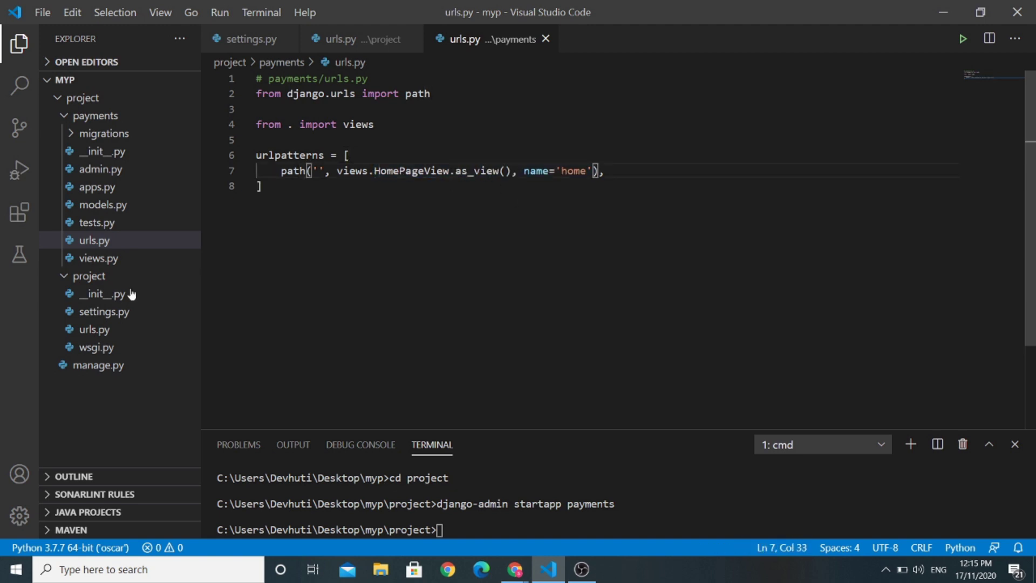
- Paste a TemplateView import and HomePageView class with template_name 'home.html' into payments/views.py
{"action": "left_click", "coordinate": [97, 258]}
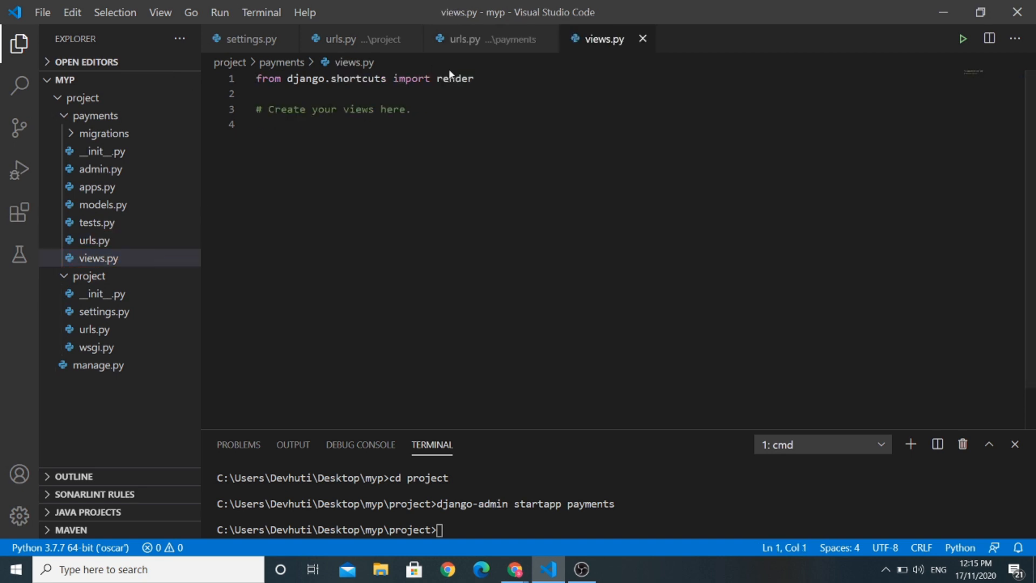
{"action": "key", "text": "enter"}
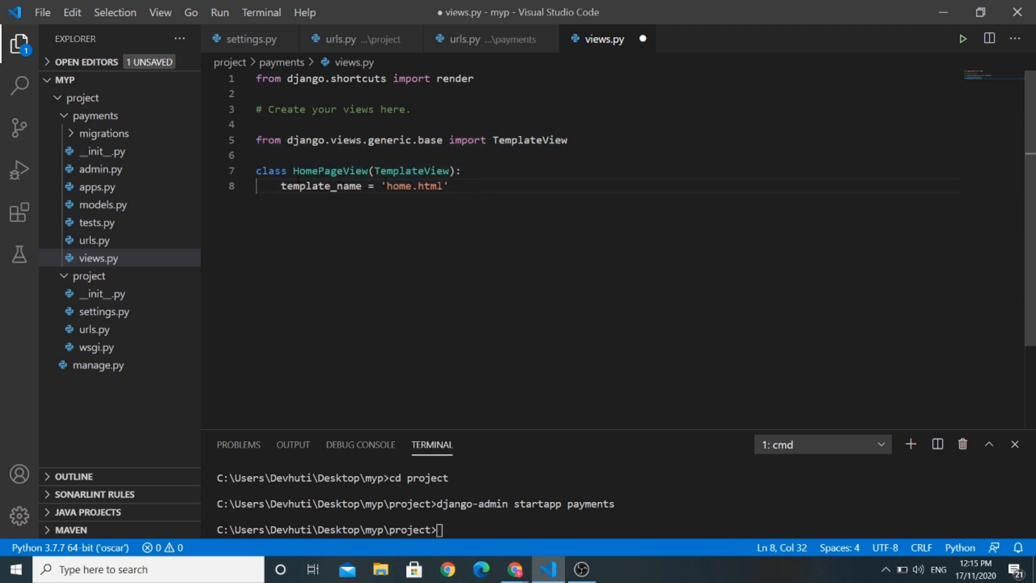
{"action": "double_click", "coordinate": [329, 171]}
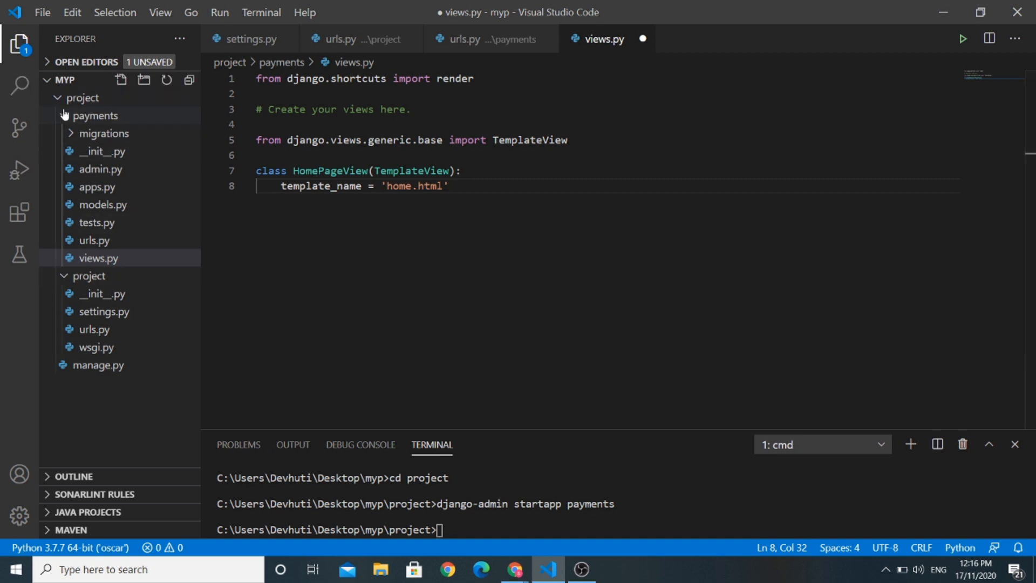
- Create a templates folder at the project root
{"action": "left_click", "coordinate": [95, 116]}
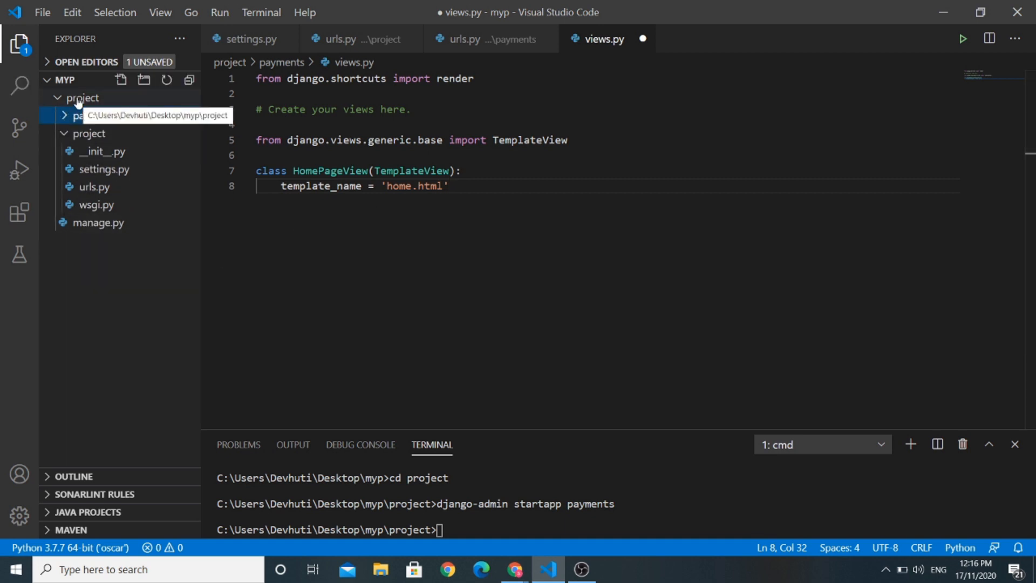
{"action": "right_click", "coordinate": [76, 114]}
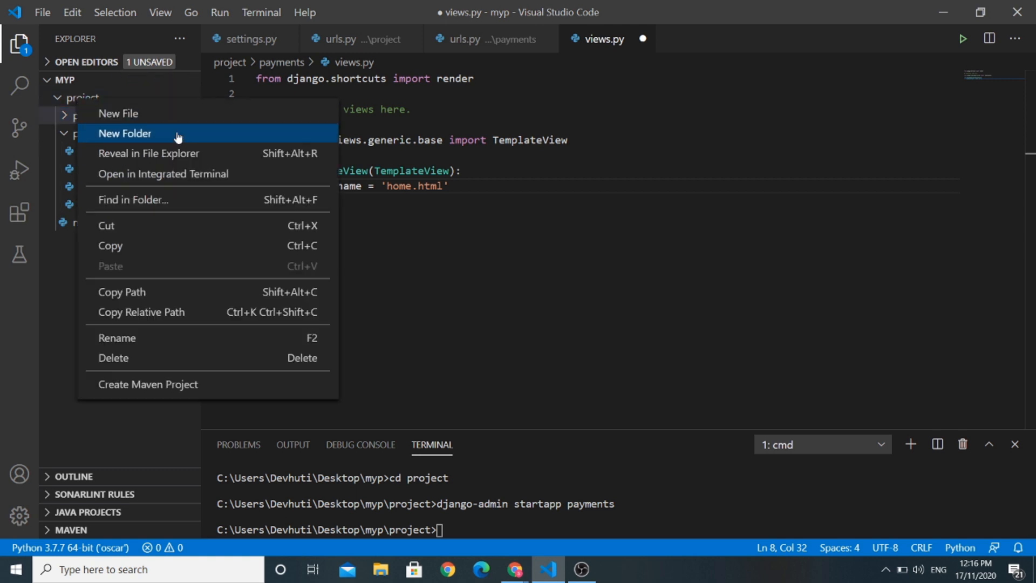
{"action": "left_click", "coordinate": [124, 132]}
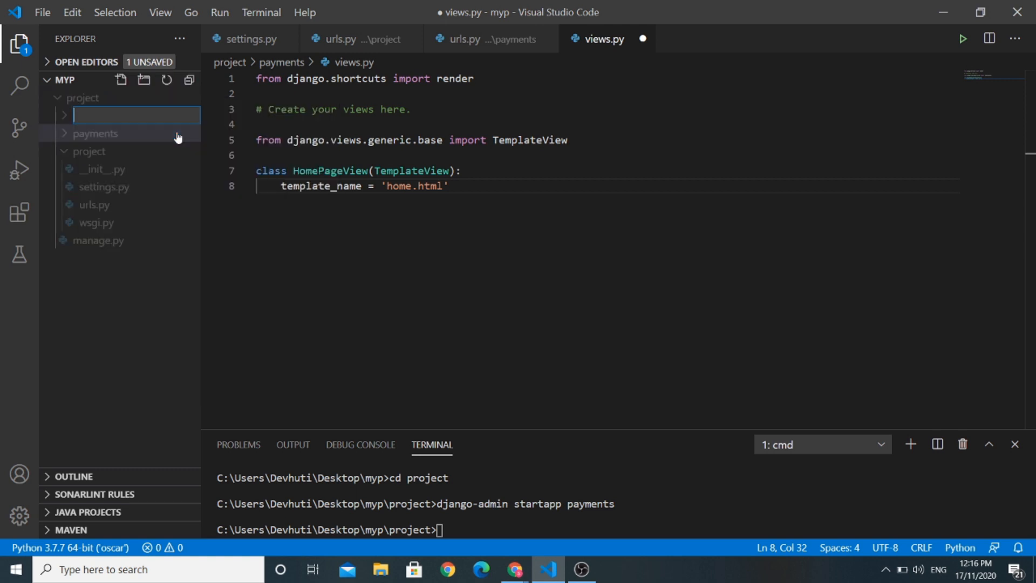
{"action": "type", "text": "templates"}
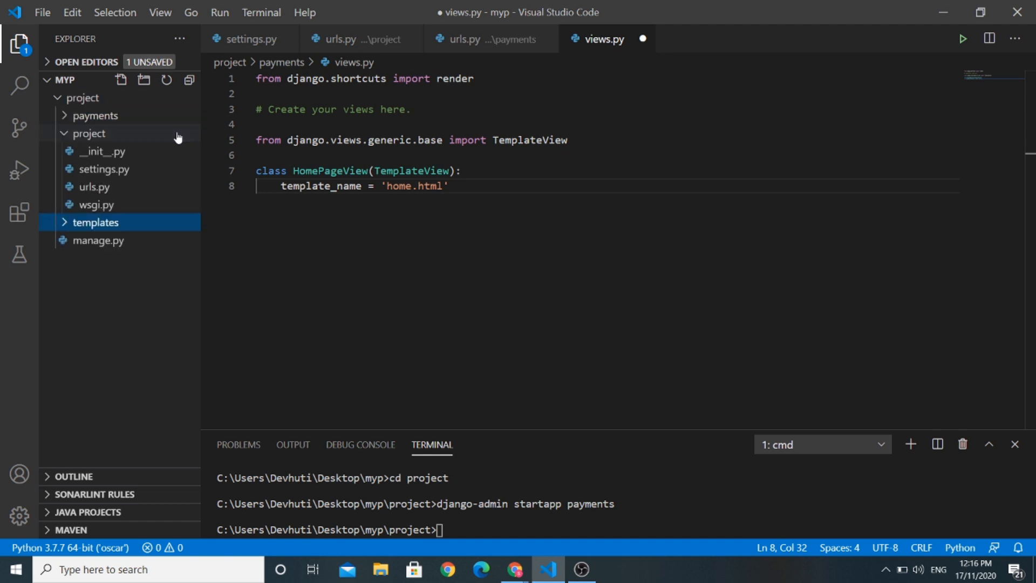
- Add home.html inside templates containing <h1>Hello</h1>
{"action": "right_click", "coordinate": [96, 222]}
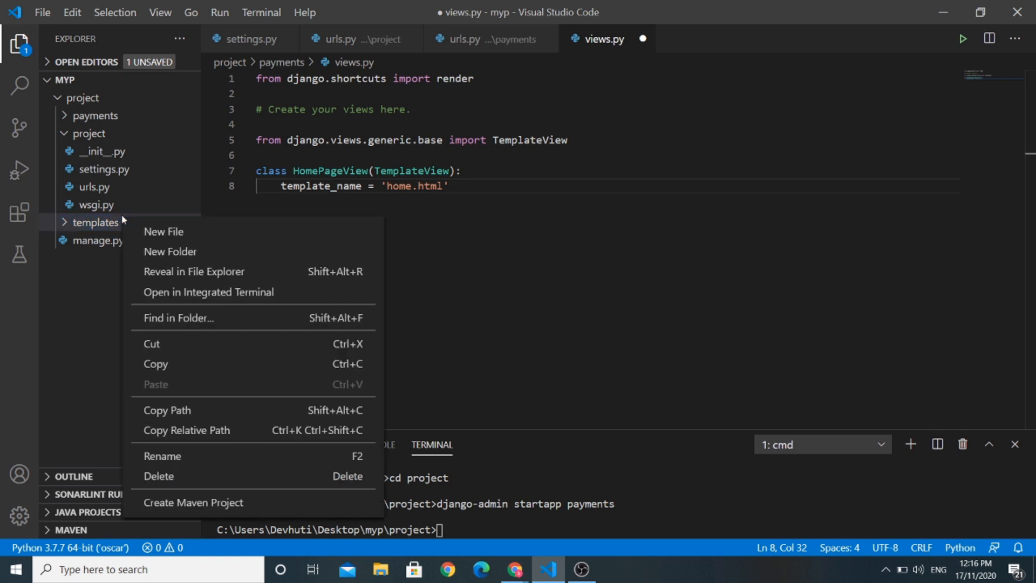
{"action": "left_click", "coordinate": [163, 231]}
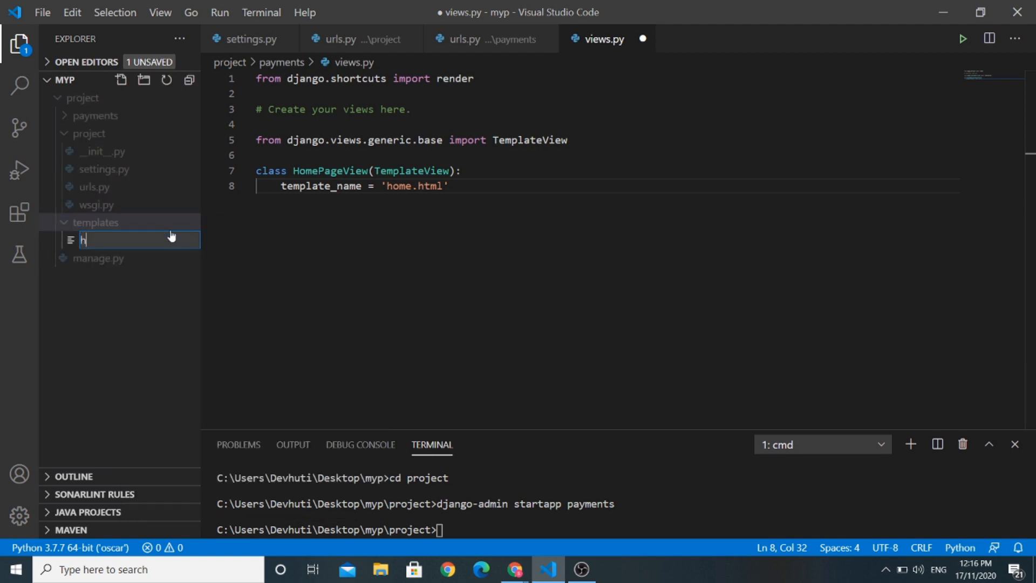
{"action": "type", "text": "ome.html"}
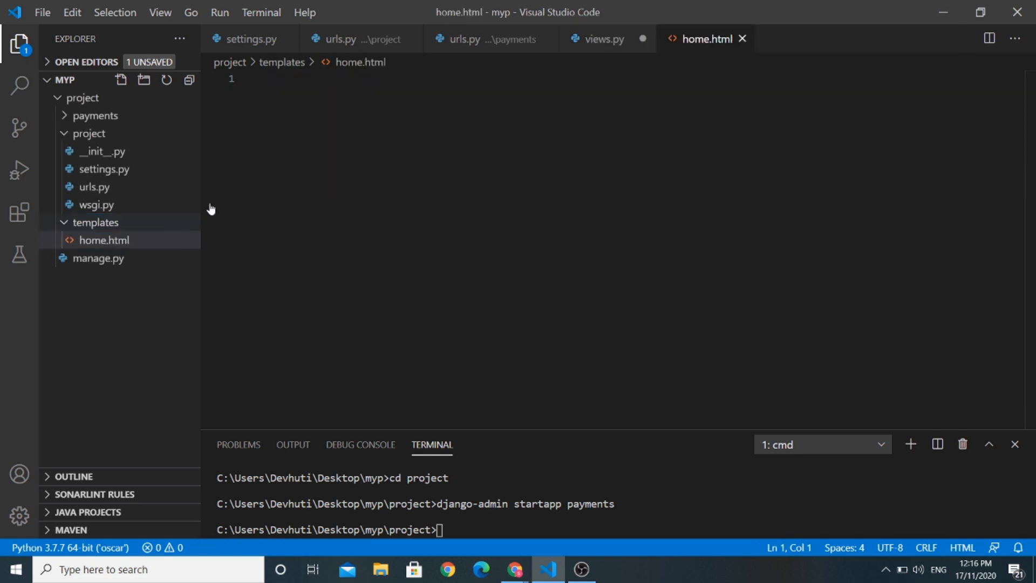
{"action": "type", "text": "<"}
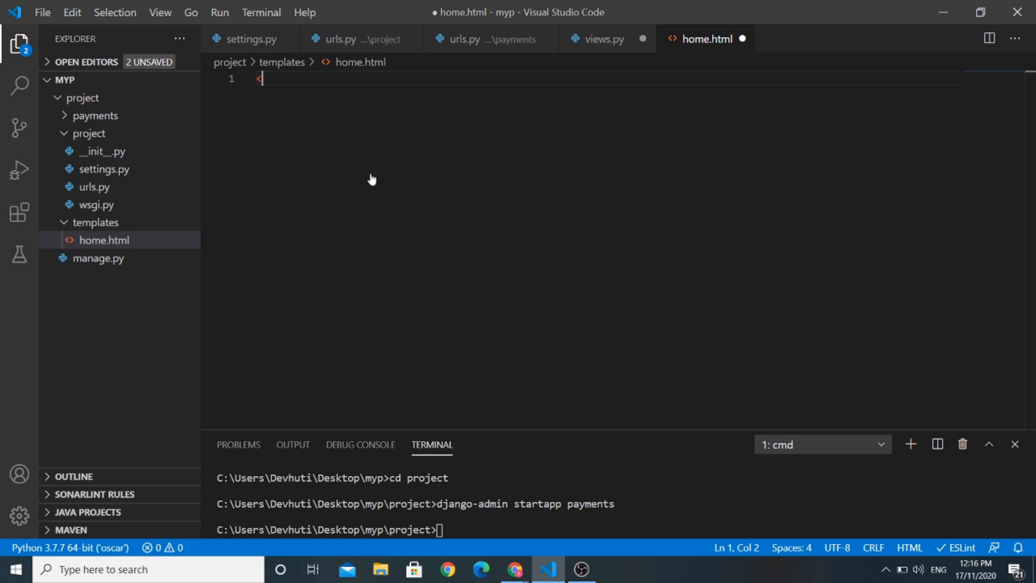
{"action": "type", "text": "h1>Hel</h1>"}
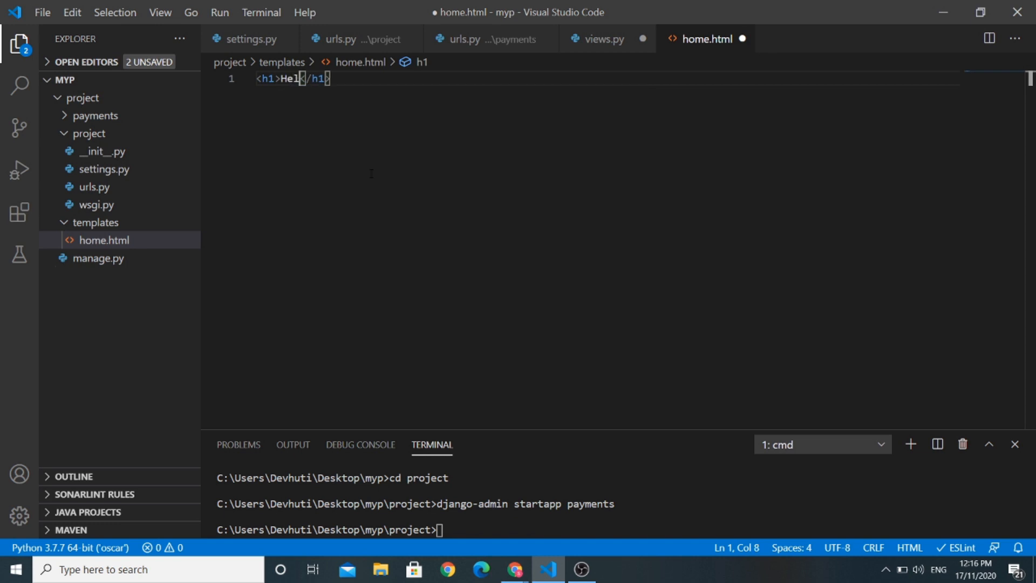
{"action": "type", "text": "lo"}
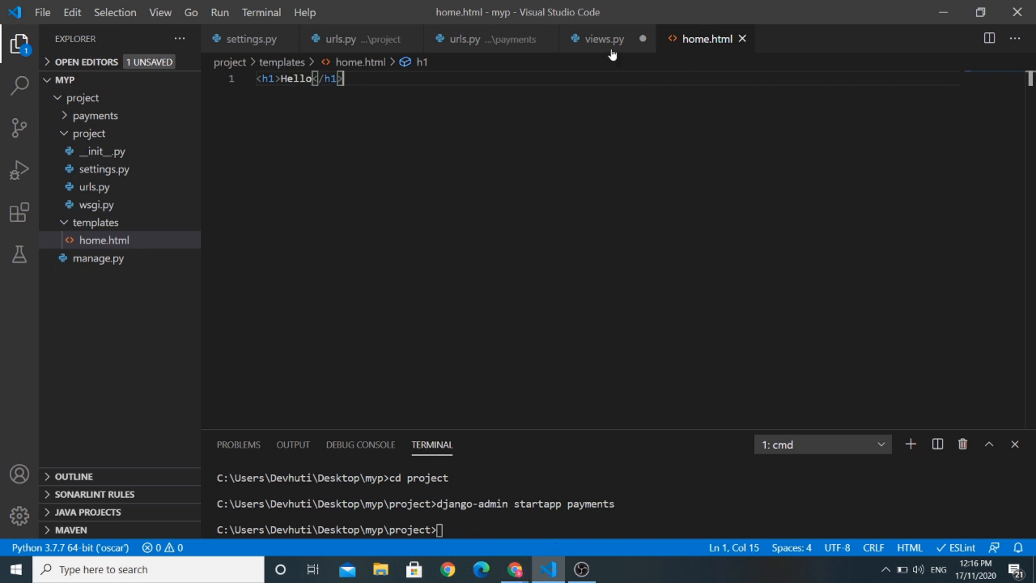
- Review the HomePageView TemplateView class in views.py, then return to home.html
{"action": "left_click", "coordinate": [603, 39]}
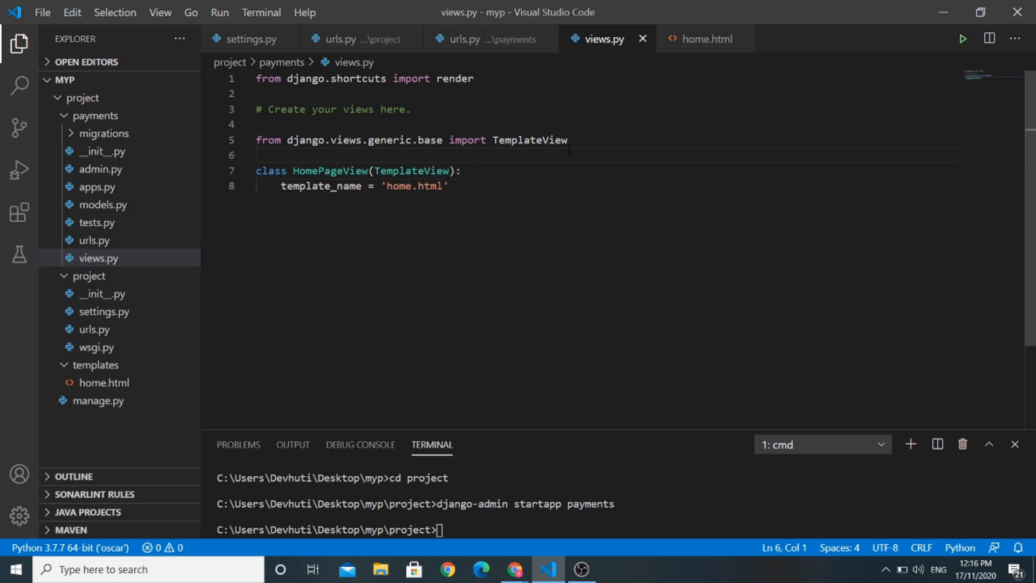
{"action": "mouse_move", "coordinate": [657, 110]}
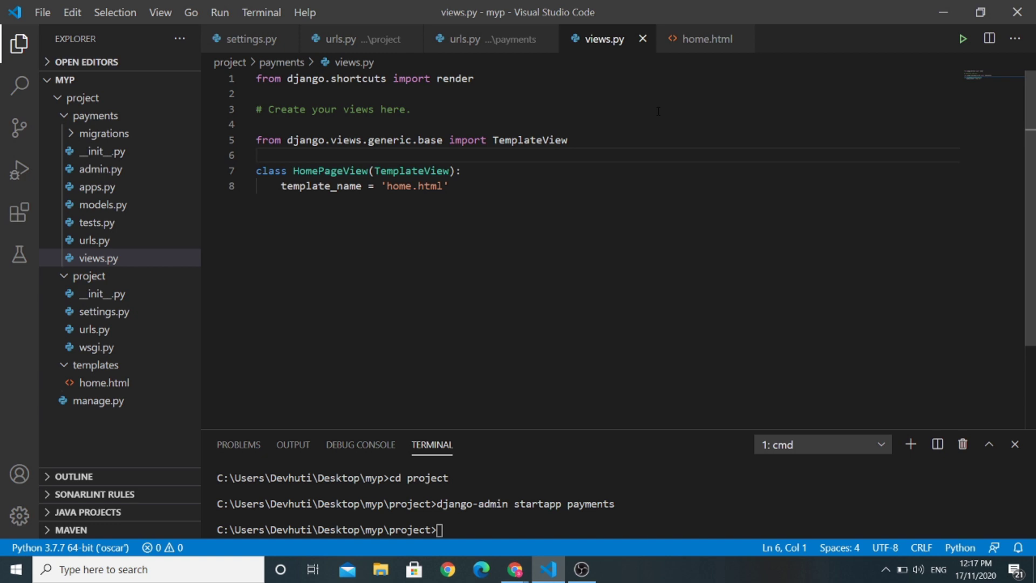
{"action": "mouse_move", "coordinate": [726, 38]}
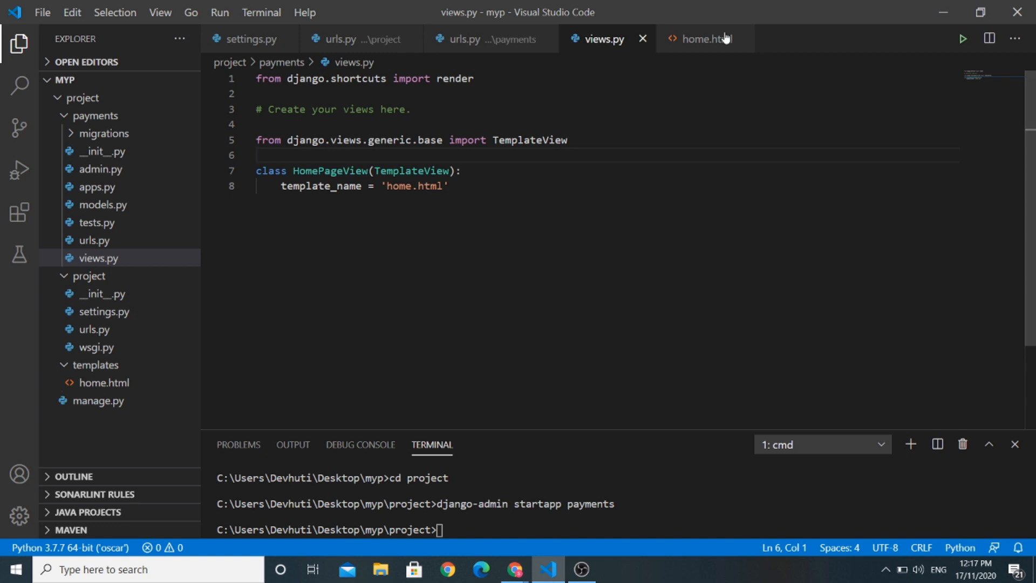
{"action": "left_click", "coordinate": [703, 38]}
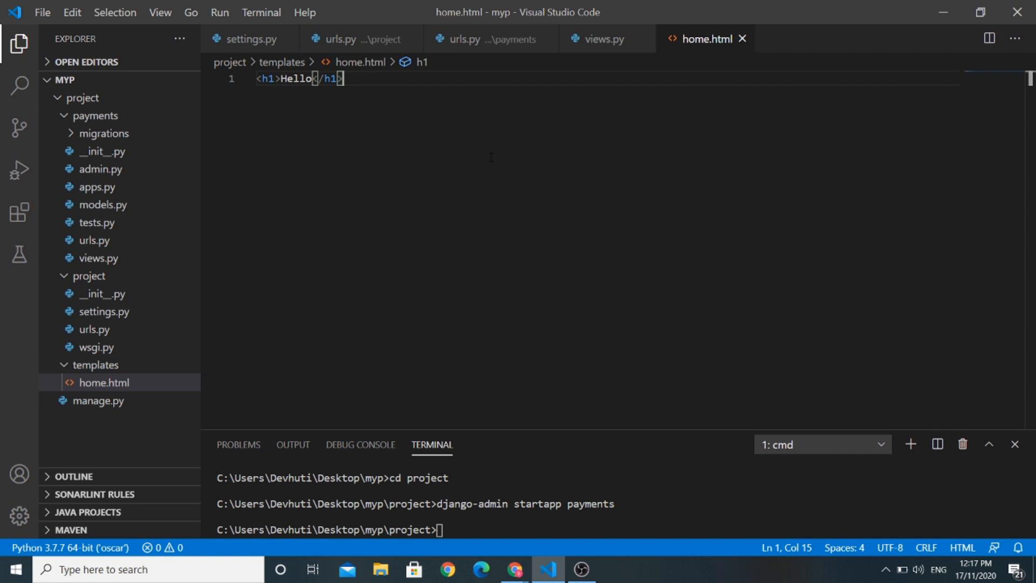
{"action": "mouse_move", "coordinate": [209, 191]}
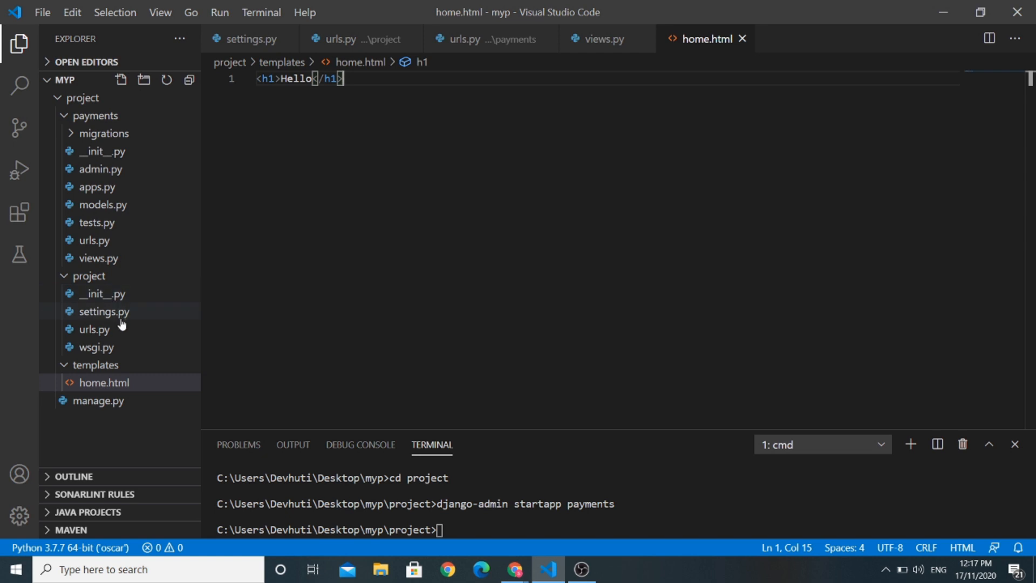
- Set TEMPLATES 'DIRS' to [os.path.join(BASE_DIR, 'templates')] in settings.py and save
{"action": "left_click", "coordinate": [103, 312]}
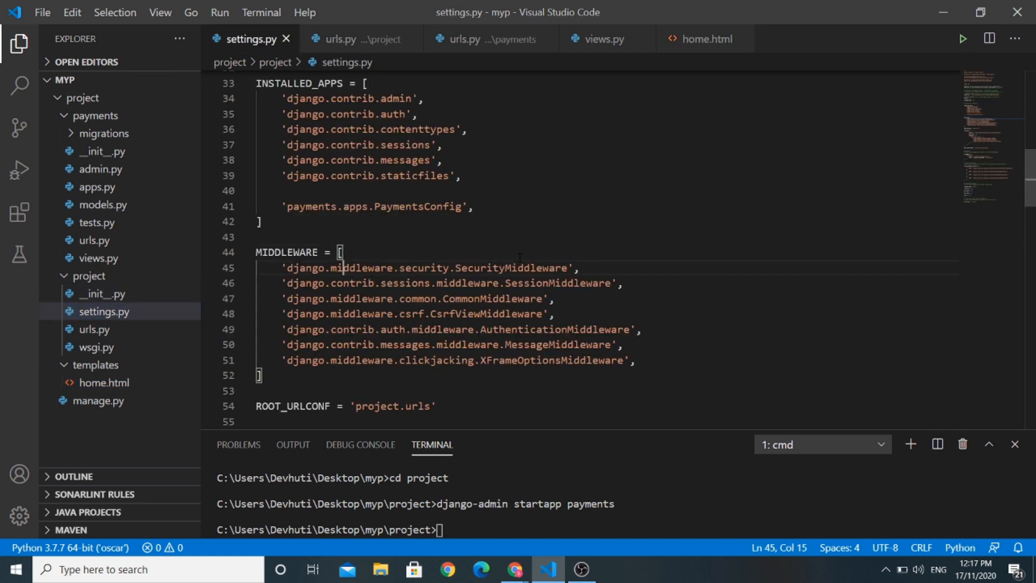
{"action": "scroll", "scroll_direction": "down", "scroll_amount": 3}
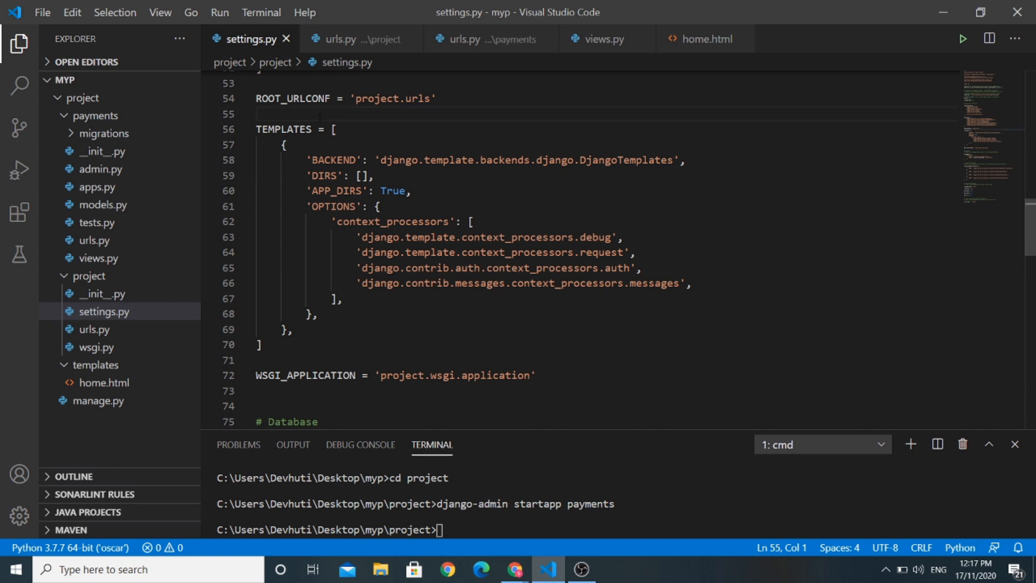
{"action": "left_click", "coordinate": [362, 176]}
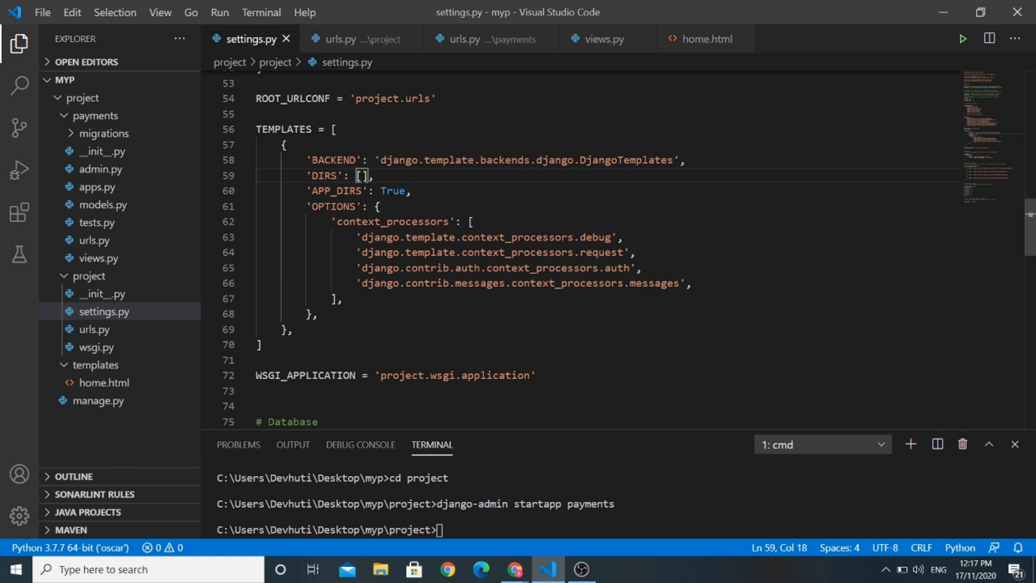
{"action": "type", "text": "."}
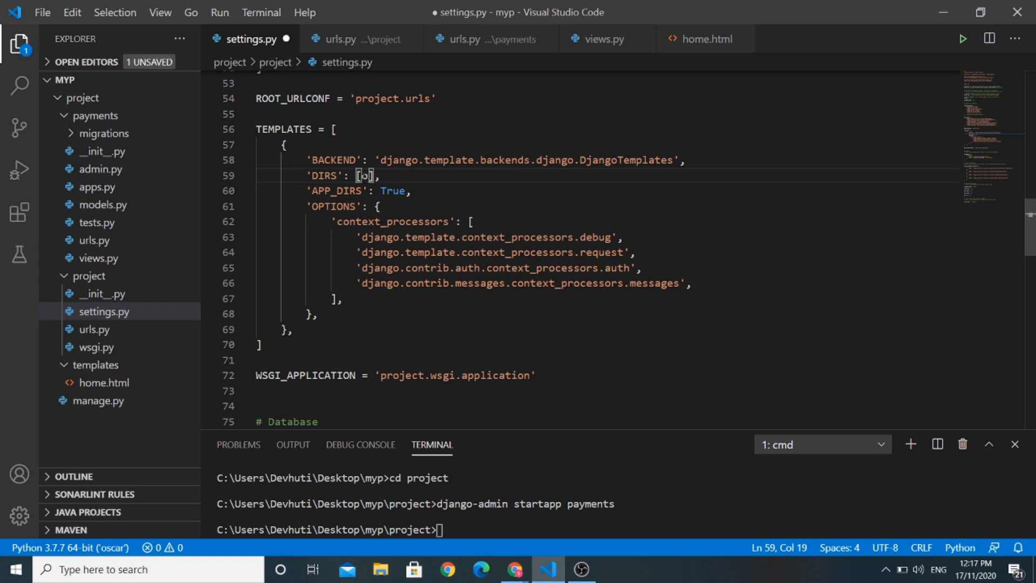
{"action": "type", "text": "os."}
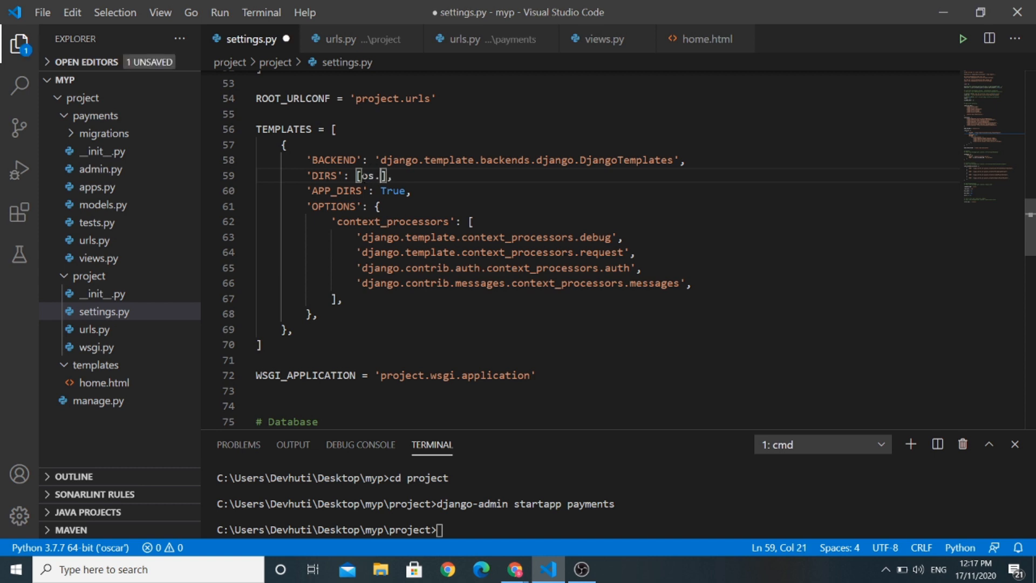
{"action": "type", "text": "pa"}
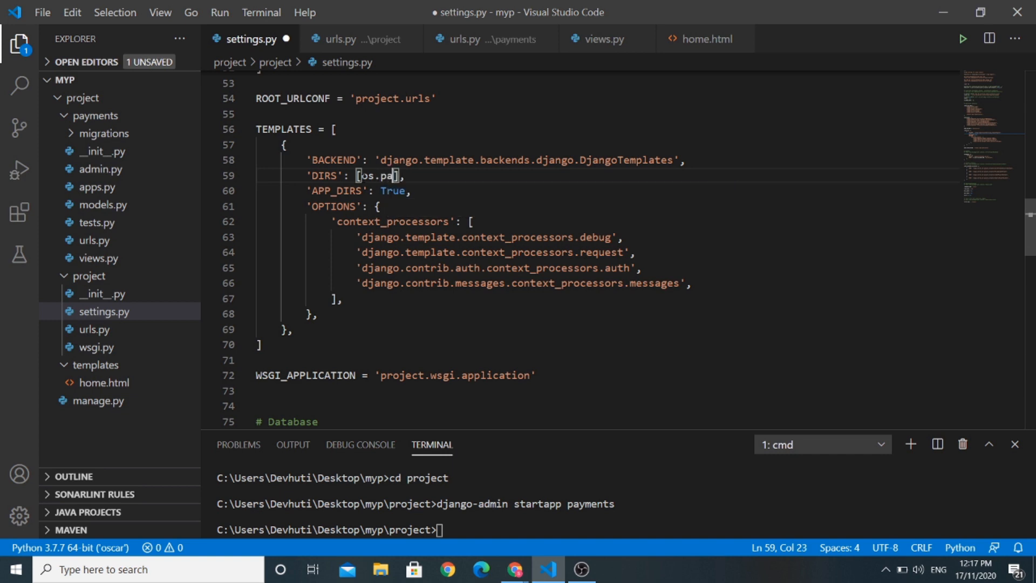
{"action": "type", "text": "th."}
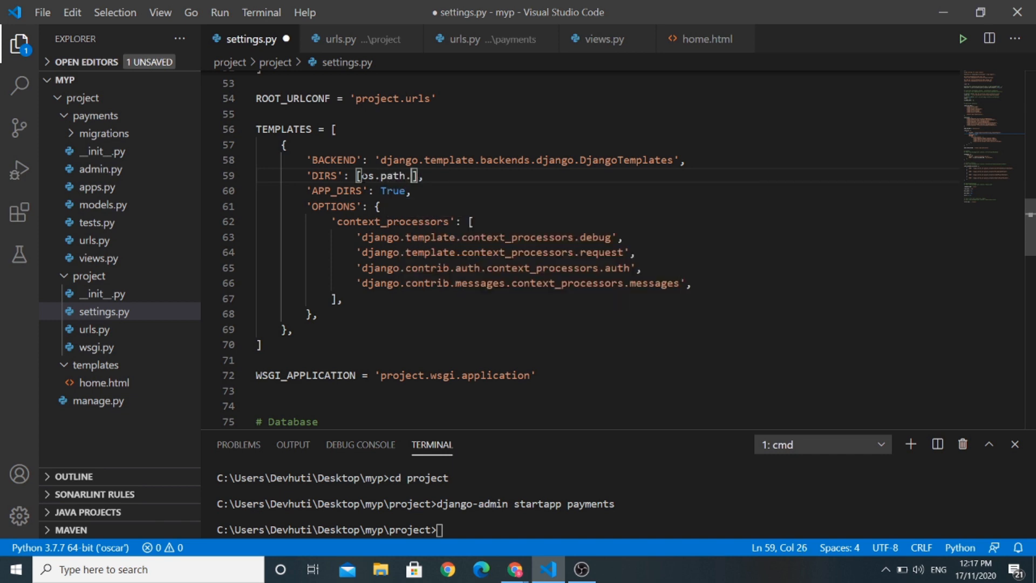
{"action": "type", "text": "join"}
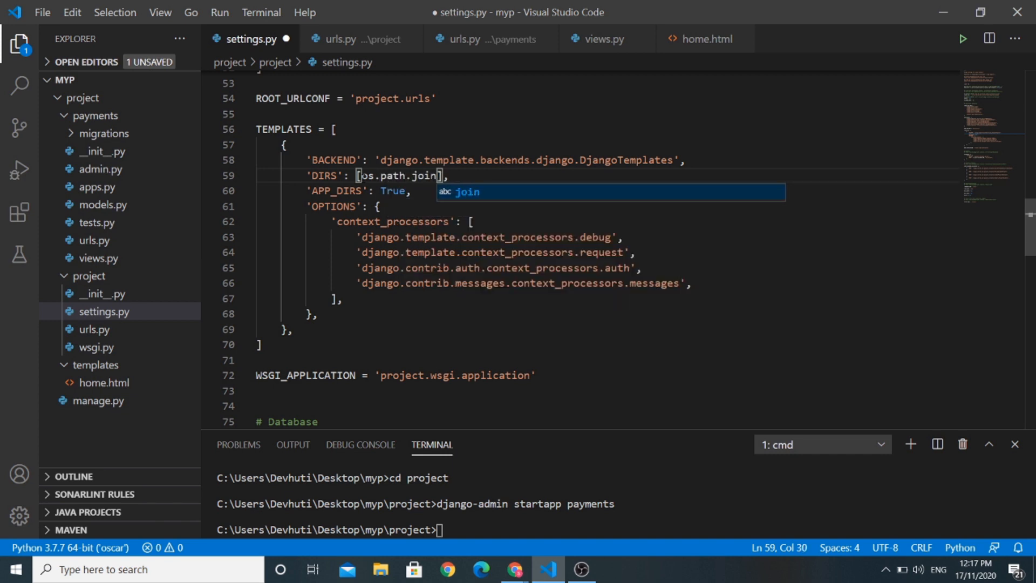
{"action": "type", "text": "(B"}
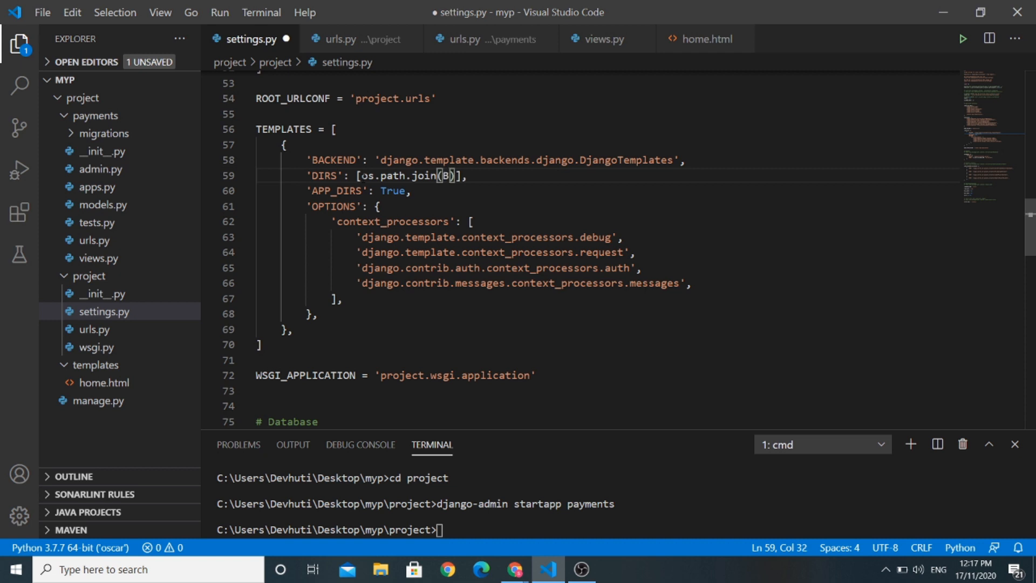
{"action": "type", "text": "ASE_DIR"}
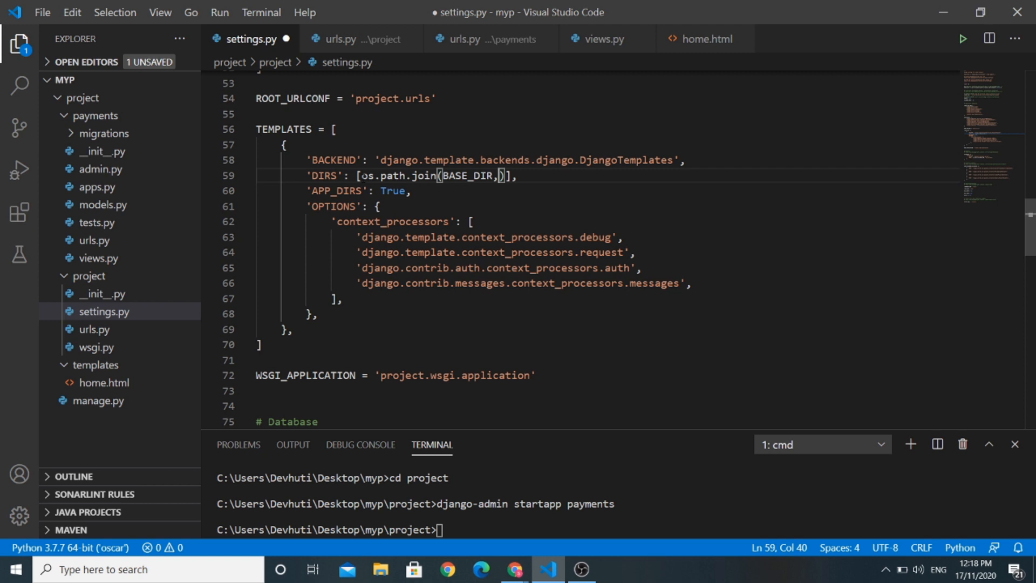
{"action": "type", "text": ", 'te'"}
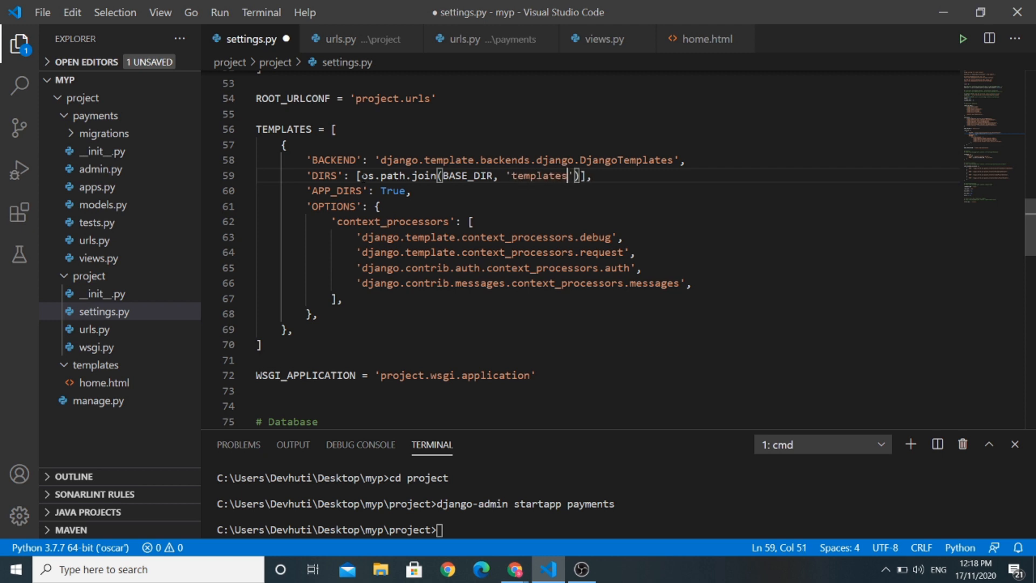
{"action": "key", "text": "ctrl+s"}
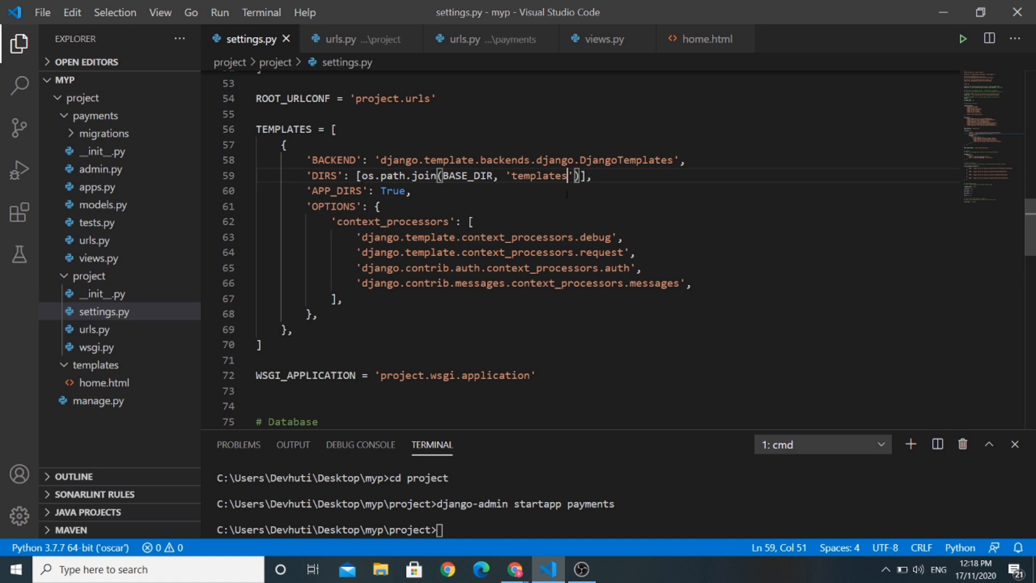
{"action": "mouse_move", "coordinate": [548, 568]}
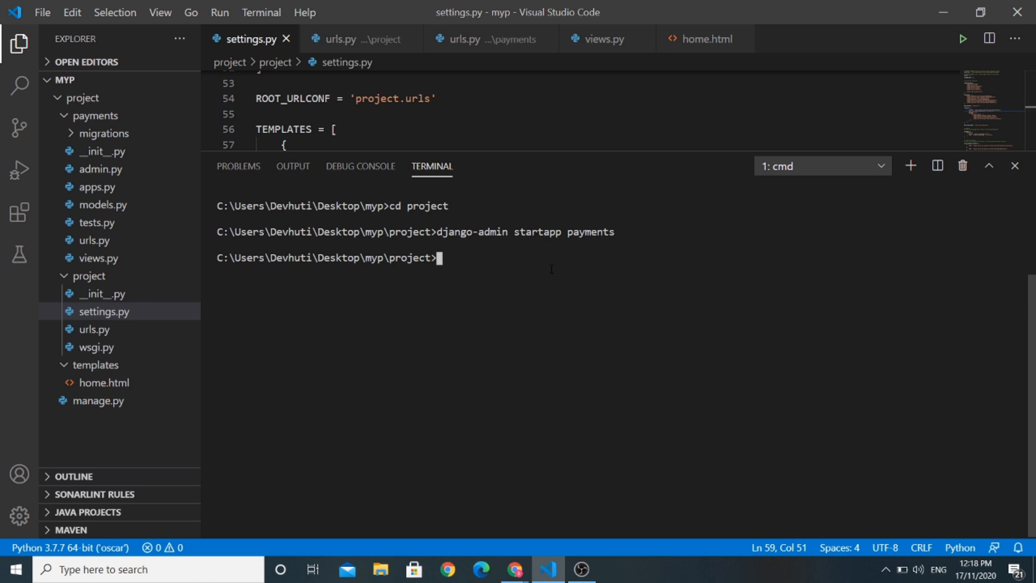
{"action": "type", "text": "pyth"}
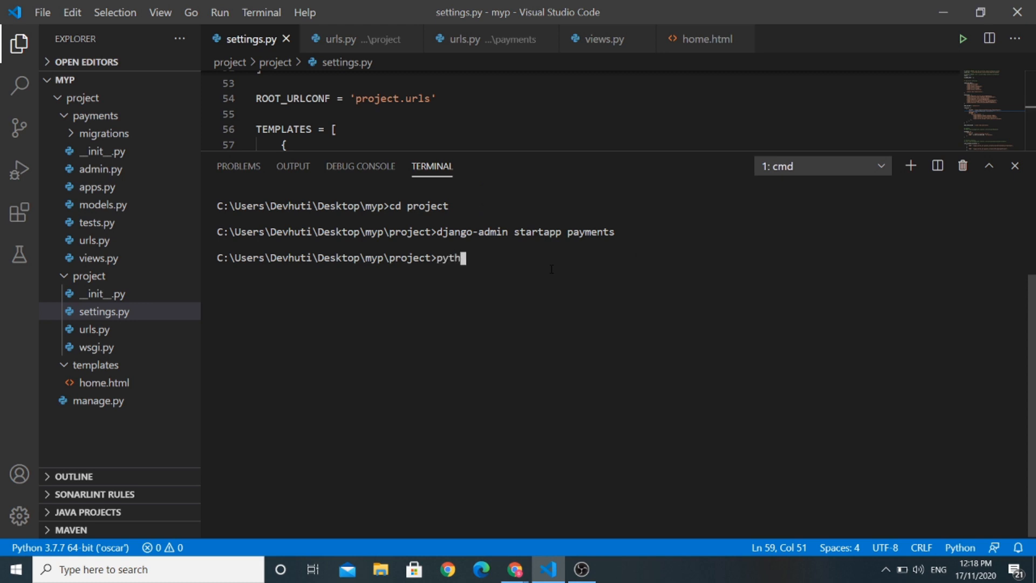
{"action": "type", "text": "on manag"}
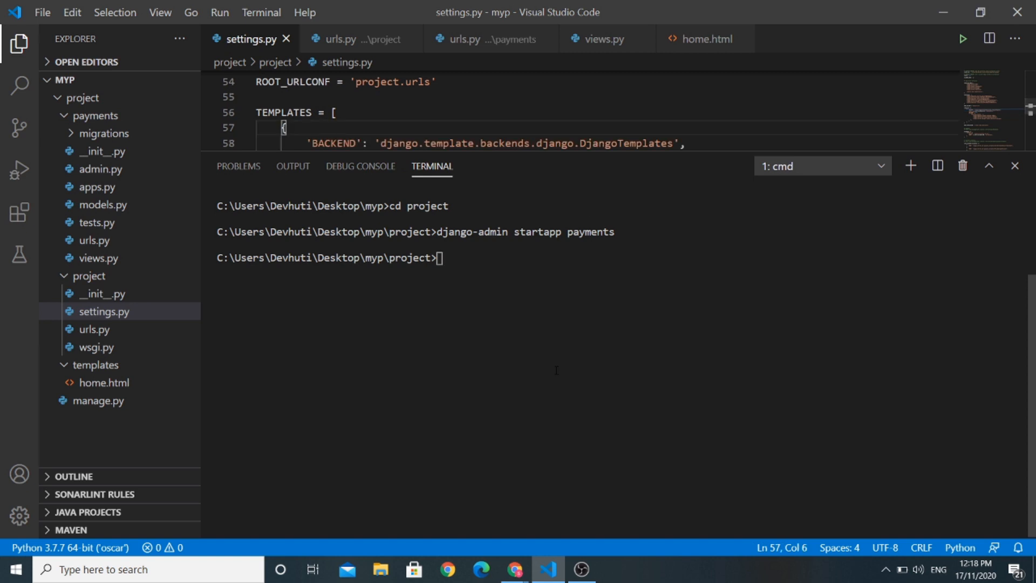
{"action": "mouse_move", "coordinate": [583, 159]}
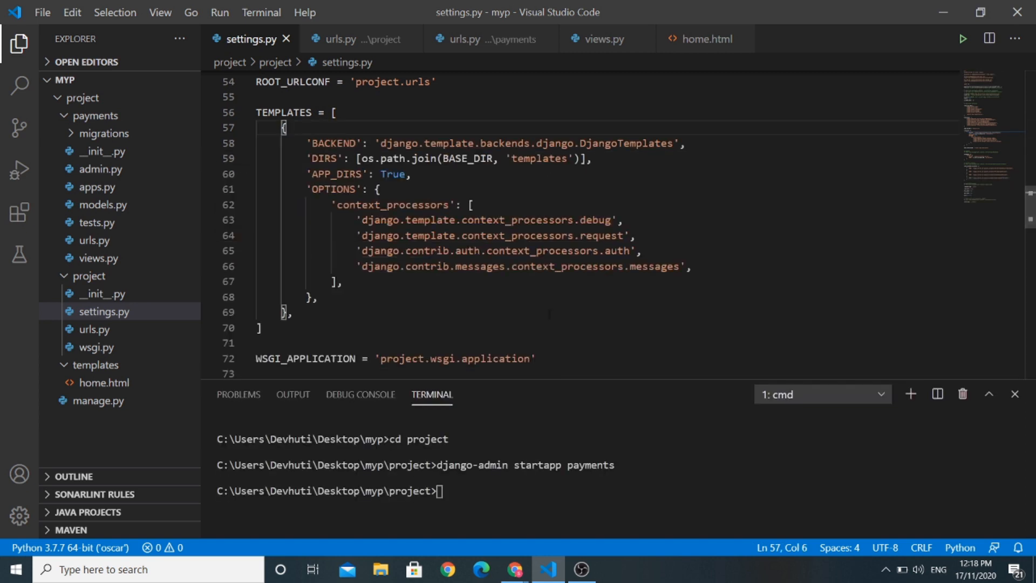
{"action": "left_click", "coordinate": [560, 236]}
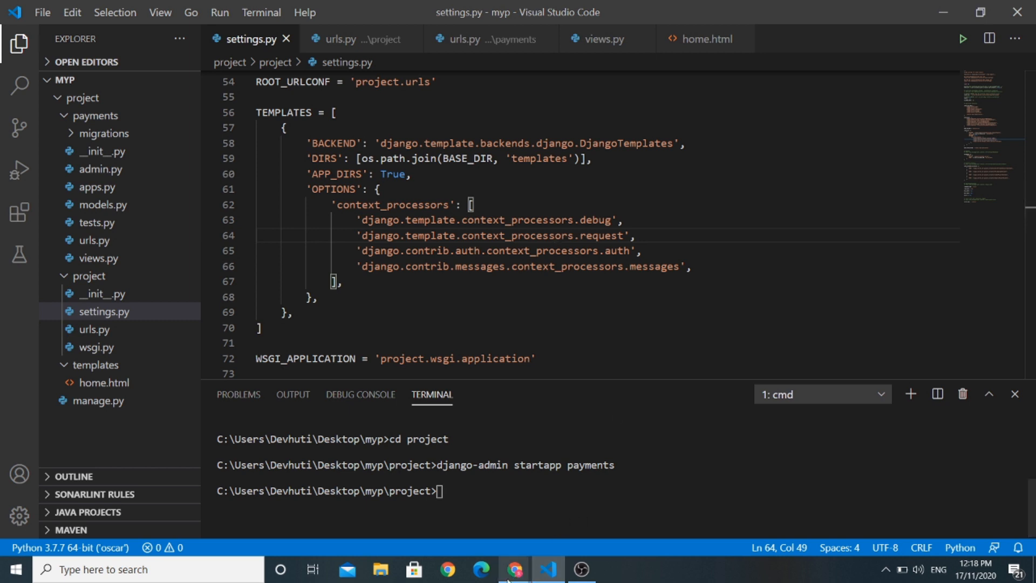
- Run python manage.py migrate, then start the server with python manage.py runserver
{"action": "type", "text": "pyth"}
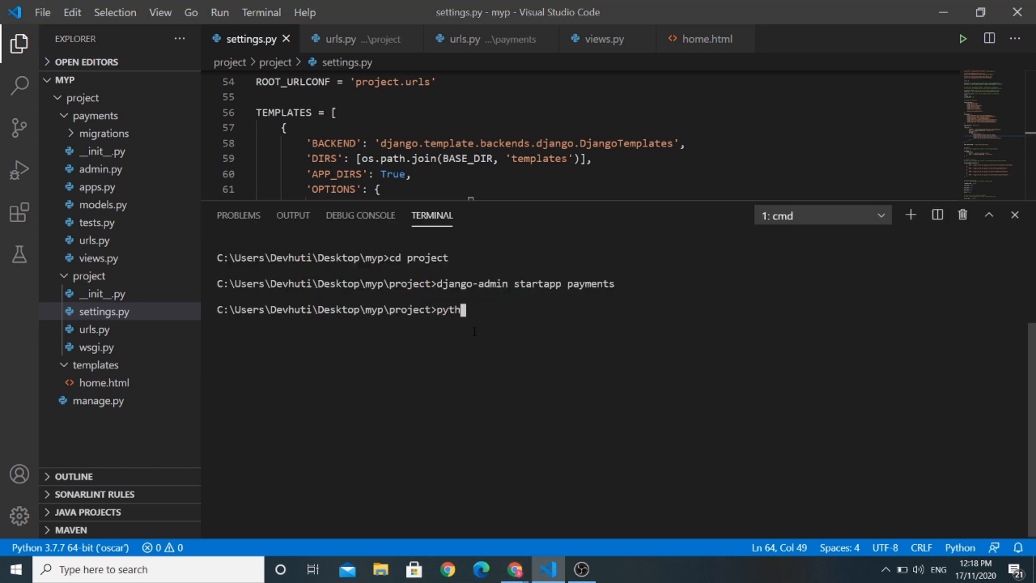
{"action": "type", "text": "on"}
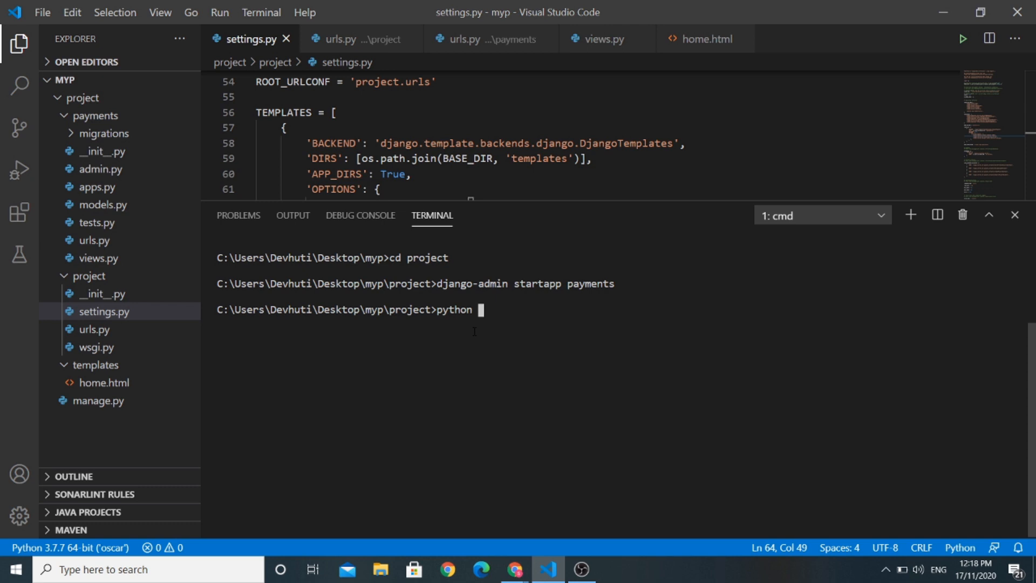
{"action": "type", "text": "manage.py m"}
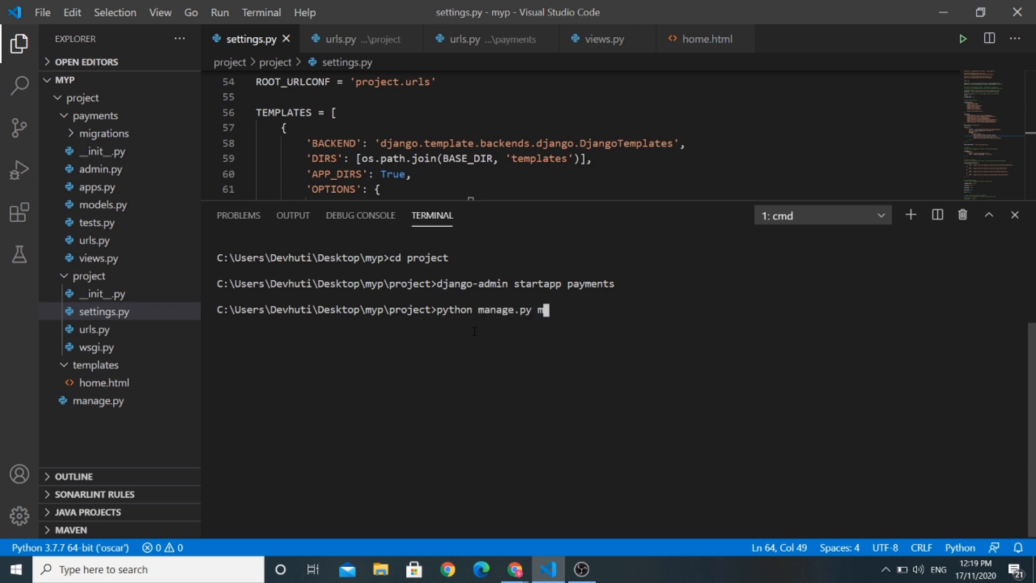
{"action": "type", "text": "igrate"}
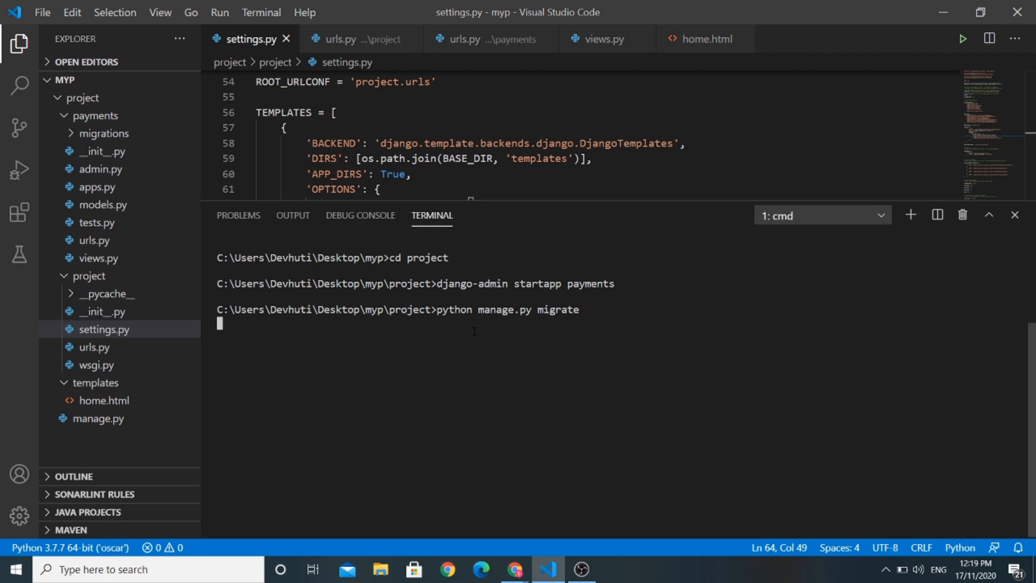
{"action": "left_click", "coordinate": [95, 114]}
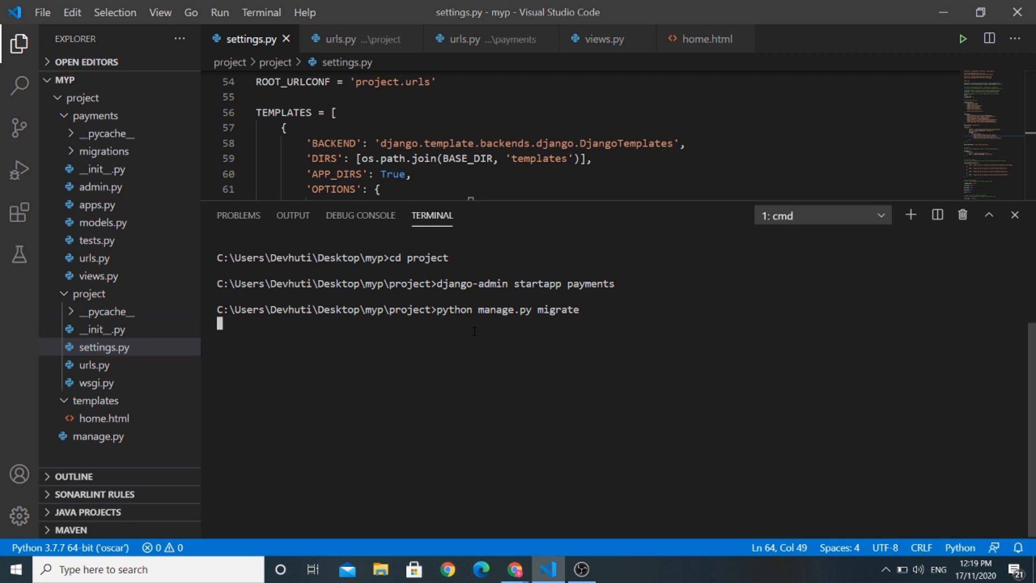
{"action": "key", "text": "Return"}
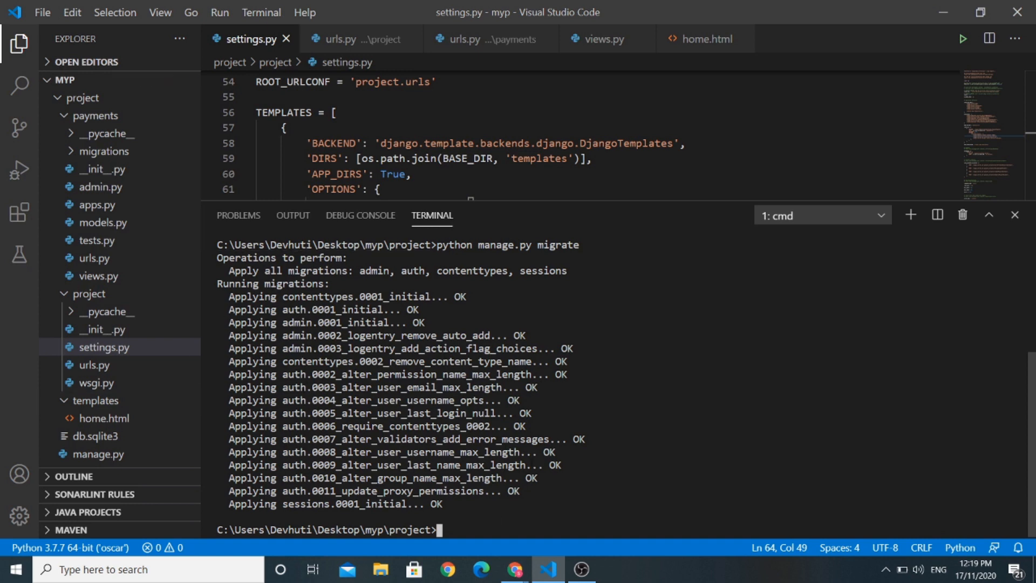
{"action": "type", "text": "python manage"}
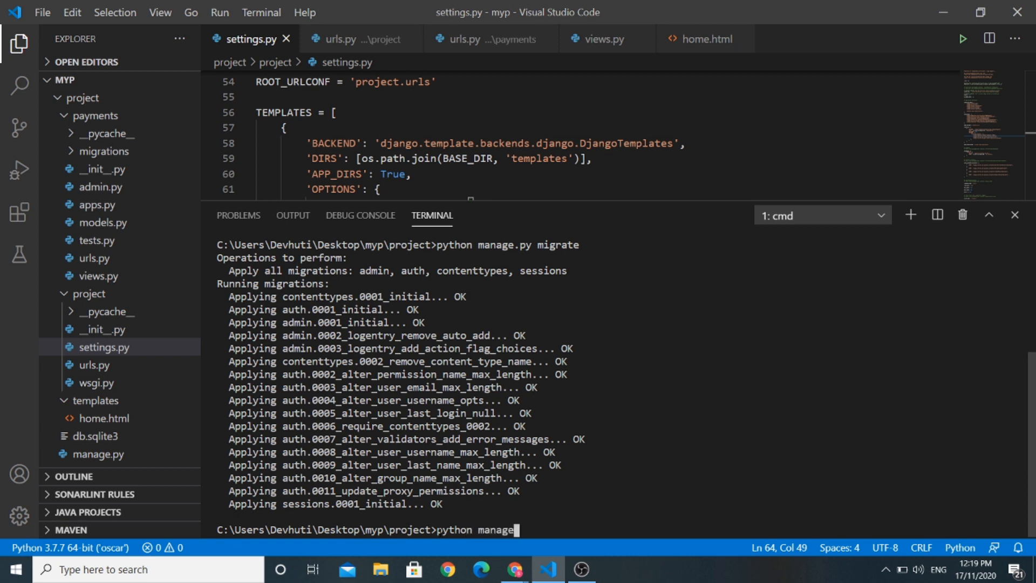
{"action": "type", "text": ".py runserver"}
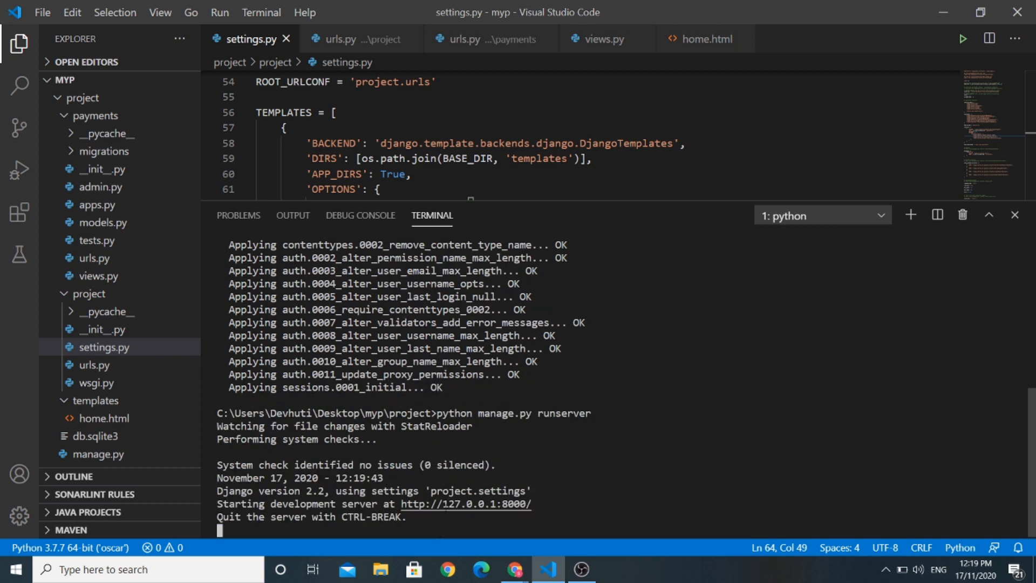
{"action": "mouse_move", "coordinate": [465, 503]}
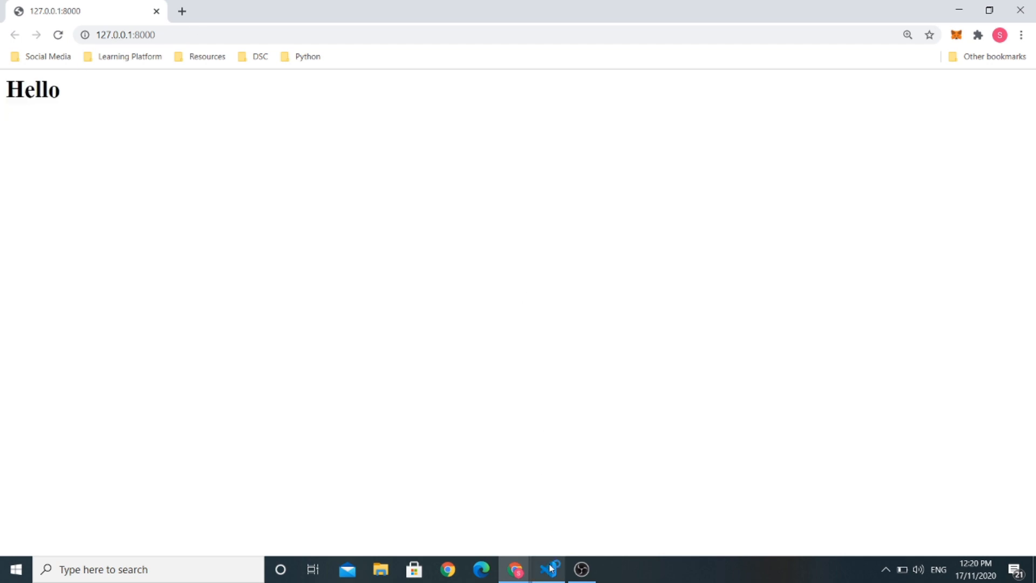
- Open a blank Chrome tab beside the 127.0.0.1:8000 Hello page
{"action": "left_click", "coordinate": [548, 568]}
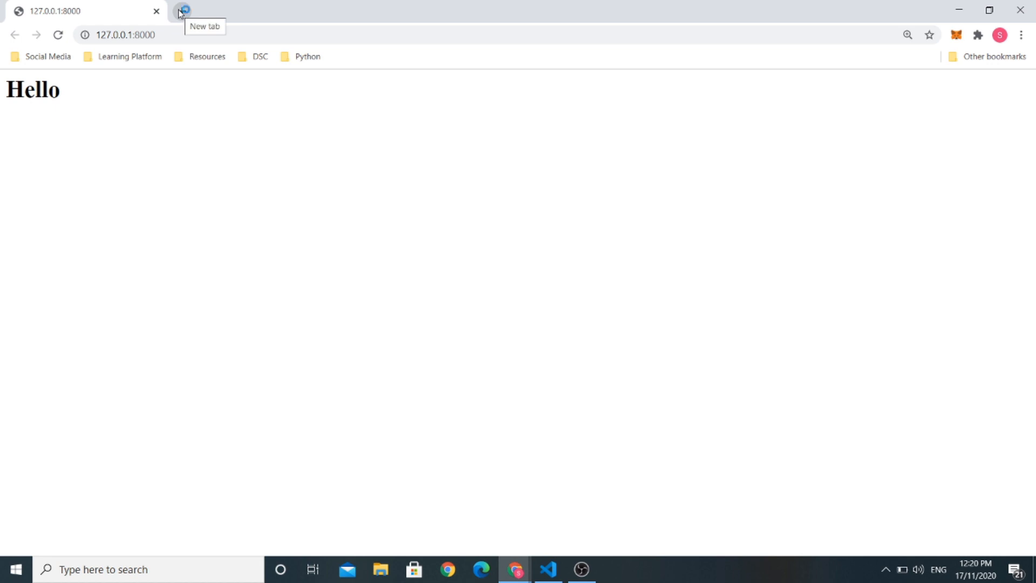
{"action": "left_click", "coordinate": [547, 569]}
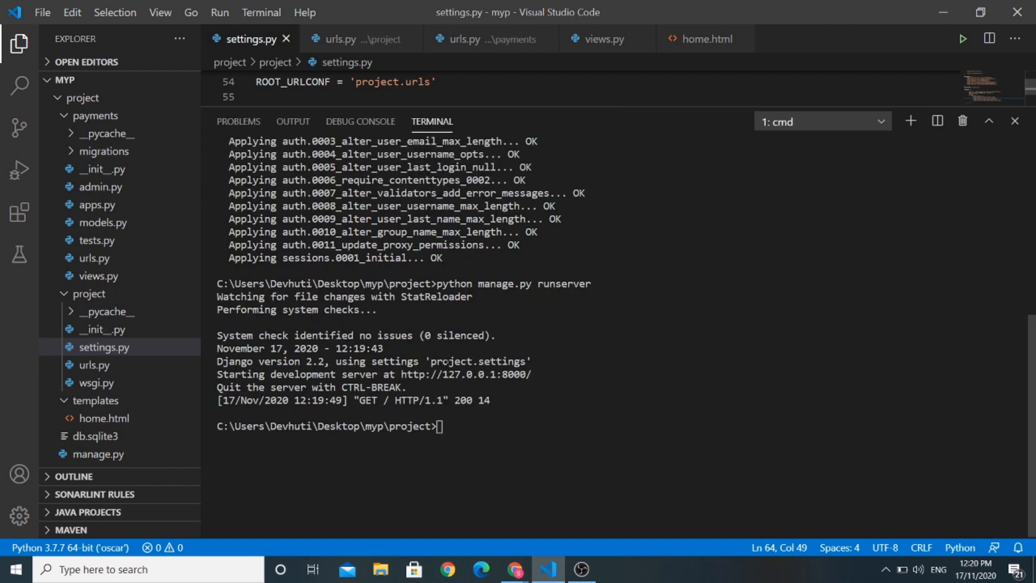
- Run pip install stripe, which reports stripe 2.55.0 already installed
{"action": "type", "text": "pip"}
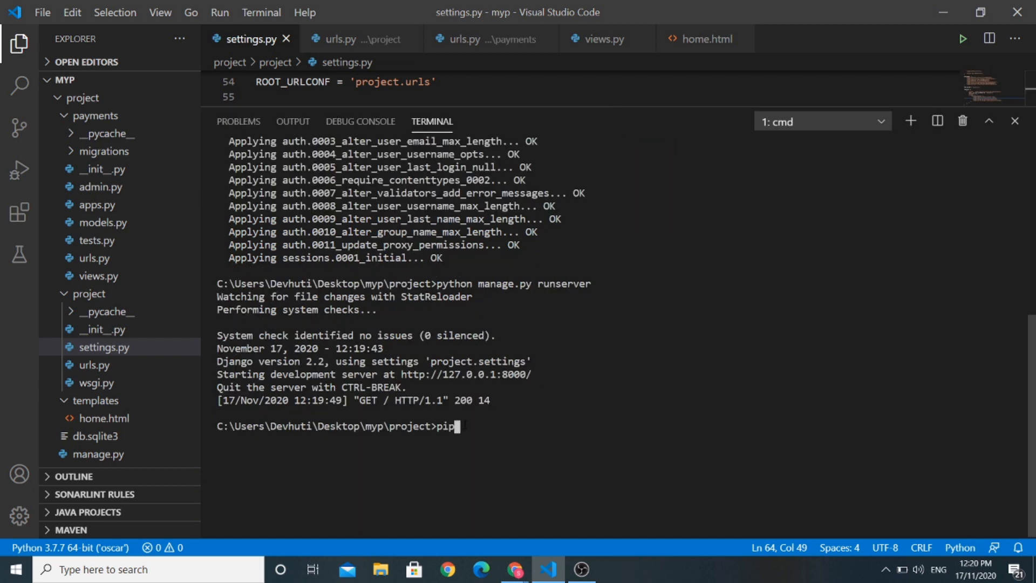
{"action": "type", "text": "install stripe"}
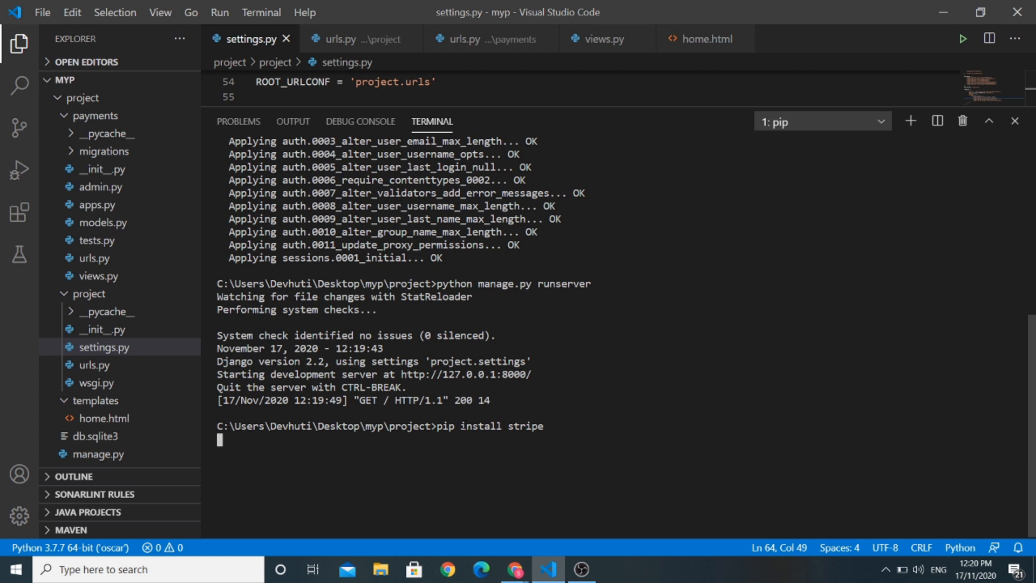
{"action": "key", "text": "Return"}
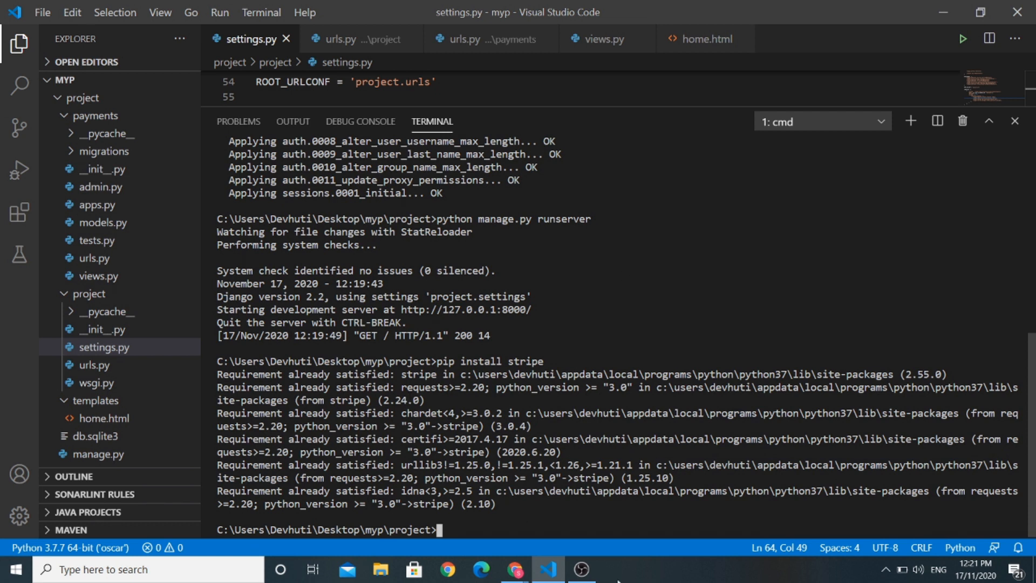
{"action": "mouse_move", "coordinate": [515, 569]}
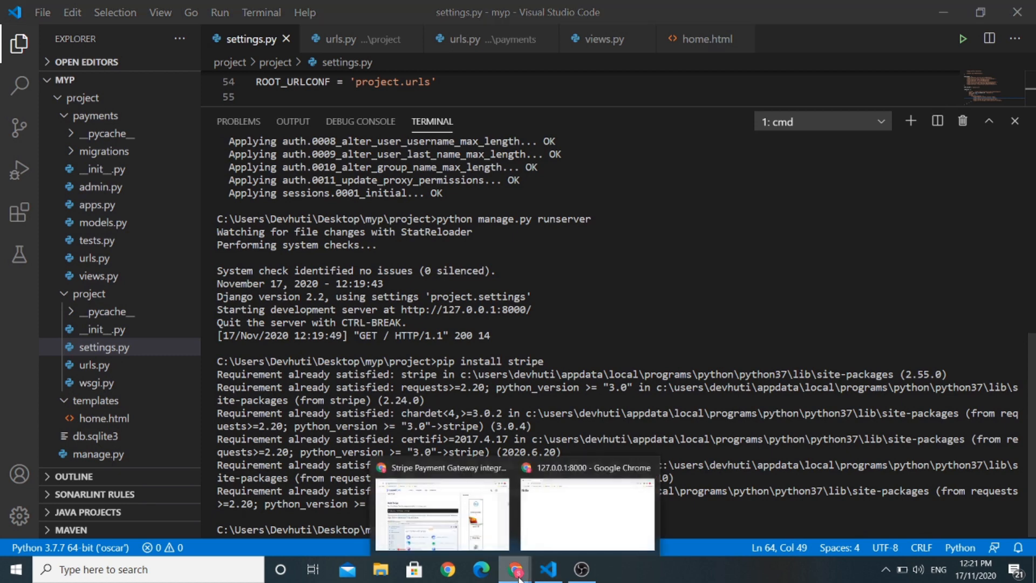
- Go to stripe.com and sign in with email and password
{"action": "left_click", "coordinate": [586, 516]}
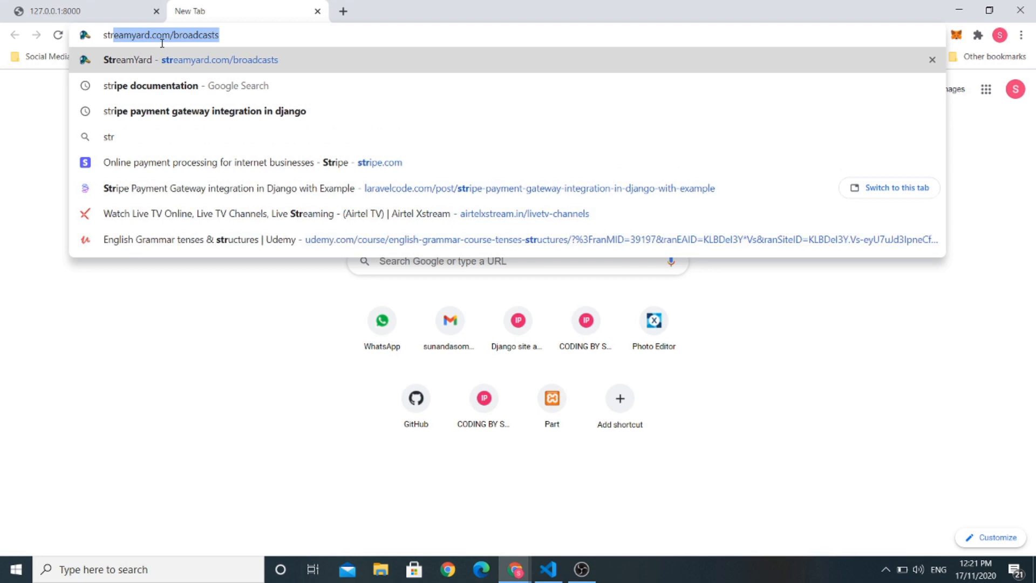
{"action": "type", "text": "stripe.com/en-in"}
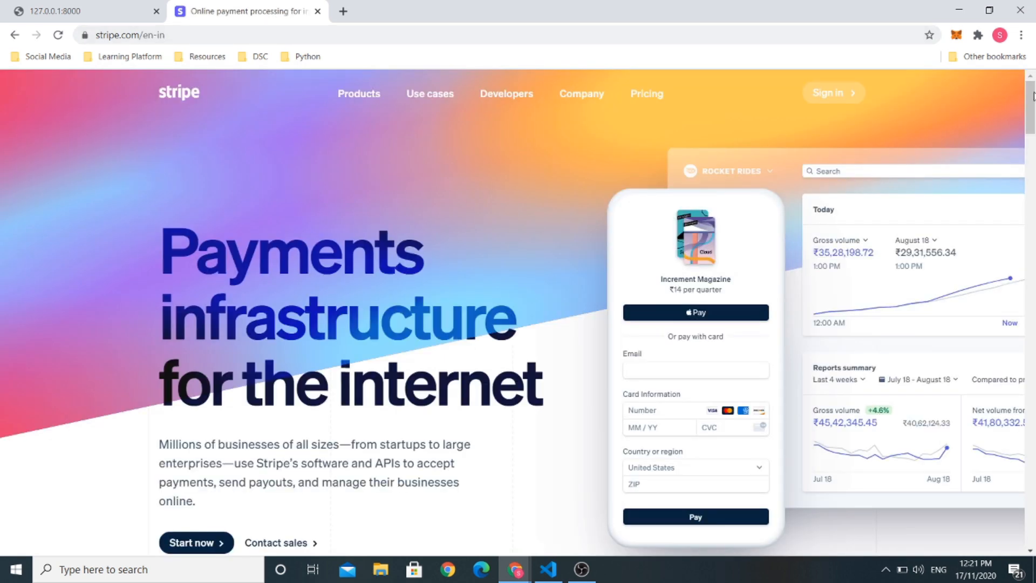
{"action": "mouse_move", "coordinate": [834, 93]}
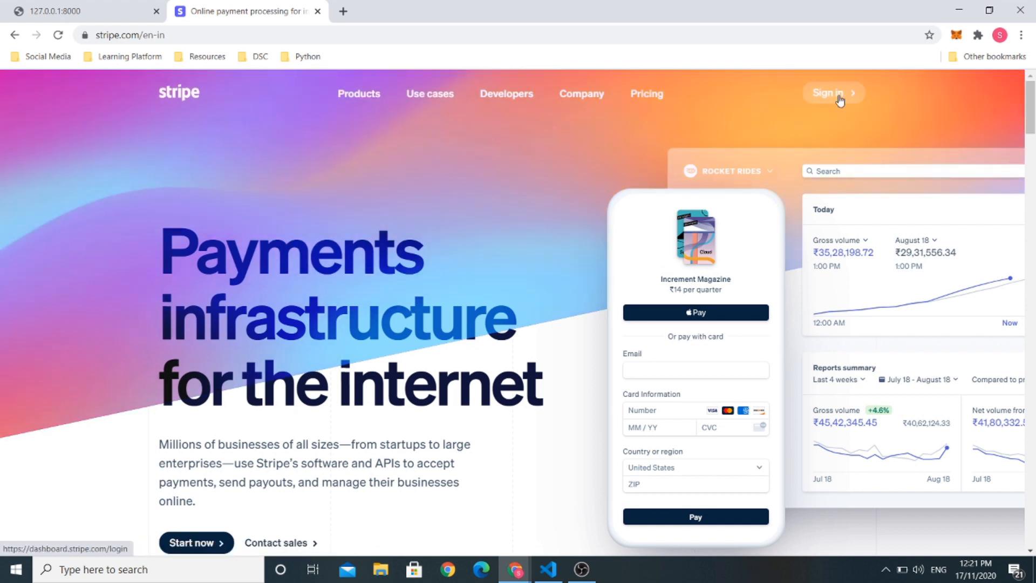
{"action": "left_click", "coordinate": [831, 92]}
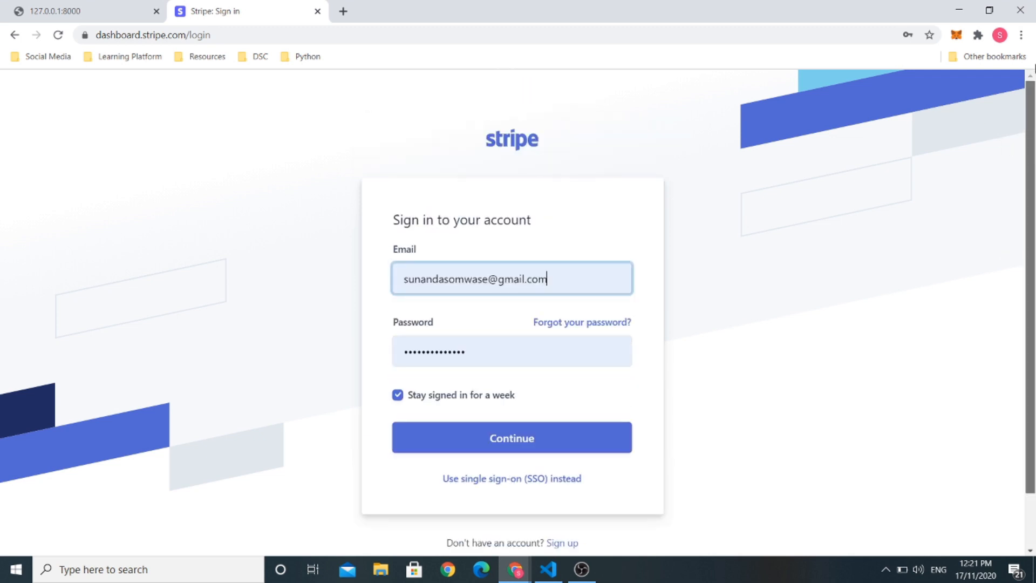
{"action": "scroll", "scroll_direction": "down", "scroll_amount": 3}
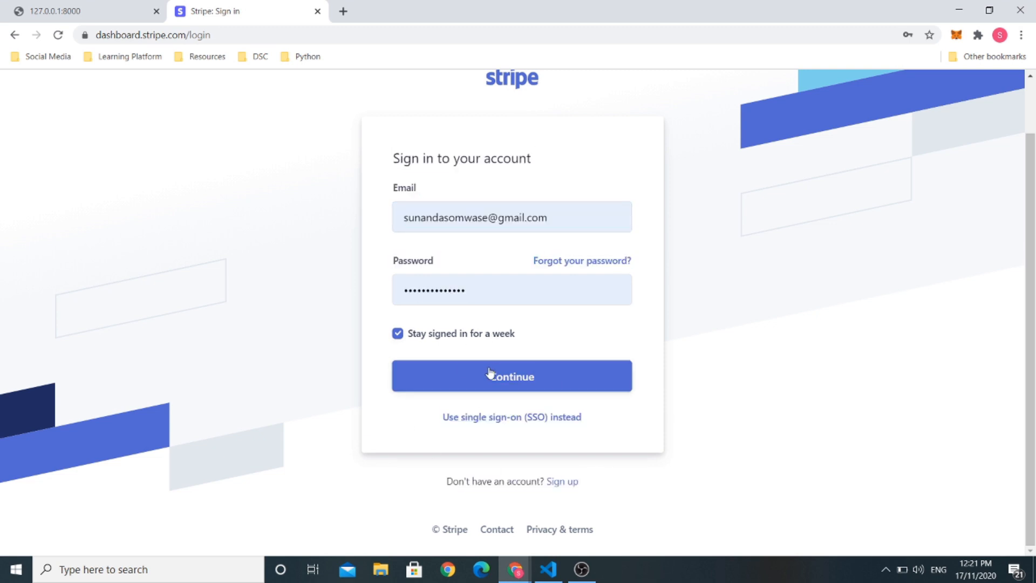
{"action": "left_click", "coordinate": [511, 376]}
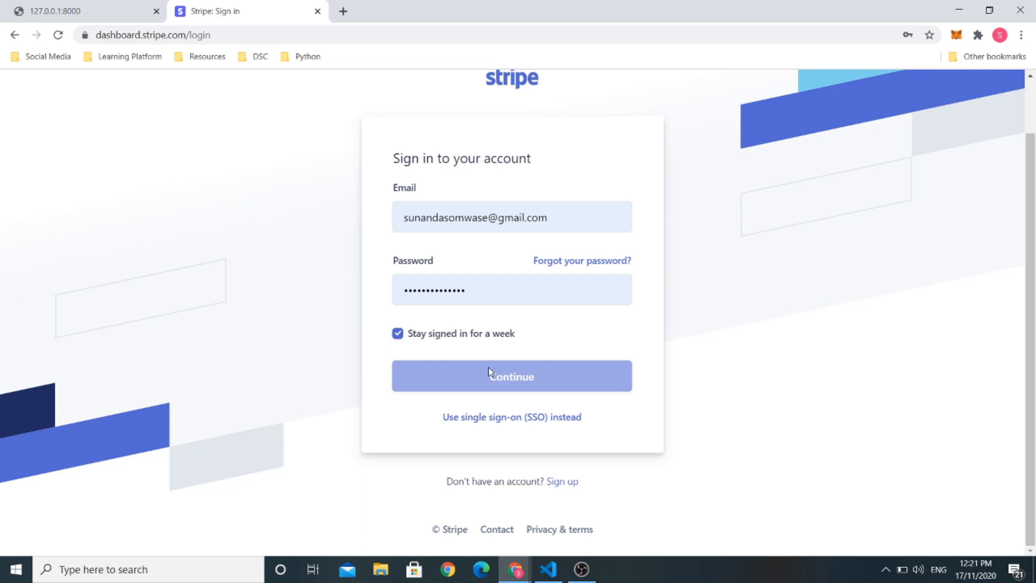
{"action": "left_click", "coordinate": [511, 376]}
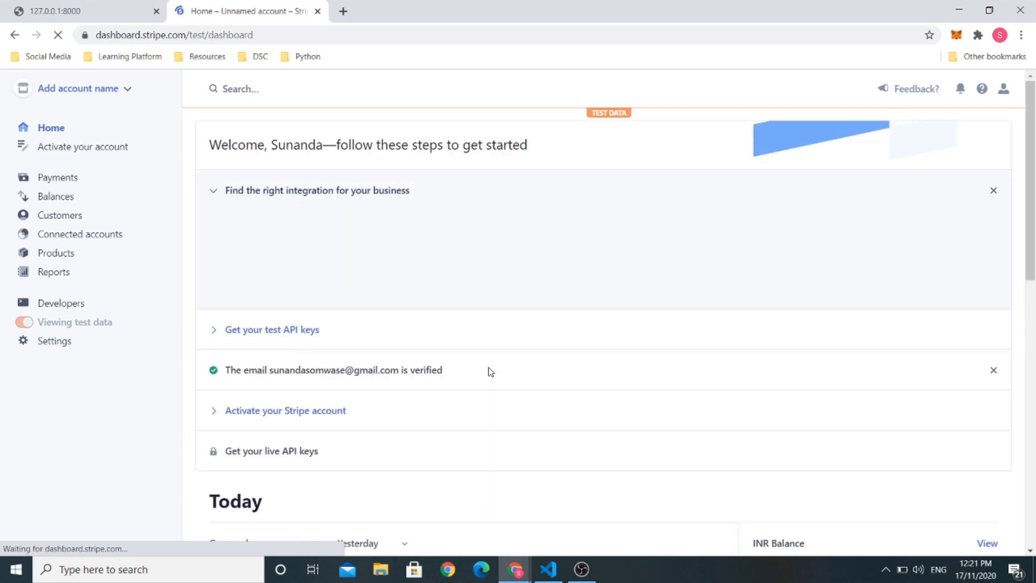
- Open Stripe's Developers API keys page and copy the test publishable key
{"action": "left_click", "coordinate": [317, 191]}
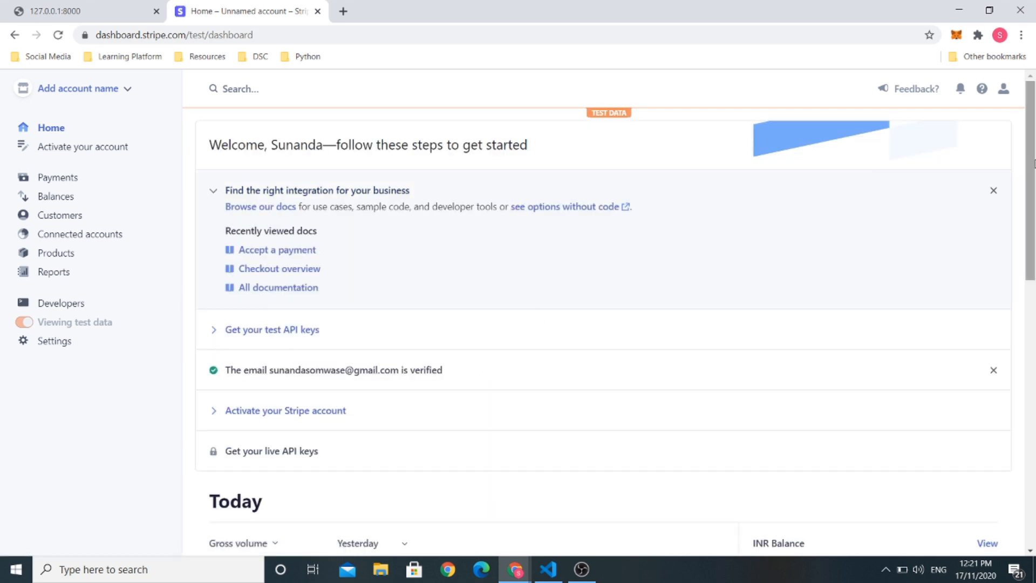
{"action": "mouse_move", "coordinate": [1019, 11]}
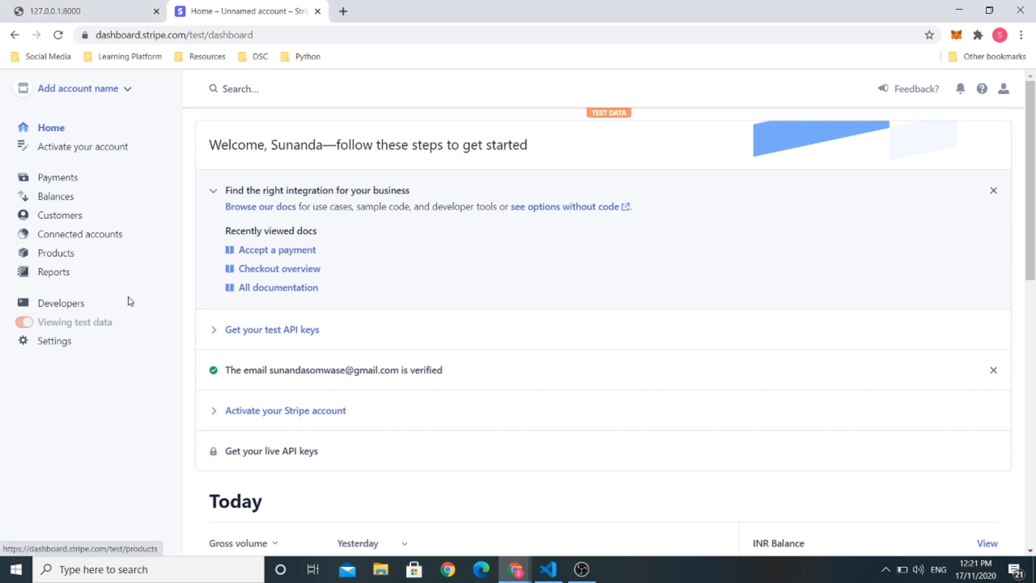
{"action": "left_click", "coordinate": [61, 303]}
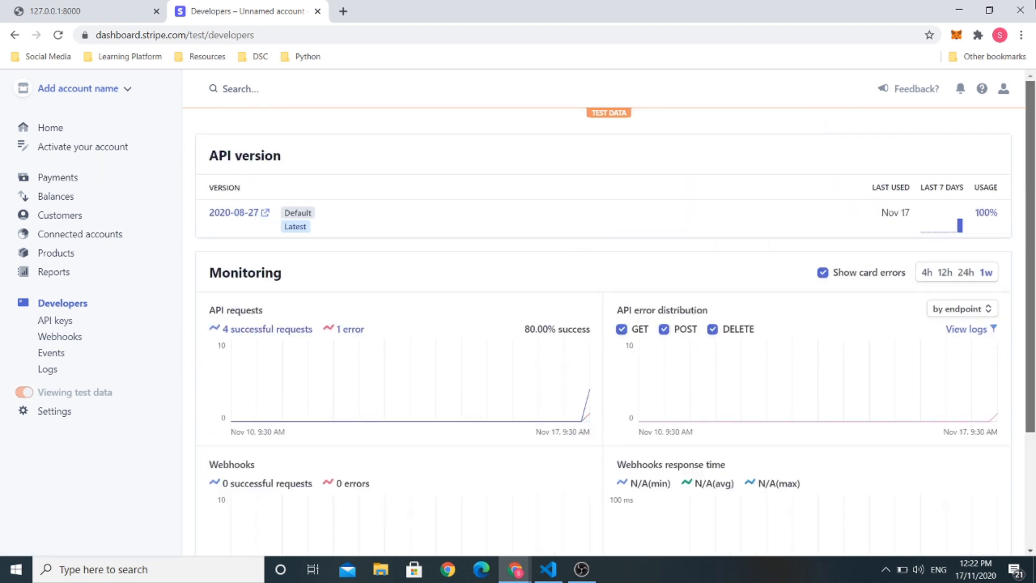
{"action": "mouse_move", "coordinate": [54, 321]}
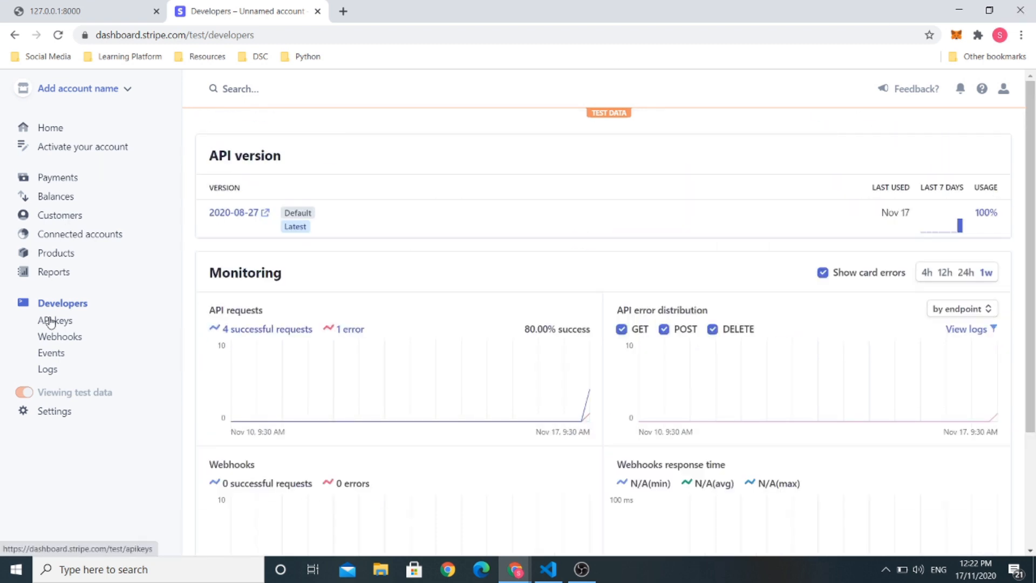
{"action": "left_click", "coordinate": [55, 320]}
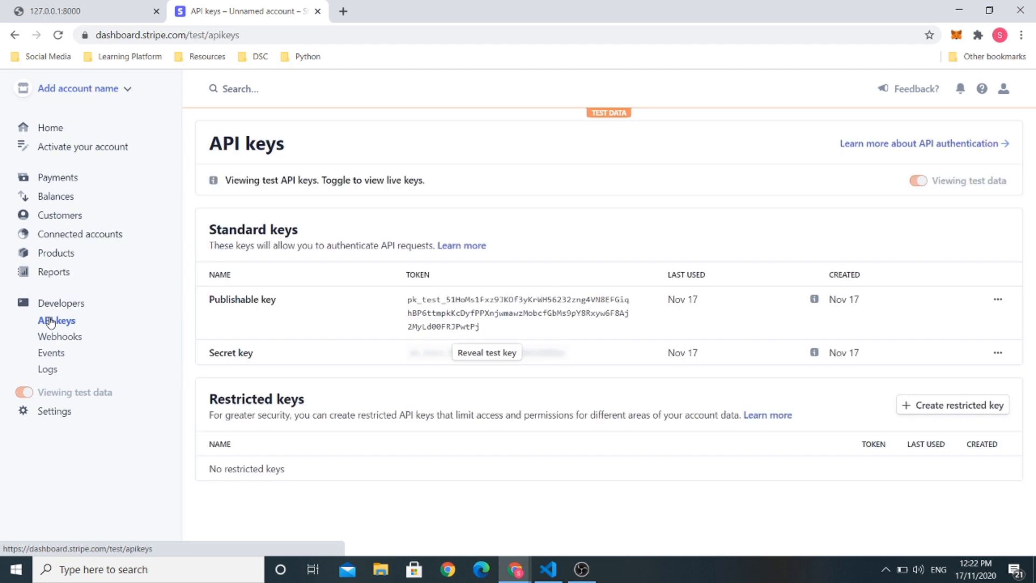
{"action": "mouse_move", "coordinate": [297, 305]}
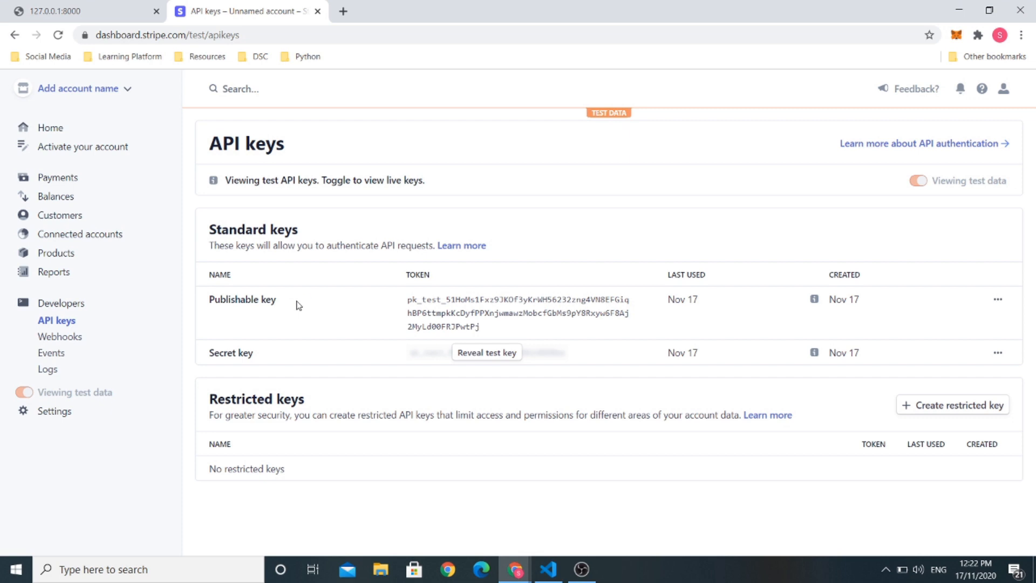
{"action": "double_click", "coordinate": [241, 299]}
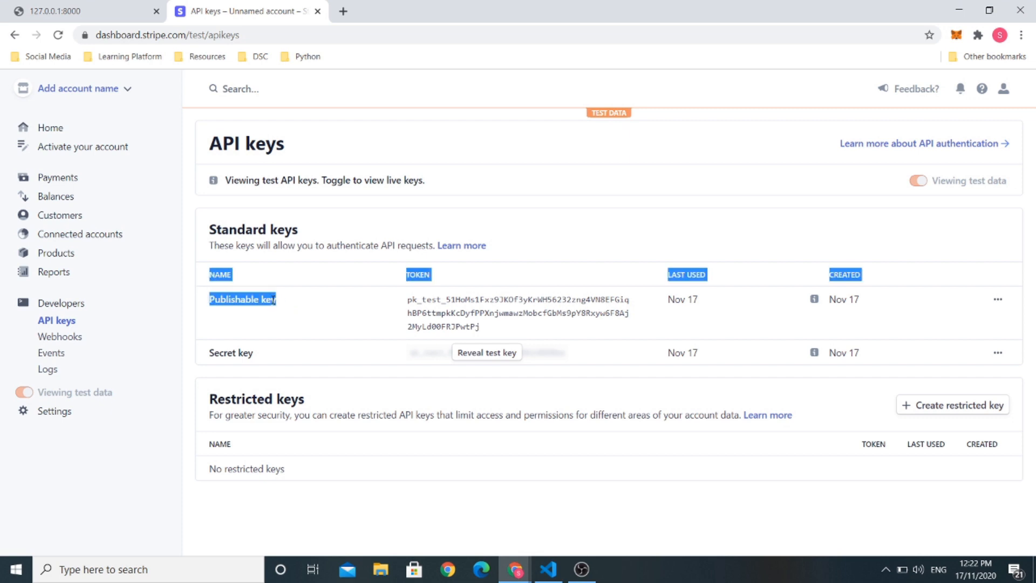
{"action": "double_click", "coordinate": [231, 353]}
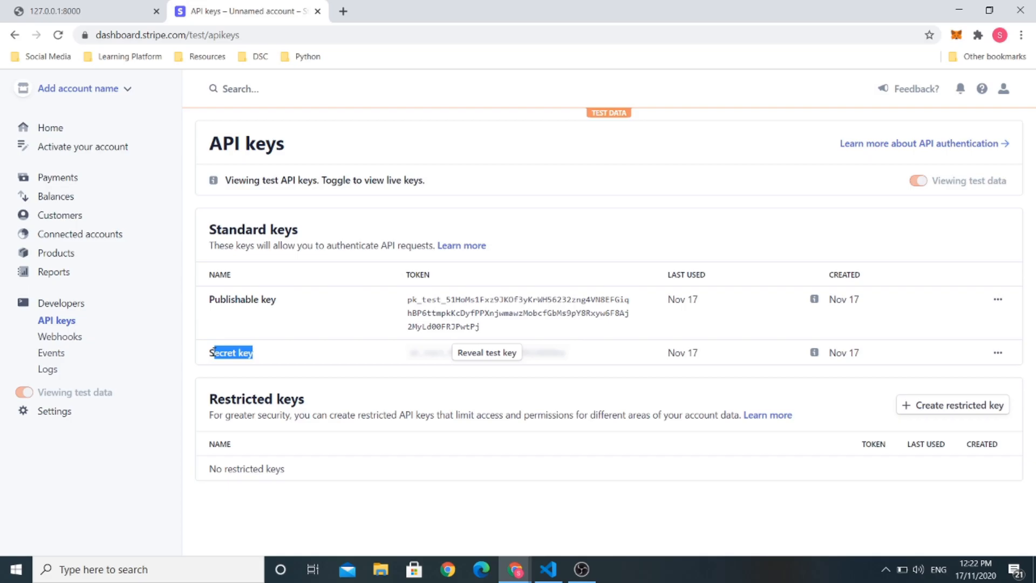
{"action": "left_click", "coordinate": [547, 569]}
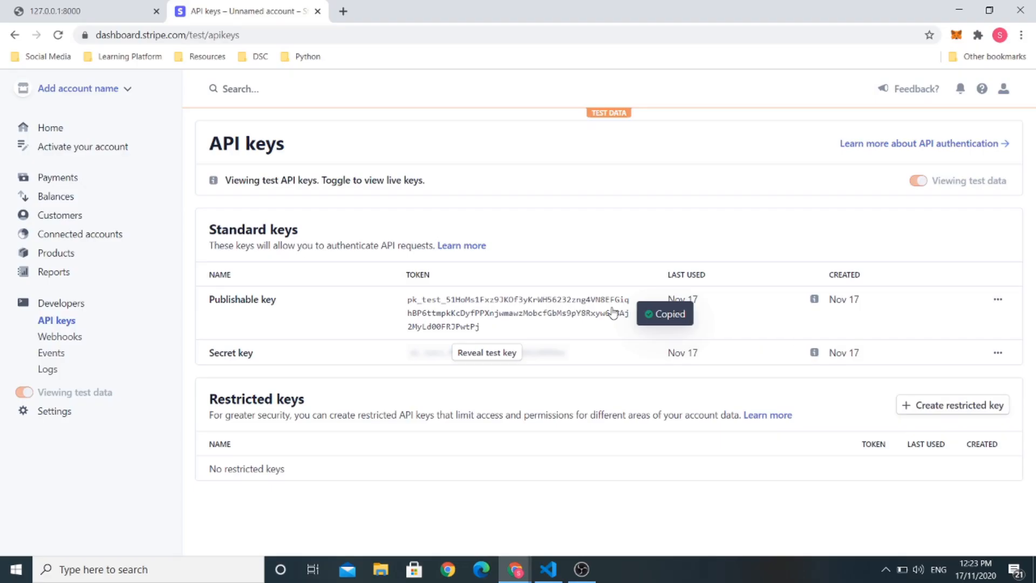
{"action": "left_click", "coordinate": [548, 569]}
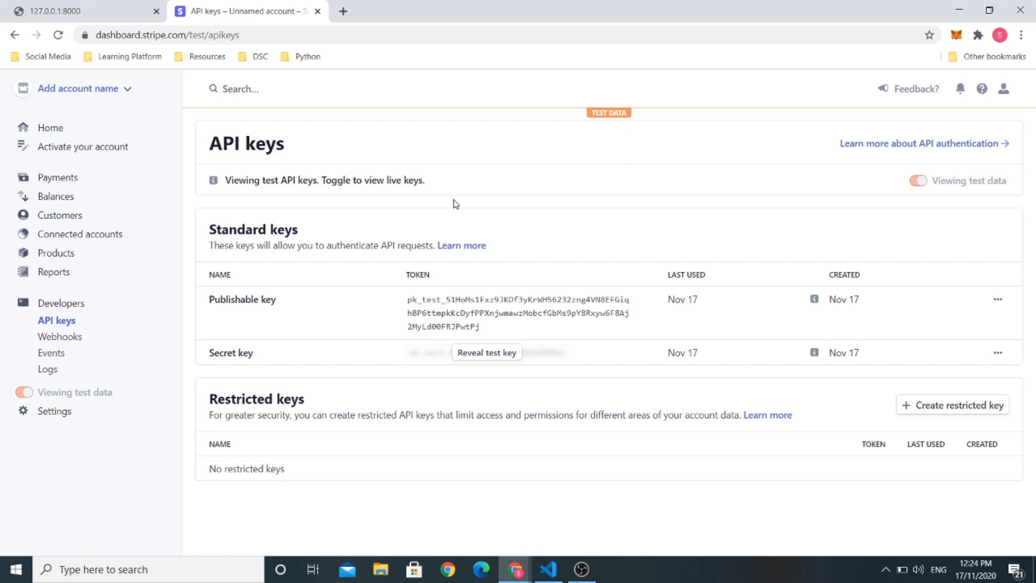
{"action": "left_click", "coordinate": [548, 569]}
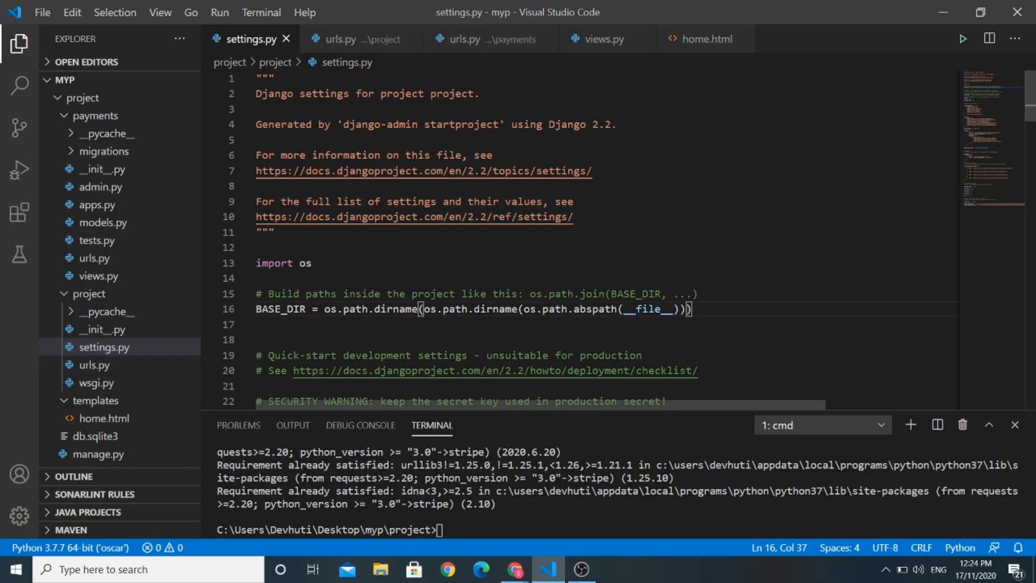
- Replace home.html with the Stripe checkout code and set the 'Buy for 5.00Rs' heading
{"action": "left_click", "coordinate": [701, 39]}
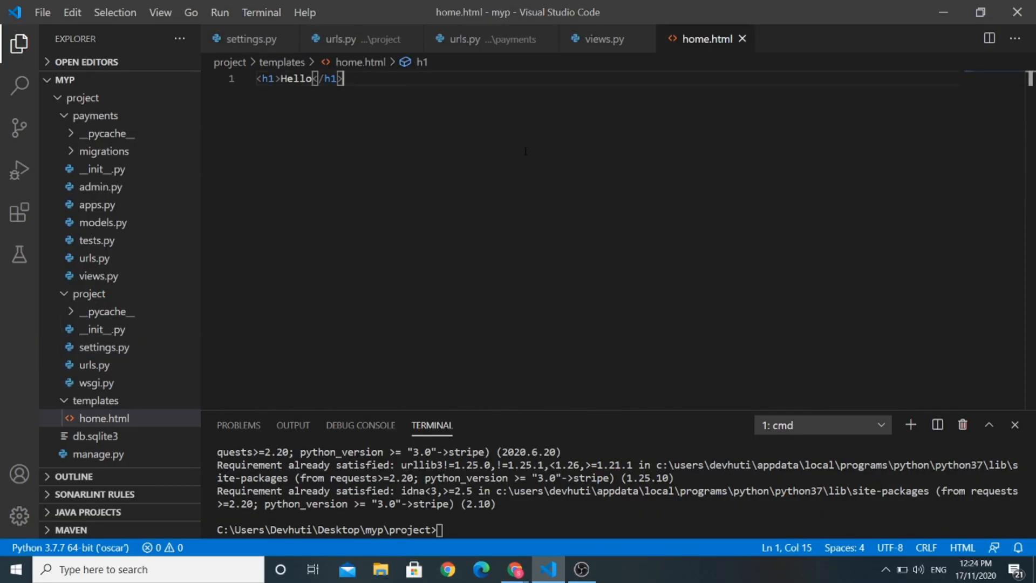
{"action": "key", "text": "ctrl+a"}
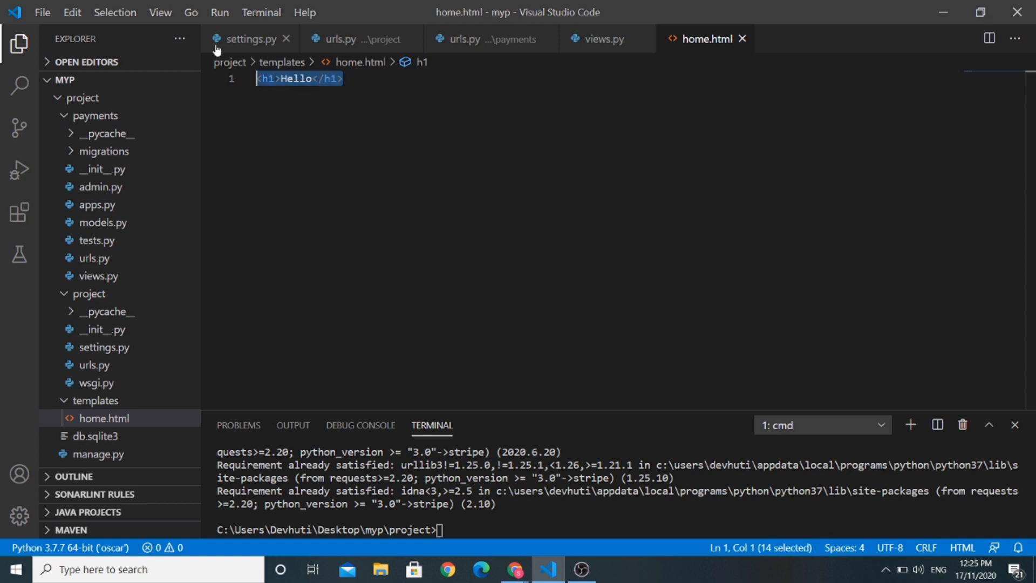
{"action": "key", "text": "Delete"}
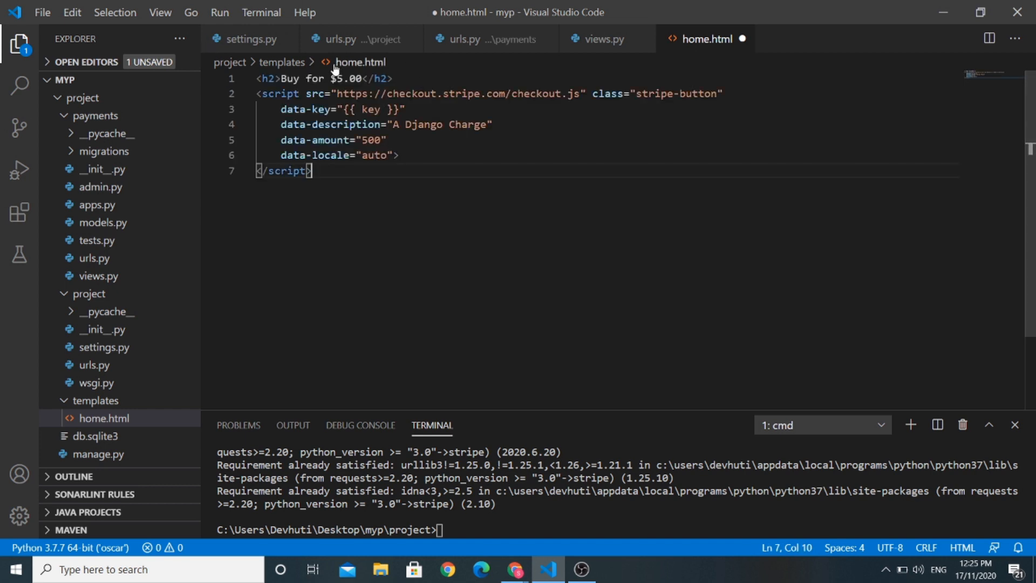
{"action": "left_click", "coordinate": [344, 78]}
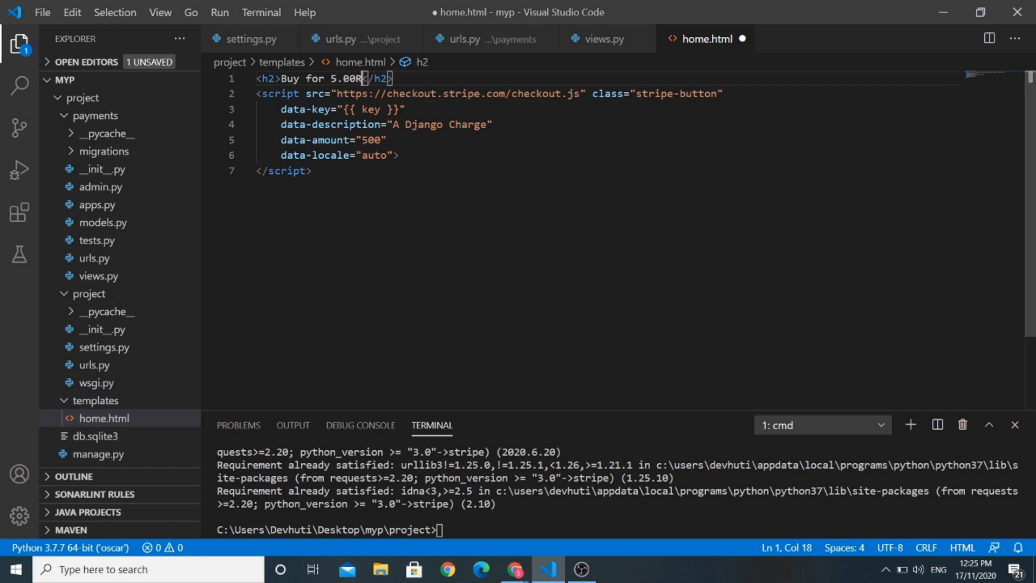
{"action": "mouse_move", "coordinate": [458, 94]}
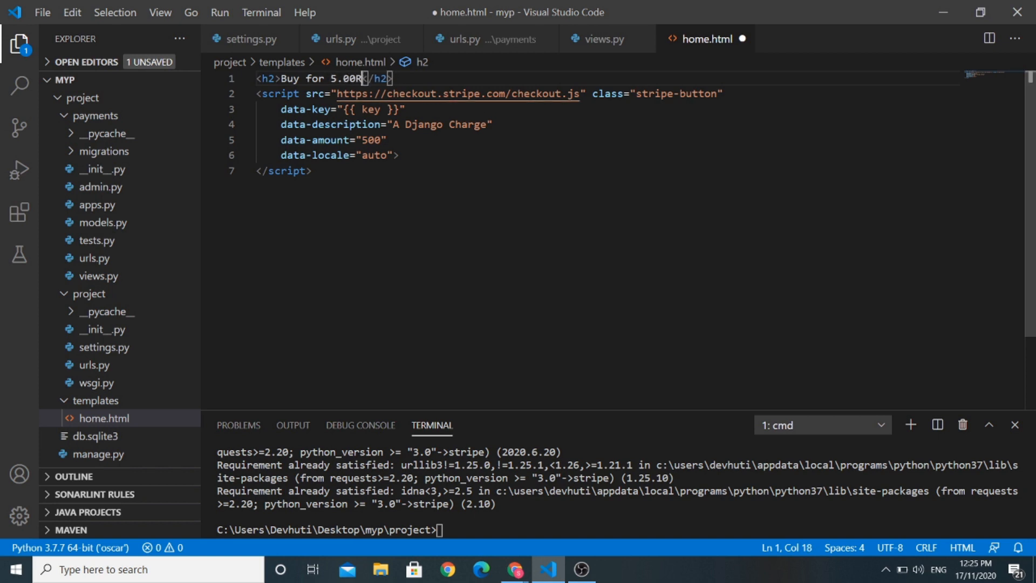
{"action": "type", "text": "s"}
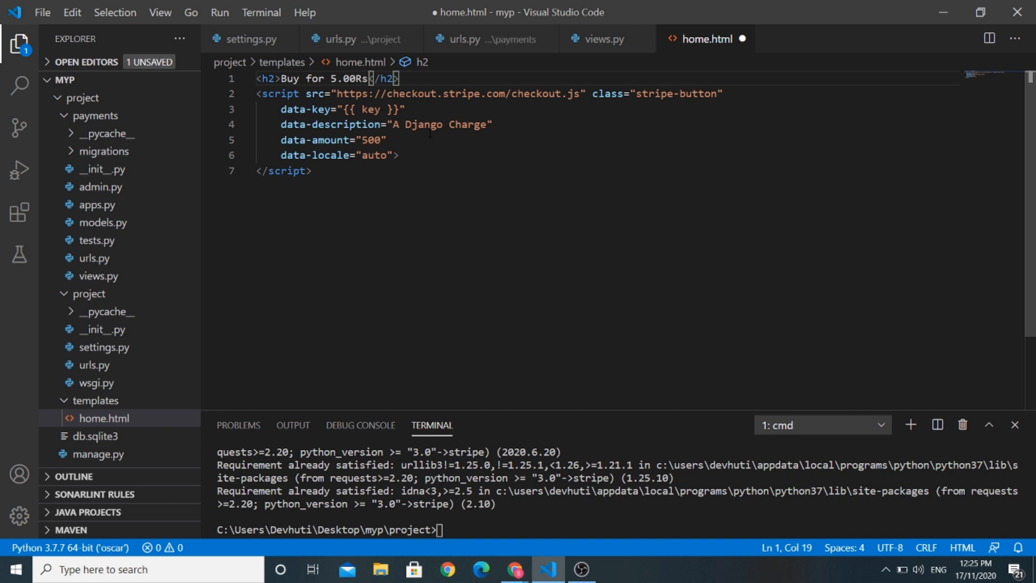
- Set data-description to 'Payment Gateway' and save home.html
{"action": "left_click", "coordinate": [398, 155]}
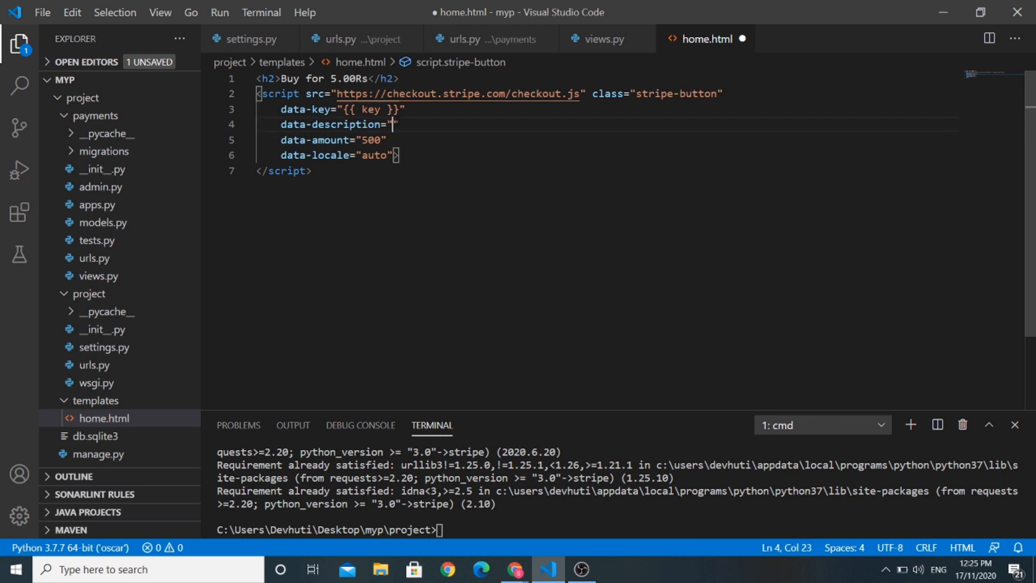
{"action": "type", "text": "Pa"}
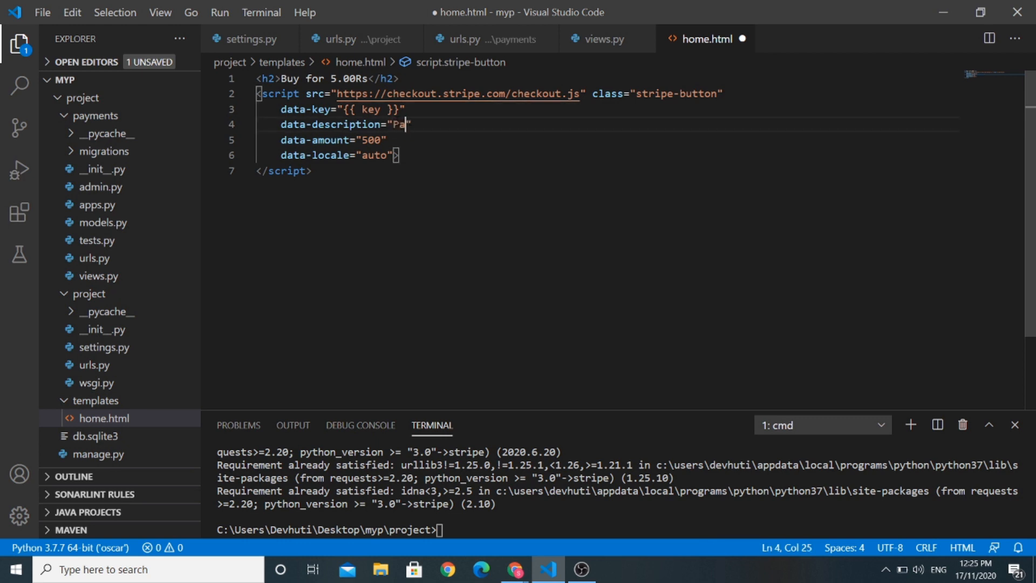
{"action": "type", "text": "yment"}
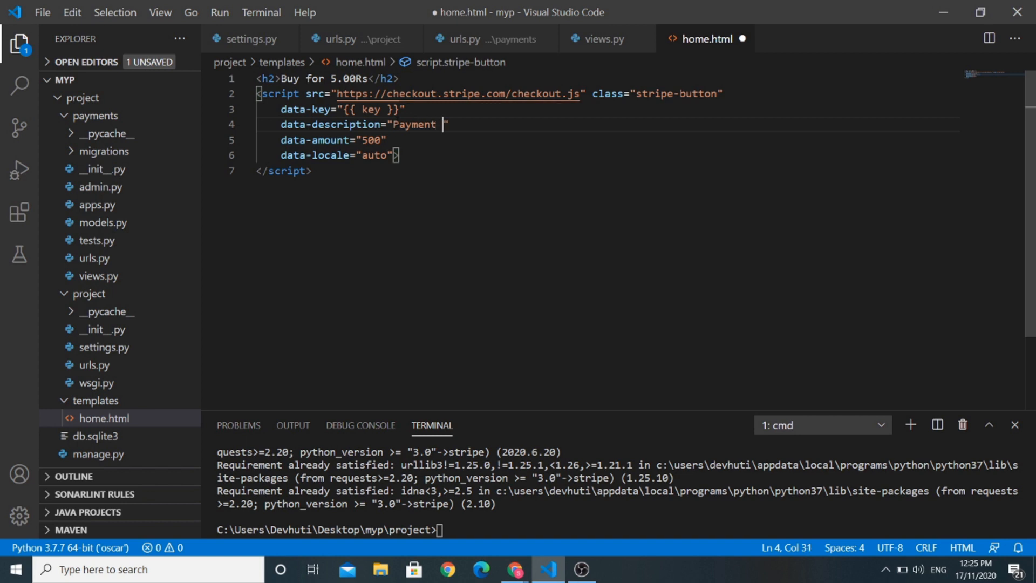
{"action": "type", "text": "Gateway"}
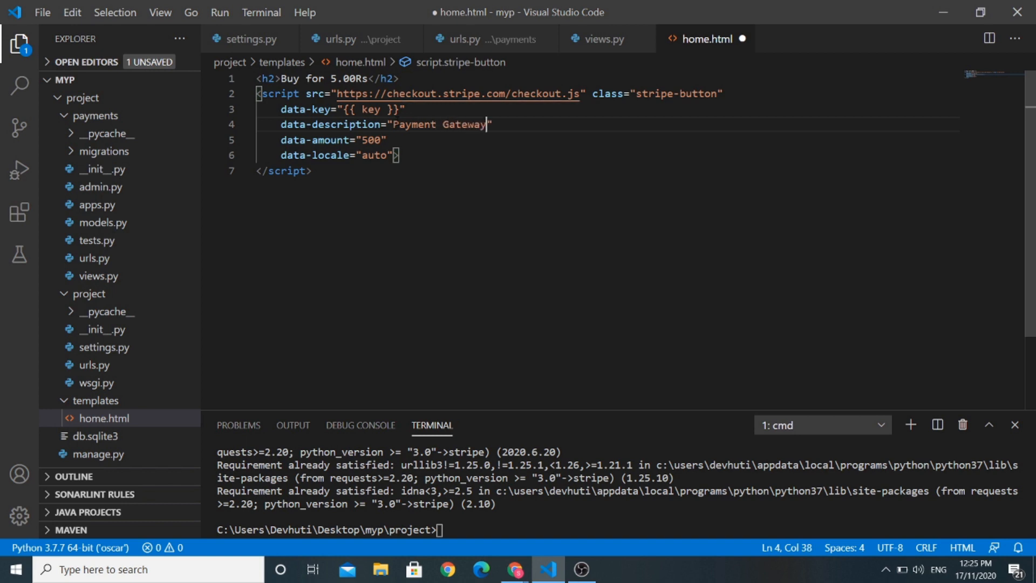
{"action": "key", "text": "ctrl+s"}
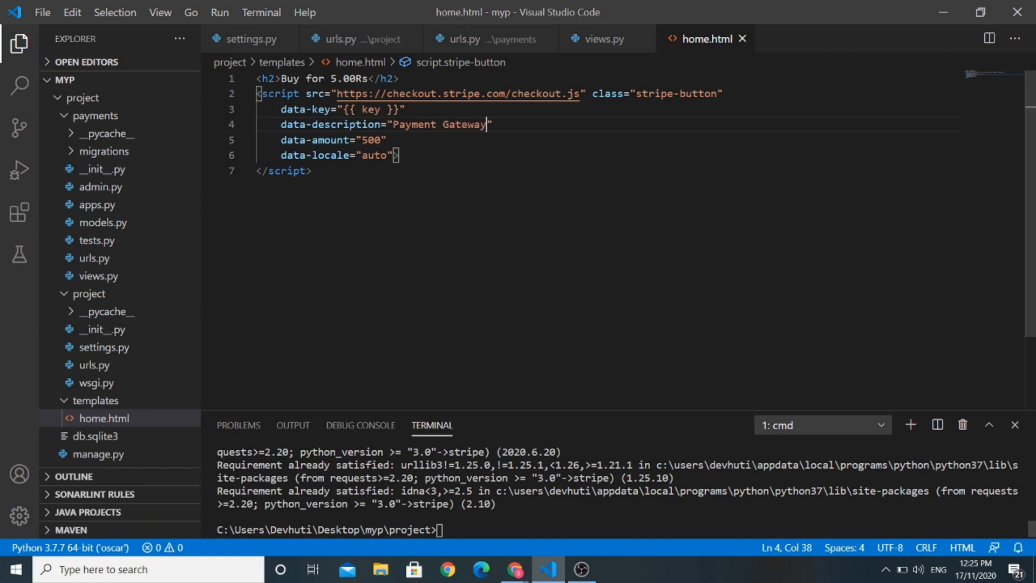
{"action": "mouse_move", "coordinate": [513, 568]}
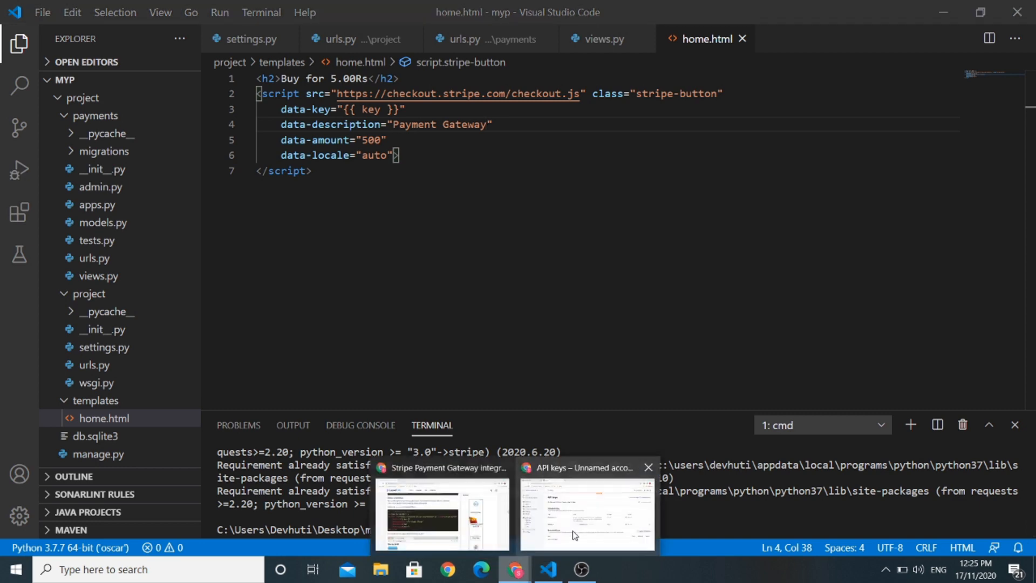
- Reload 127.0.0.1:8000 showing 'Buy for 5.00Rs' and start Pay with Card
{"action": "left_click", "coordinate": [586, 512]}
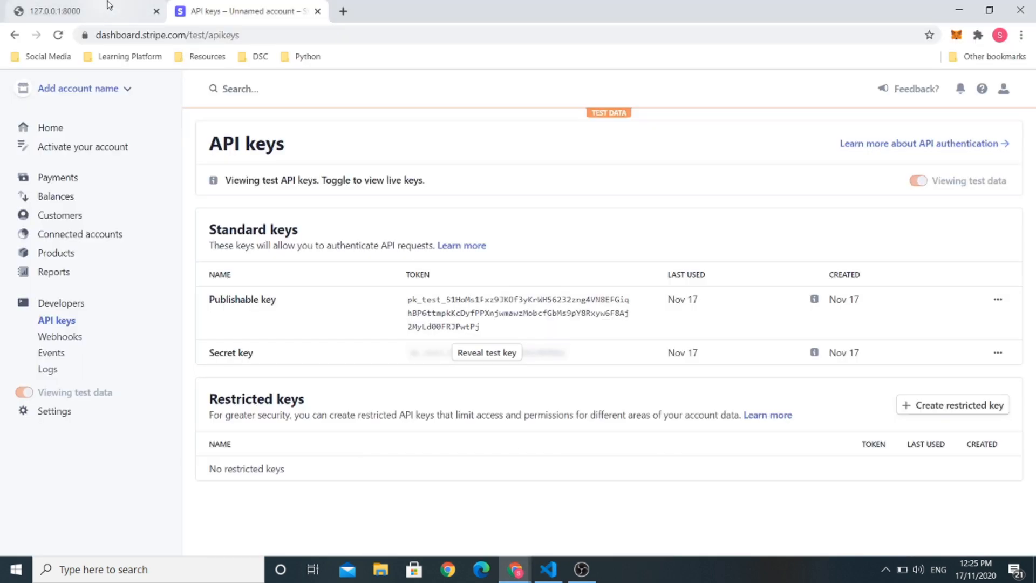
{"action": "left_click", "coordinate": [80, 11]}
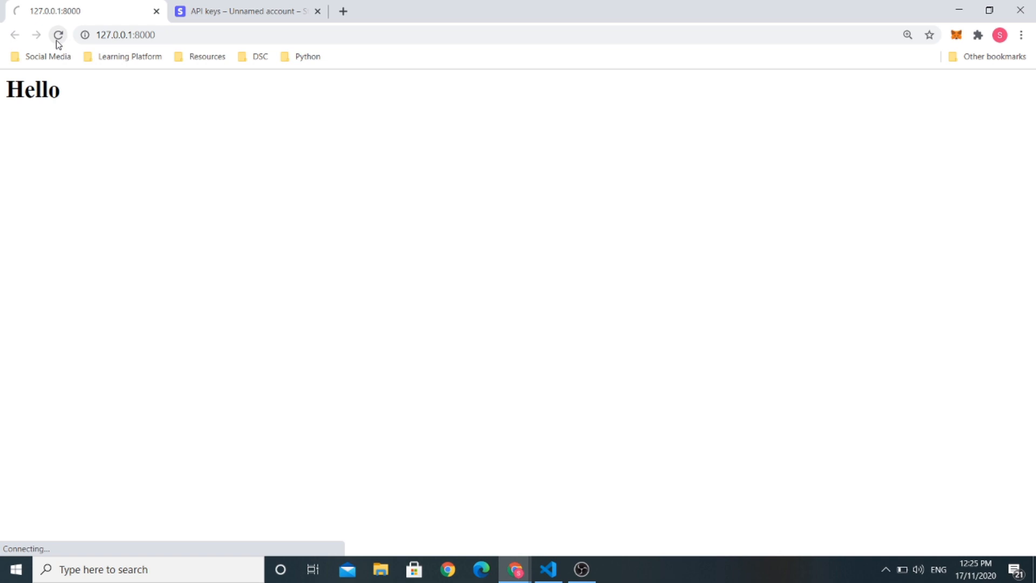
{"action": "left_click", "coordinate": [57, 35]}
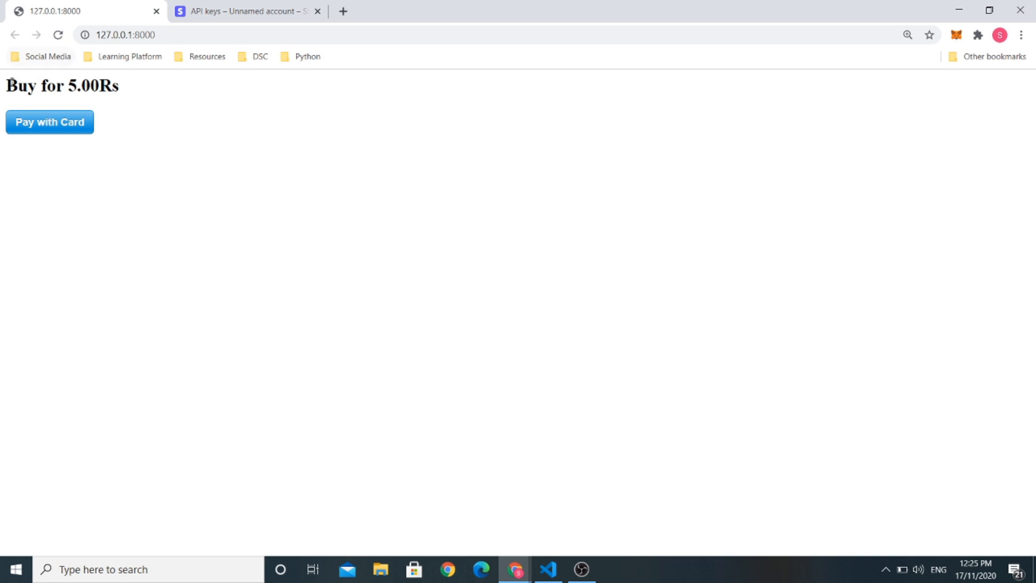
{"action": "mouse_move", "coordinate": [68, 132]}
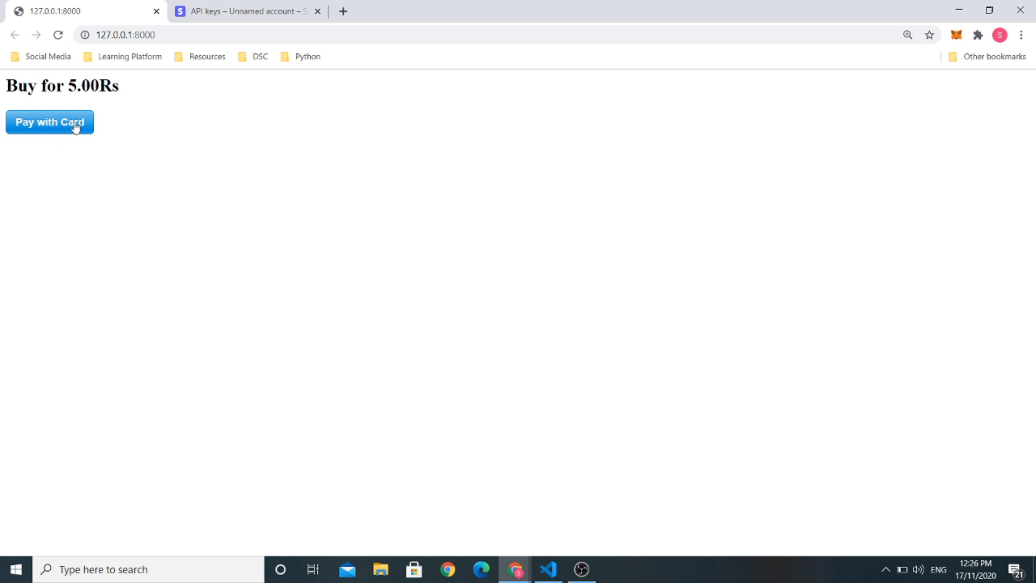
{"action": "left_click", "coordinate": [50, 123]}
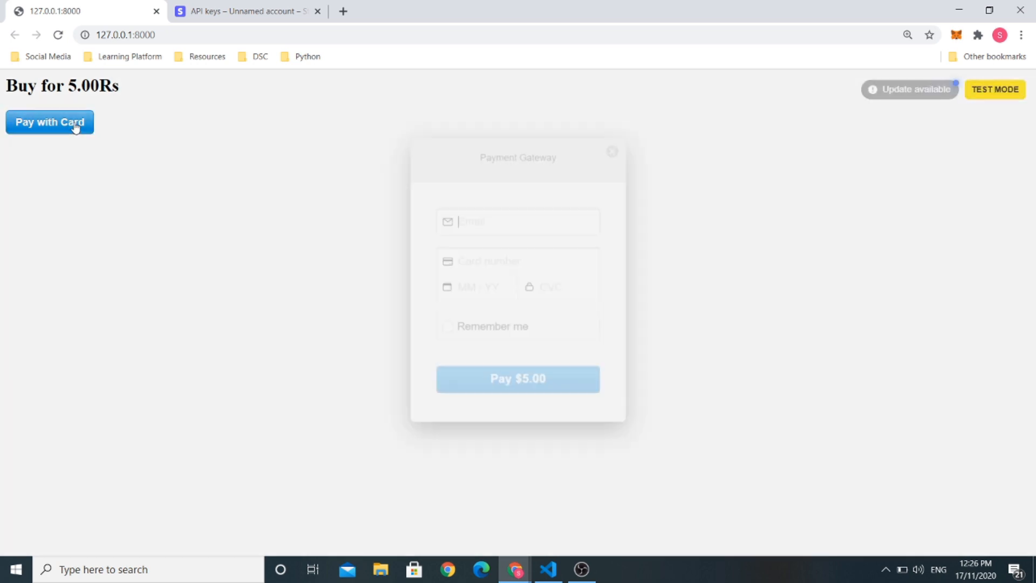
{"action": "left_click", "coordinate": [49, 122]}
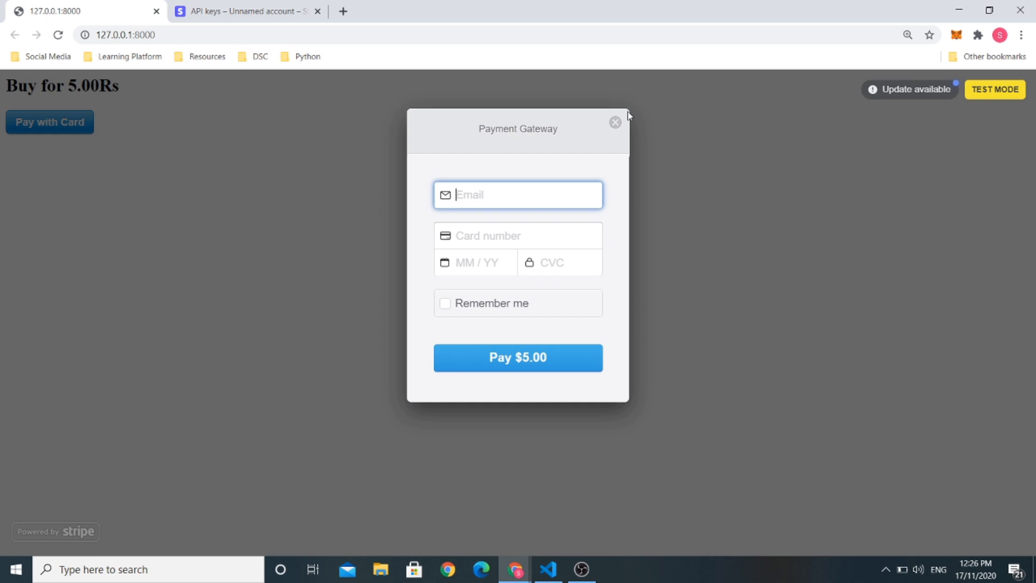
{"action": "mouse_move", "coordinate": [509, 141]}
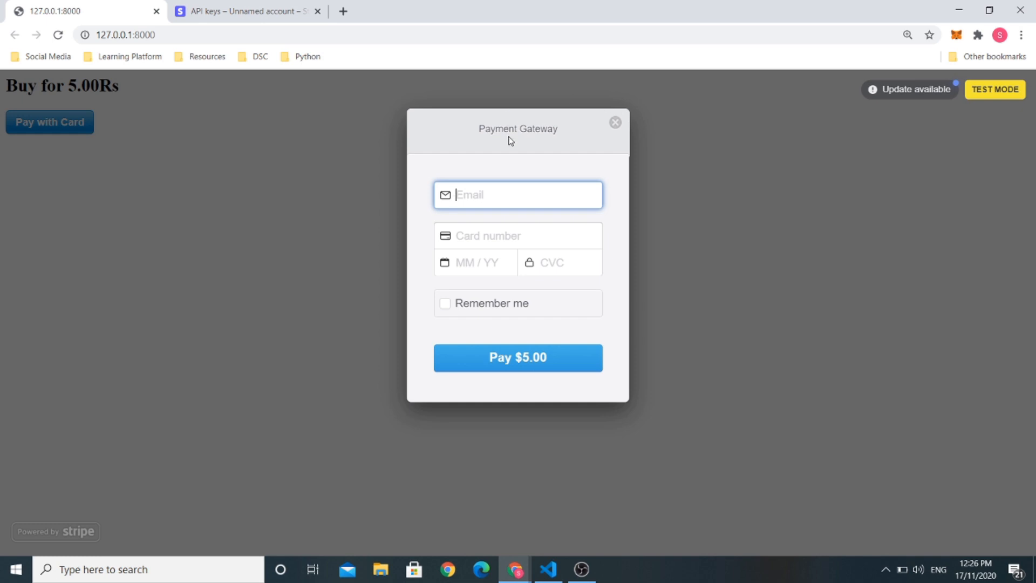
{"action": "left_click", "coordinate": [518, 195]}
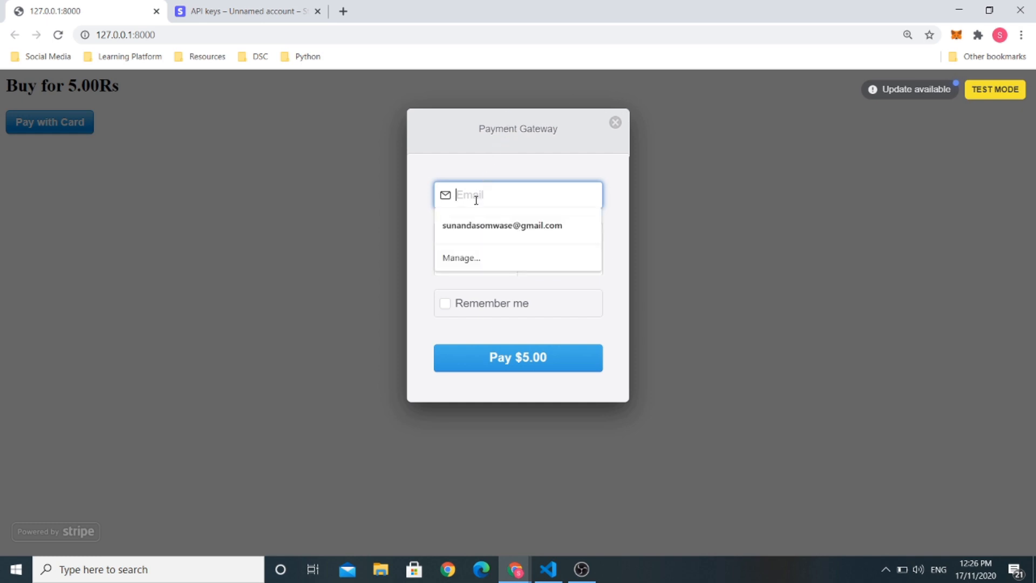
{"action": "left_click", "coordinate": [501, 226]}
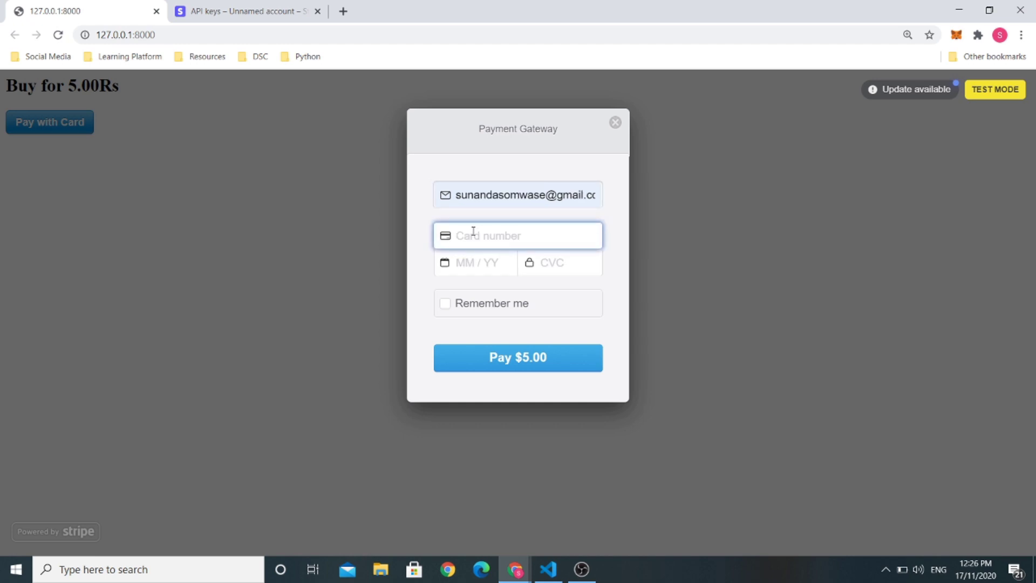
{"action": "type", "text": "4242 4242 4242 424"}
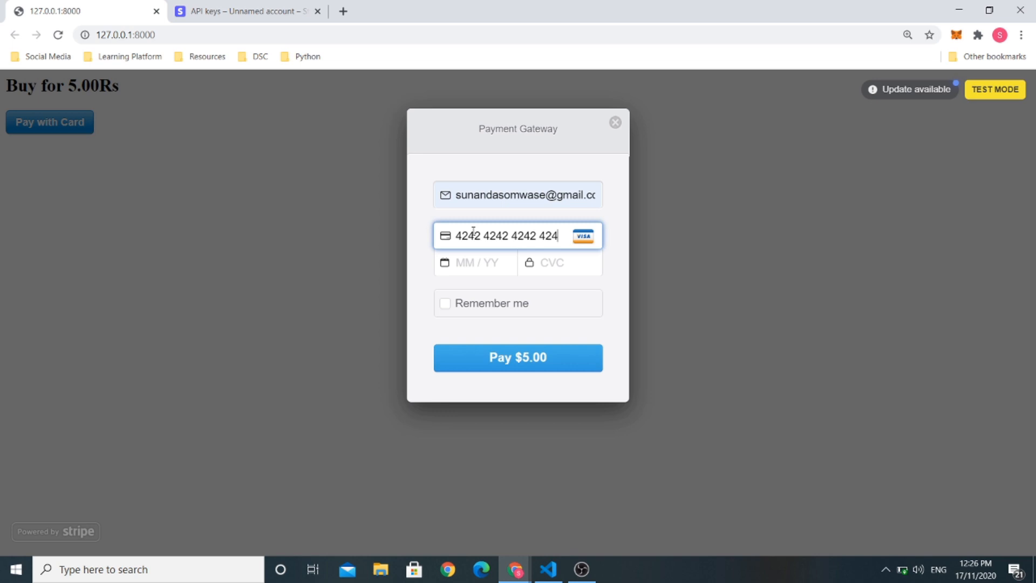
{"action": "type", "text": "2"}
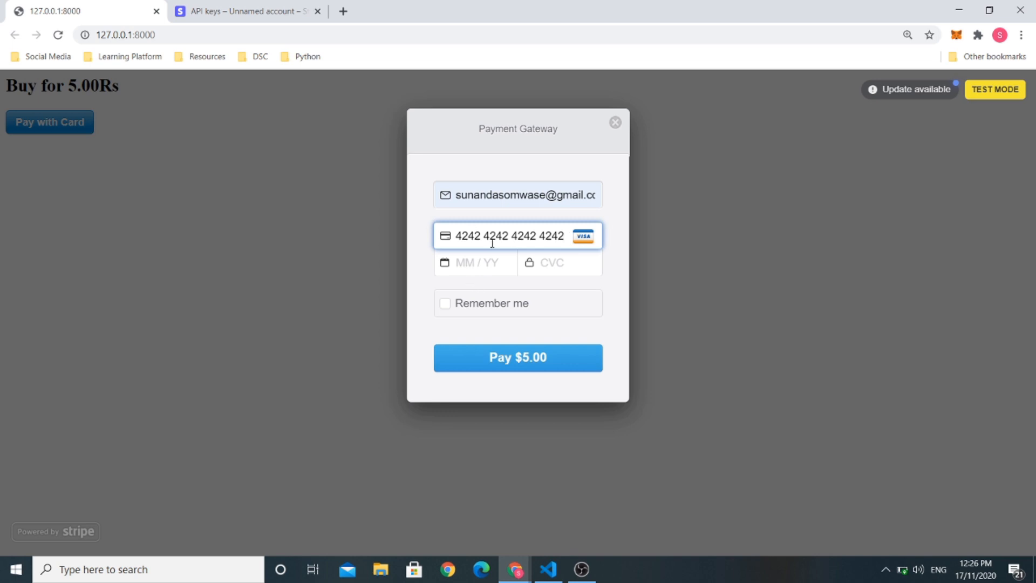
{"action": "left_click", "coordinate": [474, 263]}
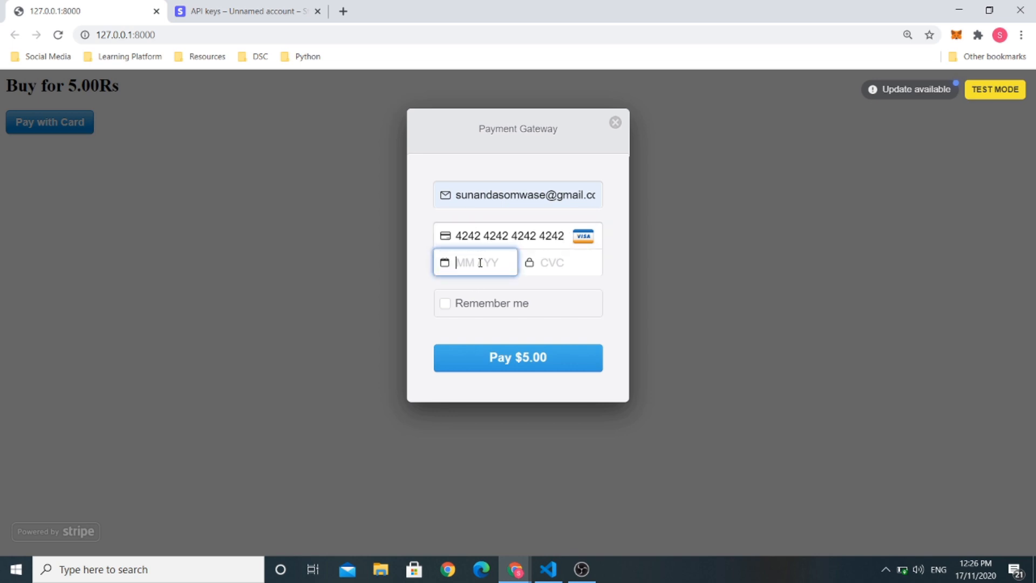
{"action": "type", "text": "11 / 22"}
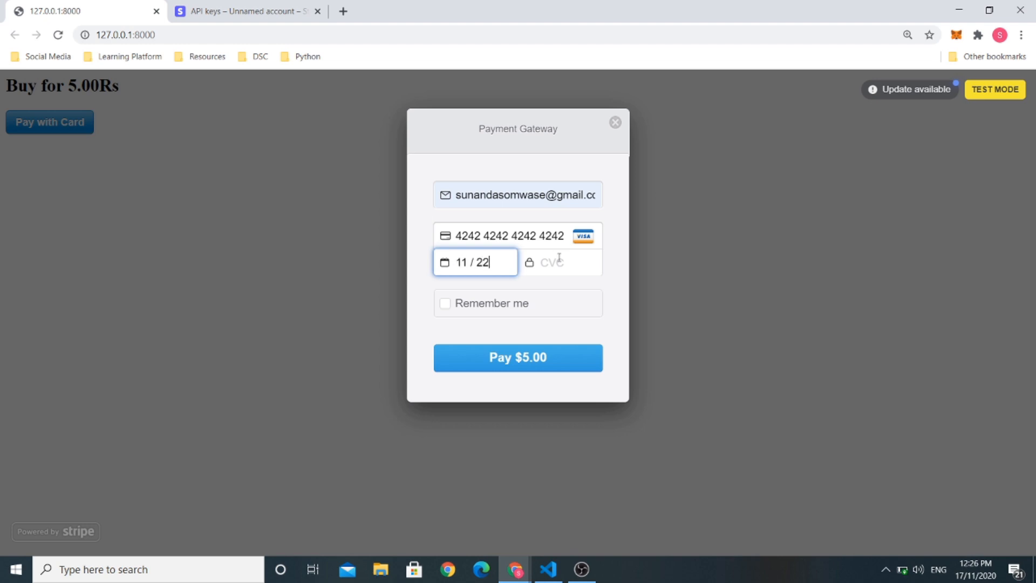
{"action": "type", "text": "123"}
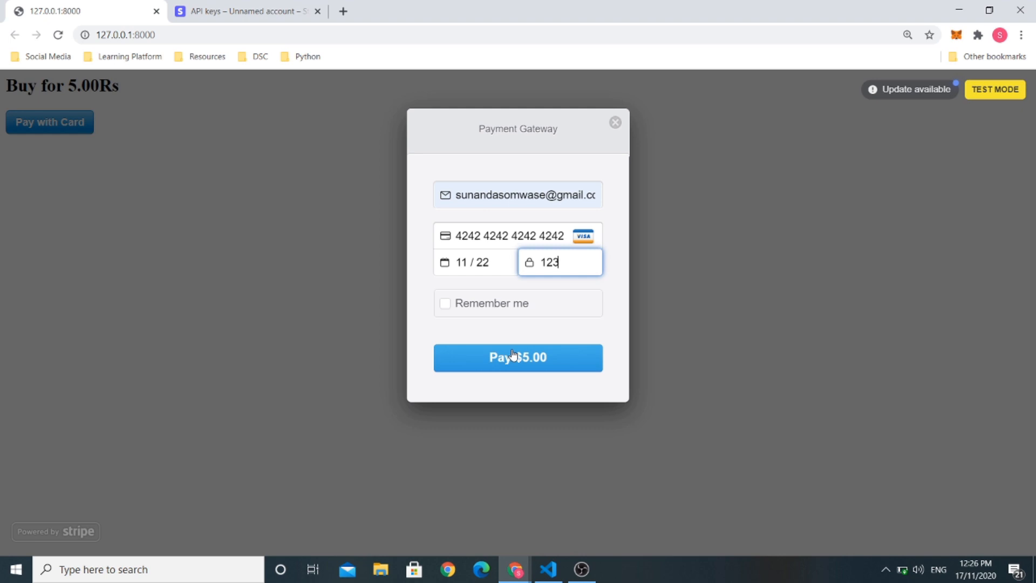
{"action": "left_click", "coordinate": [518, 356]}
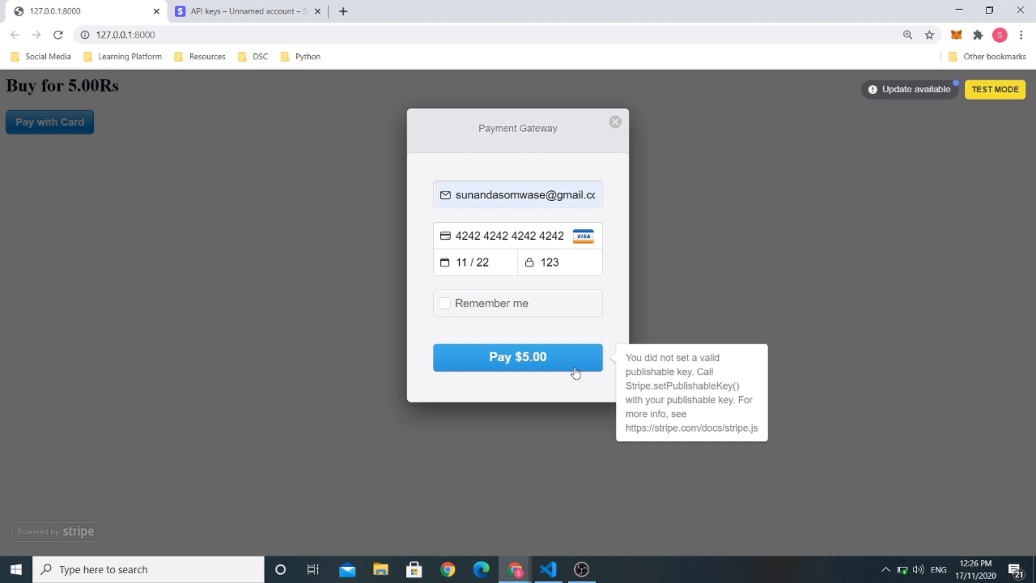
{"action": "mouse_move", "coordinate": [630, 301]}
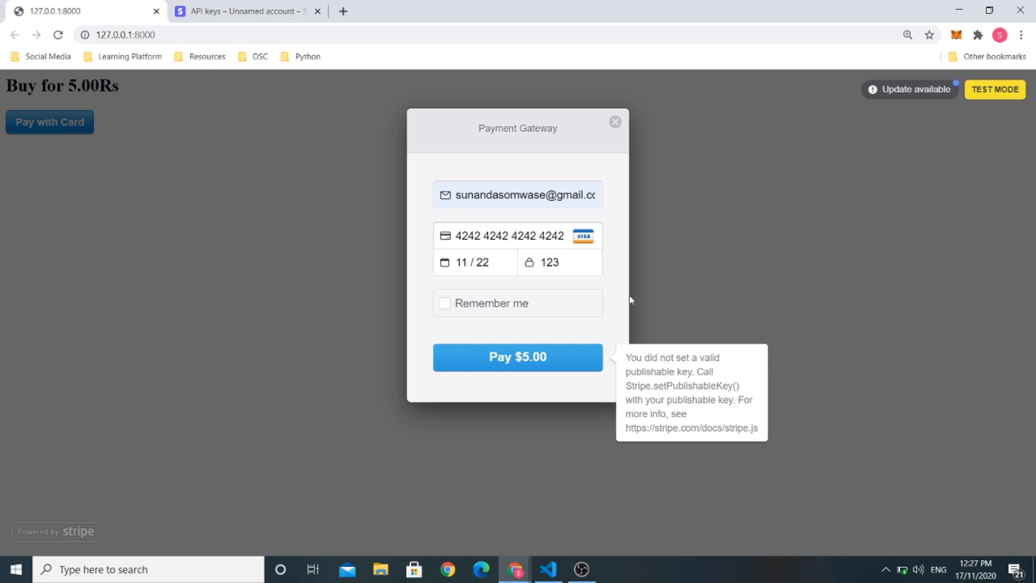
- Return to views.py in Visual Studio Code after the invalid publishable key error
{"action": "left_click", "coordinate": [545, 574]}
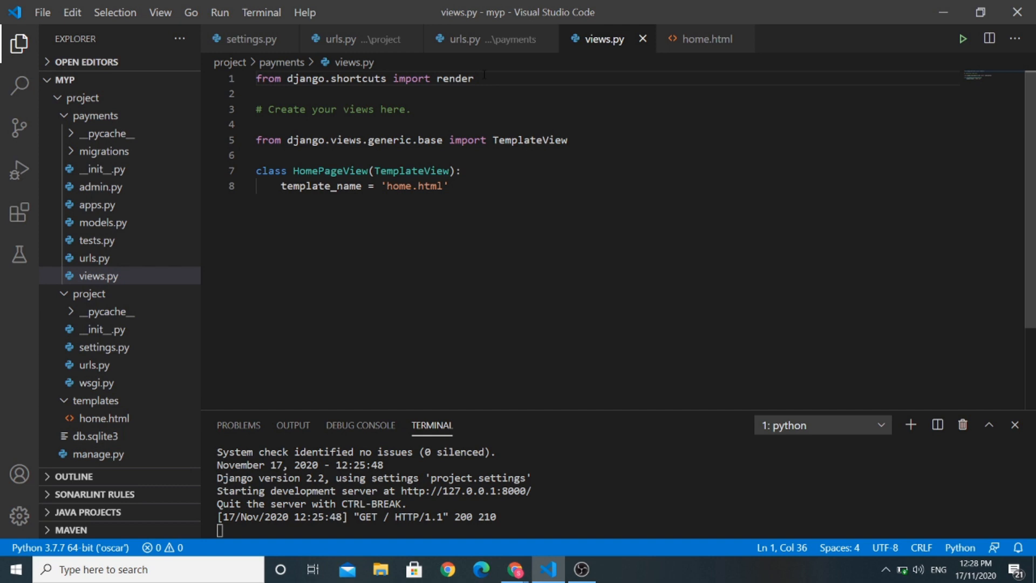
- Correct line 2 to 'from django.conf import settings'
{"action": "type", "text": "from"}
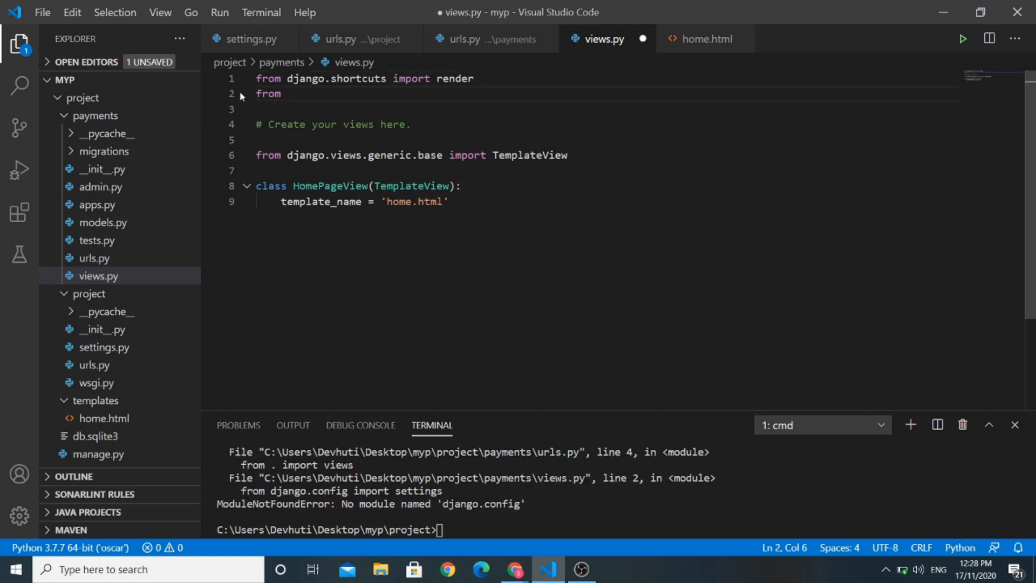
{"action": "type", "text": "django"}
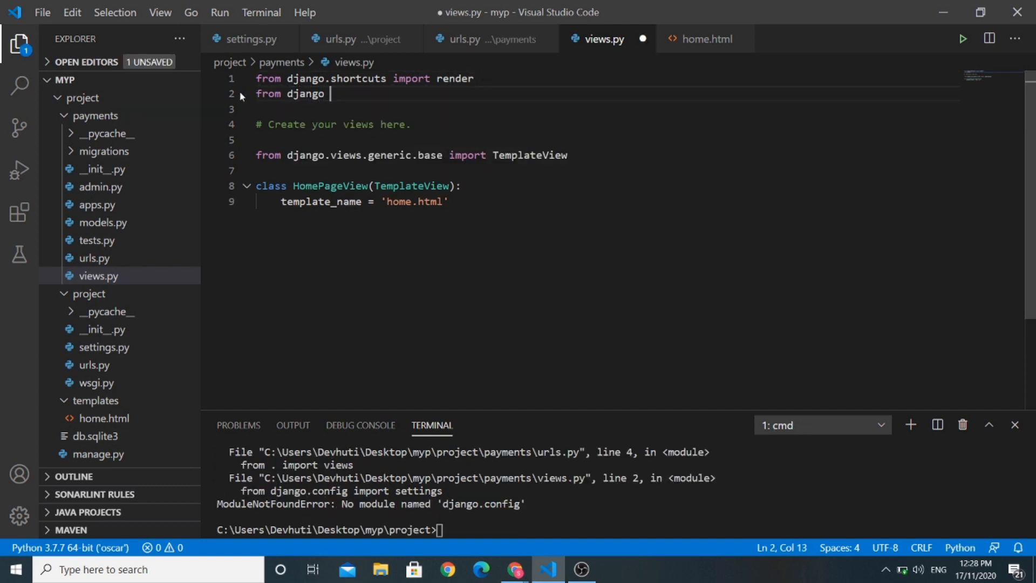
{"action": "type", "text": "conf import"}
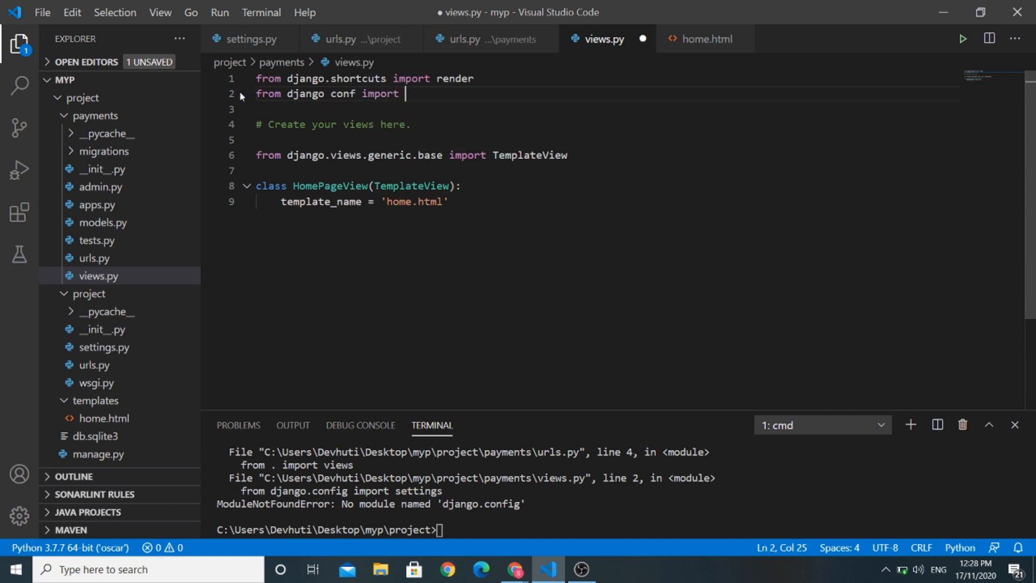
{"action": "type", "text": "settin"}
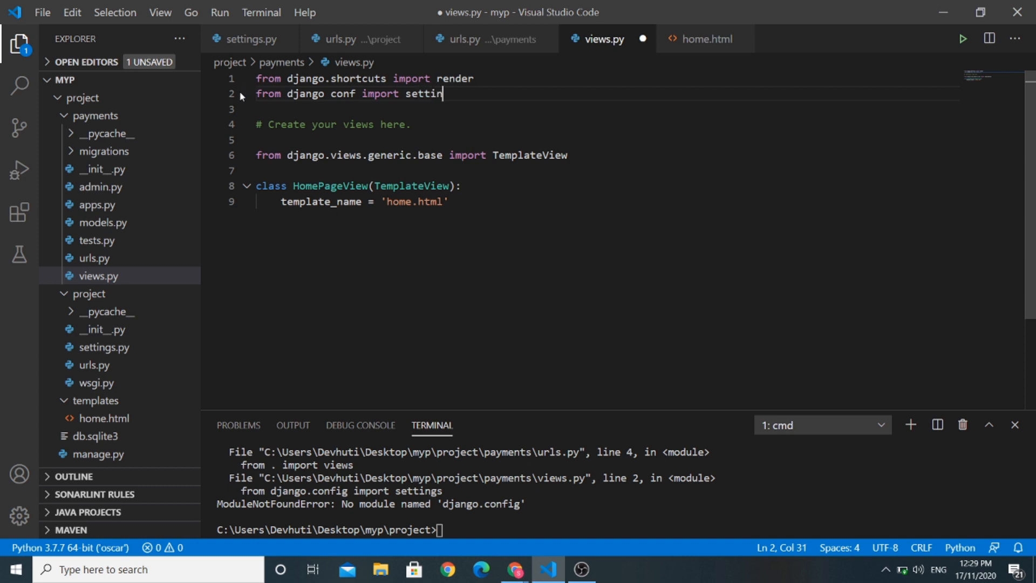
{"action": "type", "text": "gs"}
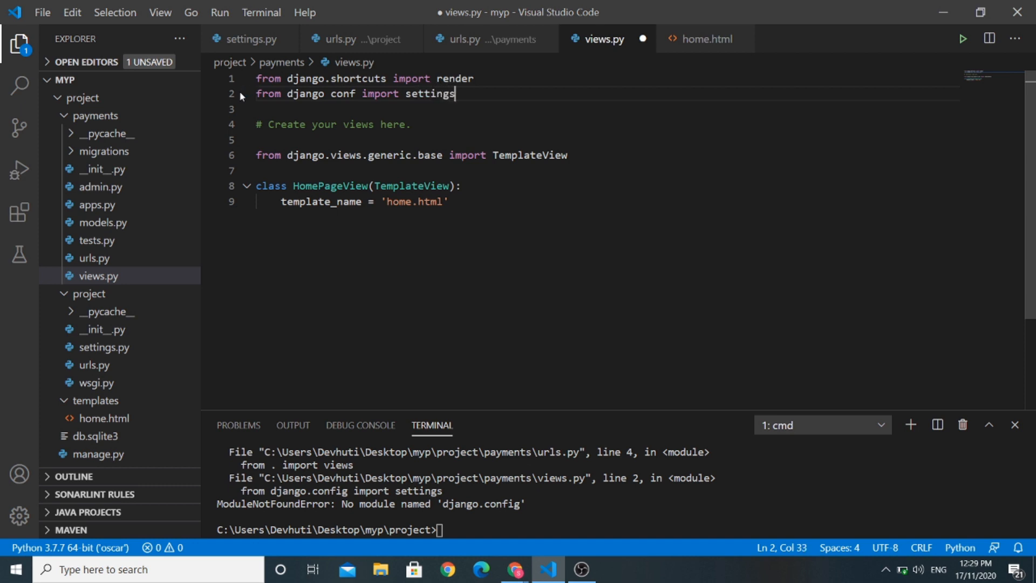
{"action": "key", "text": "Enter"}
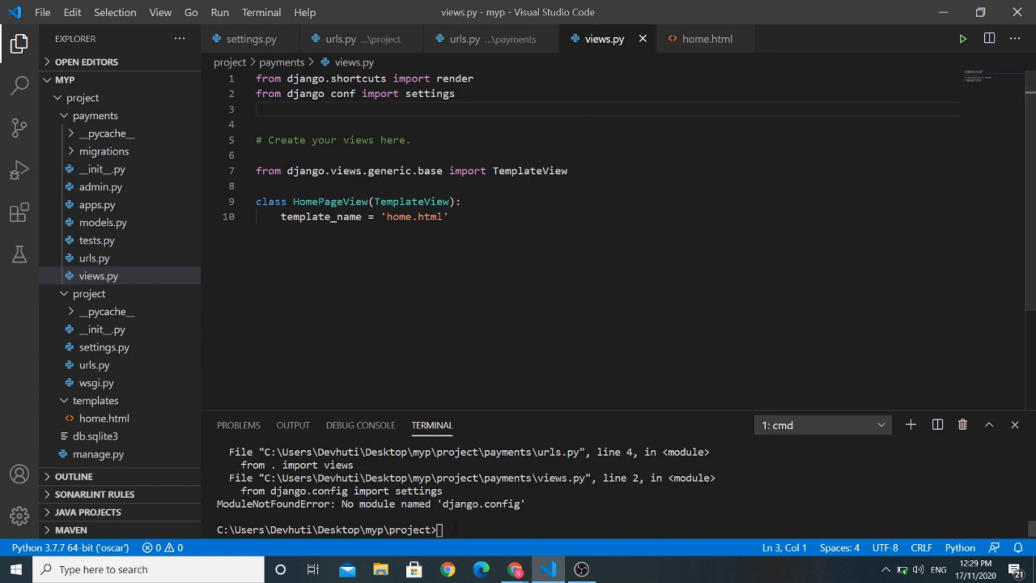
- Add get_context_data passing the Stripe publishable key and save views.py
{"action": "left_click", "coordinate": [449, 216]}
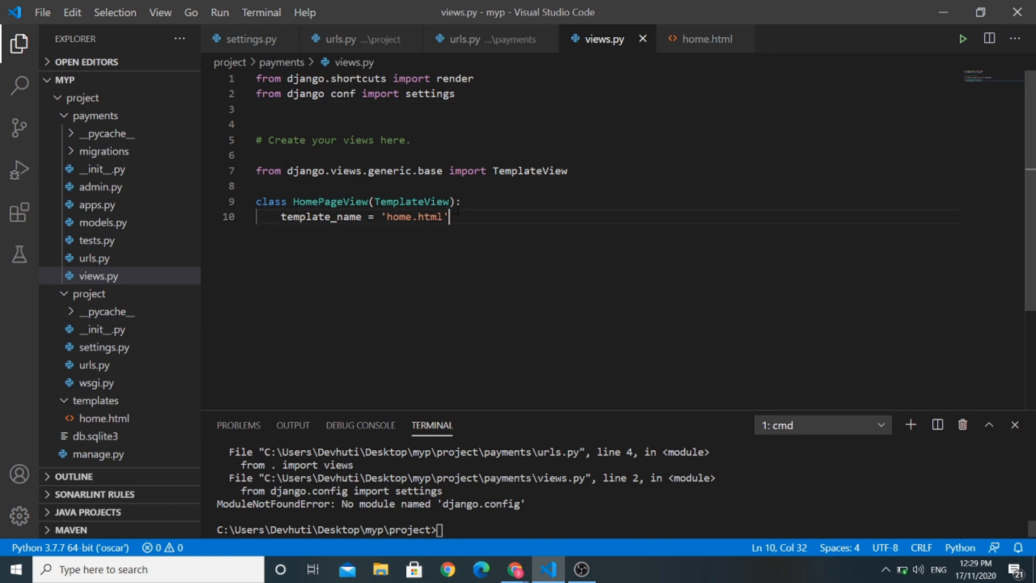
{"action": "key", "text": "Enter"}
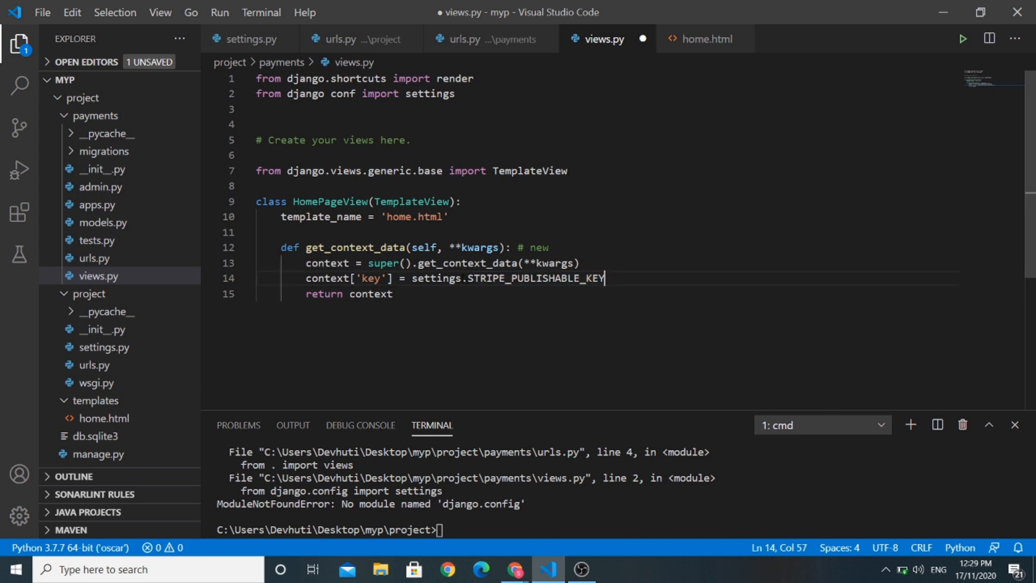
{"action": "left_click", "coordinate": [336, 278]}
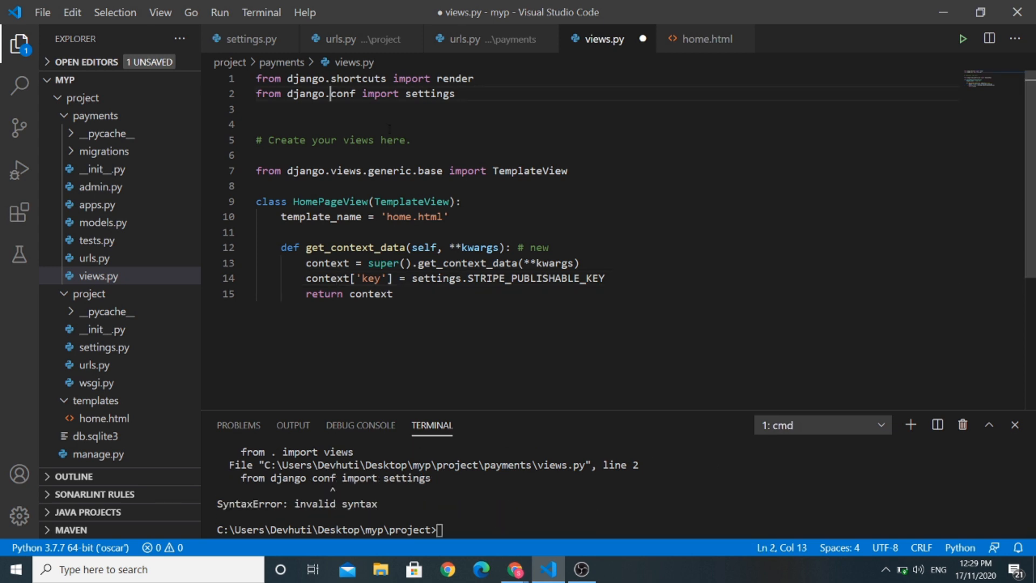
{"action": "key", "text": "ctrl+s"}
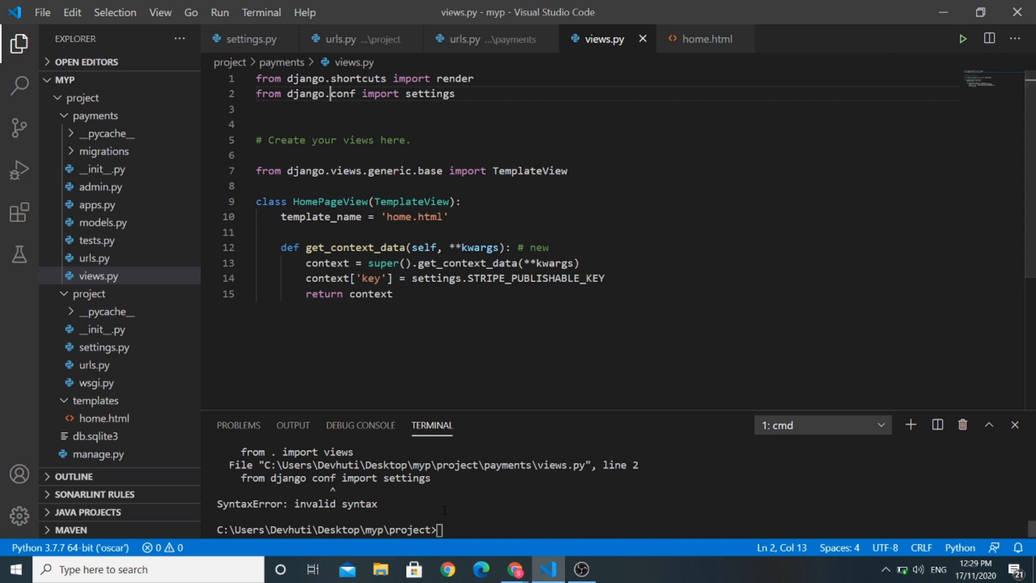
{"action": "type", "text": "python manage.py runserver"}
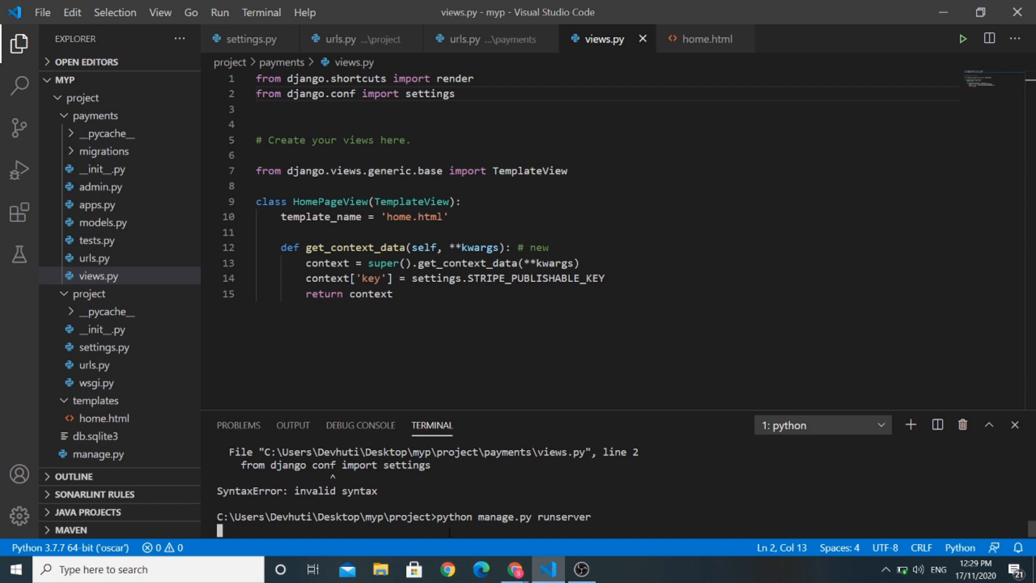
- Start python manage.py runserver and bring up the home.html tab
{"action": "key", "text": "Return"}
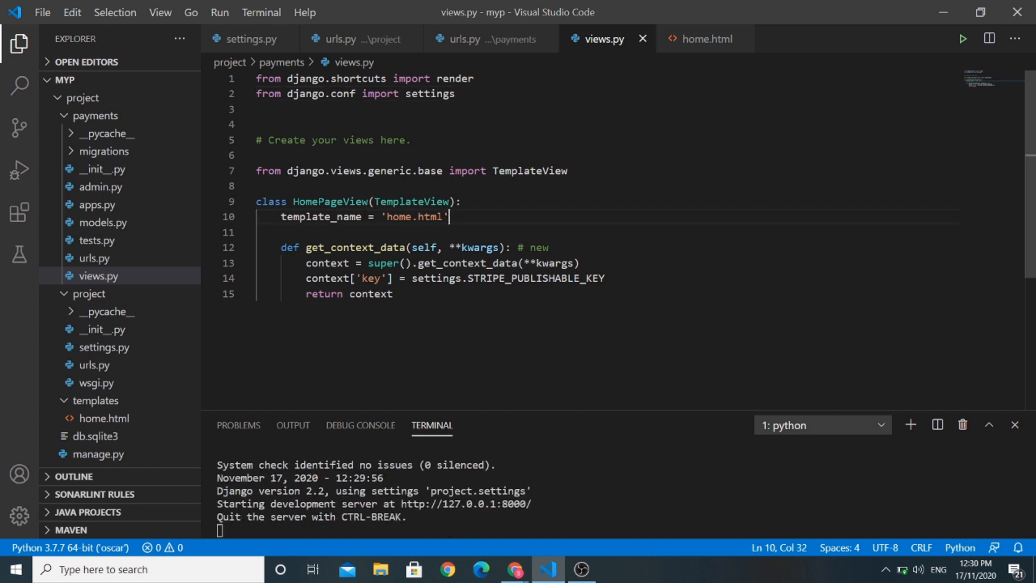
{"action": "mouse_move", "coordinate": [703, 39]}
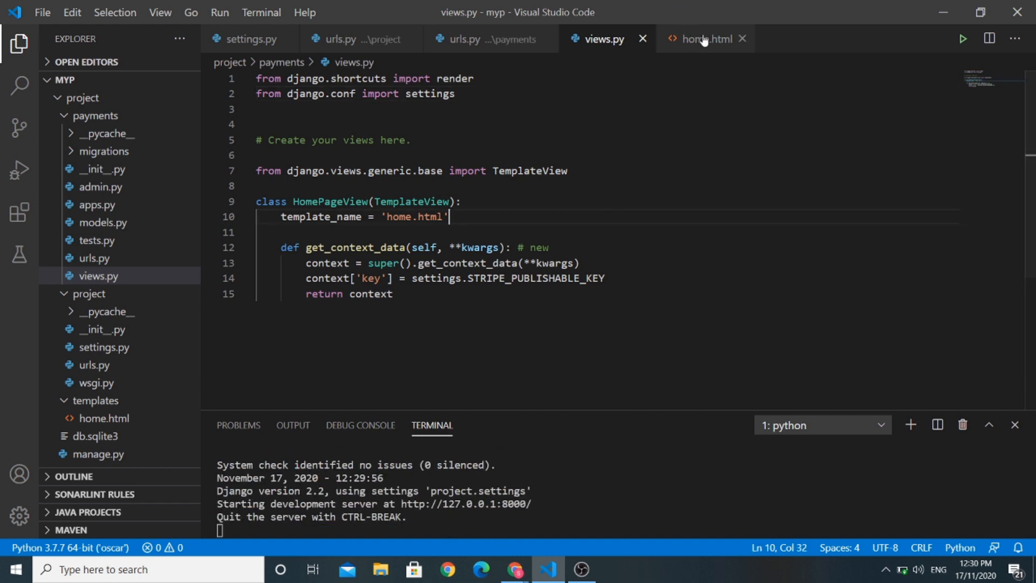
{"action": "left_click", "coordinate": [703, 38]}
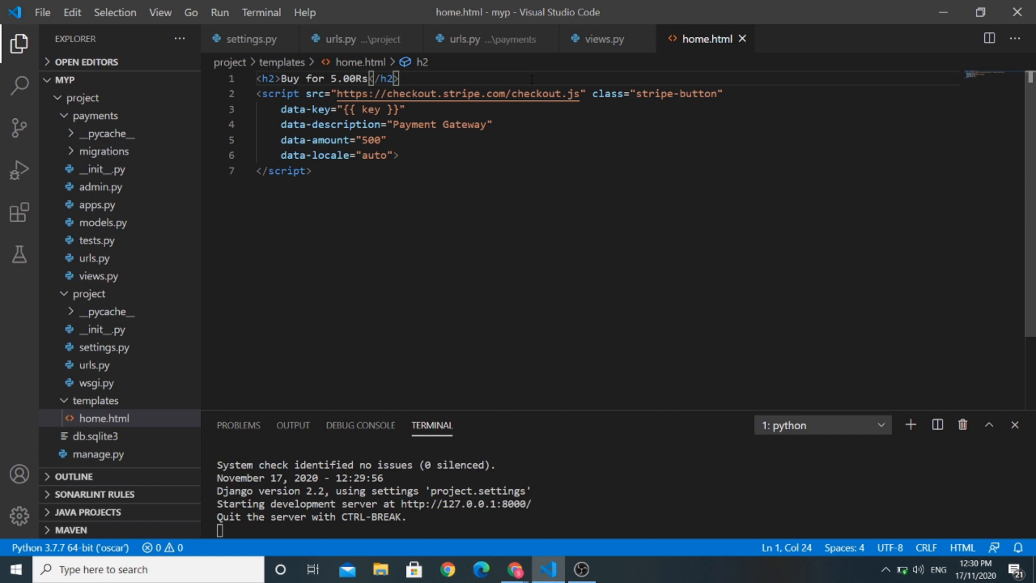
- Open a POST form to the 'charge' URL with csrf_token above the checkout script
{"action": "key", "text": "Enter"}
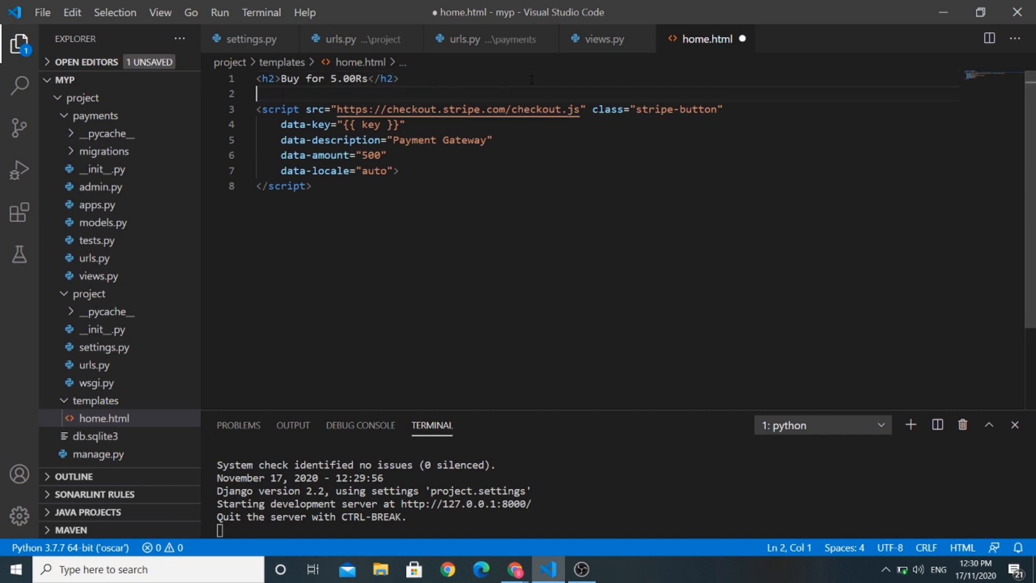
{"action": "type", "text": "<form action=\"{% url 'charge' %}\" method=\"post\">"}
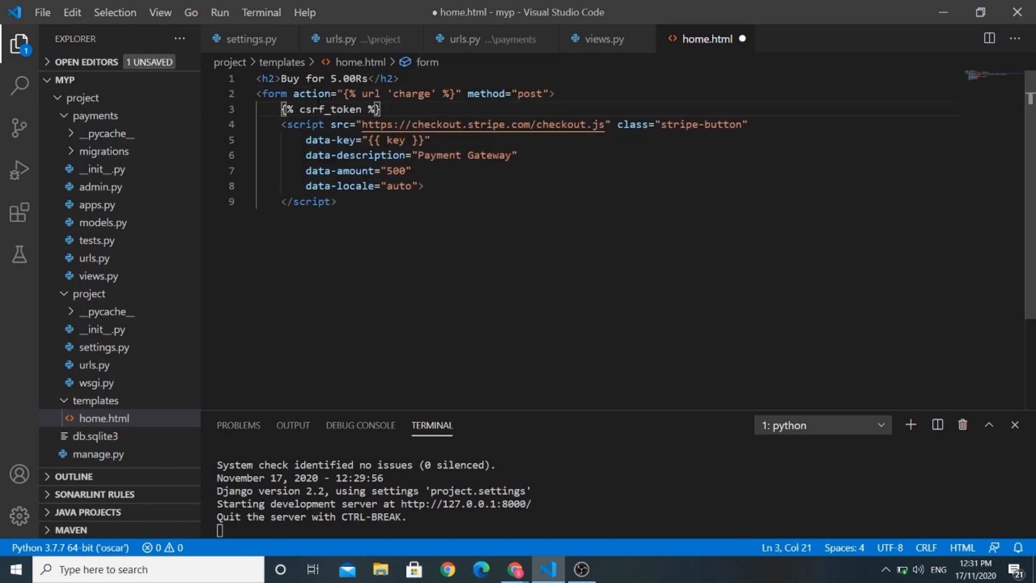
{"action": "mouse_move", "coordinate": [272, 94]}
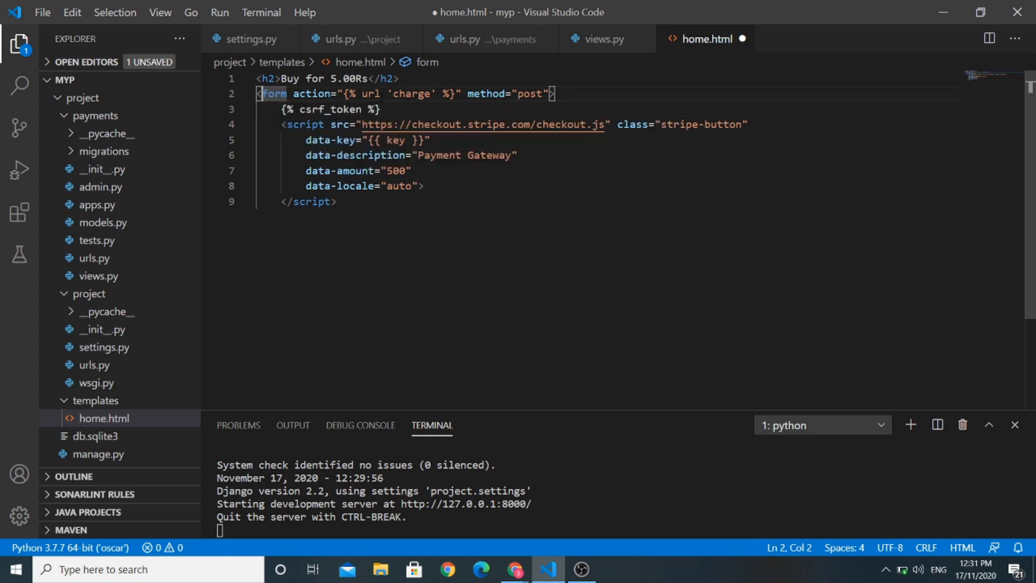
{"action": "double_click", "coordinate": [410, 94]}
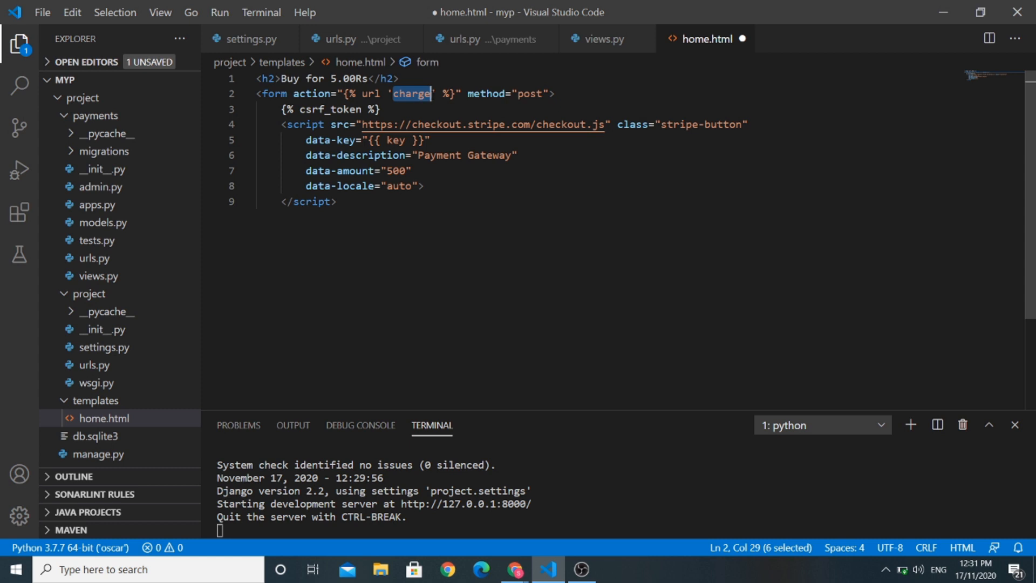
{"action": "left_click", "coordinate": [429, 93]}
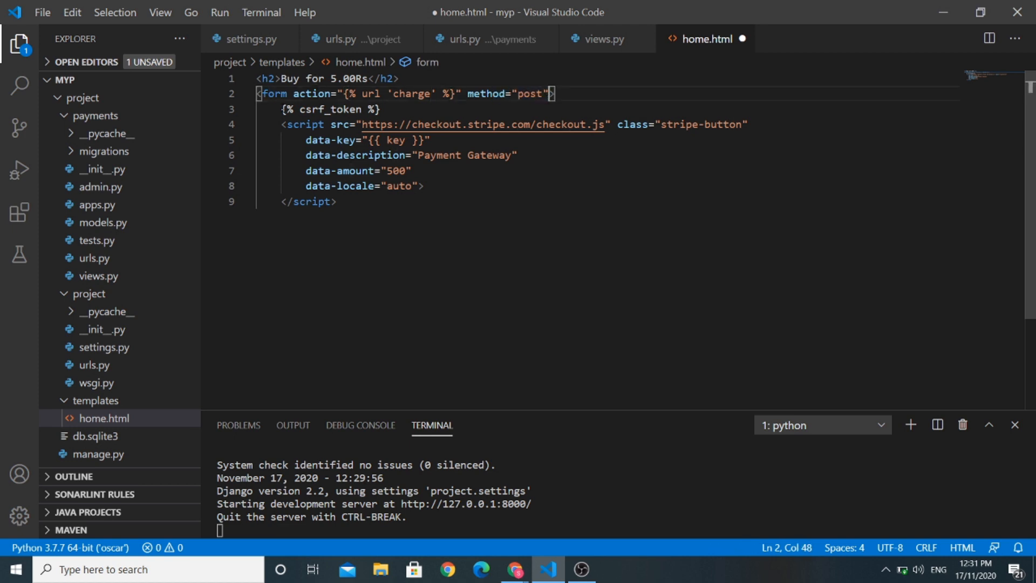
{"action": "double_click", "coordinate": [330, 109]}
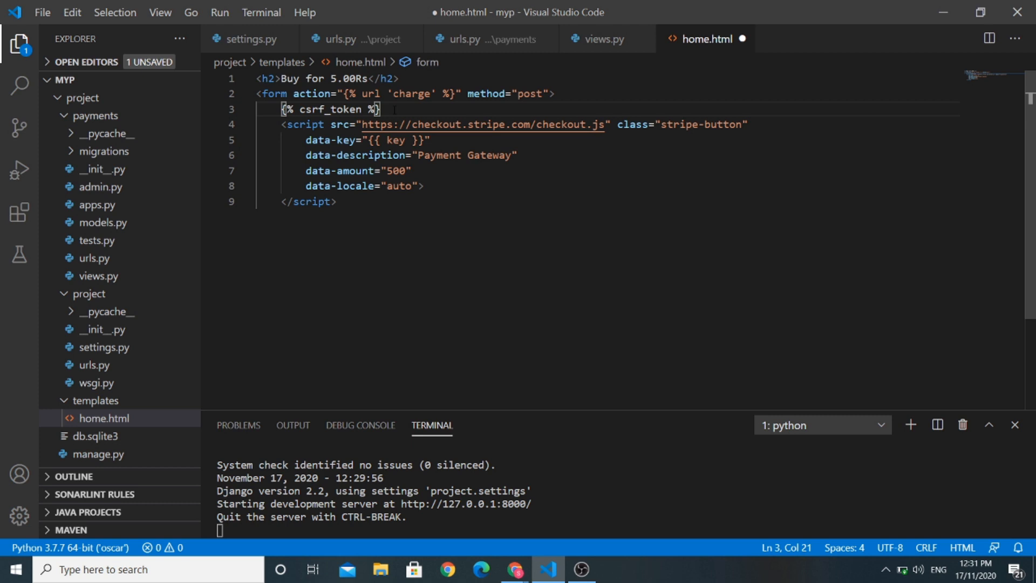
- Close the form after the script block, save home.html, and switch to payments urls.py
{"action": "key", "text": "Enter"}
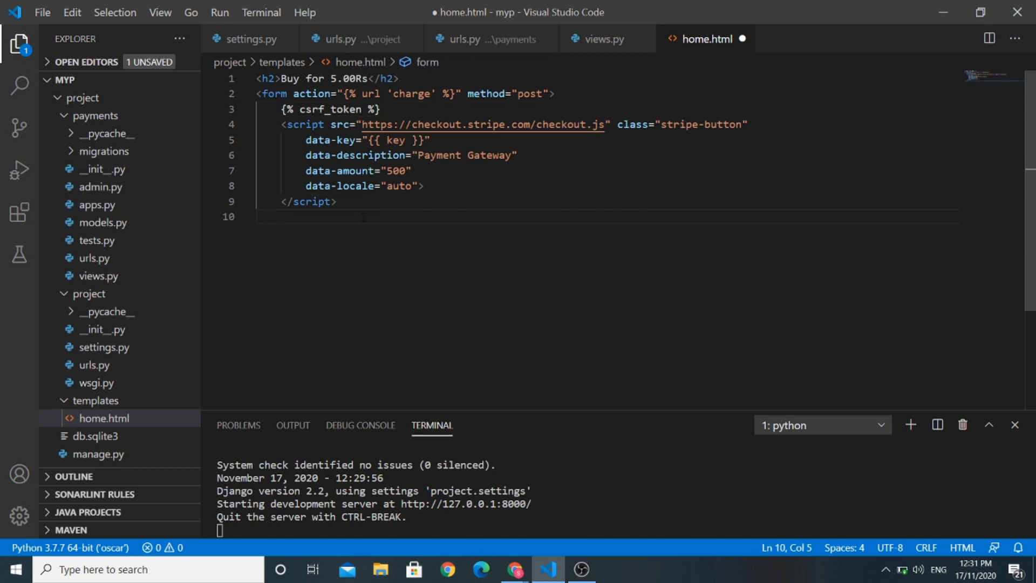
{"action": "type", "text": "</form>"}
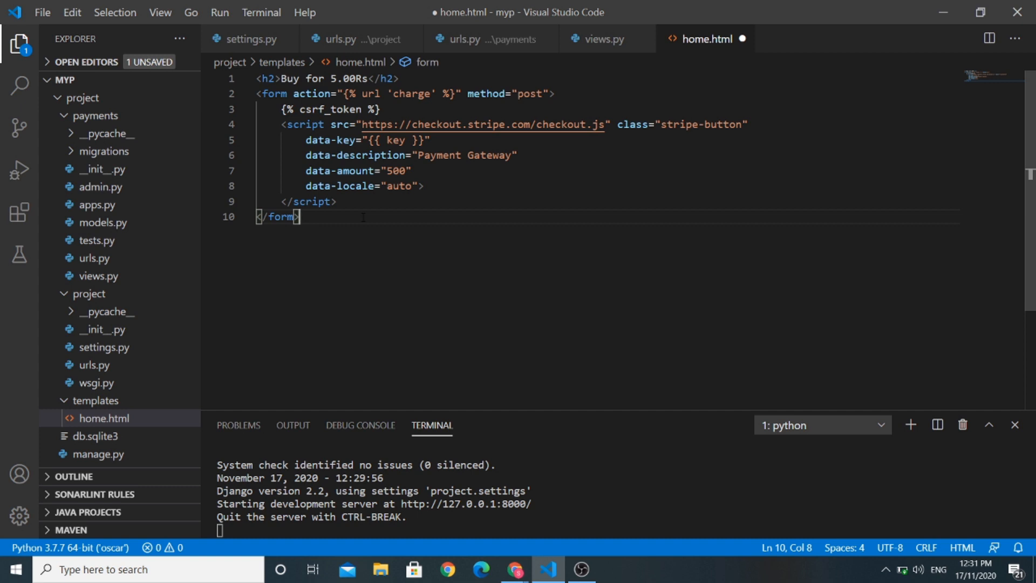
{"action": "key", "text": "ctrl+s"}
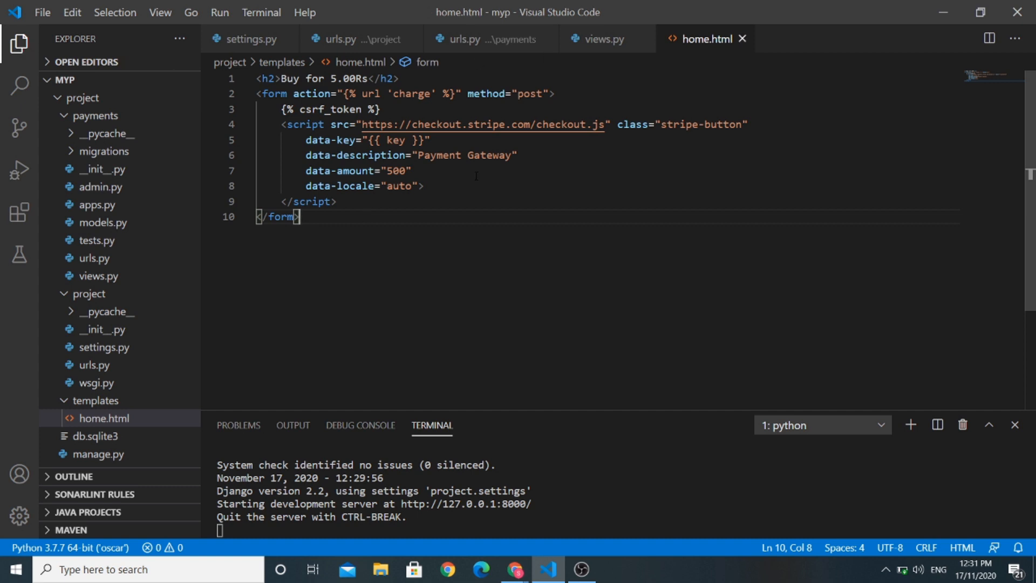
{"action": "left_click", "coordinate": [467, 39]}
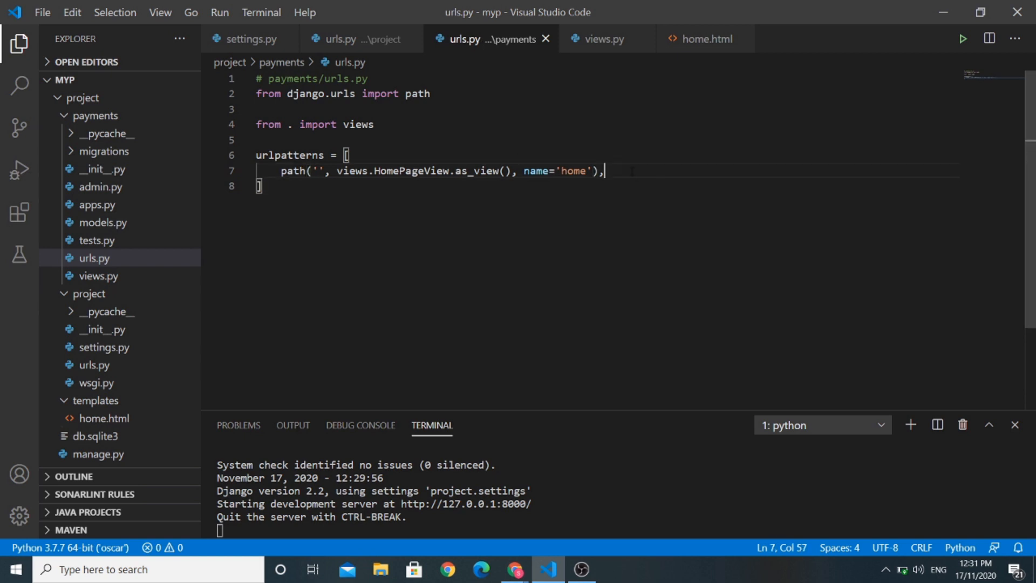
- Add path('charge/', views.charge, name='charge') to the payments urlpatterns and save
{"action": "type", "text": "path("}
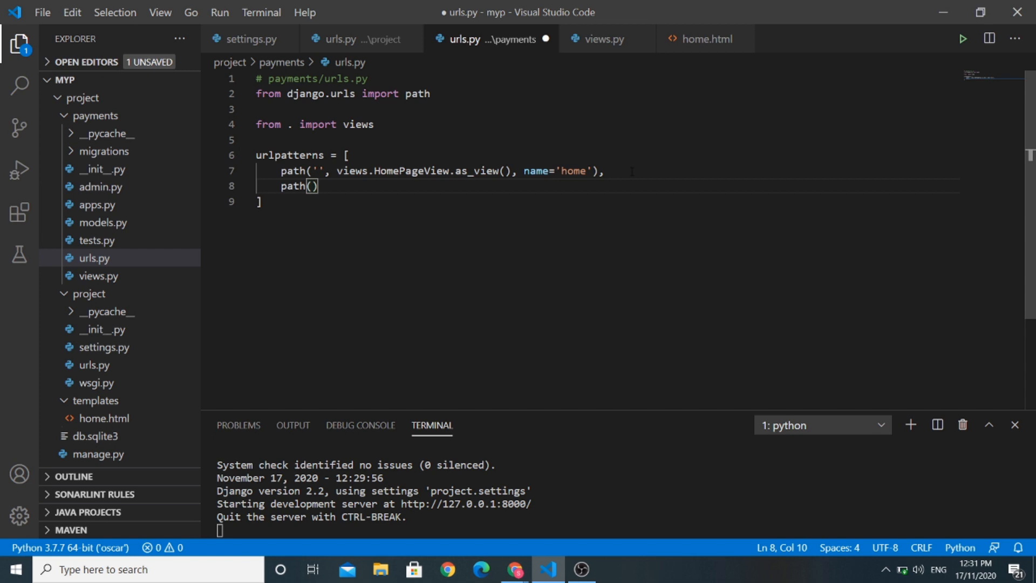
{"action": "type", "text": "'char'"}
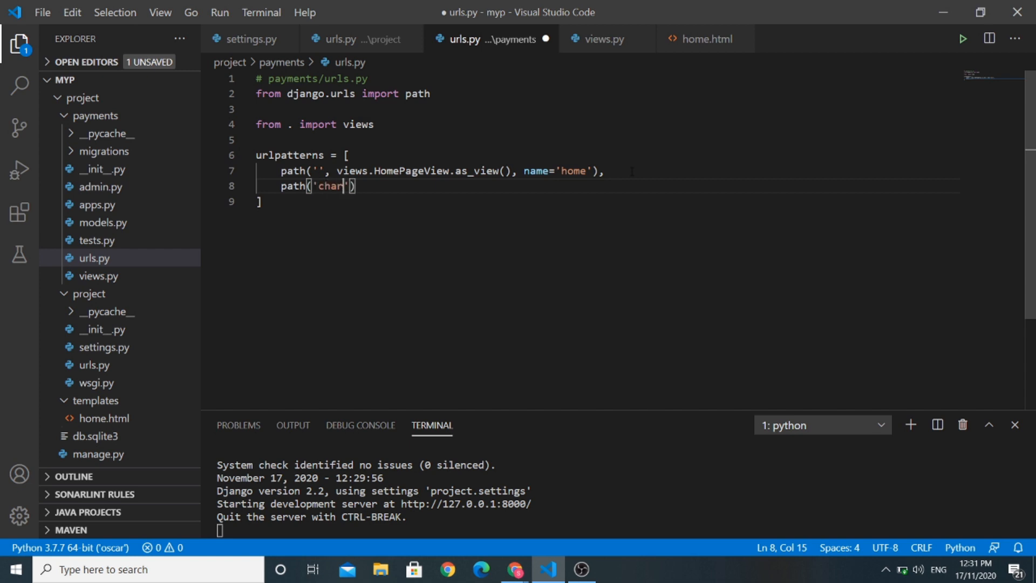
{"action": "type", "text": "ge/"}
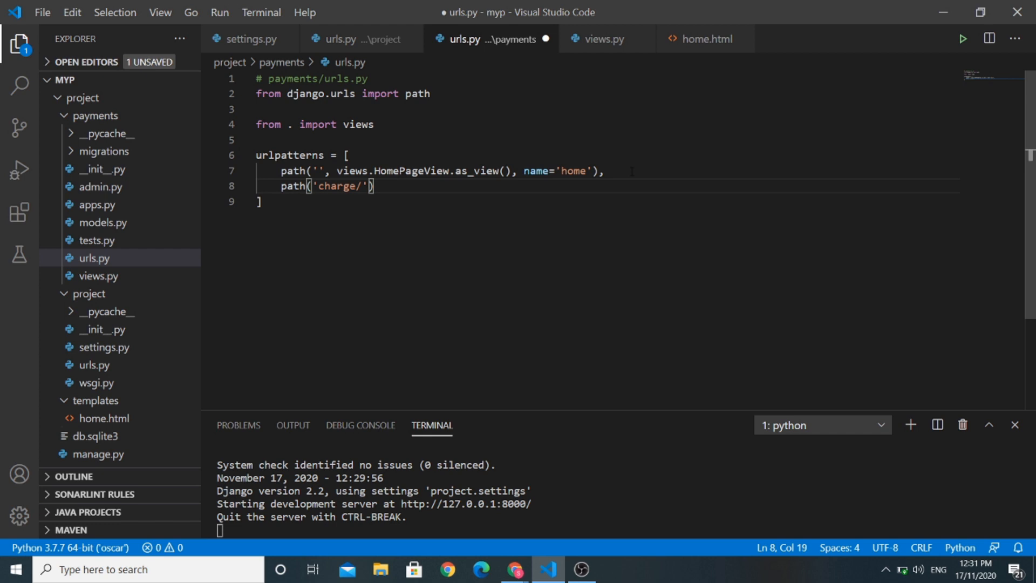
{"action": "type", "text": ", view"}
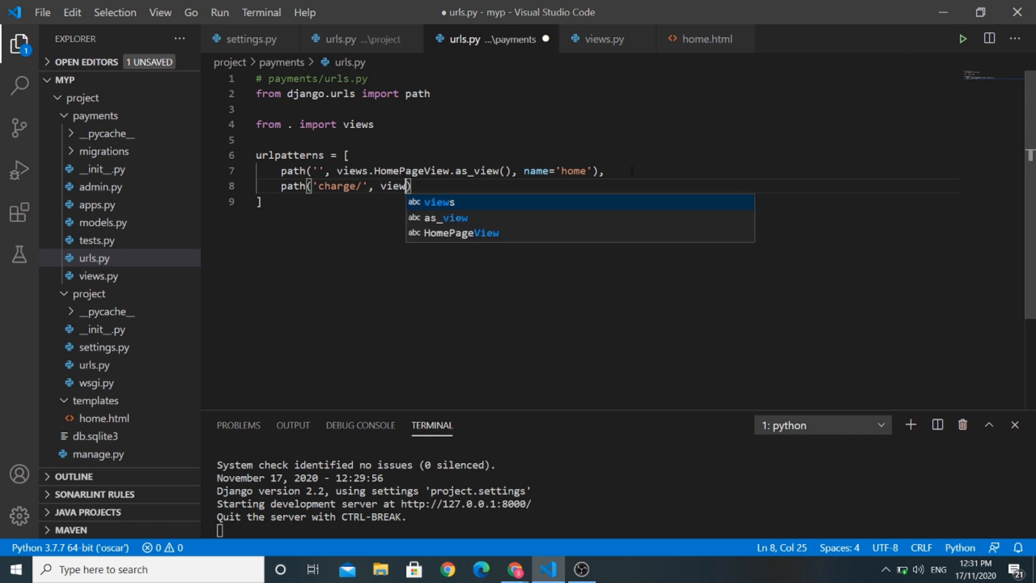
{"action": "type", "text": "s.ch"}
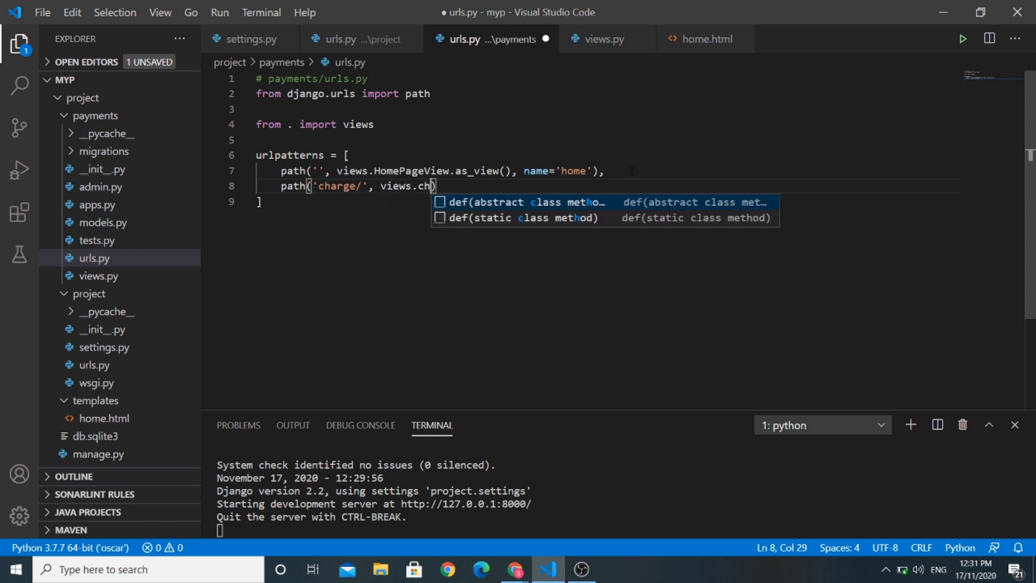
{"action": "type", "text": "arge, name='"}
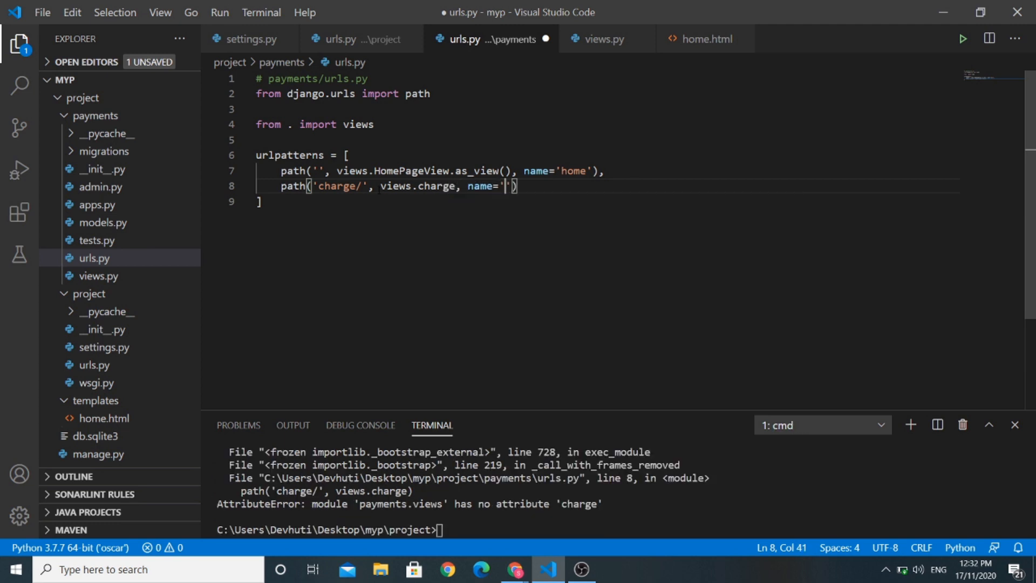
{"action": "type", "text": "charge"}
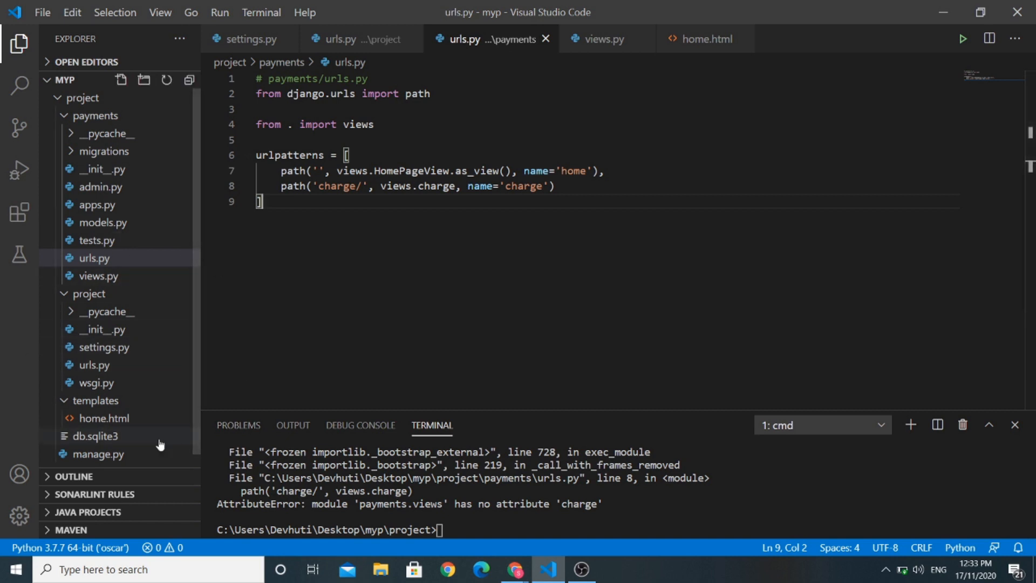
{"action": "mouse_move", "coordinate": [96, 400]}
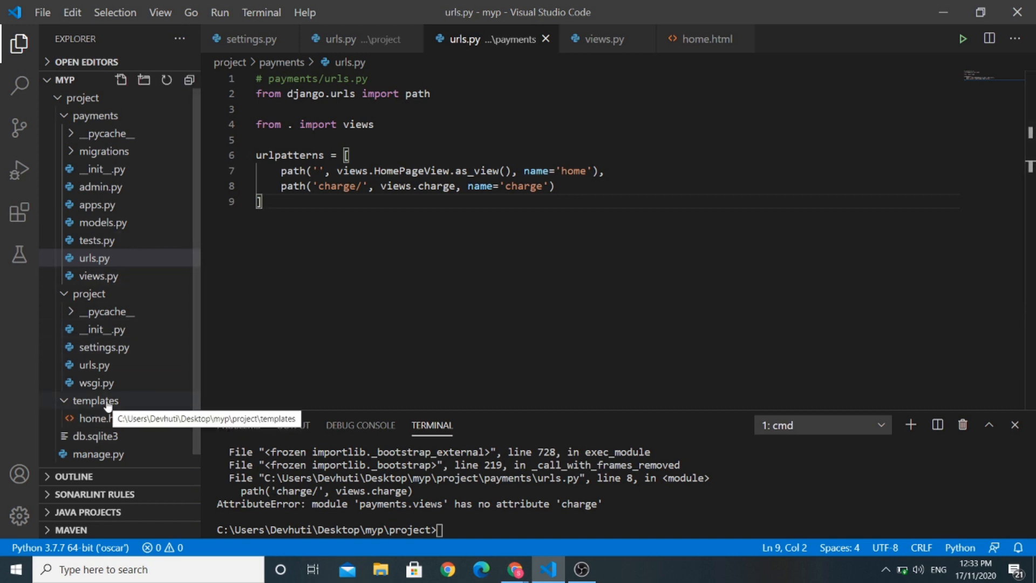
- Create a new charge.html file in the templates folder and start an h1 tag
{"action": "right_click", "coordinate": [94, 115]}
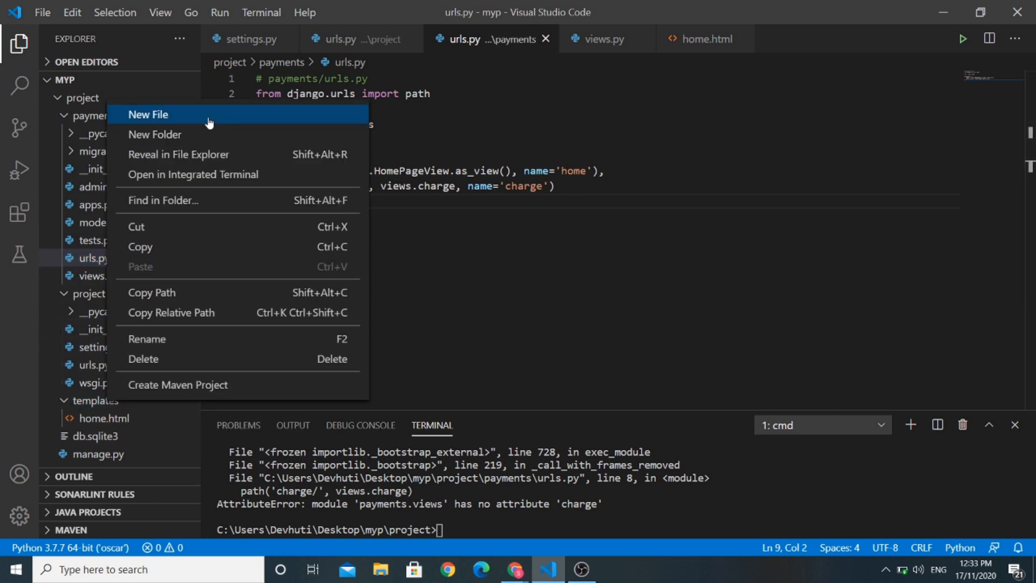
{"action": "left_click", "coordinate": [148, 114]}
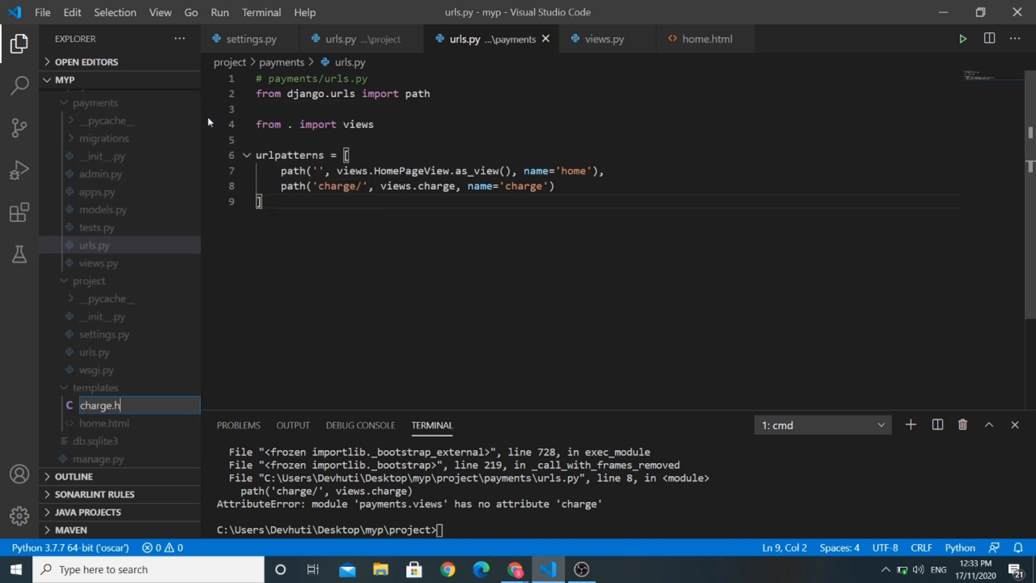
{"action": "key", "text": "Return"}
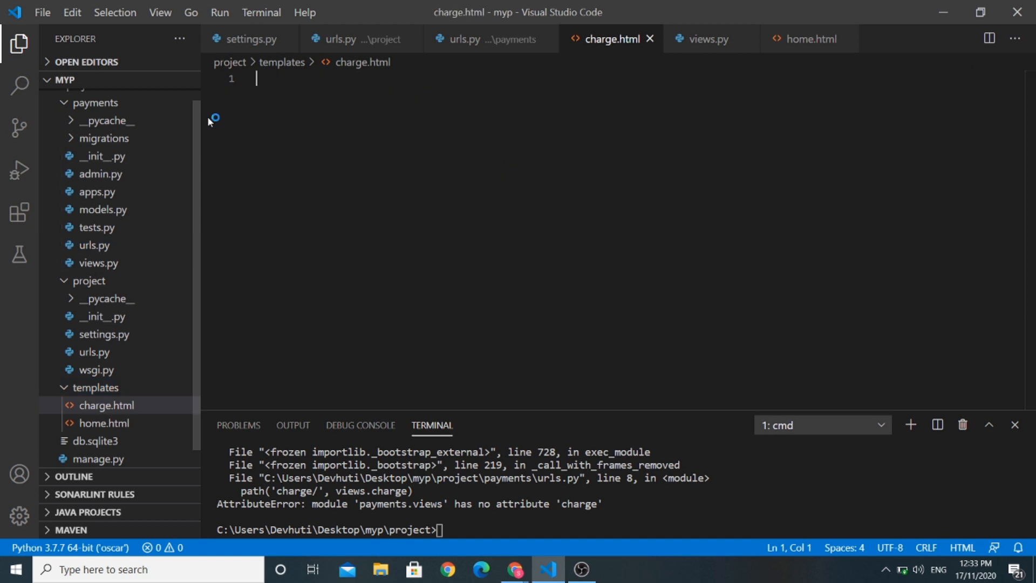
{"action": "mouse_move", "coordinate": [327, 174]}
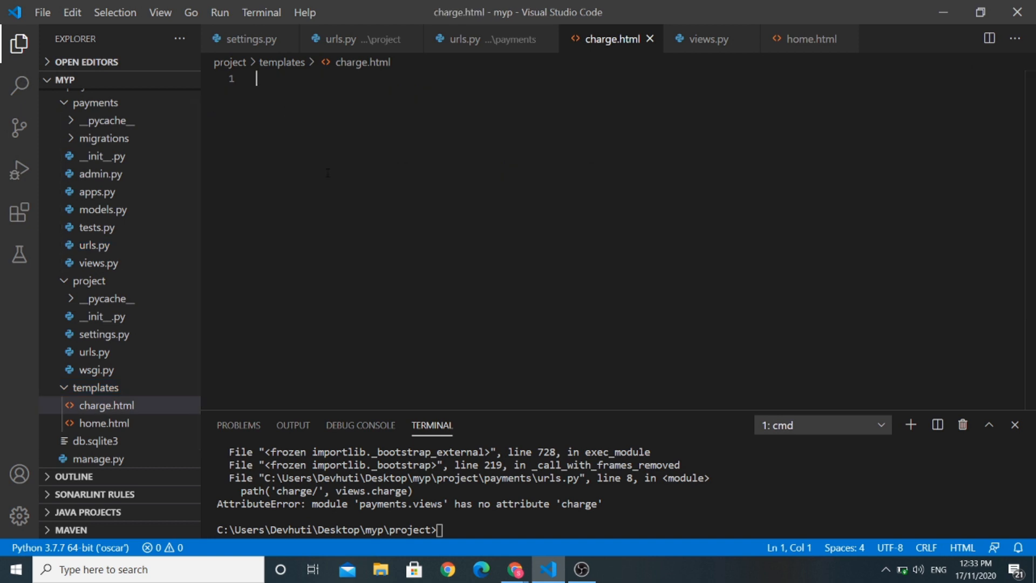
{"action": "type", "text": "<"}
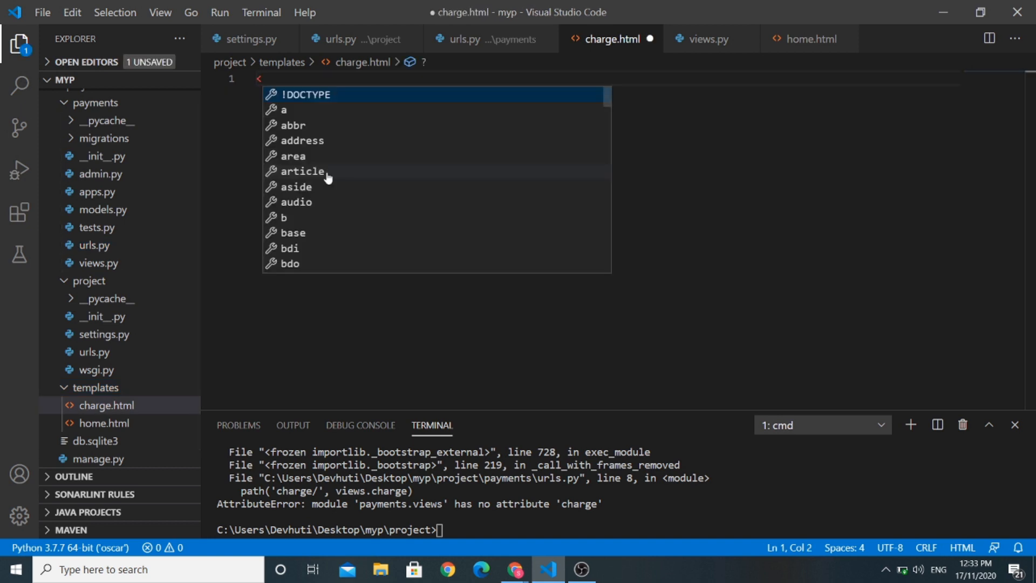
{"action": "type", "text": "h1>Y</h1>"}
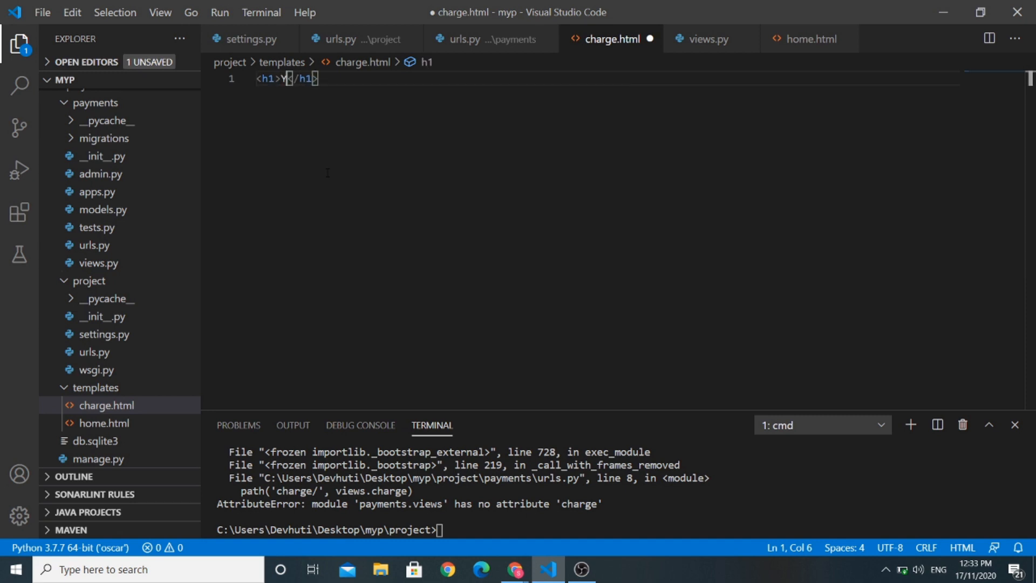
- Write the heading 'Successfully paid your bill', replacing misspelled 'ammount', and save
{"action": "type", "text": "ou"}
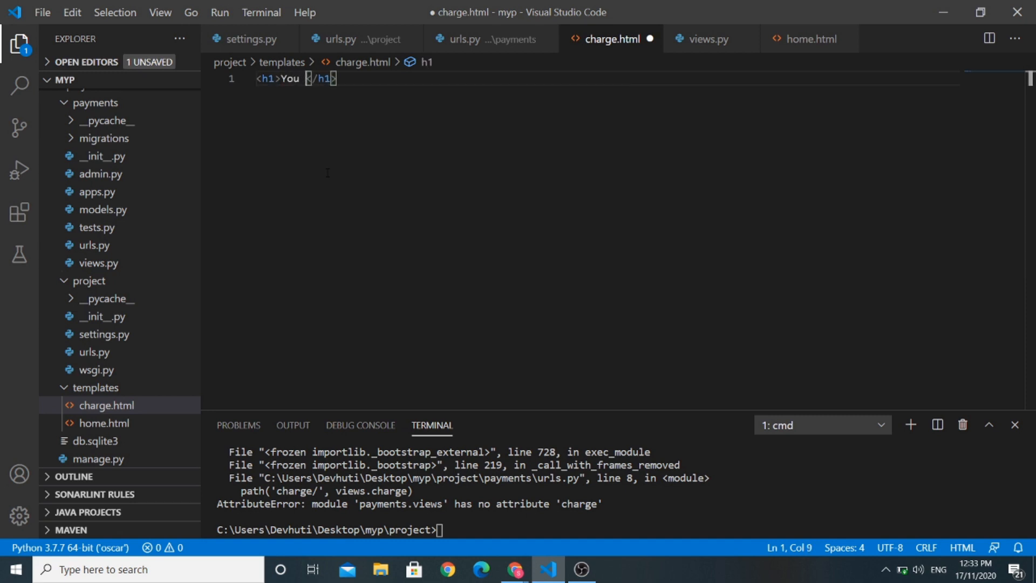
{"action": "type", "text": "Successfu"}
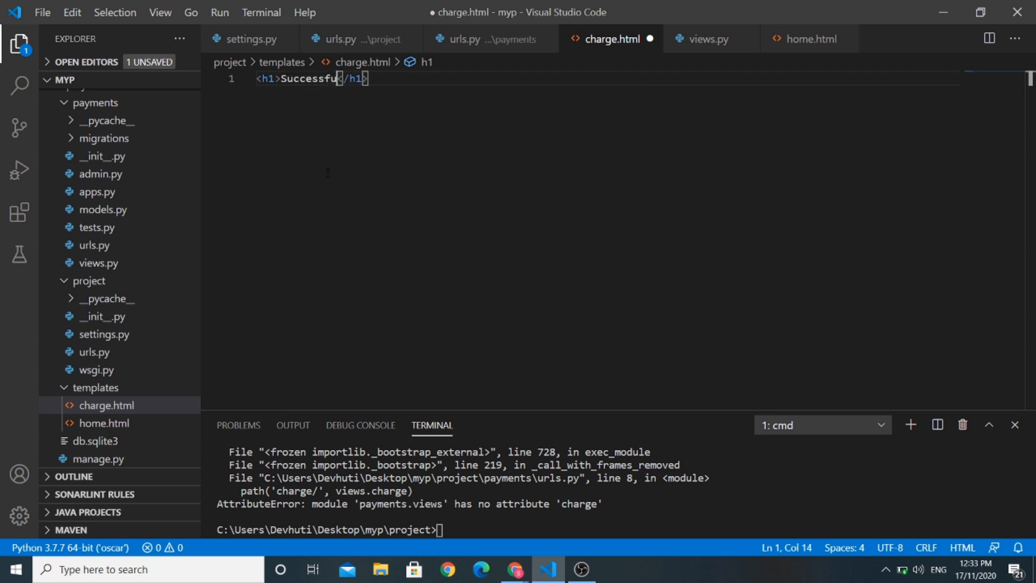
{"action": "type", "text": "lly"}
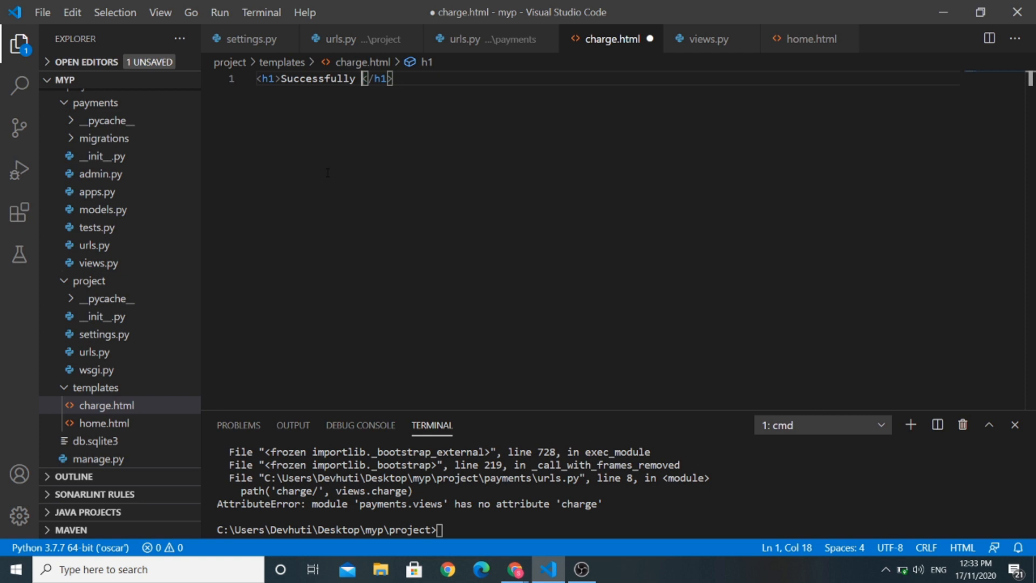
{"action": "type", "text": "paid"}
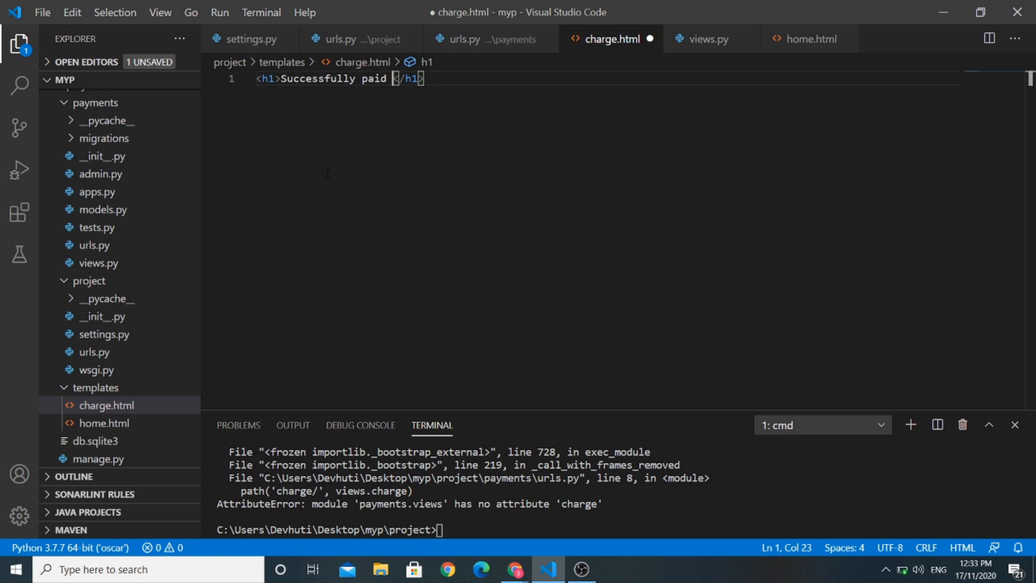
{"action": "type", "text": "your"}
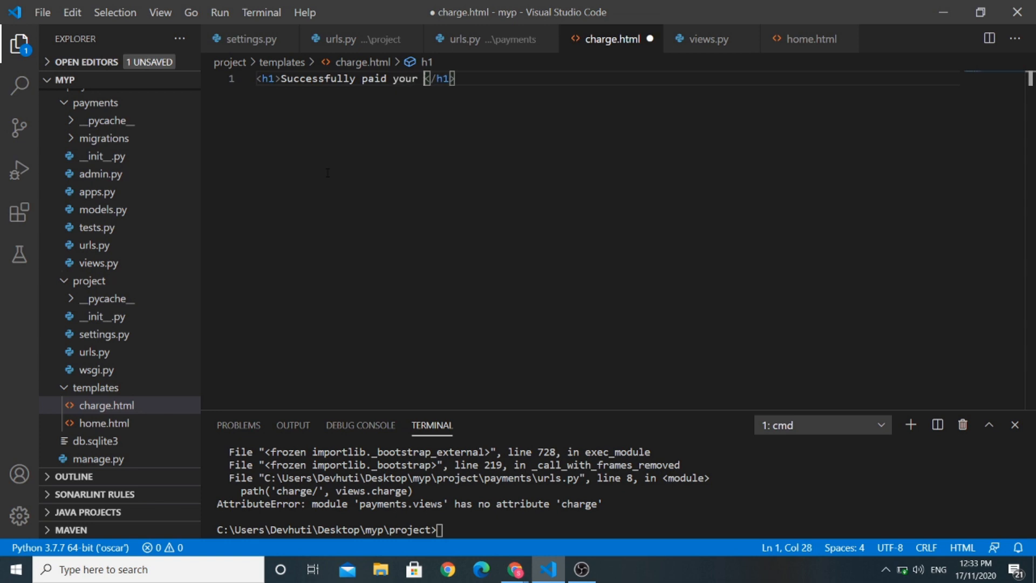
{"action": "type", "text": "ammount"}
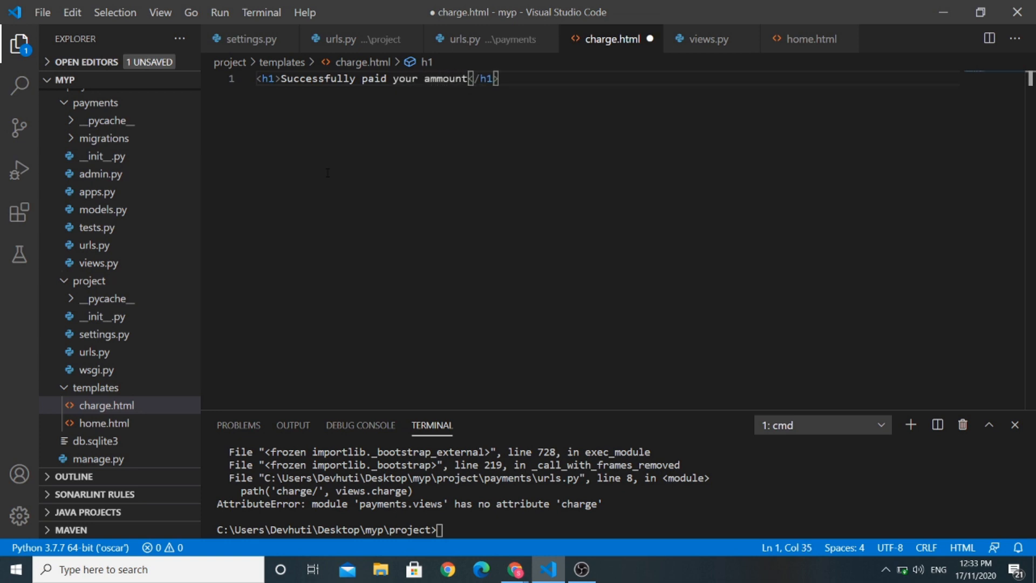
{"action": "key", "text": "ctrl+s"}
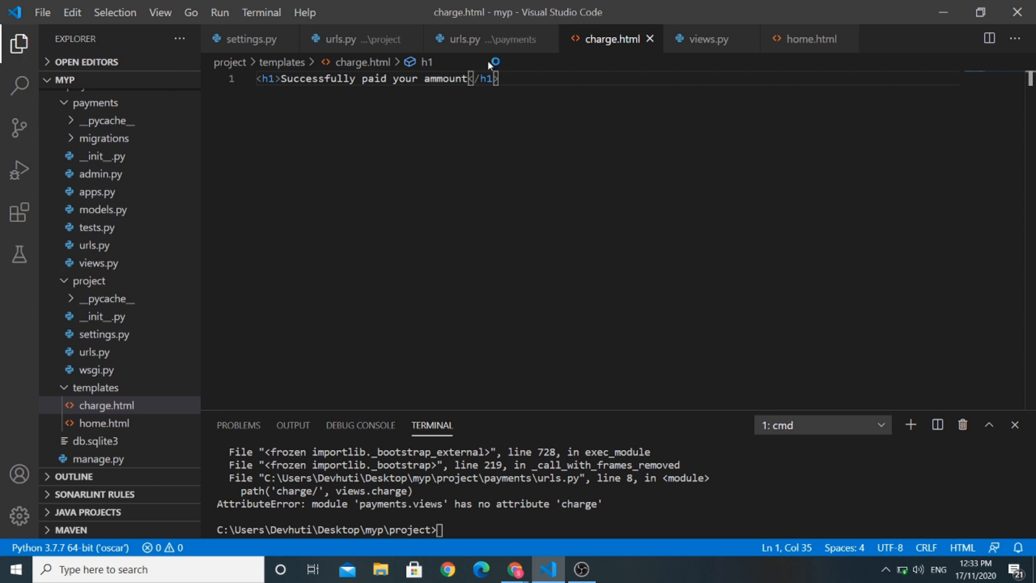
{"action": "key", "text": "Backspace"}
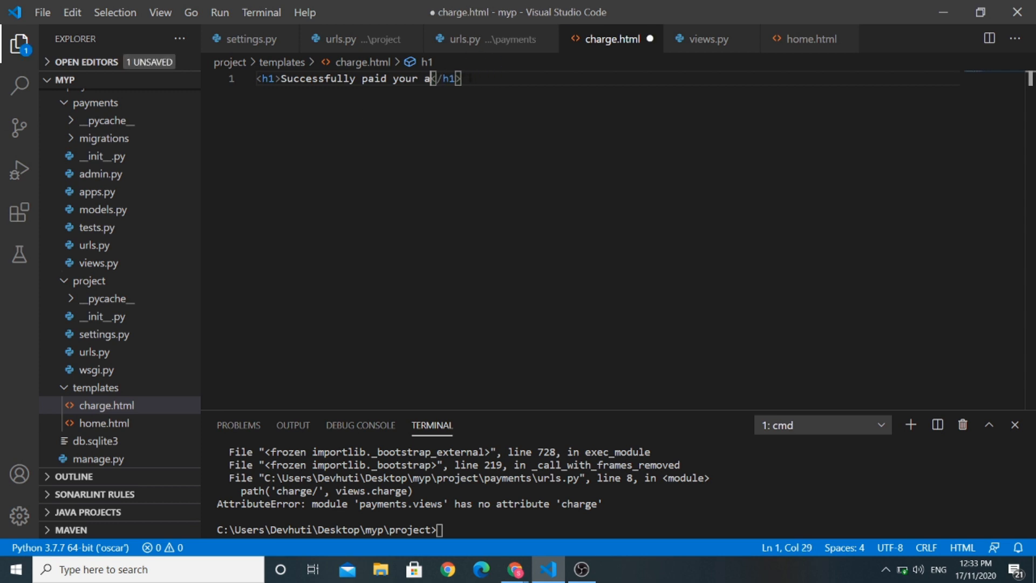
{"action": "type", "text": "bill"}
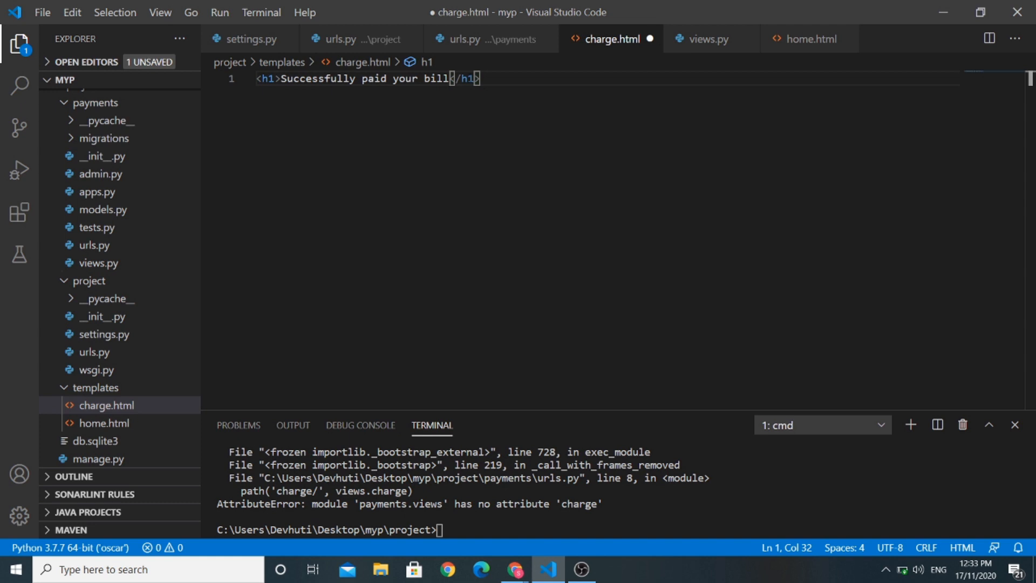
{"action": "key", "text": "ctrl+s"}
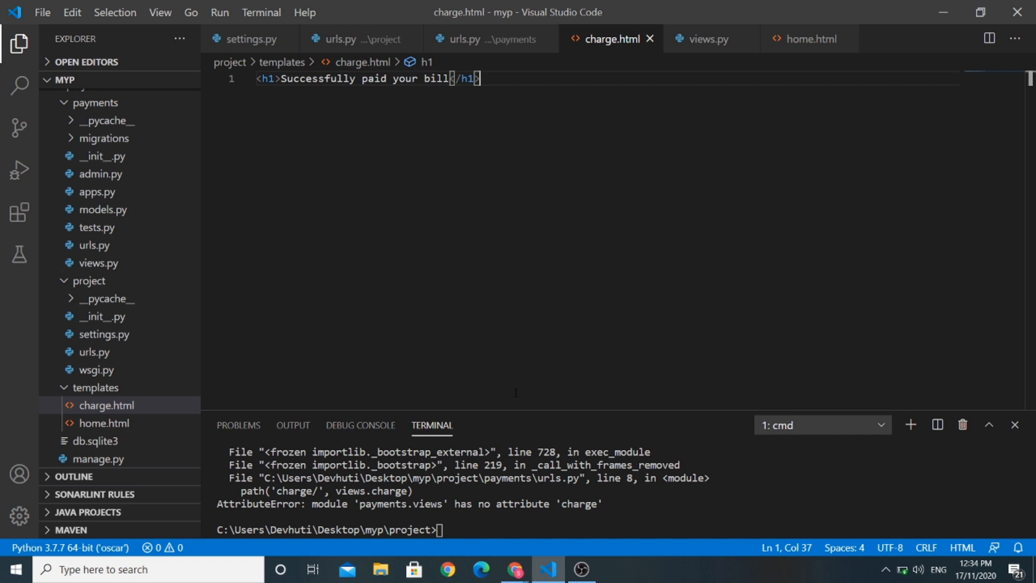
{"action": "mouse_move", "coordinate": [707, 39]}
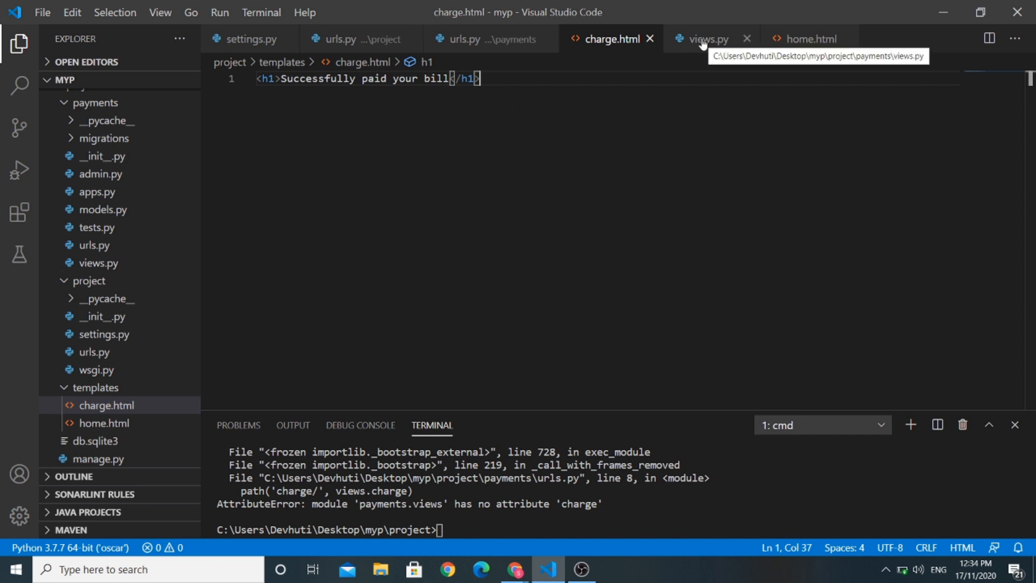
- Add a charge view creating a 500 usd charge and set stripe.api_key from STRIPE_SECRET_KEY
{"action": "left_click", "coordinate": [710, 38]}
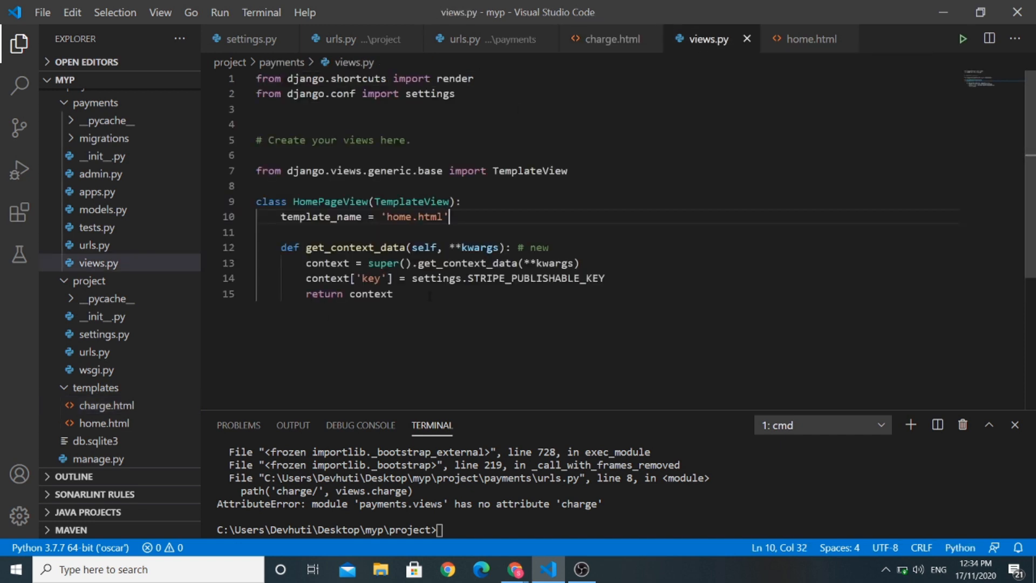
{"action": "key", "text": "Enter"}
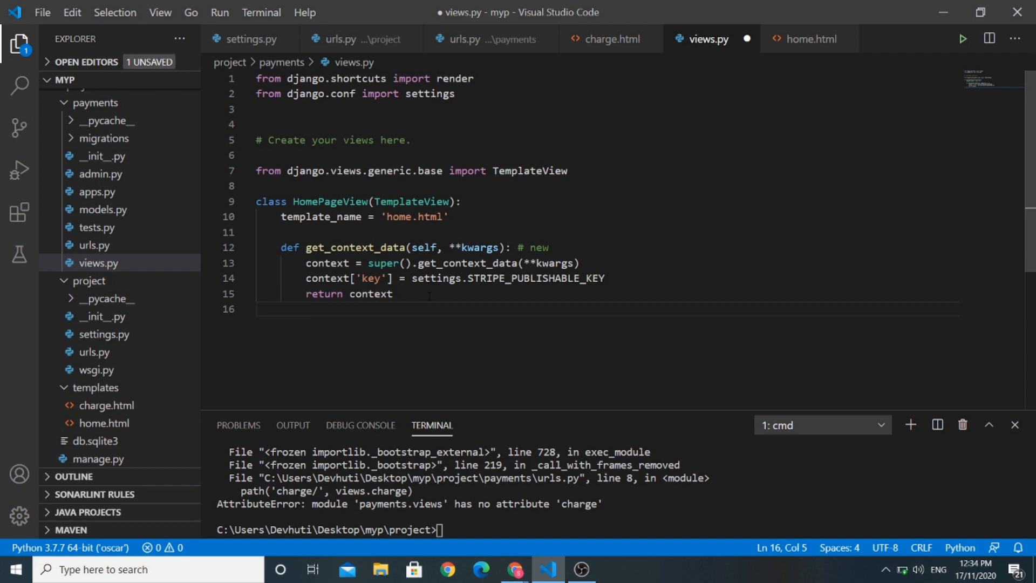
{"action": "type", "text": "def charge(request): # new"}
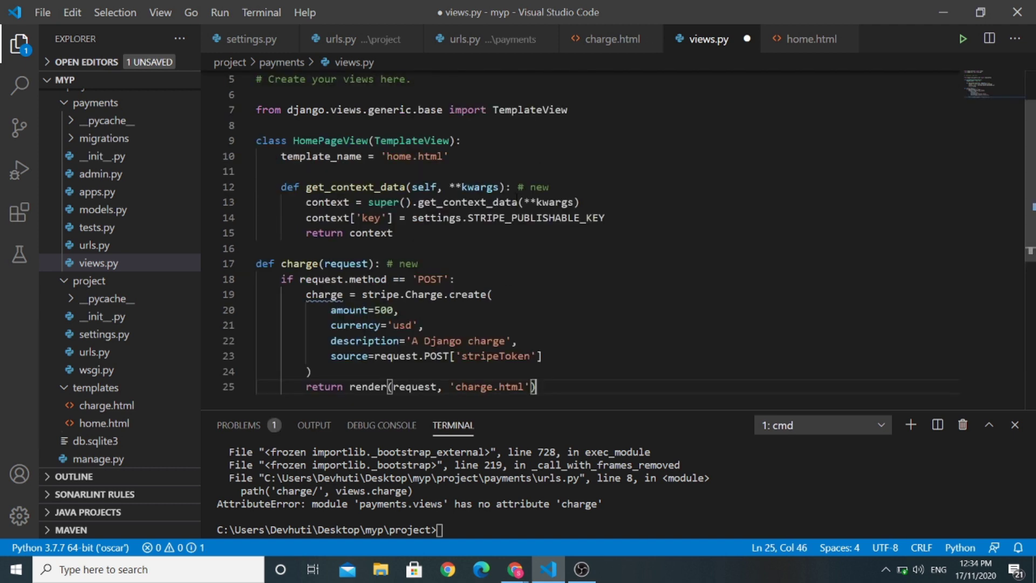
{"action": "left_click", "coordinate": [430, 279]}
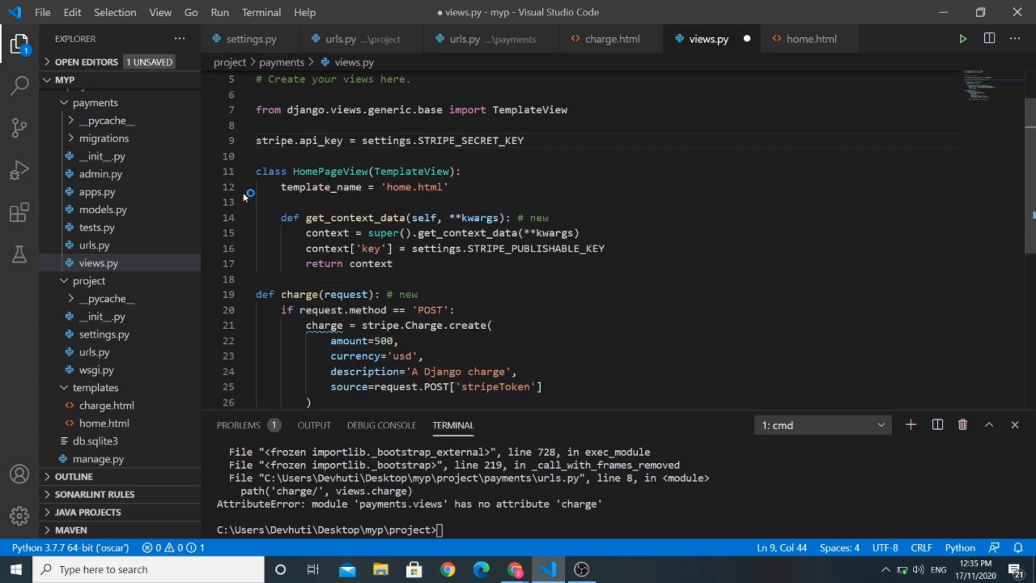
{"action": "mouse_move", "coordinate": [496, 200]}
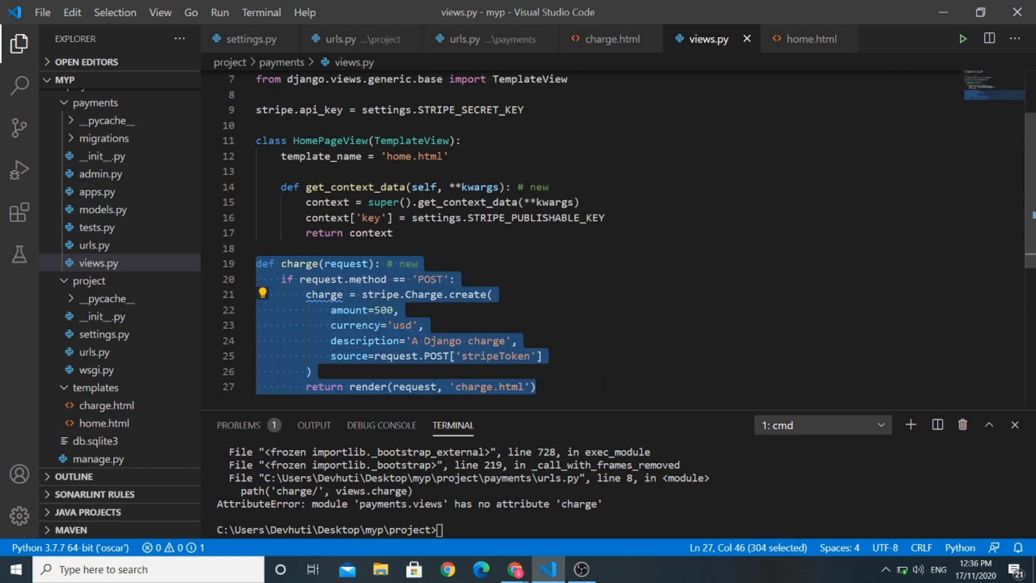
- Change the charge currency in views.py to 'inr'
{"action": "left_click", "coordinate": [536, 387]}
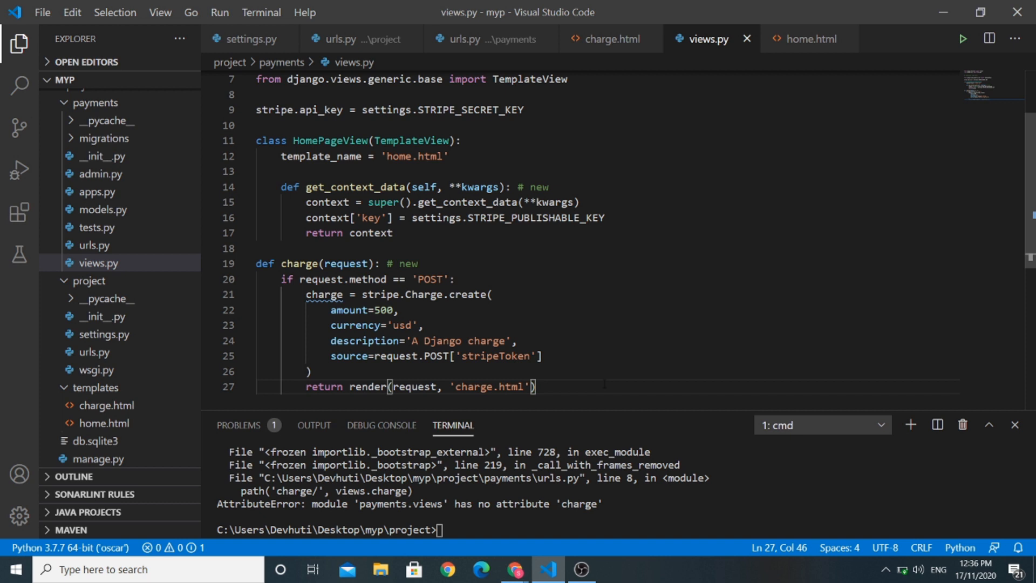
{"action": "left_click", "coordinate": [398, 309]}
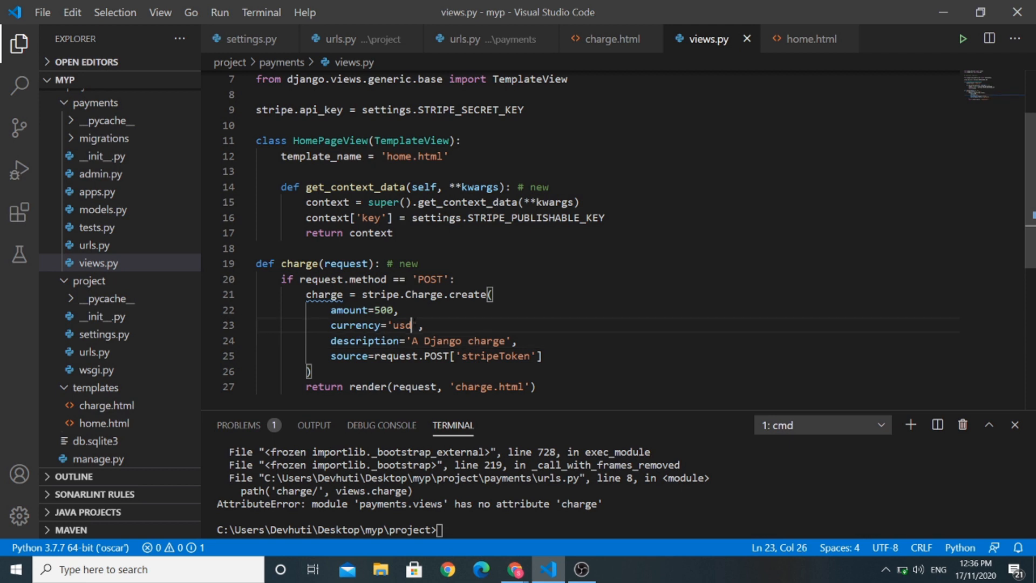
{"action": "type", "text": "in"}
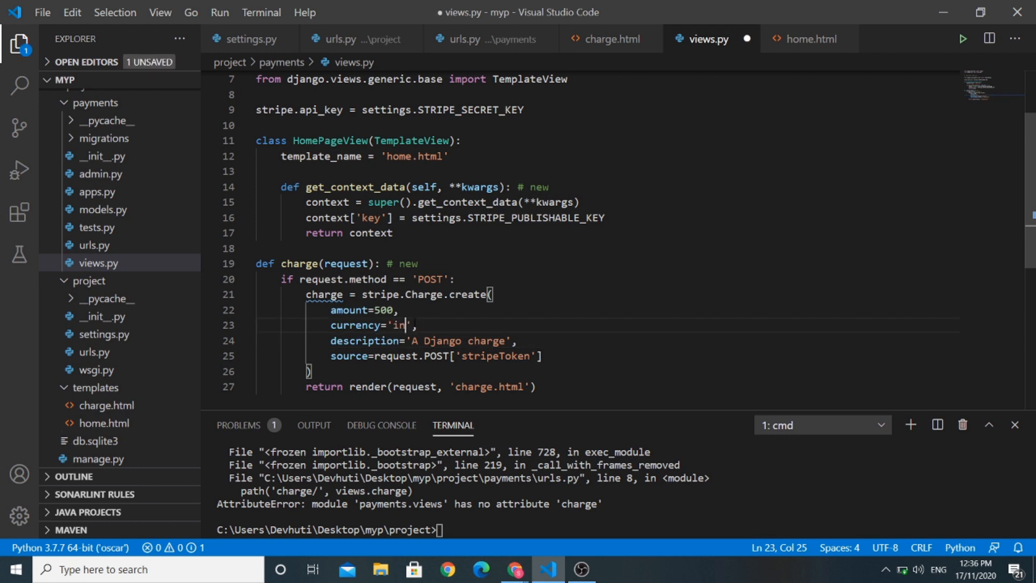
{"action": "type", "text": "r"}
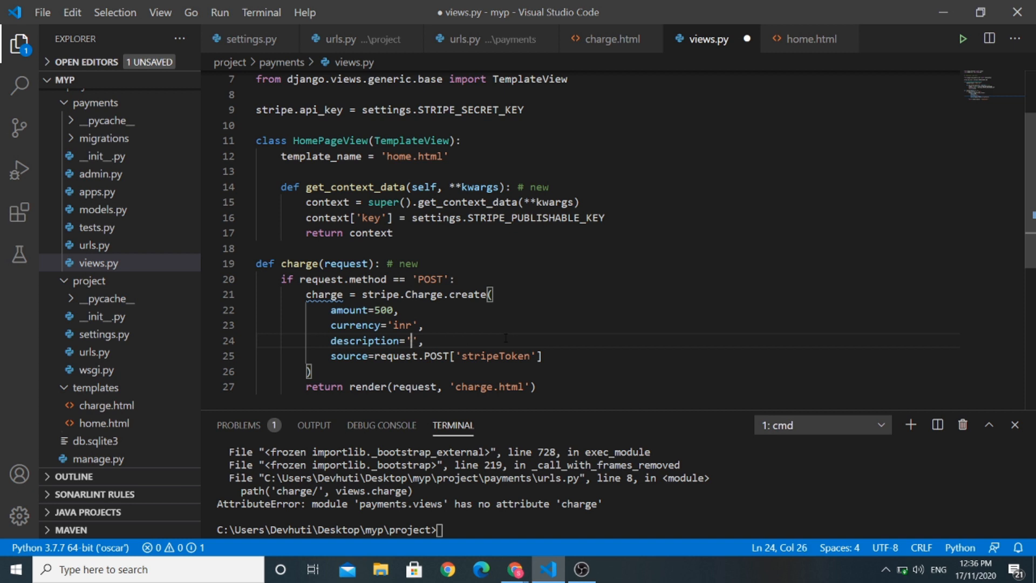
- Set the description to 'Payment Gateway', import stripe, save, and run python manage.py runserver
{"action": "type", "text": "Payment Gatewa"}
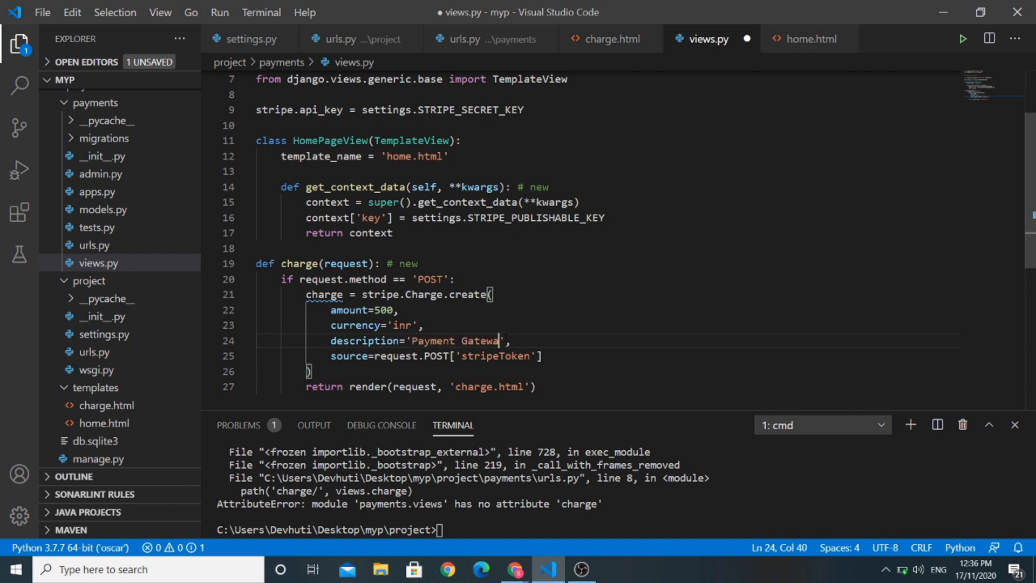
{"action": "type", "text": "y"}
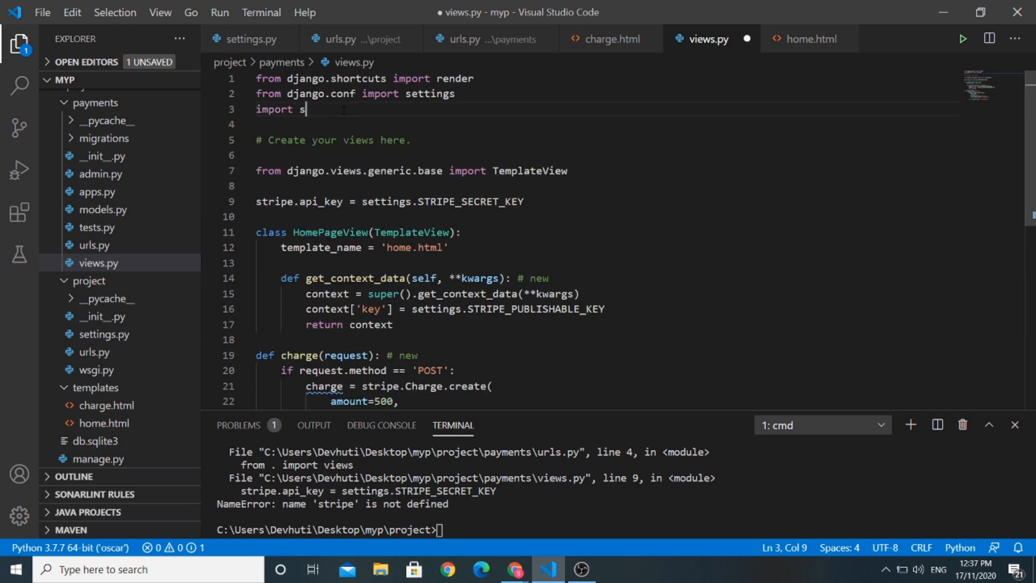
{"action": "type", "text": "tripe"}
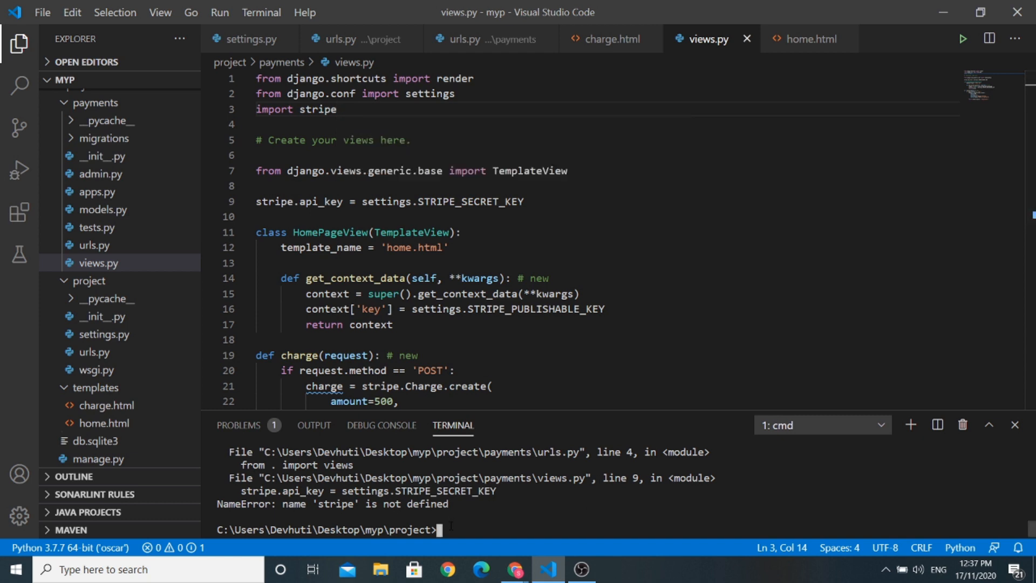
{"action": "type", "text": "python manage.py runserver"}
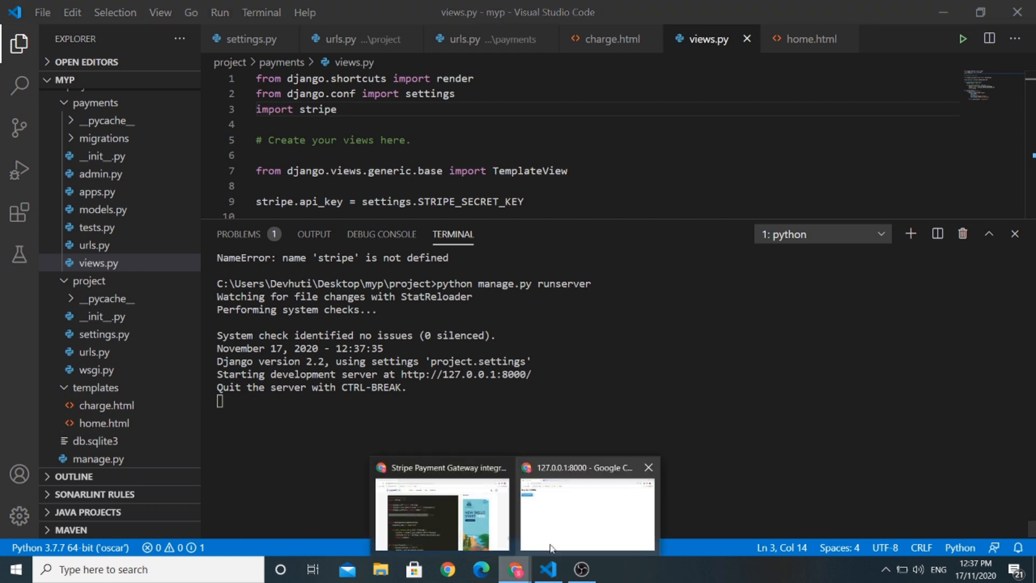
{"action": "left_click", "coordinate": [587, 509]}
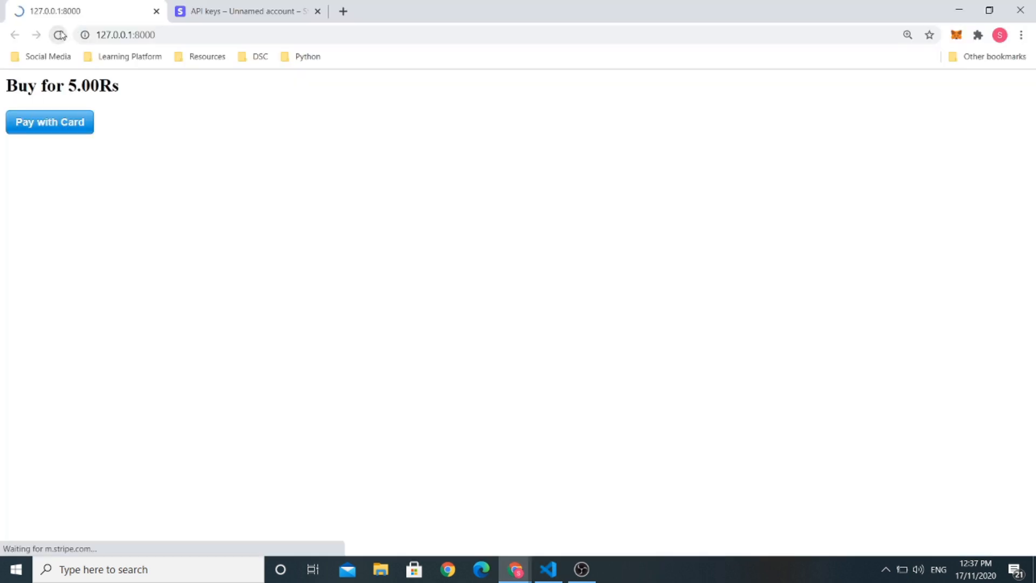
{"action": "left_click", "coordinate": [49, 122]}
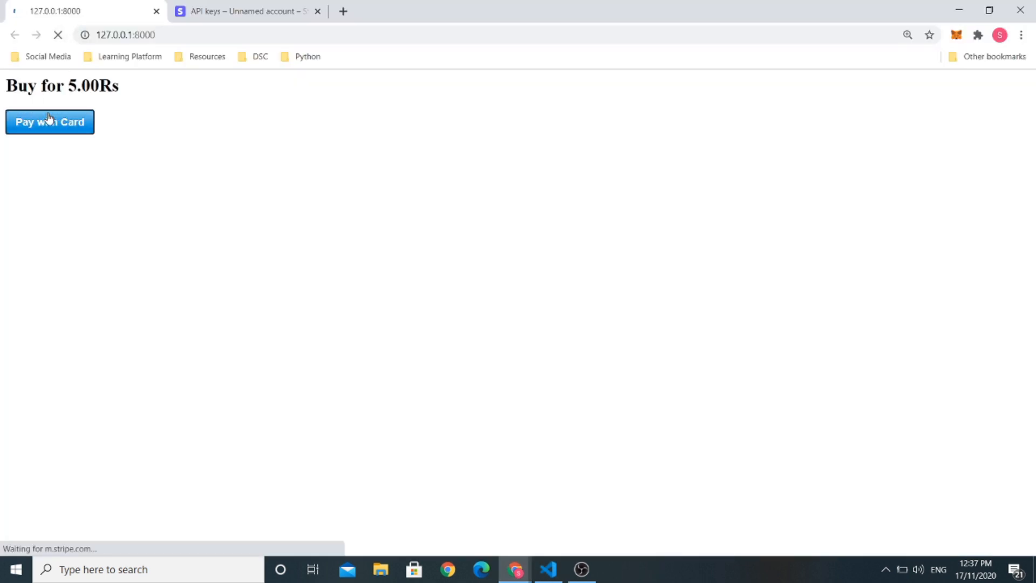
{"action": "left_click", "coordinate": [49, 122]}
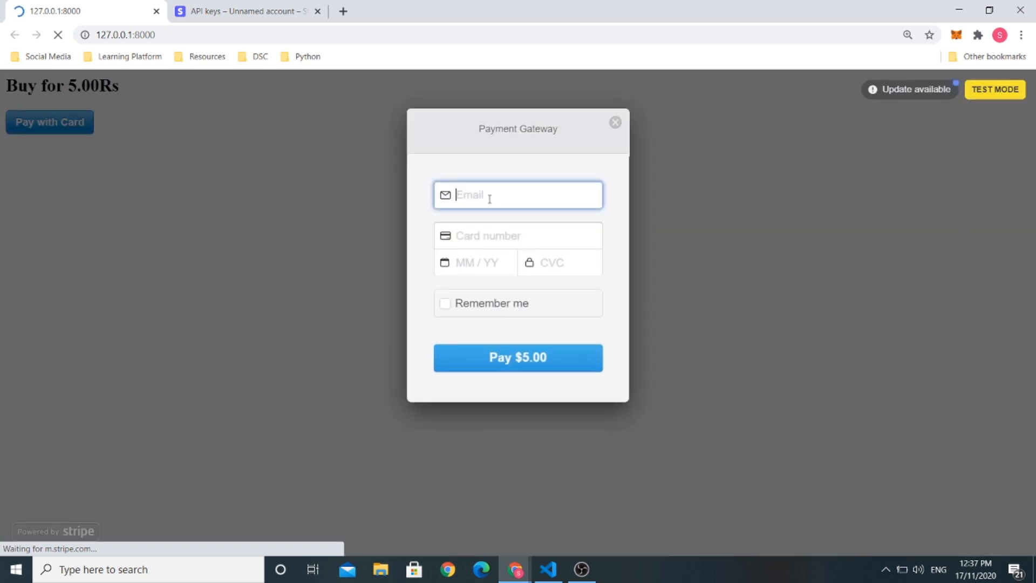
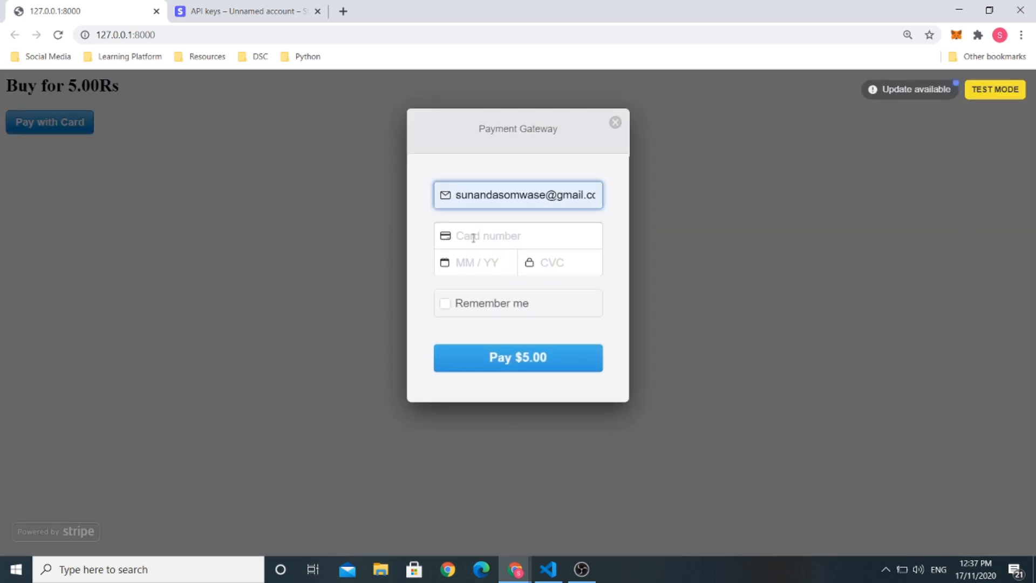
{"action": "type", "text": "4242 424"}
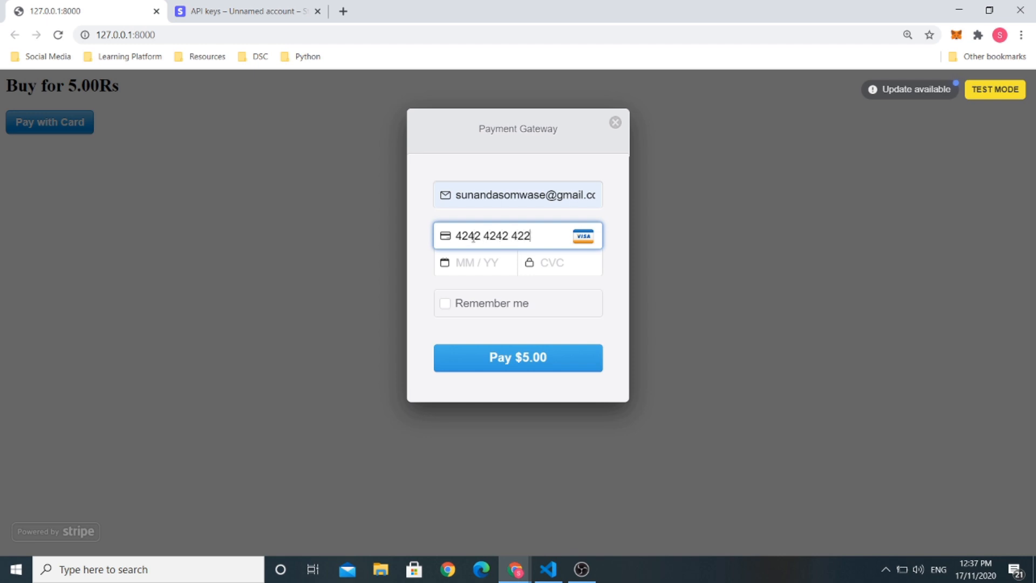
{"action": "type", "text": "2 424"}
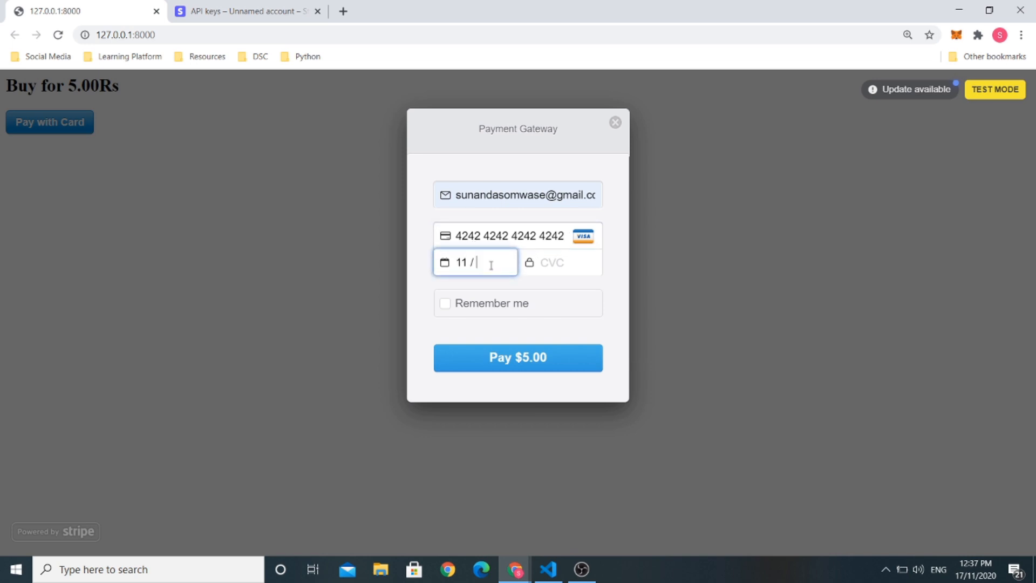
{"action": "type", "text": "22"}
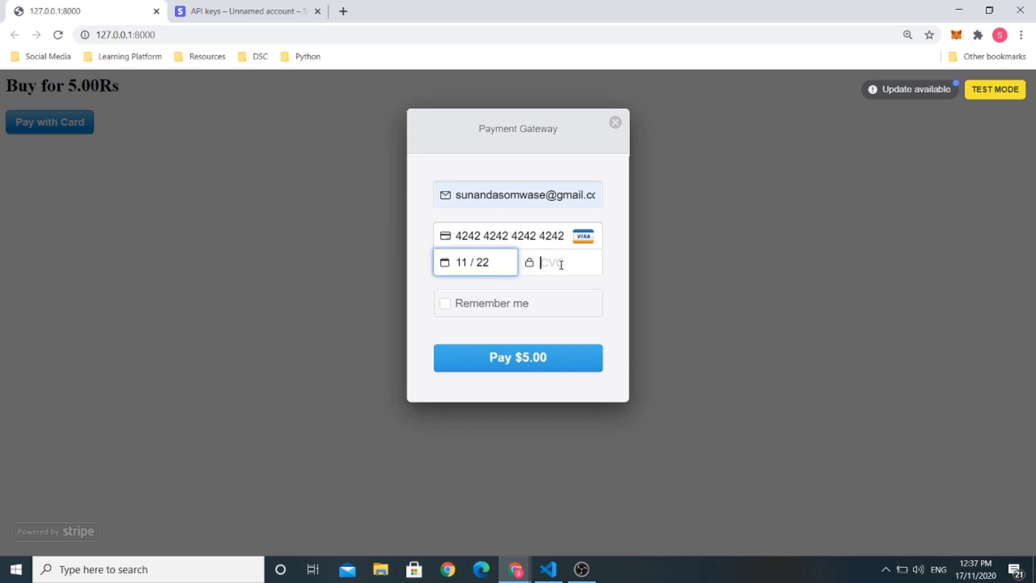
{"action": "type", "text": "123"}
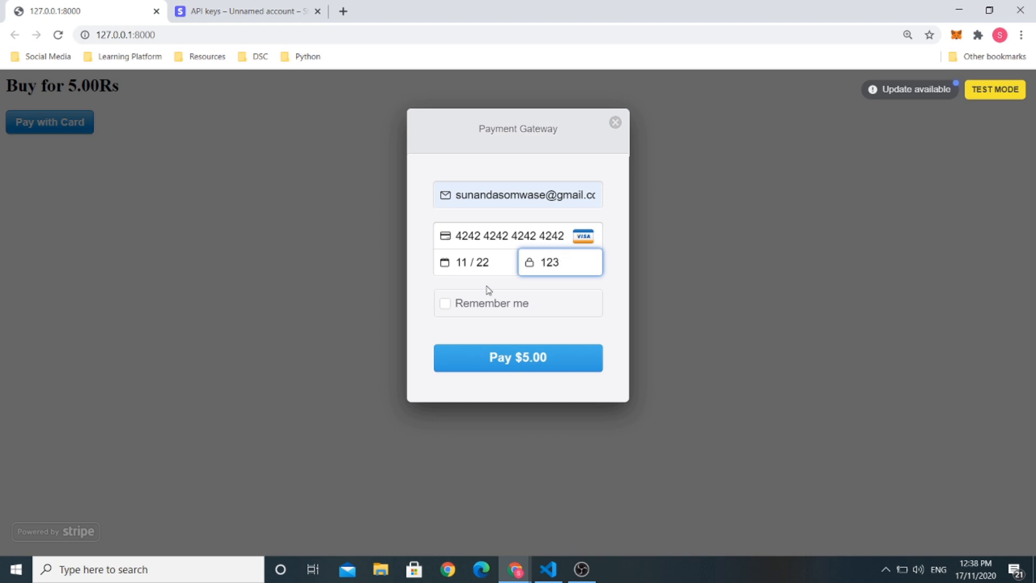
- Submit the test payment and check the 'Successfully paid your bill' heading
{"action": "left_click", "coordinate": [517, 357]}
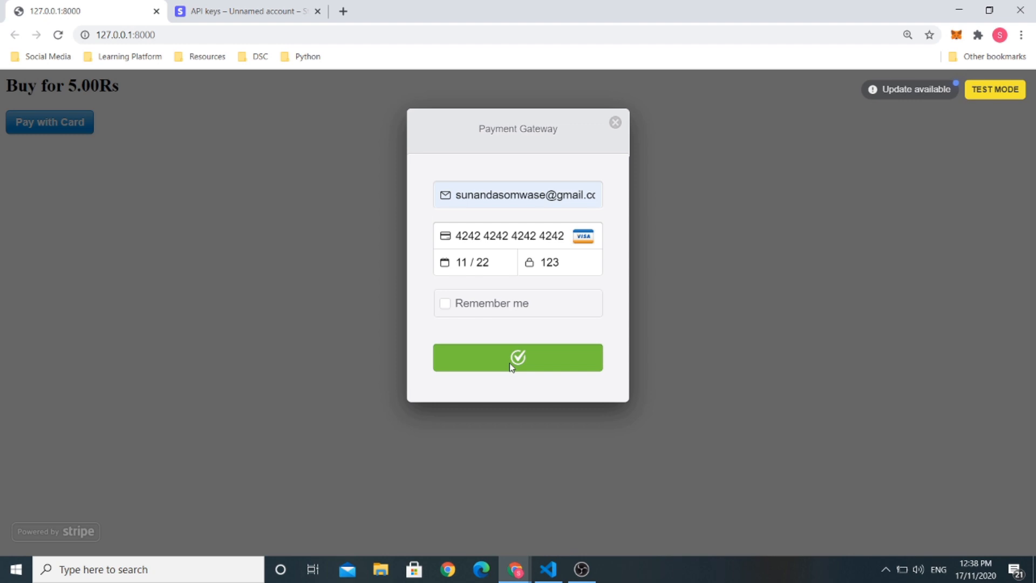
{"action": "left_click", "coordinate": [517, 357]}
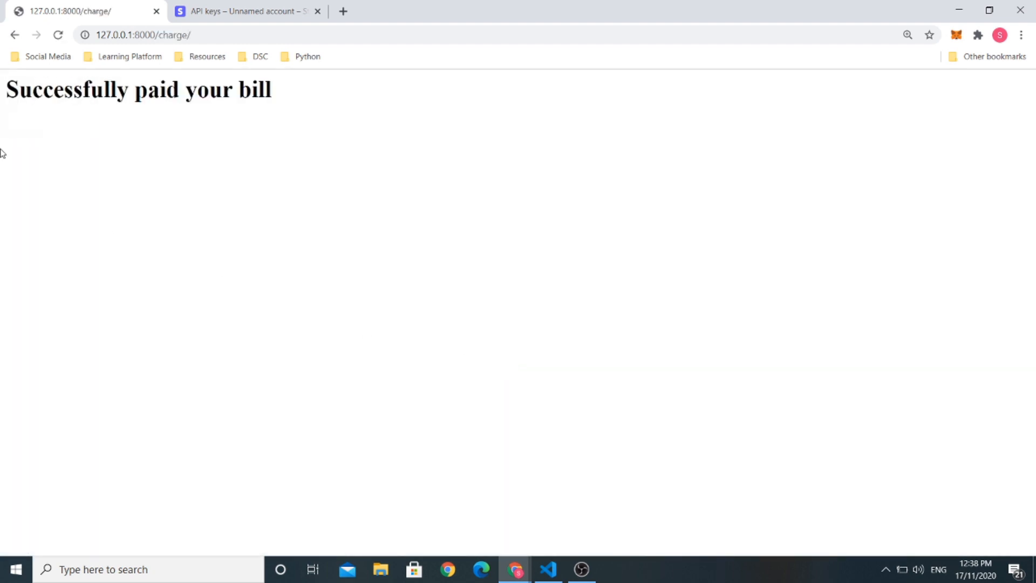
{"action": "triple_click", "coordinate": [135, 89]}
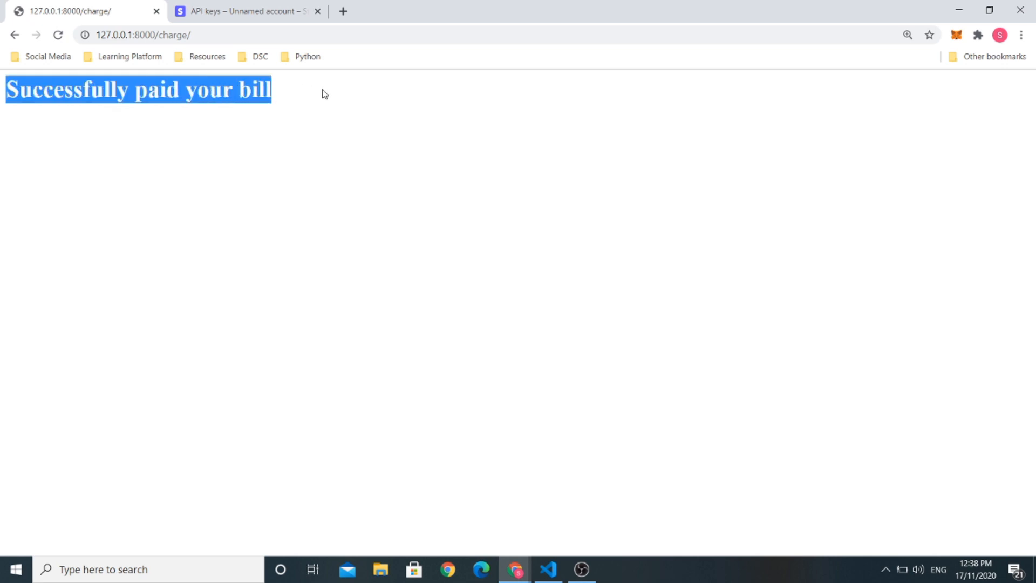
{"action": "left_click", "coordinate": [324, 93]}
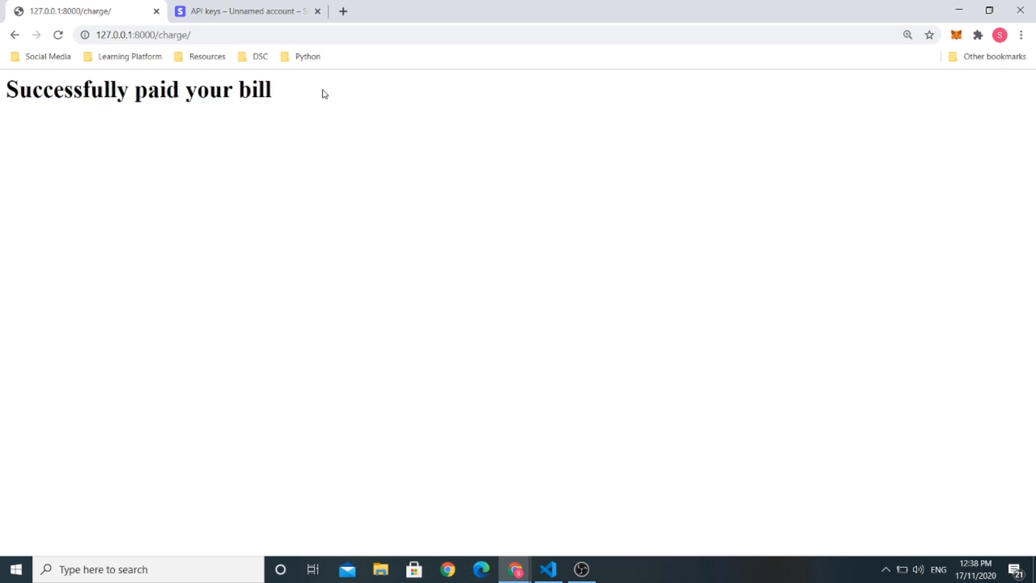
- Open Stripe's Developers Logs and inspect the top POST /v1/charges request and response bodies
{"action": "left_click", "coordinate": [245, 11]}
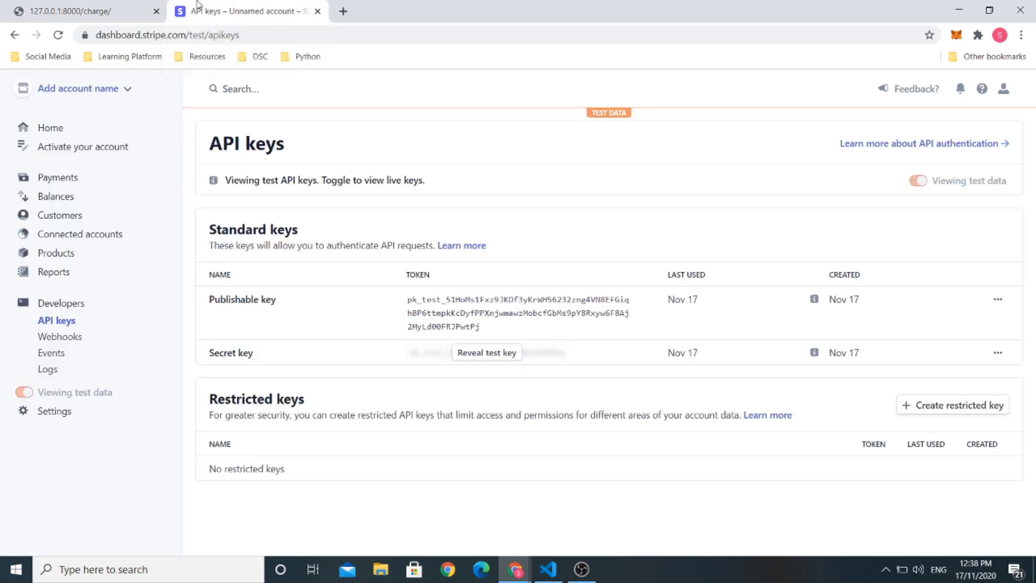
{"action": "mouse_move", "coordinate": [155, 330]}
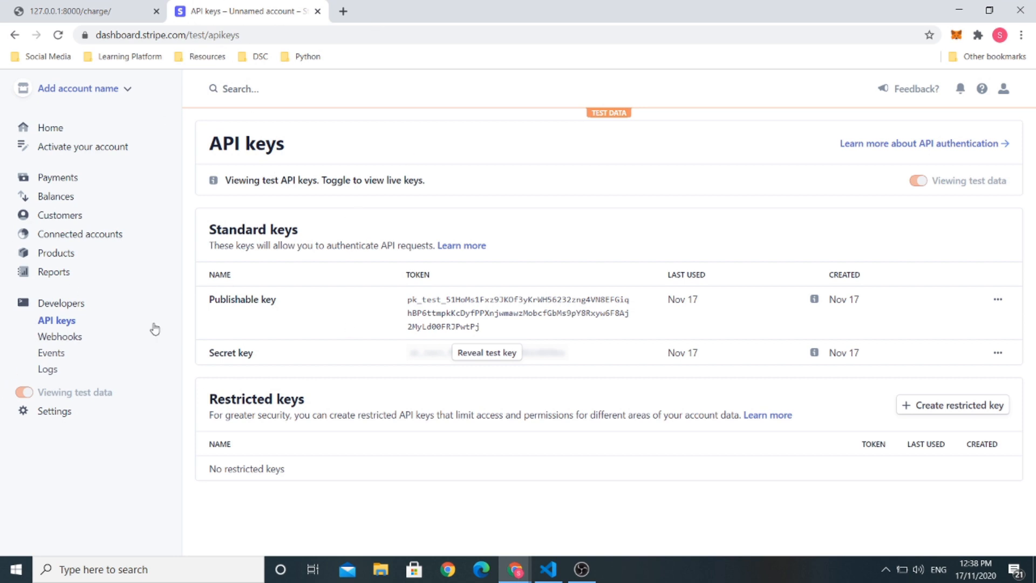
{"action": "mouse_move", "coordinate": [48, 369]}
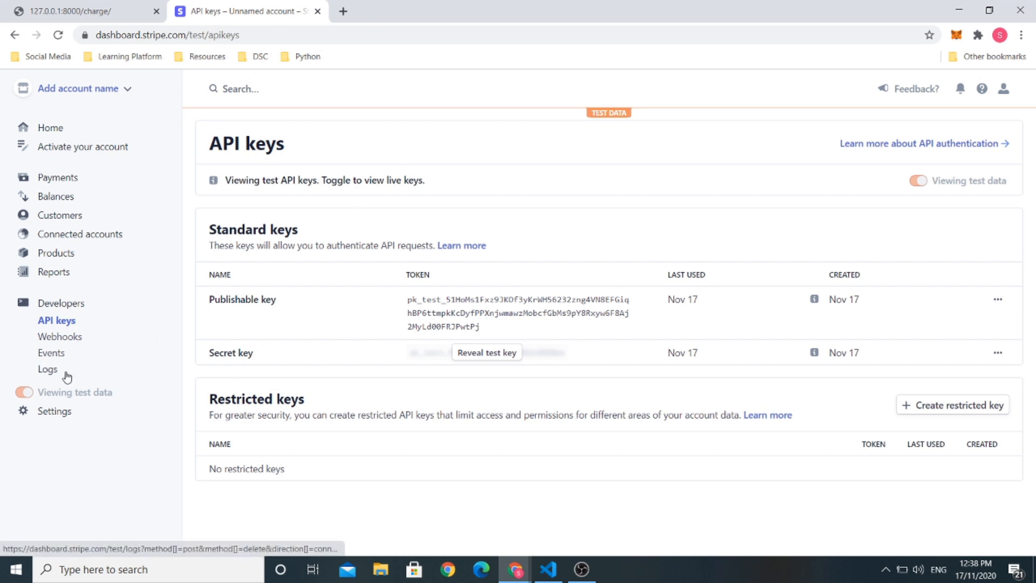
{"action": "left_click", "coordinate": [47, 369]}
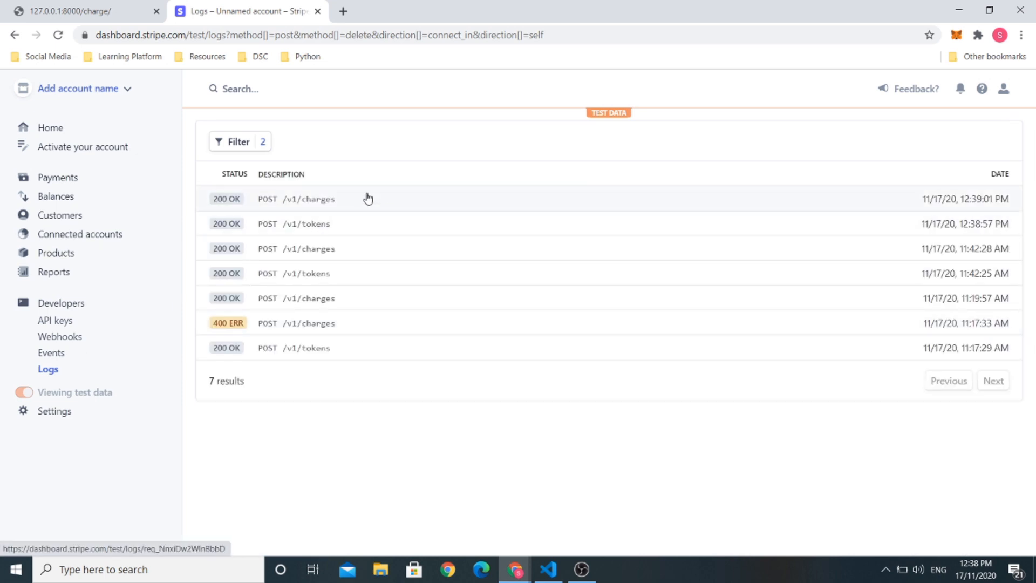
{"action": "mouse_move", "coordinate": [946, 224]}
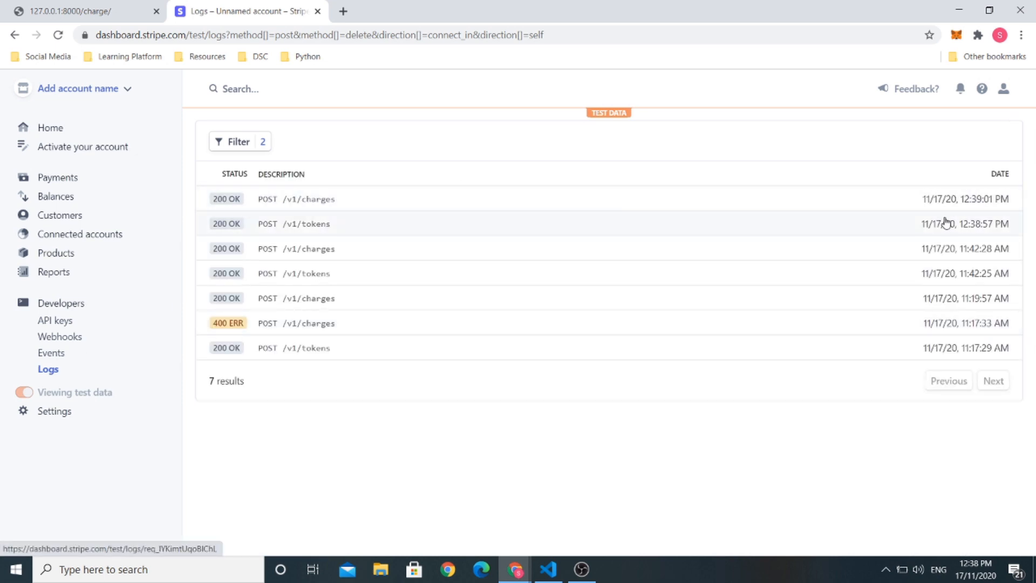
{"action": "mouse_move", "coordinate": [312, 199]}
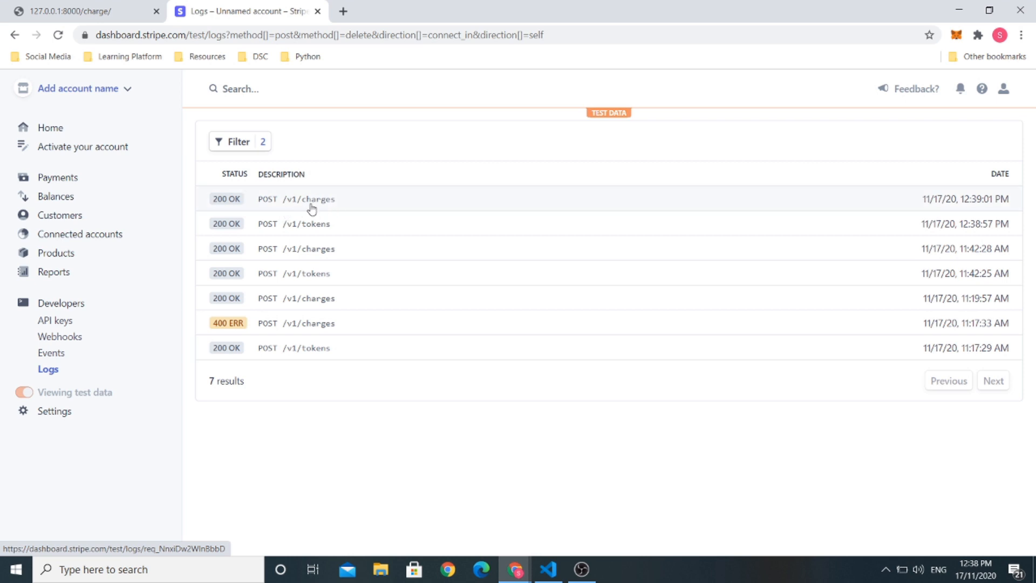
{"action": "left_click", "coordinate": [311, 199]}
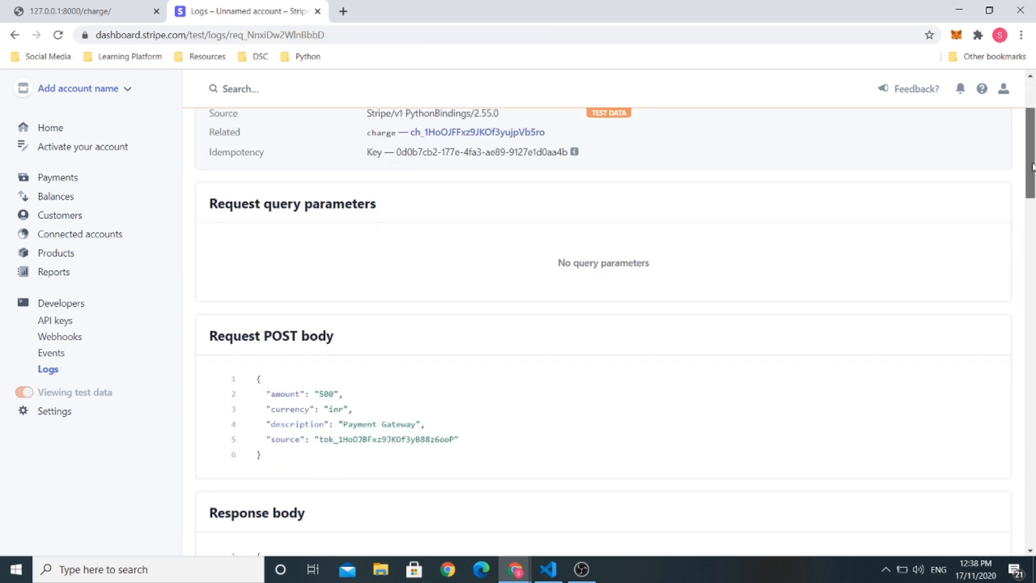
{"action": "scroll", "scroll_direction": "up", "scroll_amount": 3}
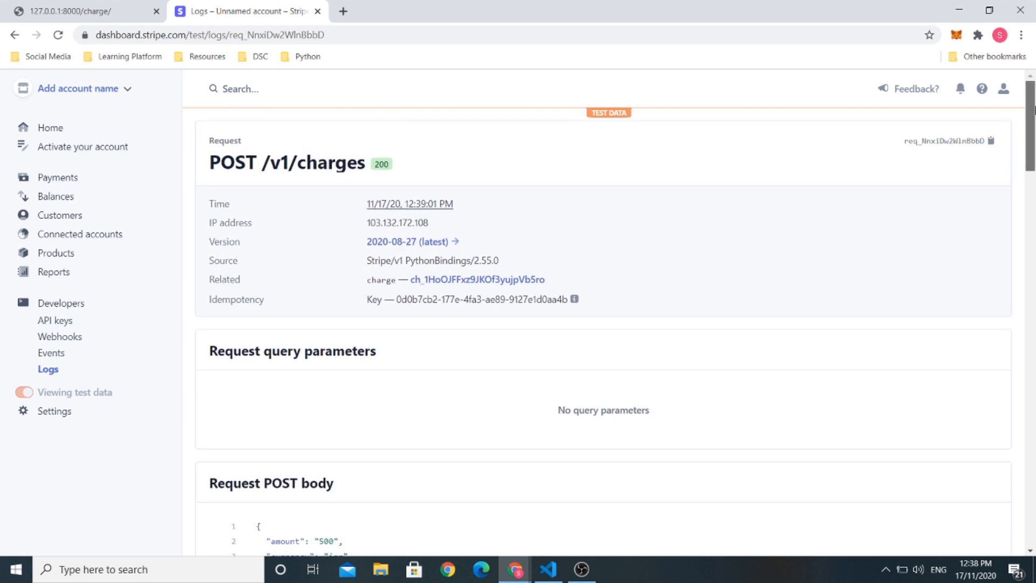
{"action": "scroll", "scroll_direction": "down", "scroll_amount": 3}
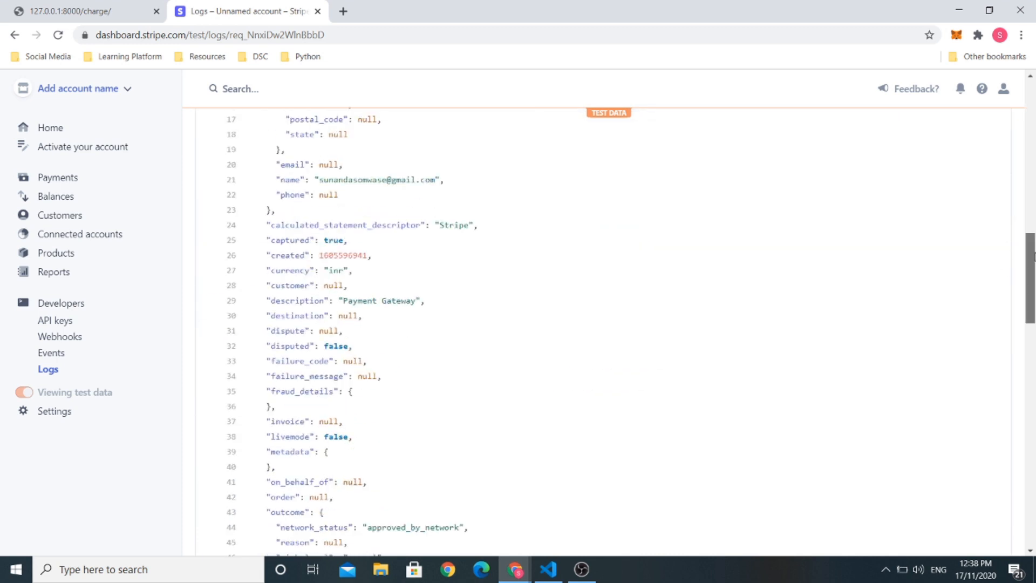
{"action": "scroll", "scroll_direction": "up", "scroll_amount": 3}
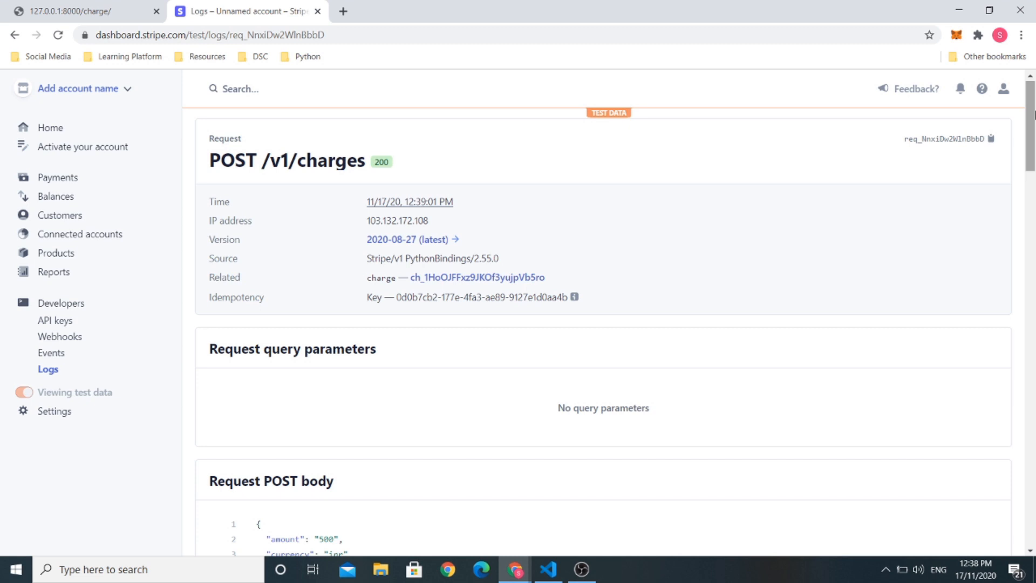
{"action": "scroll", "scroll_direction": "down", "scroll_amount": 3}
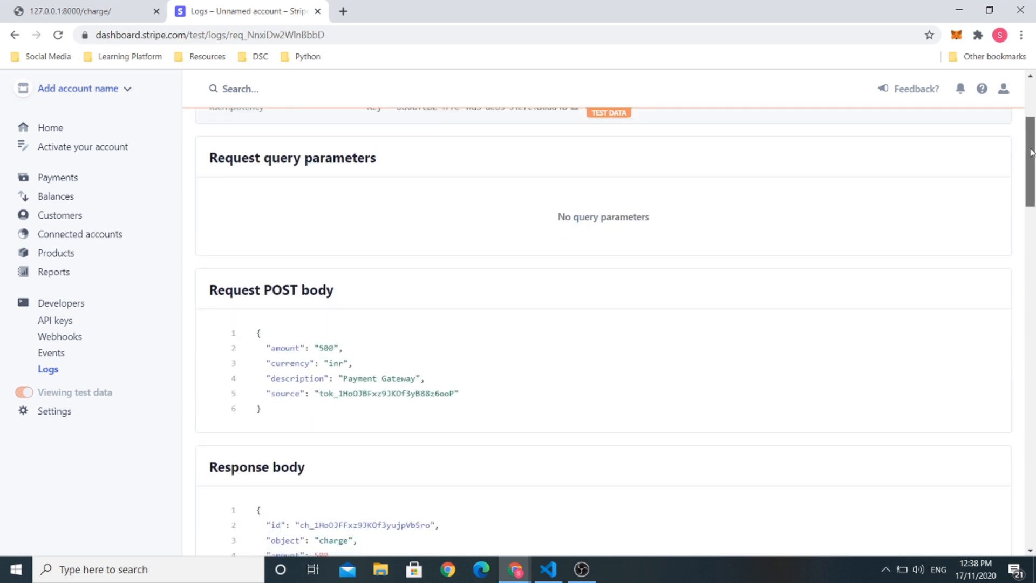
{"action": "scroll", "scroll_direction": "down", "scroll_amount": 3}
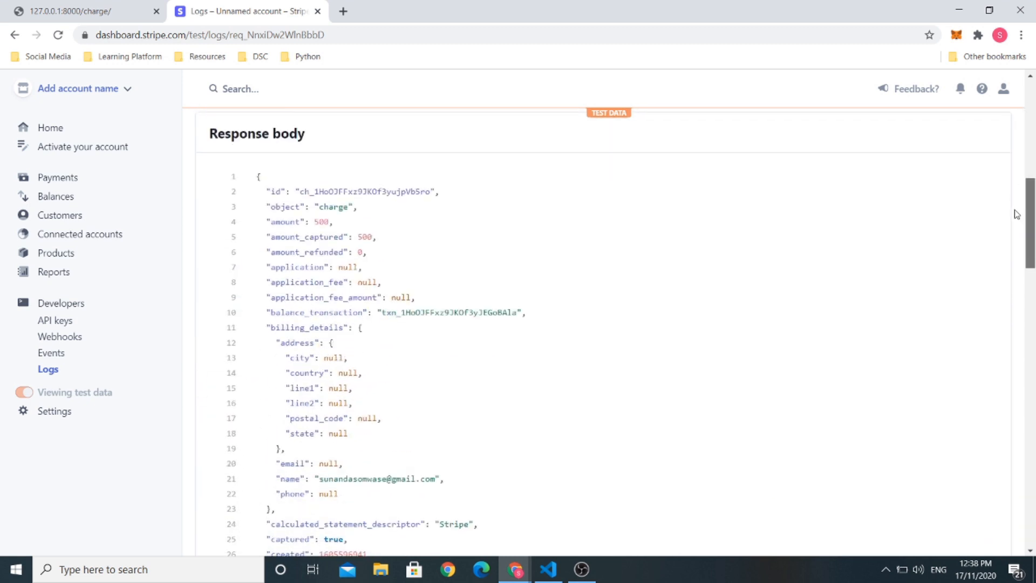
{"action": "scroll", "scroll_direction": "down", "scroll_amount": 3}
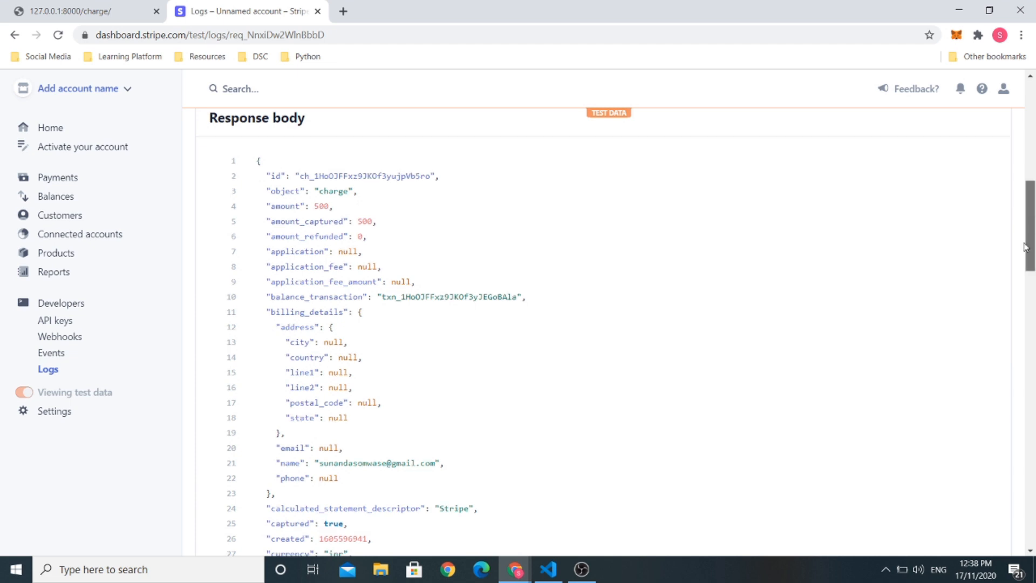
{"action": "scroll", "scroll_direction": "up", "scroll_amount": 3}
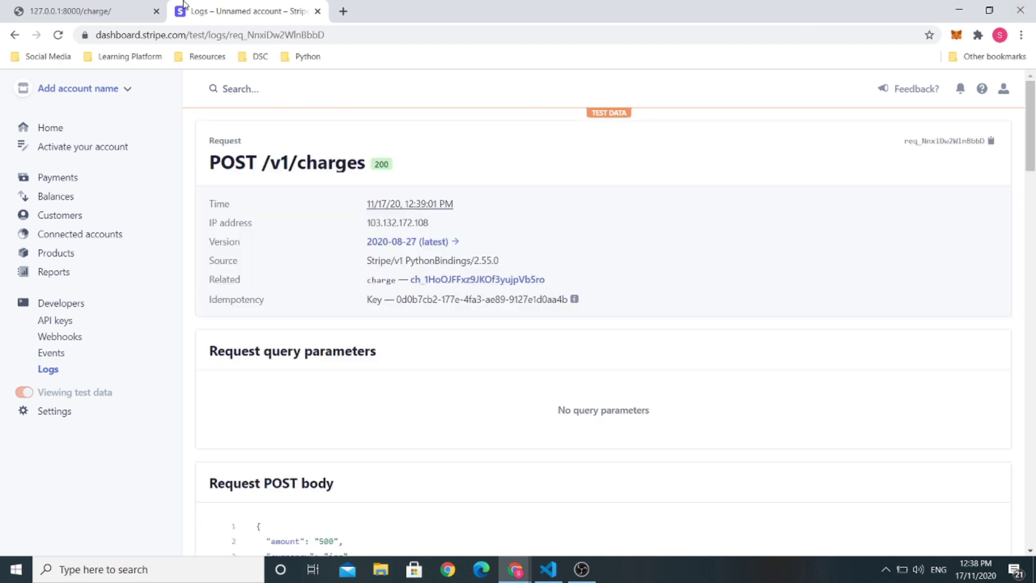
- Go back from the success page to the local 'Buy for 5.00Rs' page
{"action": "left_click", "coordinate": [79, 11]}
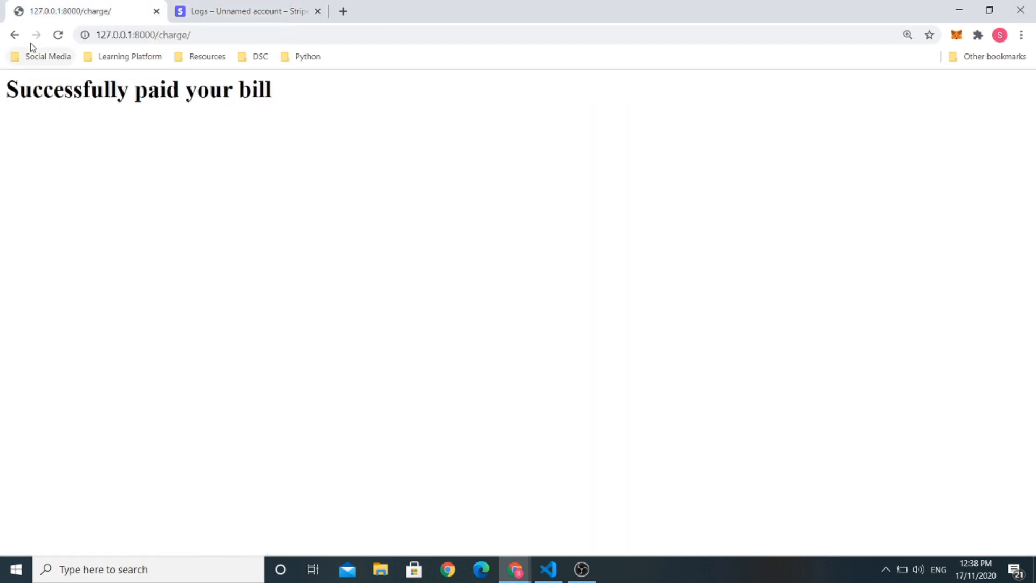
{"action": "left_click", "coordinate": [14, 34]}
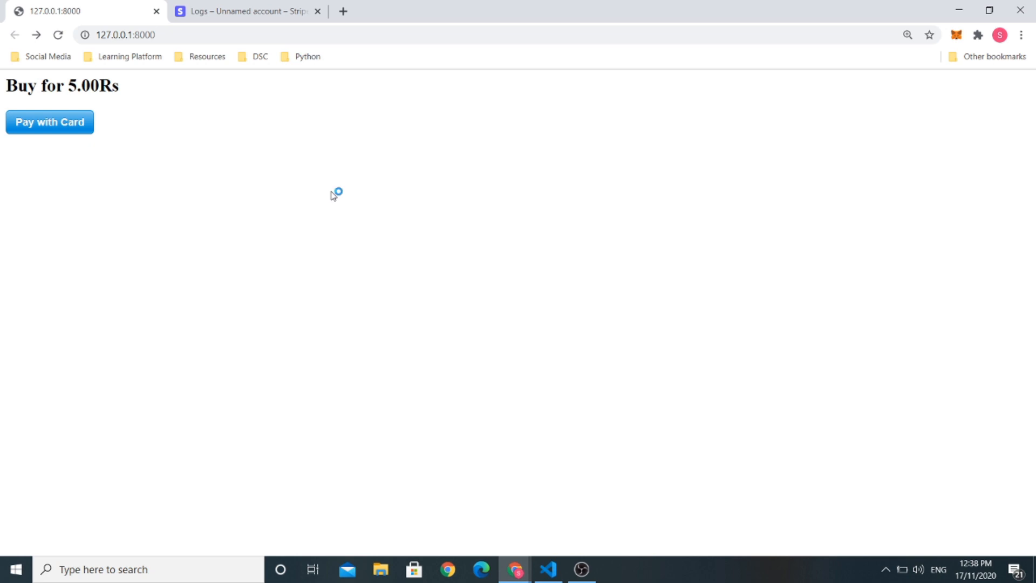
{"action": "mouse_move", "coordinate": [333, 196]}
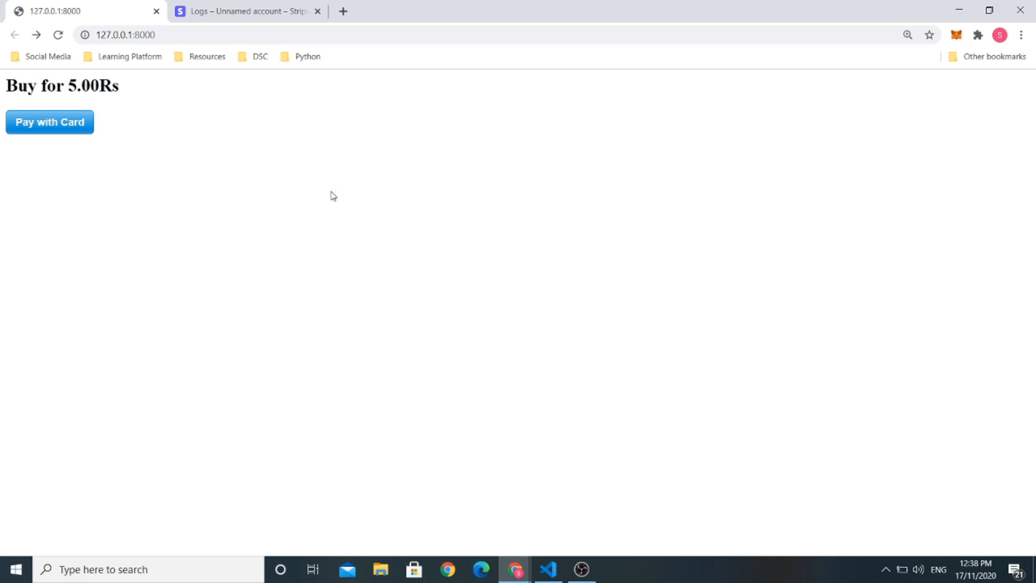
{"action": "mouse_move", "coordinate": [5, 97]}
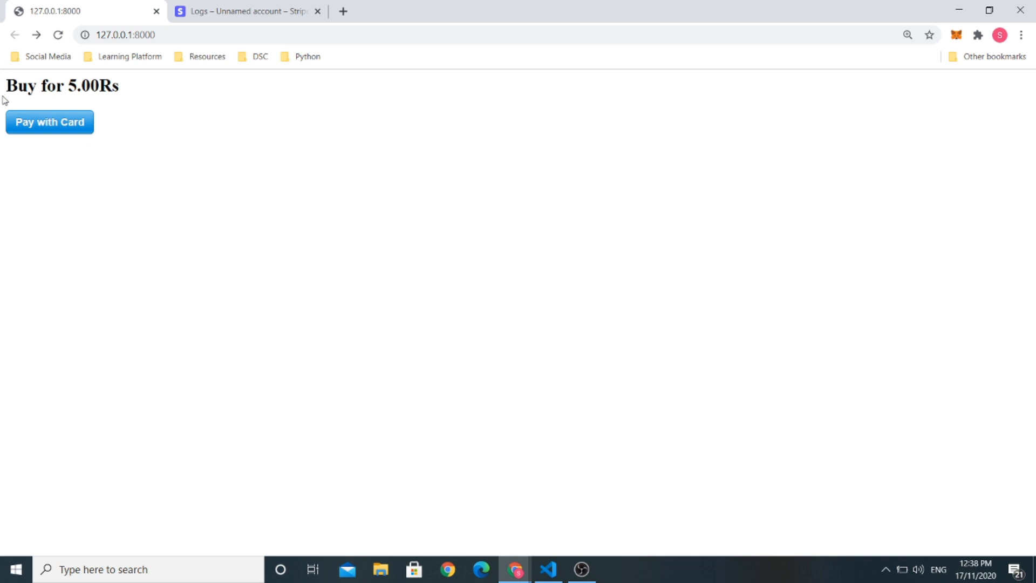
{"action": "mouse_move", "coordinate": [41, 163]}
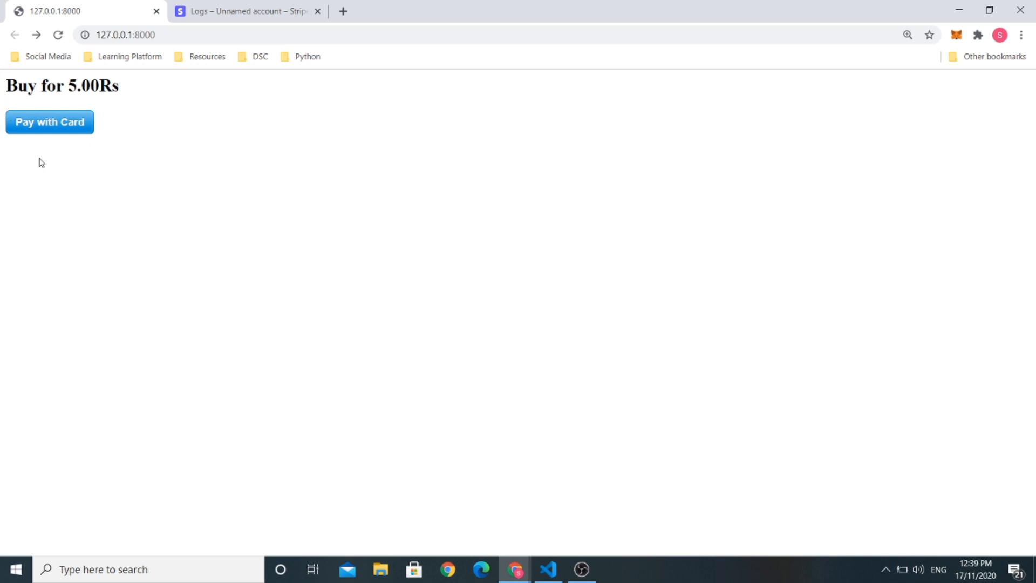
{"action": "mouse_move", "coordinate": [42, 152]}
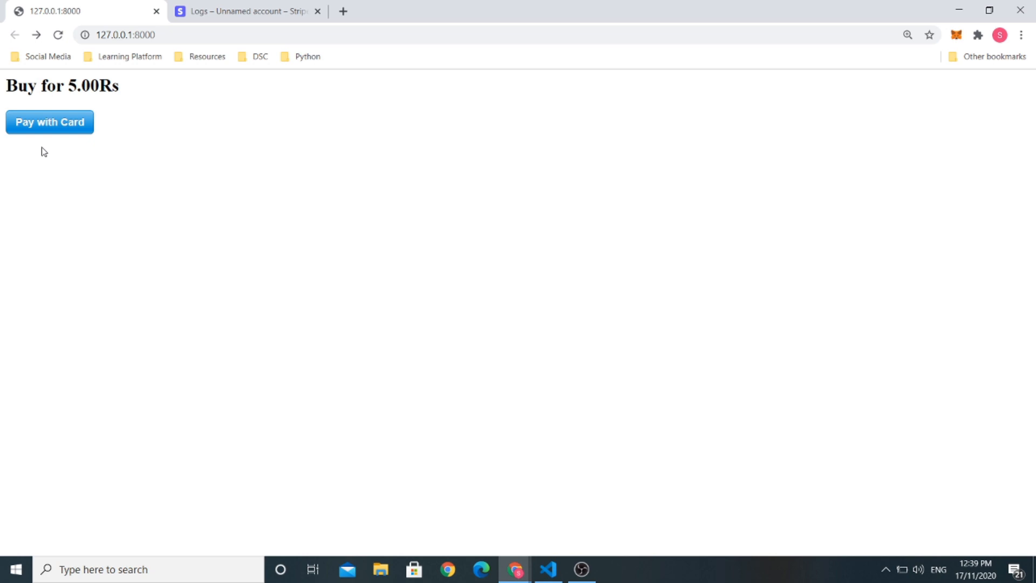
{"action": "mouse_move", "coordinate": [68, 111]}
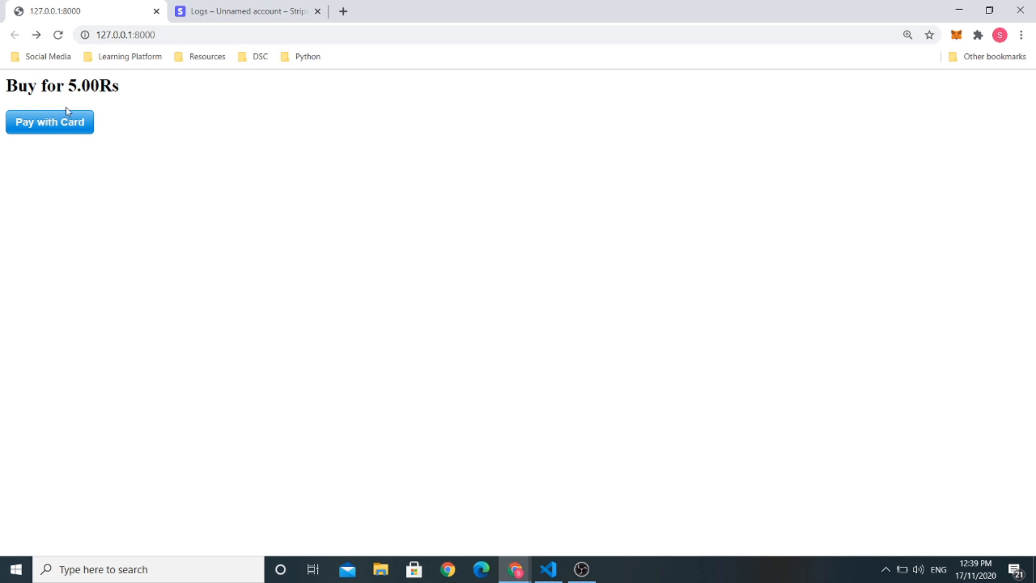